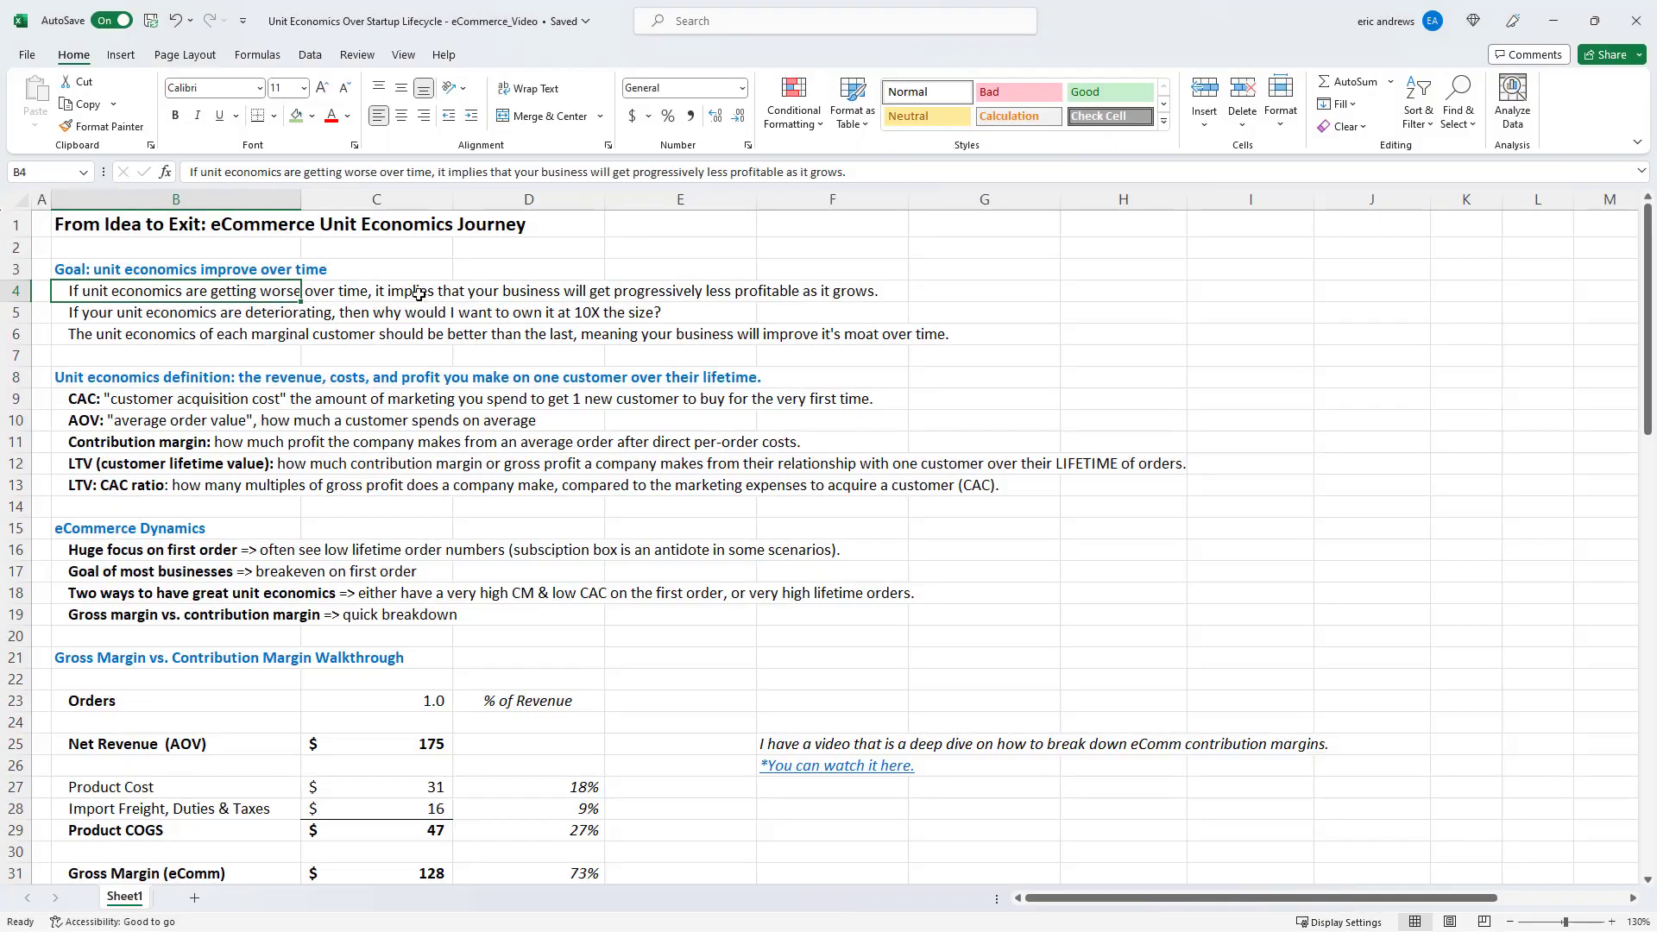
# Highlight the goal heading, the LTV definition and the two ways to great unit economics
pyautogui.moveTo(175, 269); pyautogui.dragTo(175, 333)
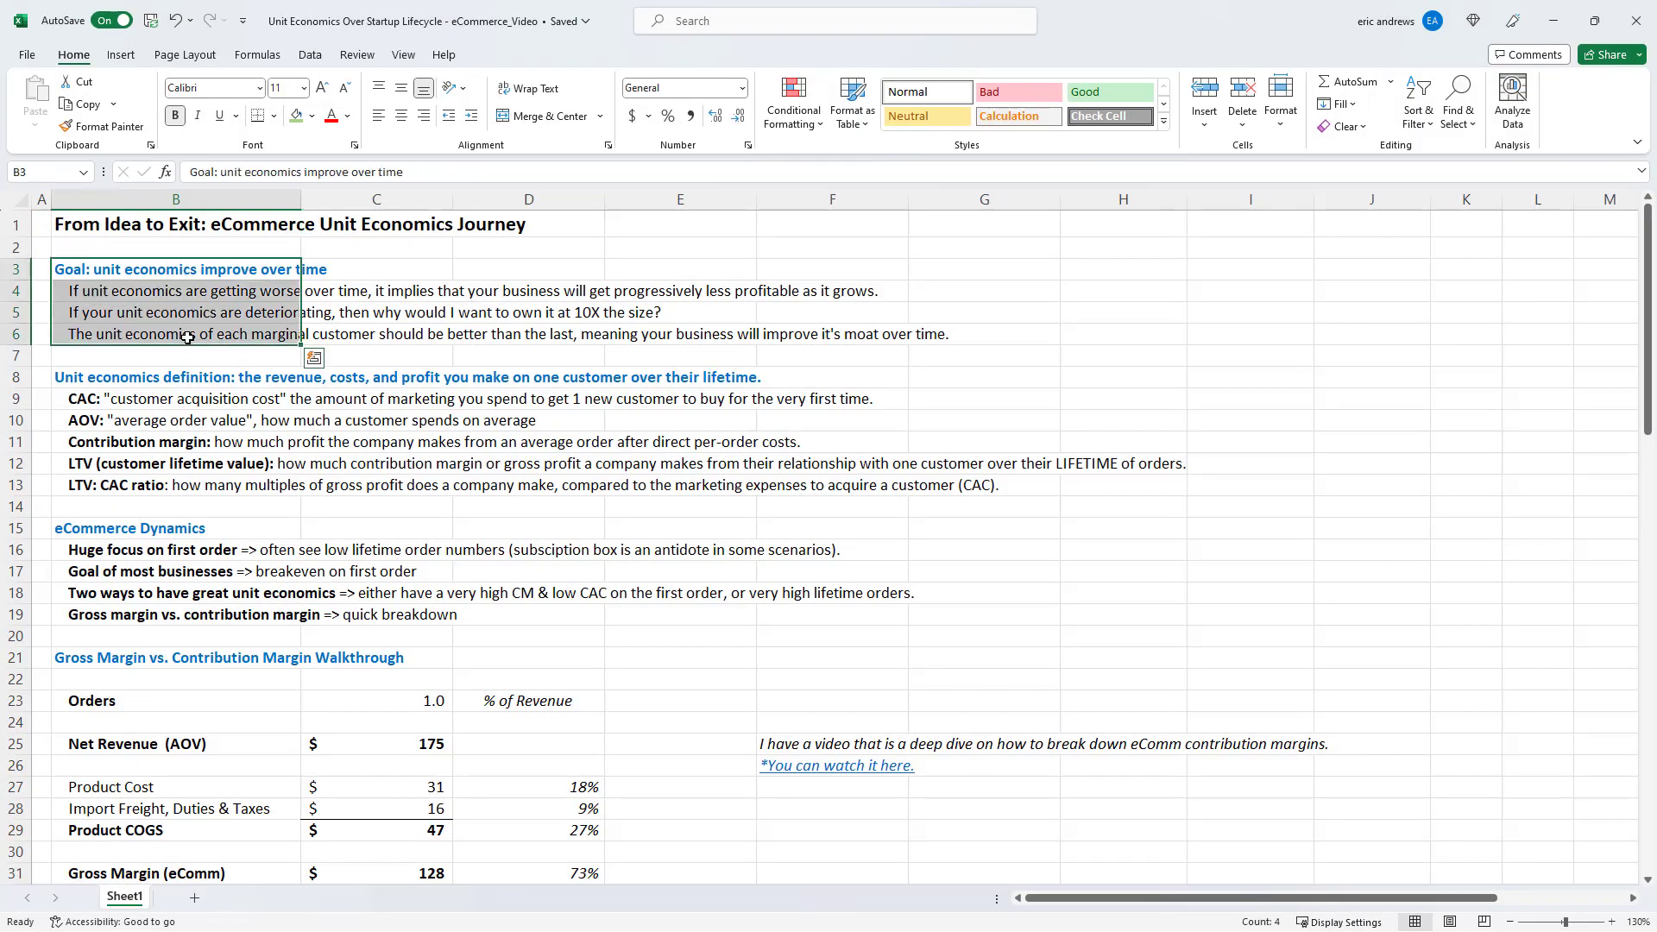
pyautogui.click(175, 462)
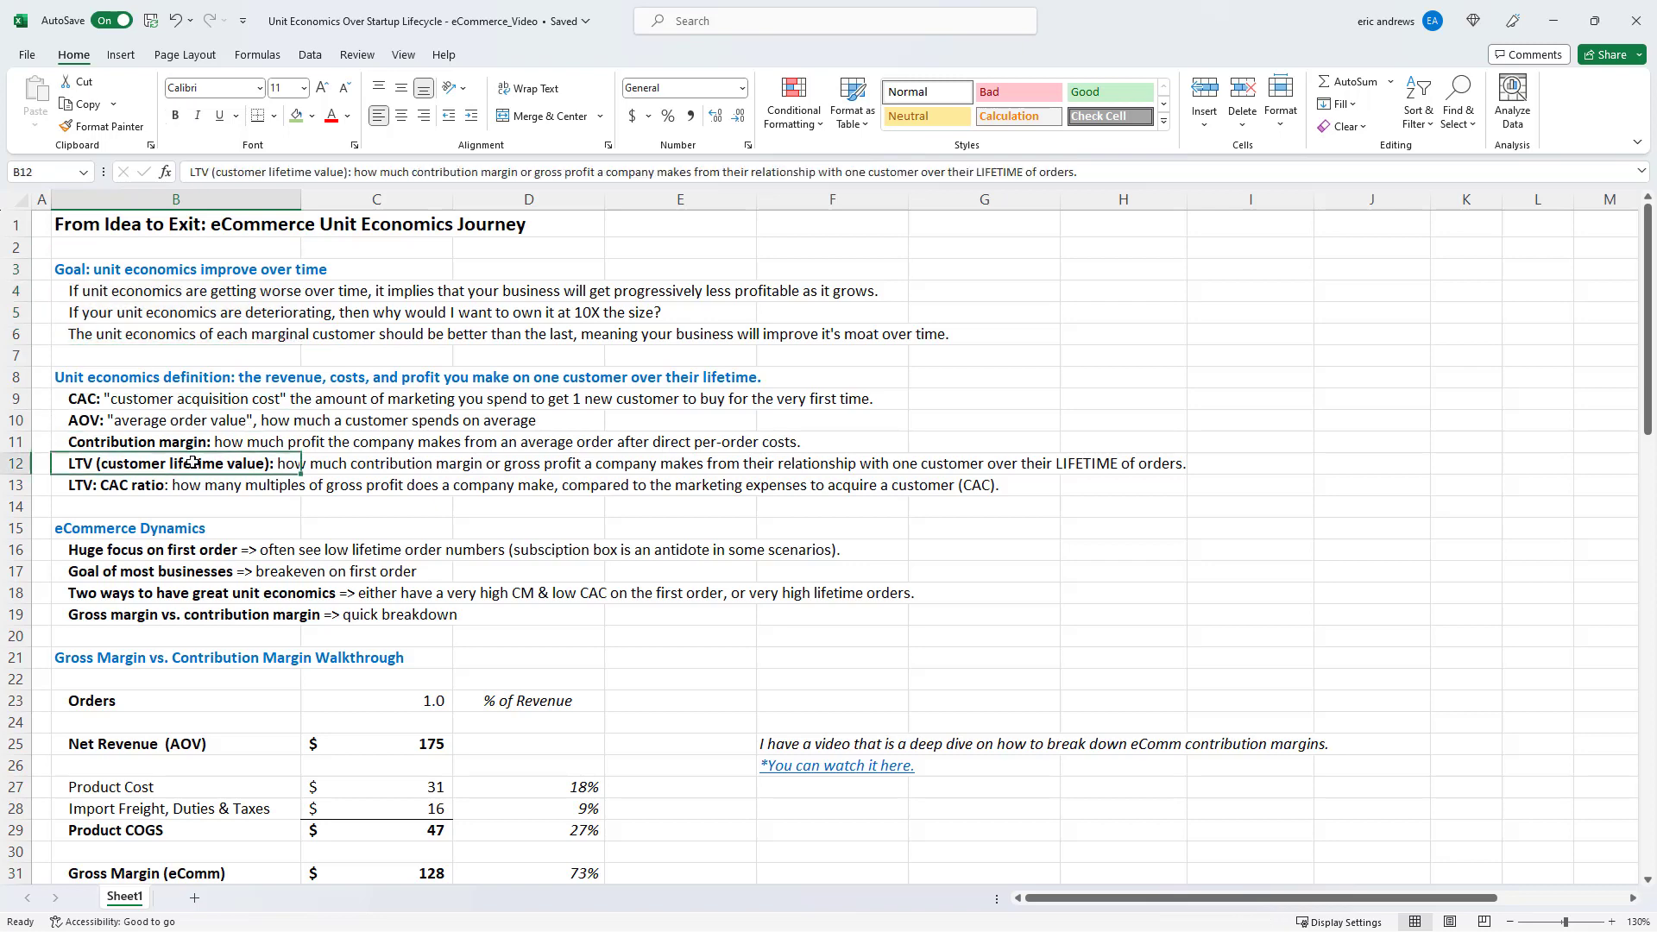
pyautogui.scroll(-3)
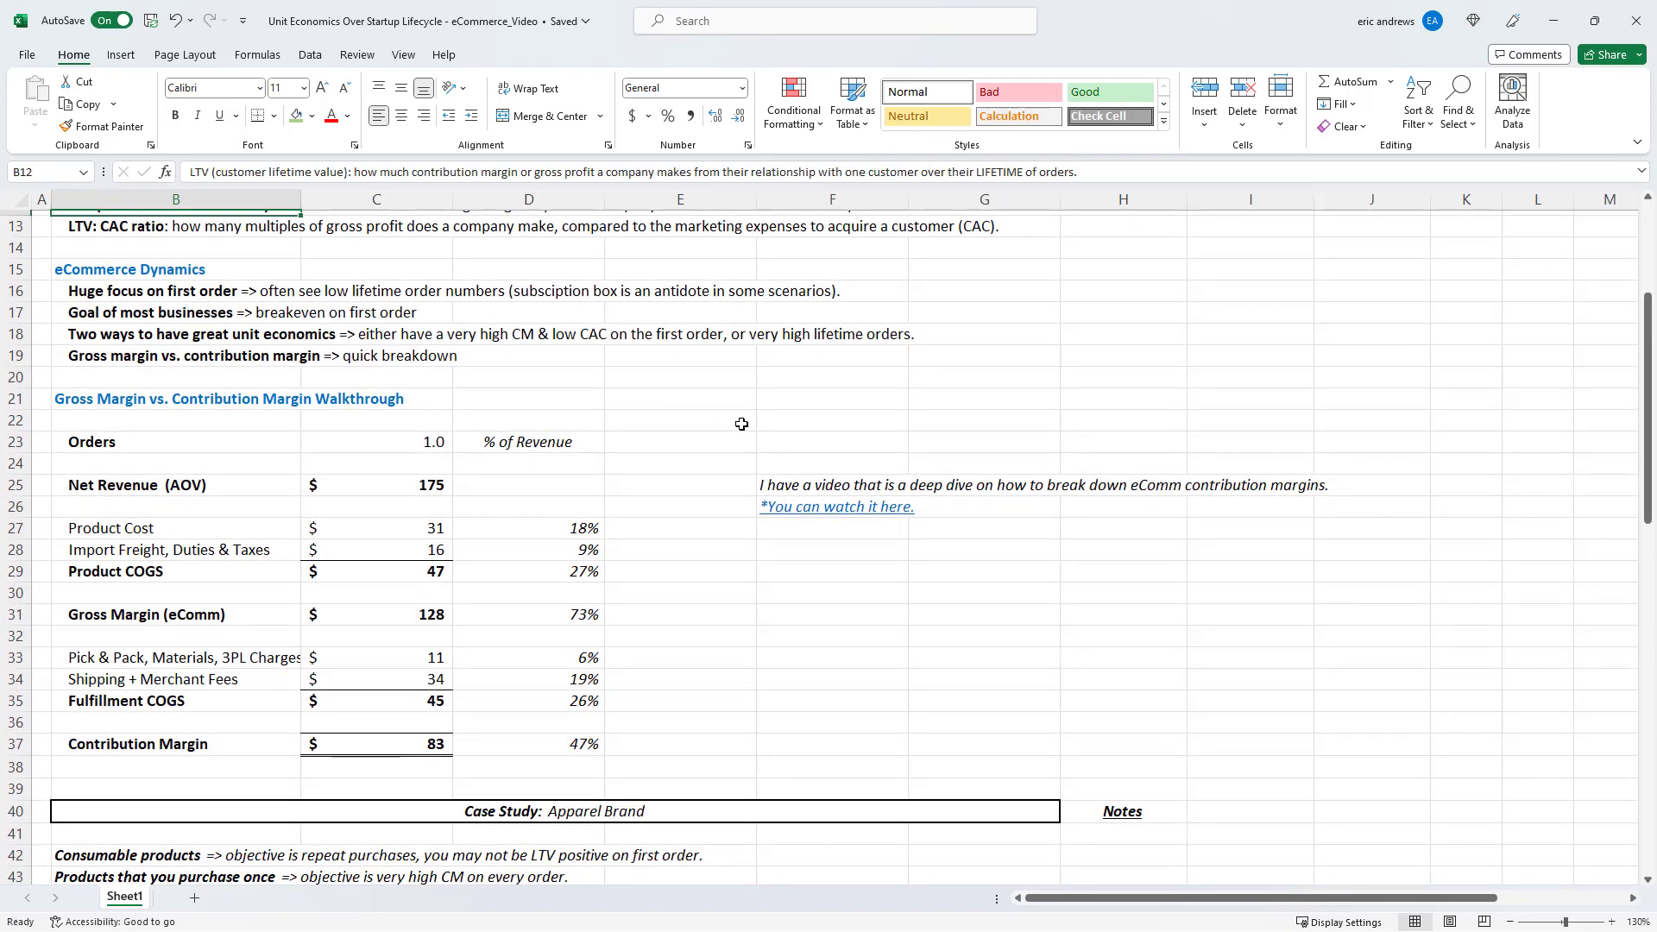
pyautogui.click(176, 334)
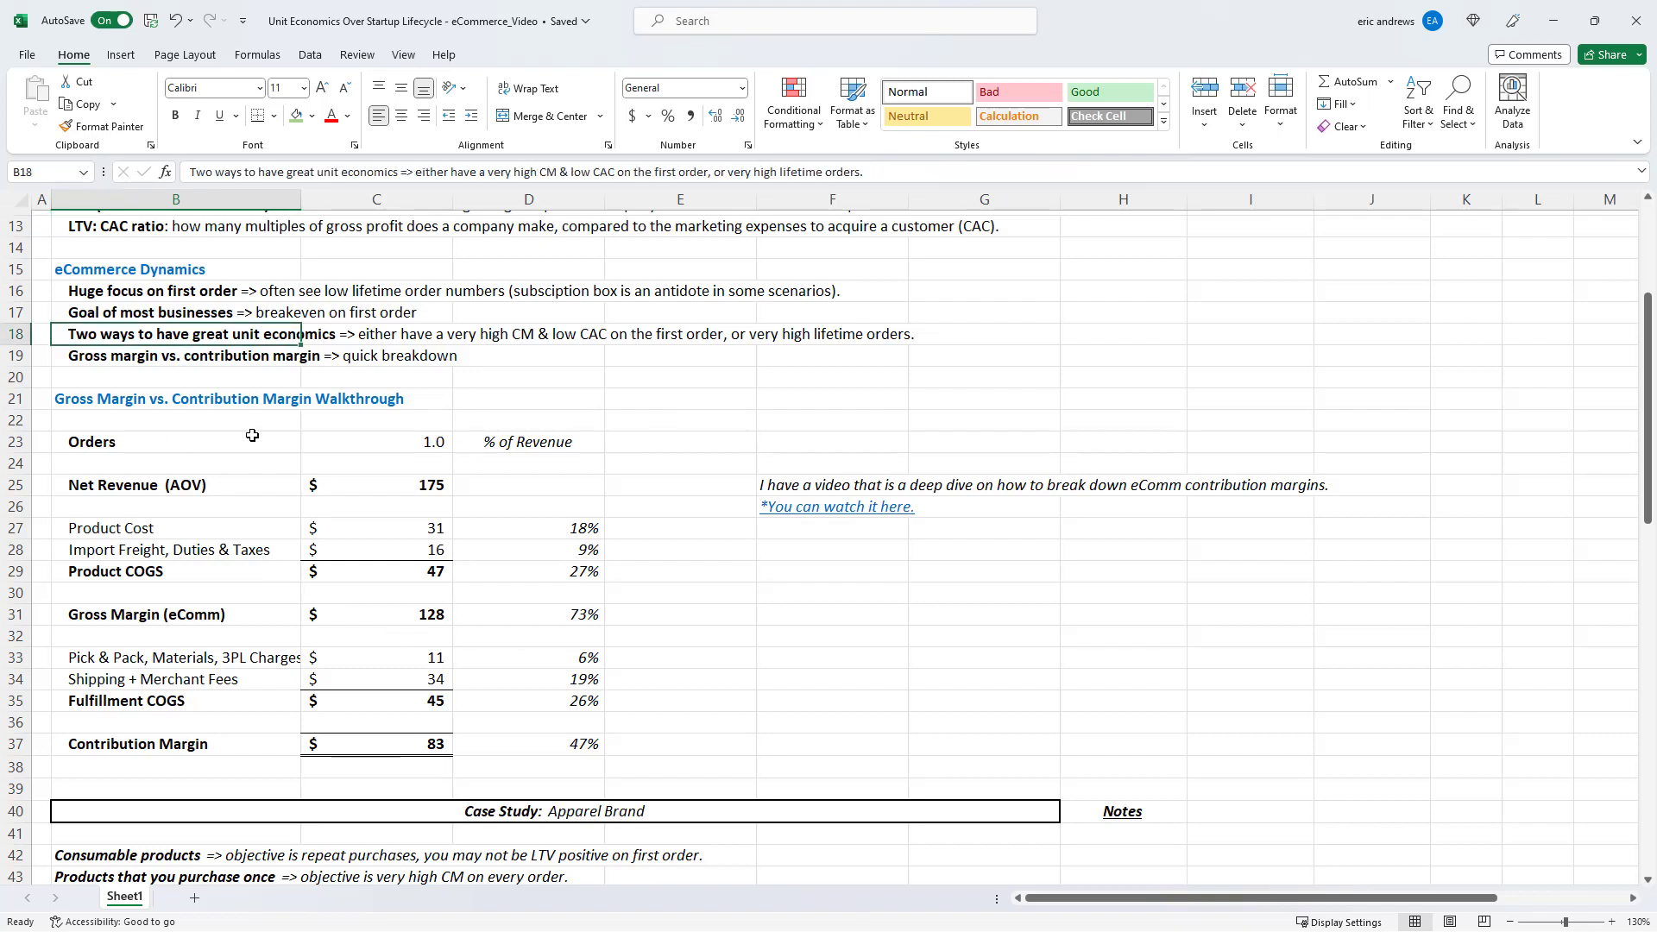
pyautogui.moveTo(753, 437)
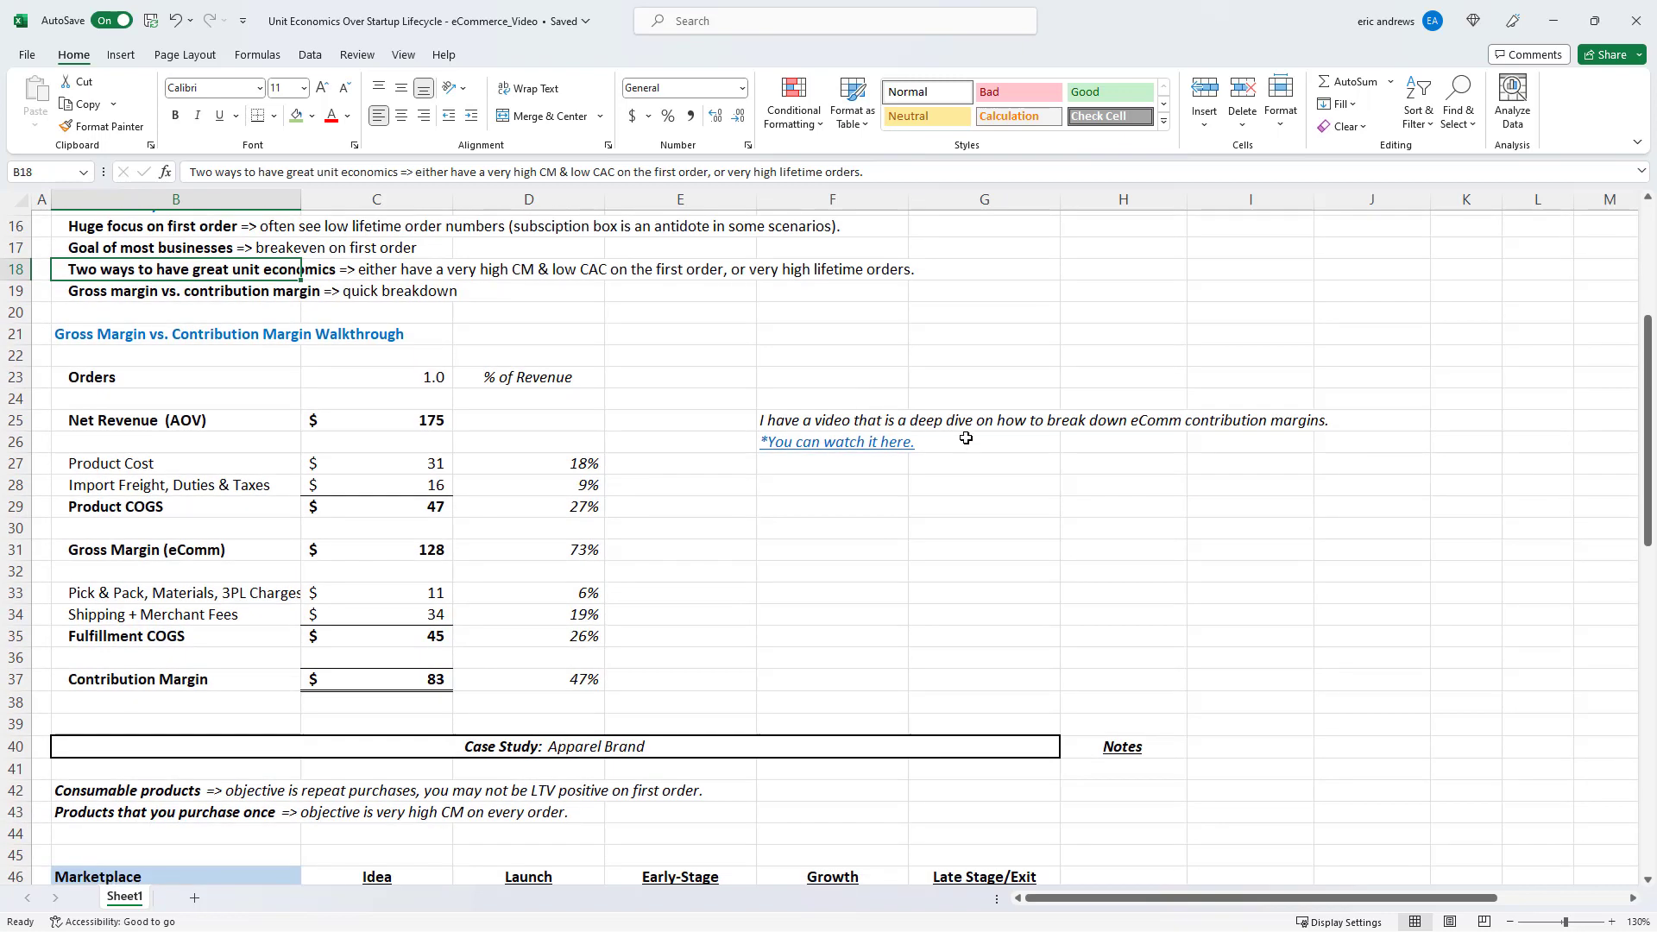
# Point out the Idea, Launch and Late Stage/Exit stage columns
pyautogui.scroll(-3)
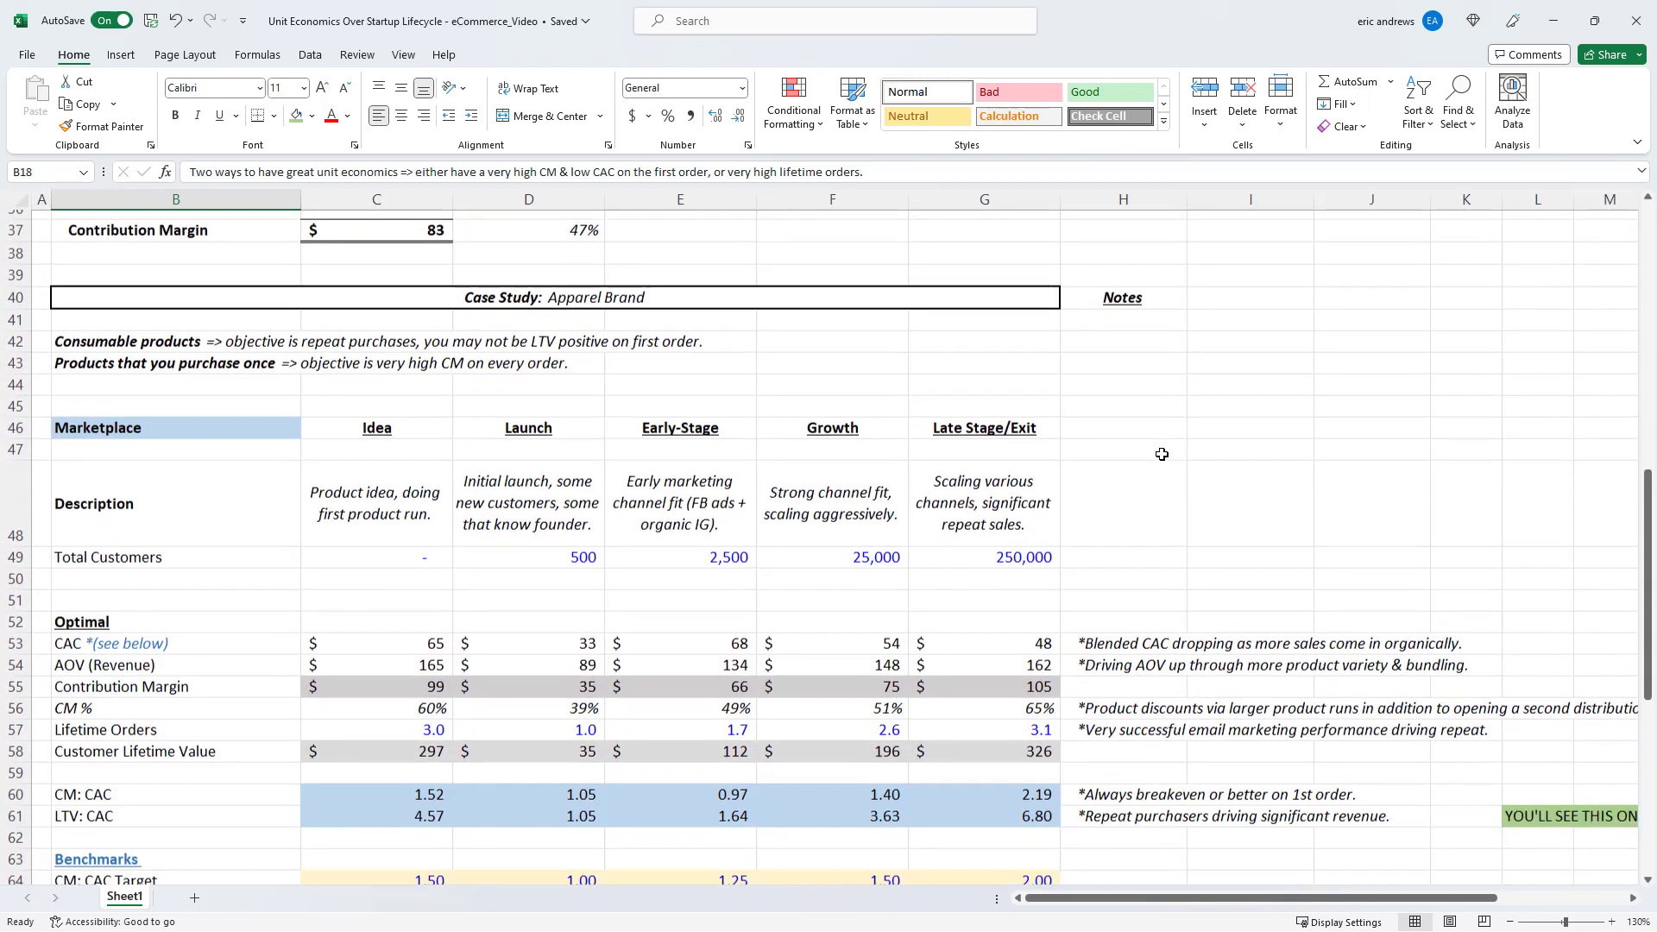
pyautogui.scroll(-3)
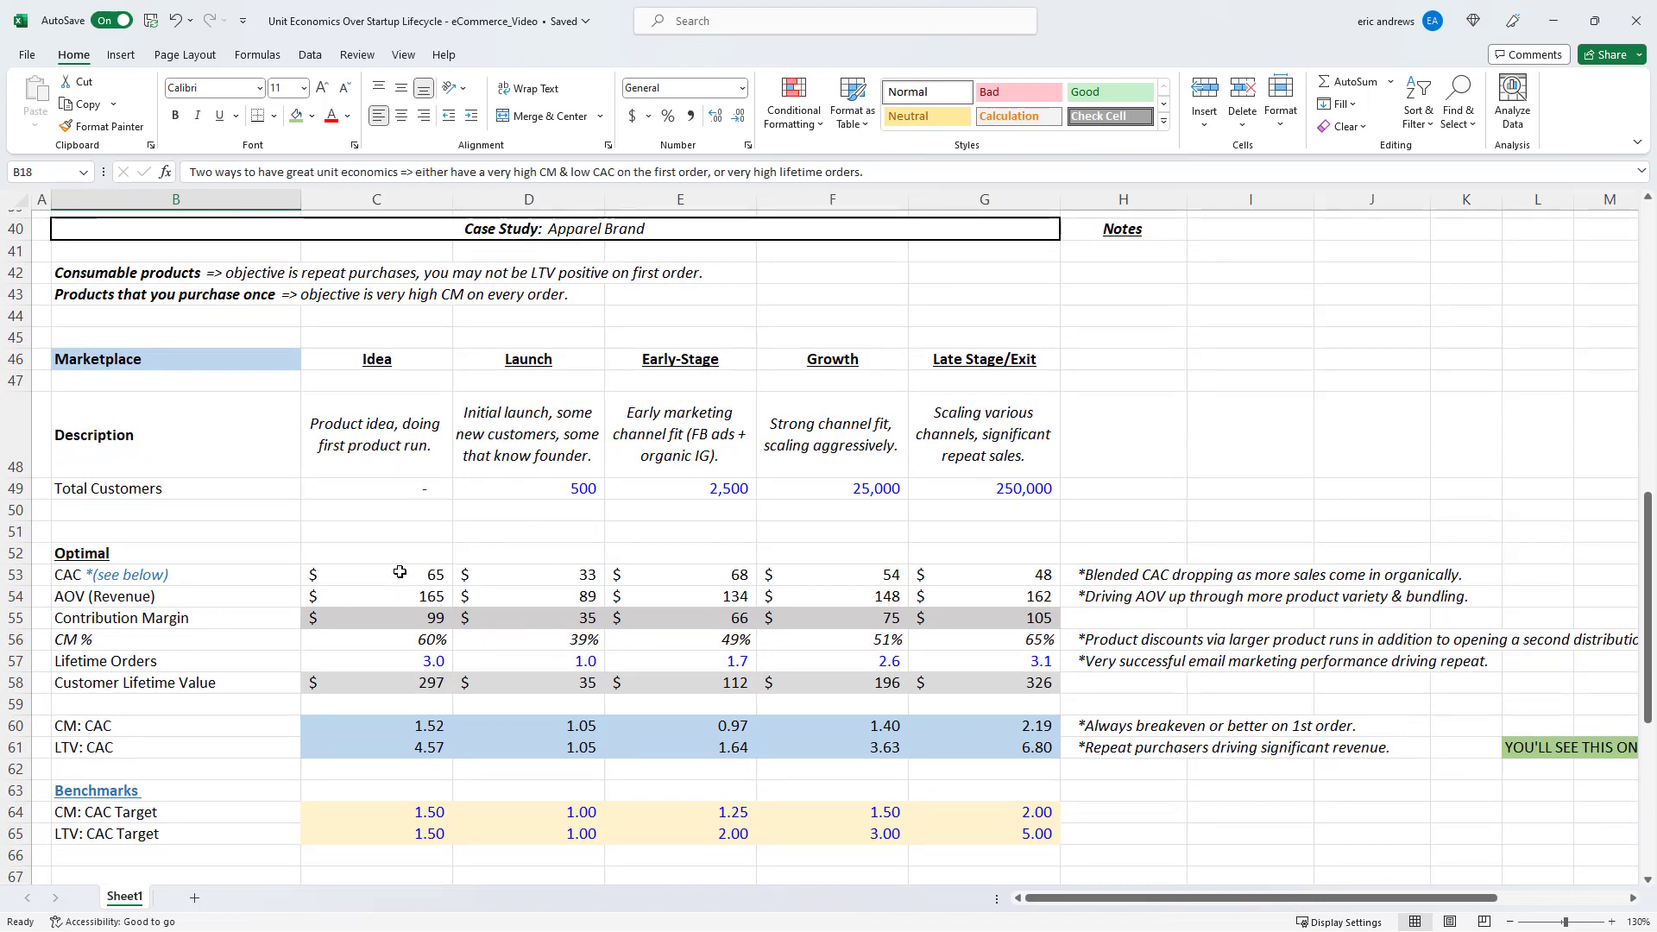
pyautogui.click(376, 640)
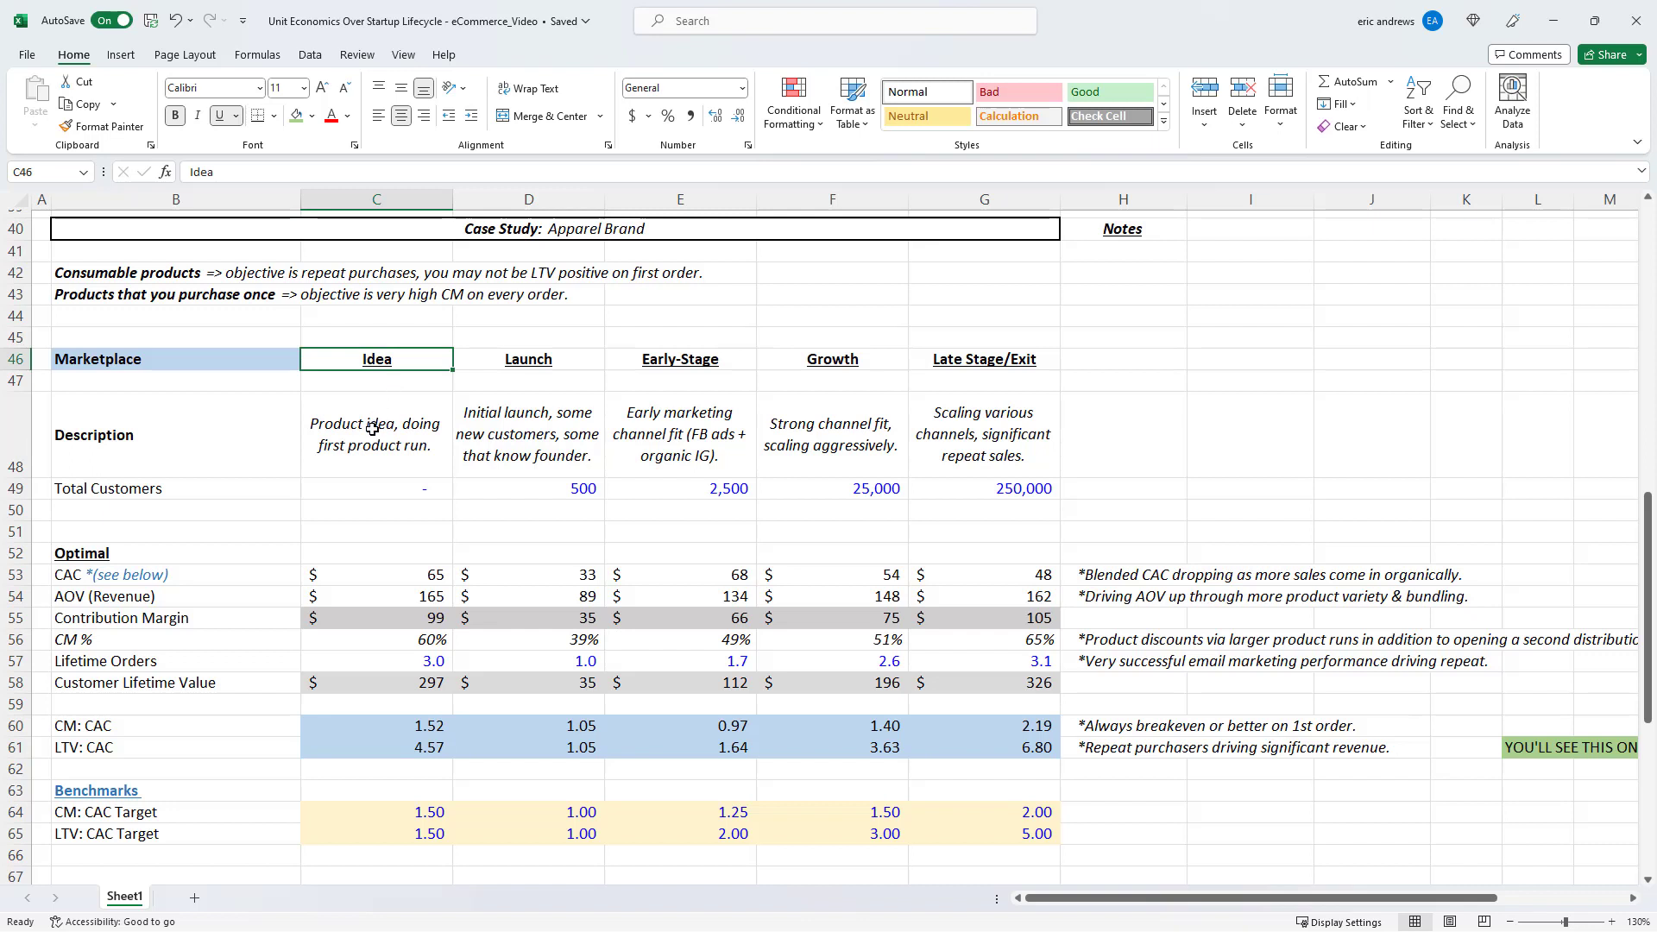
pyautogui.click(528, 358)
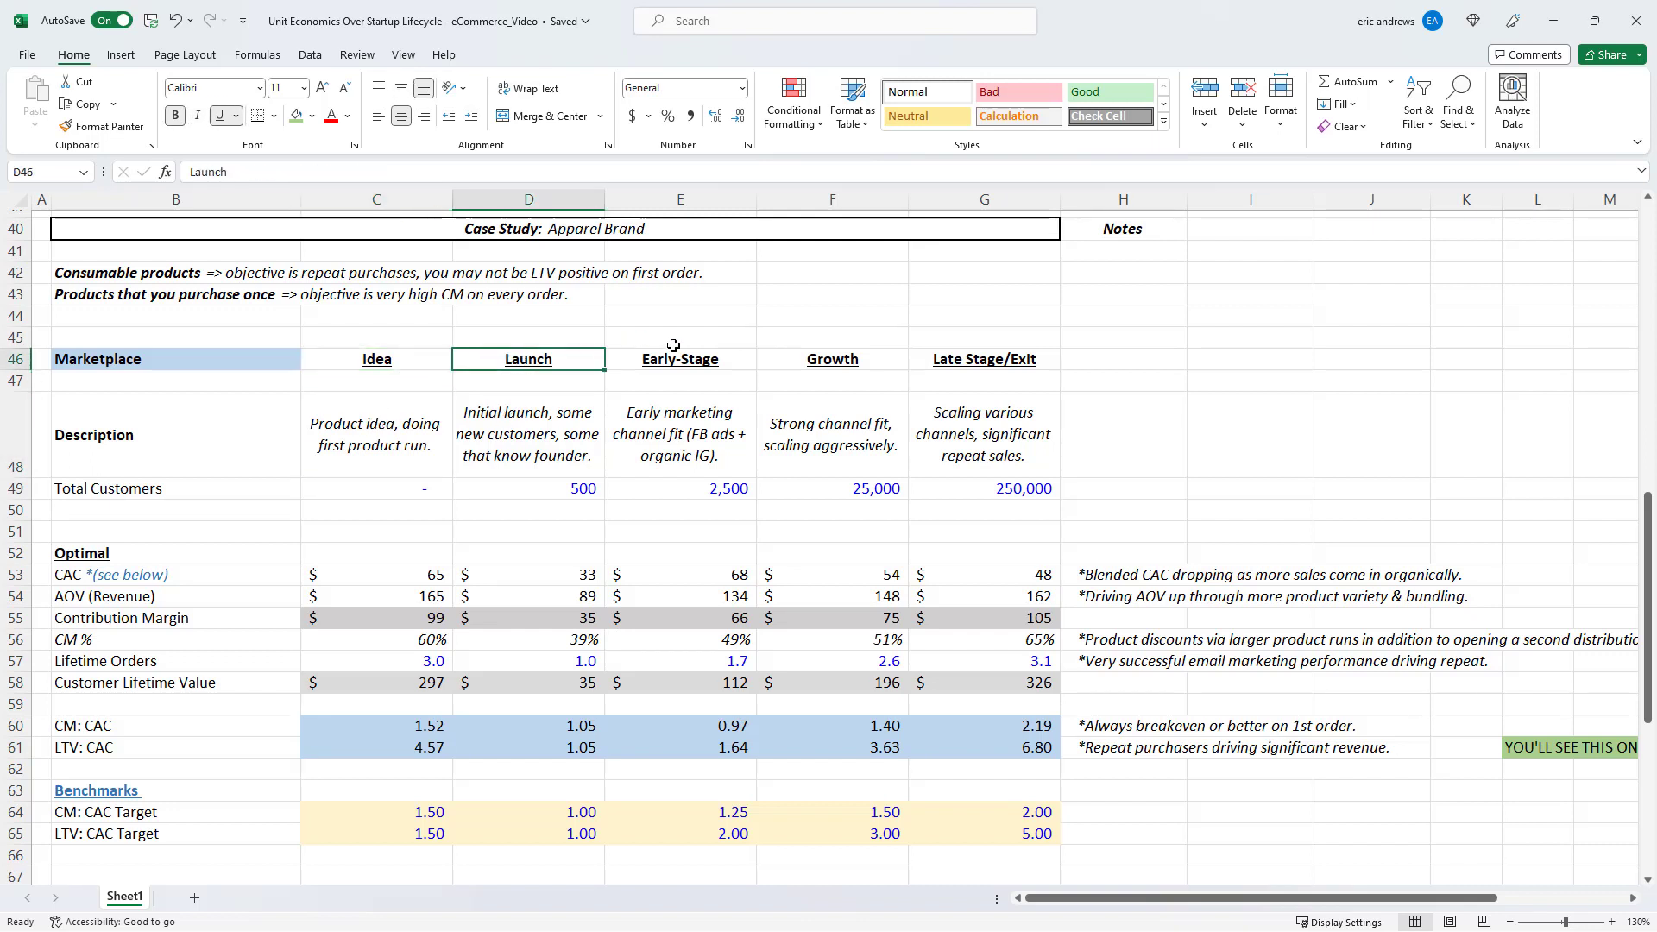
pyautogui.click(983, 358)
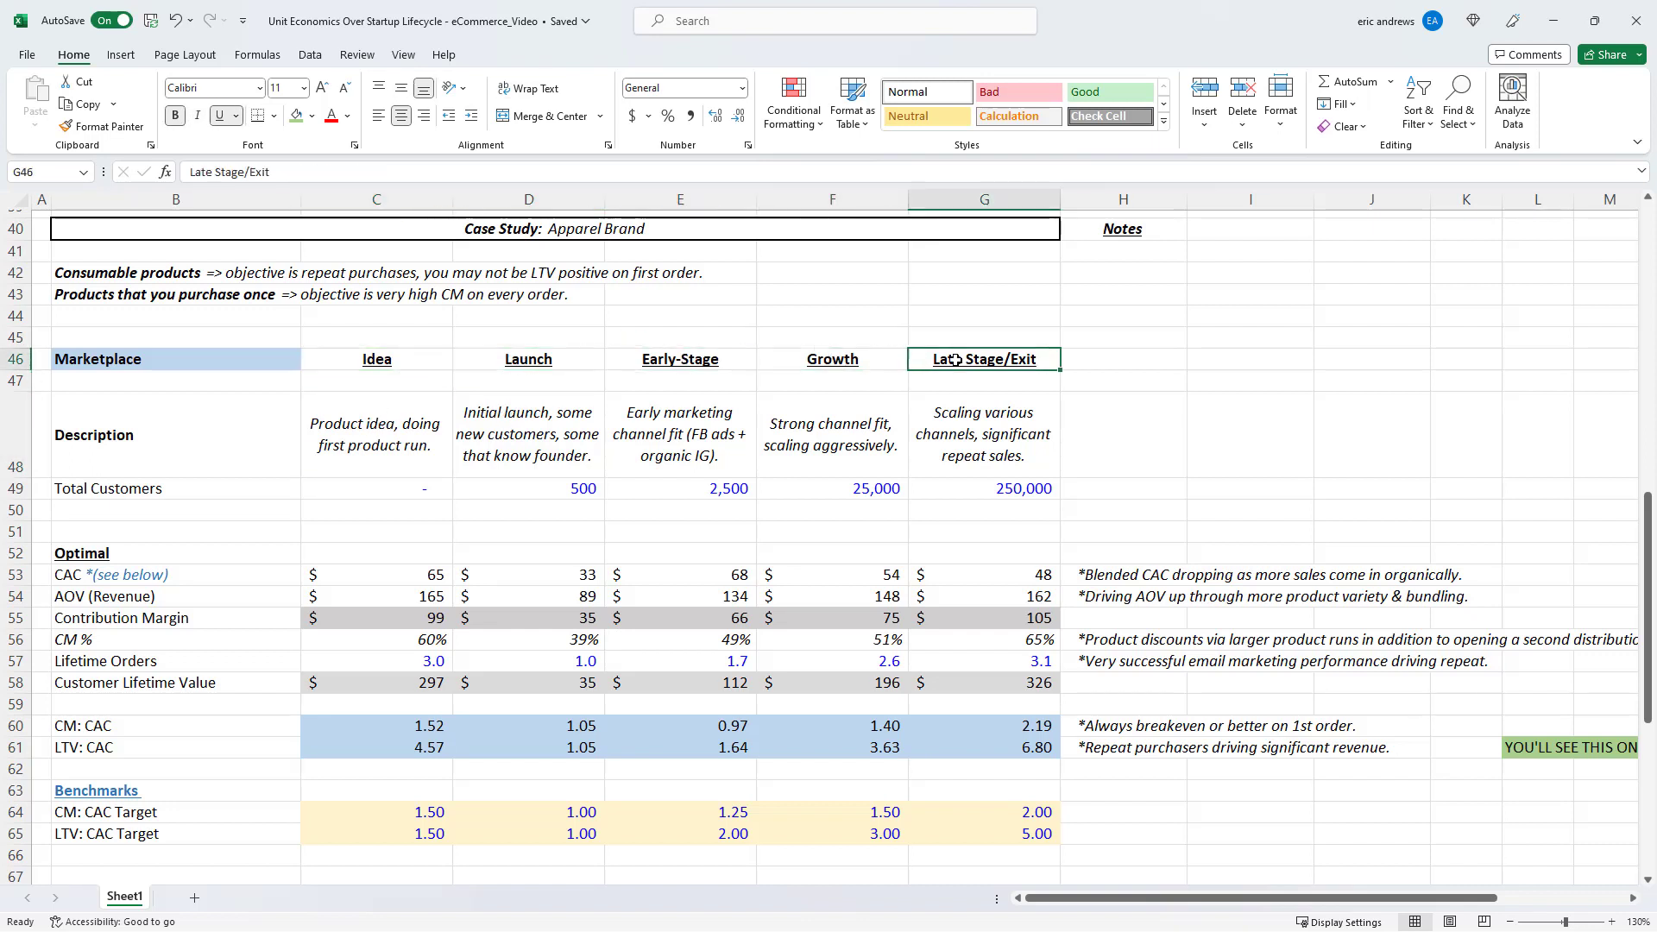
pyautogui.scroll(-3)
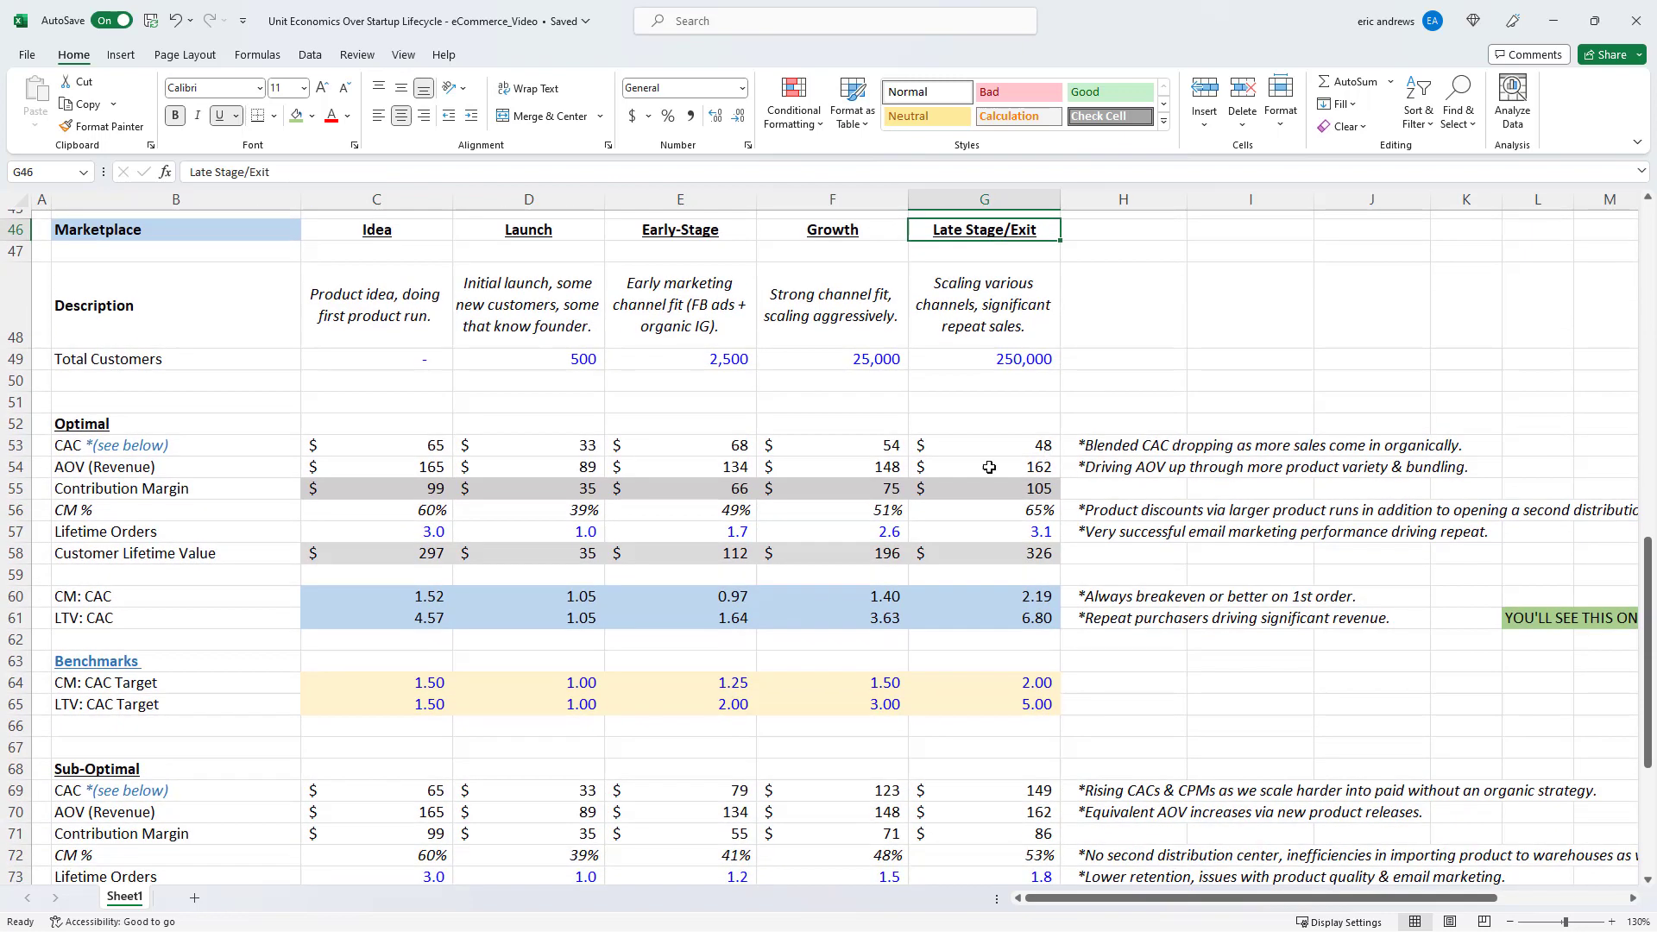
pyautogui.moveTo(295, 463)
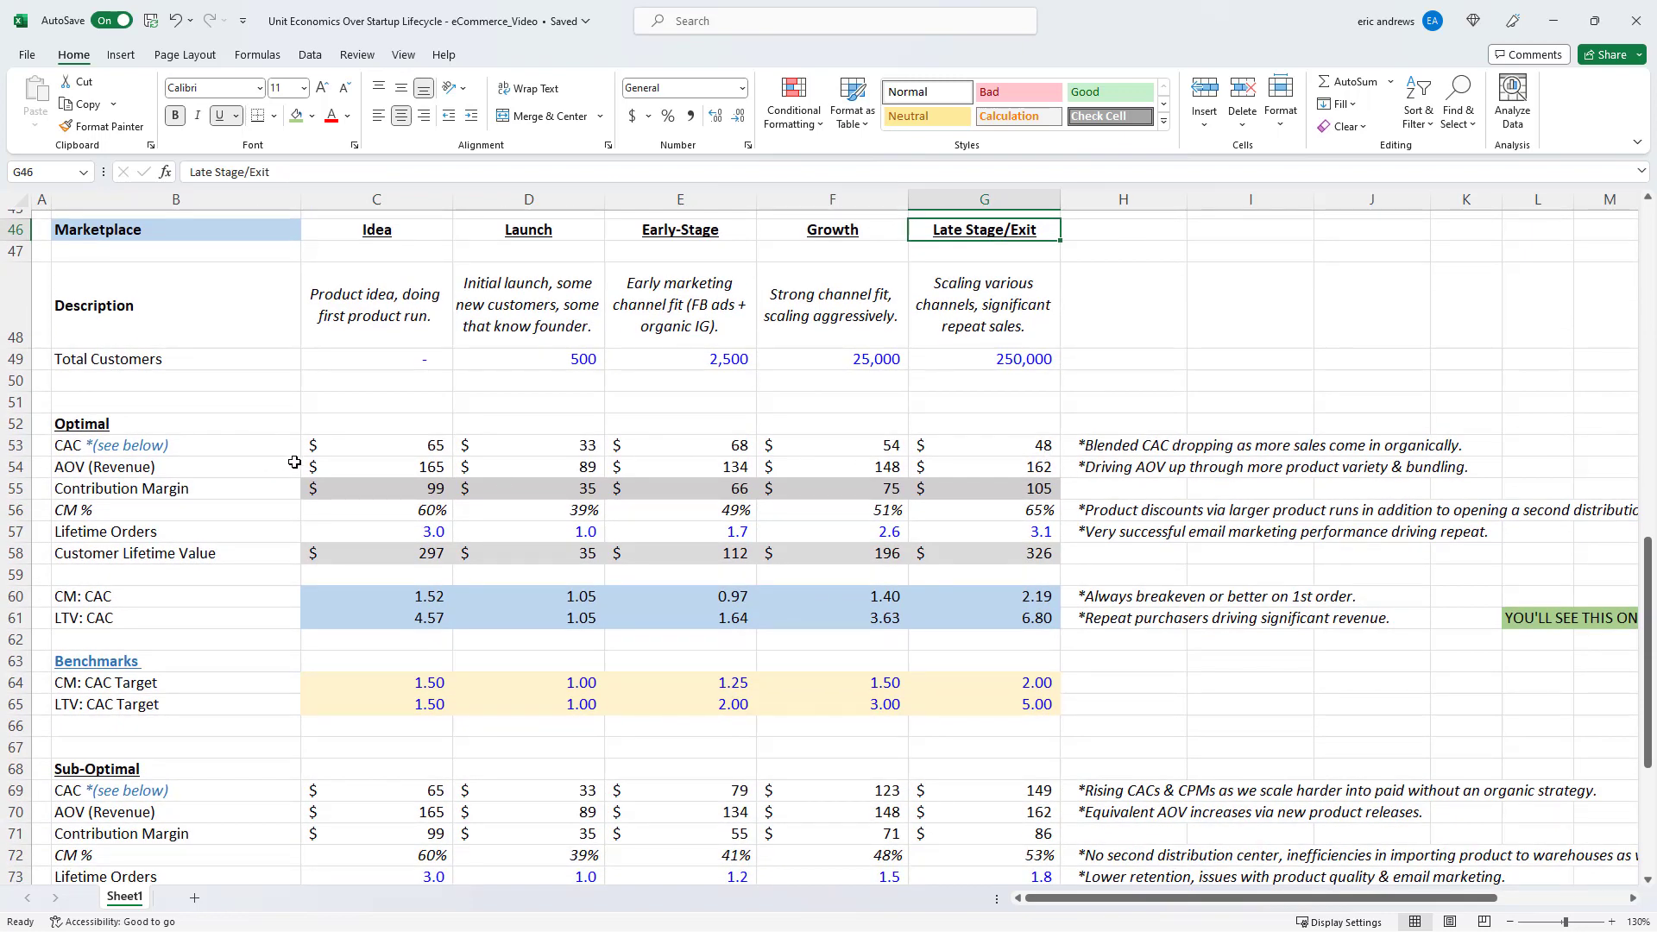
pyautogui.moveTo(342, 459)
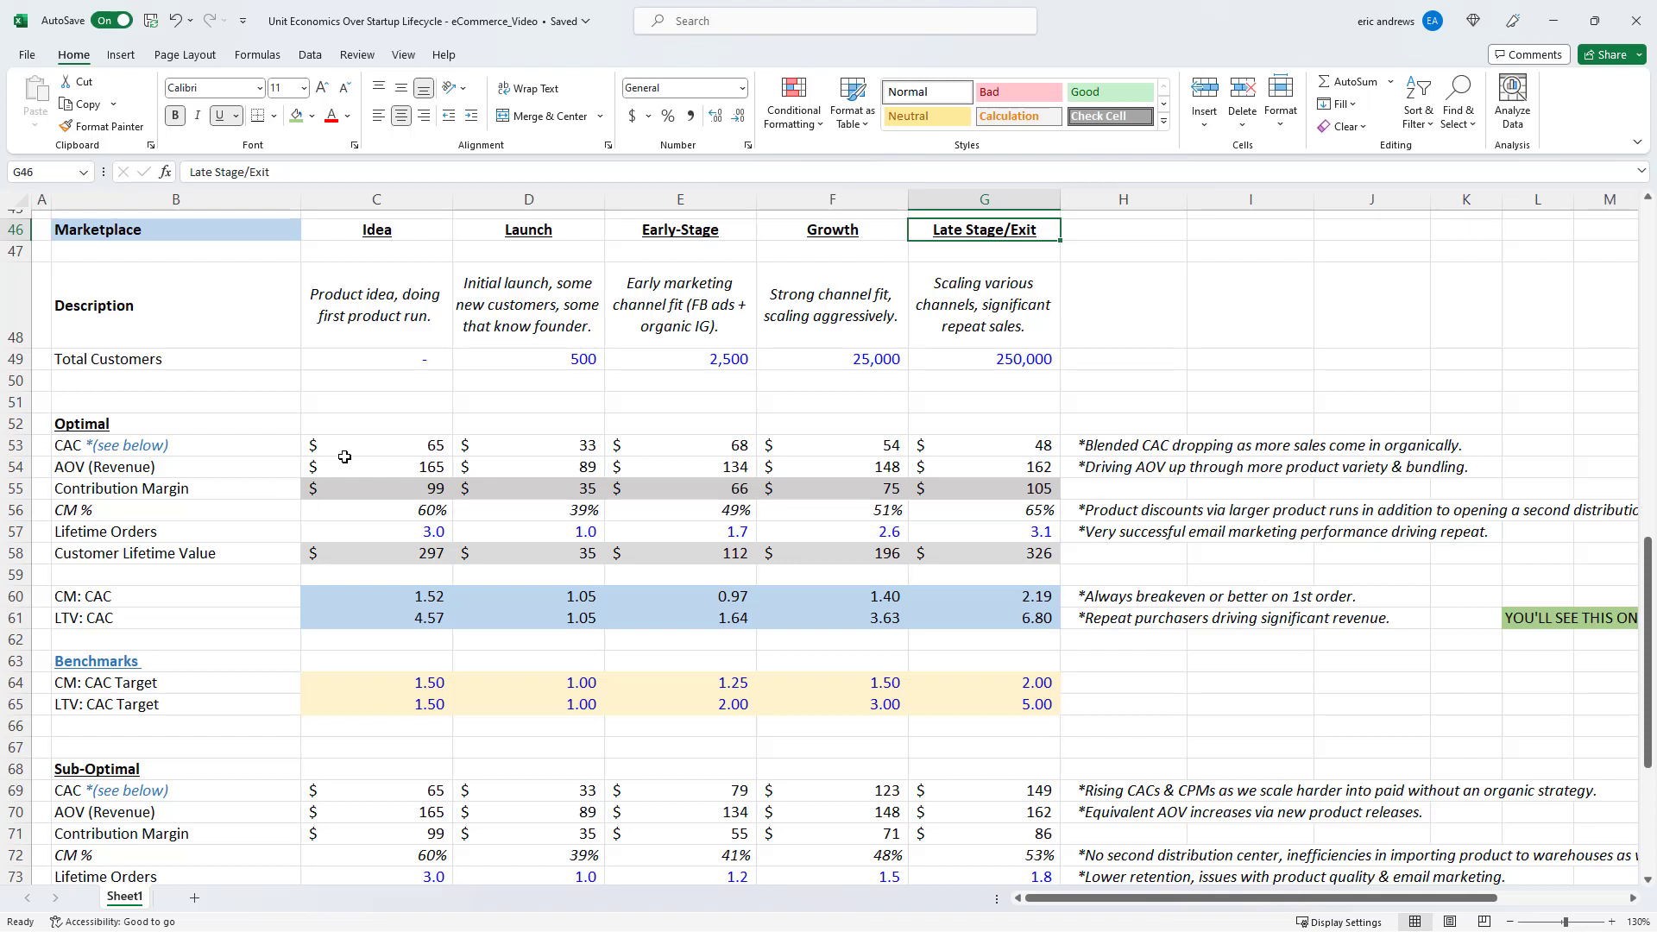
# Return to the goal heading and enlarge the sheet view slightly
pyautogui.scroll(-3)
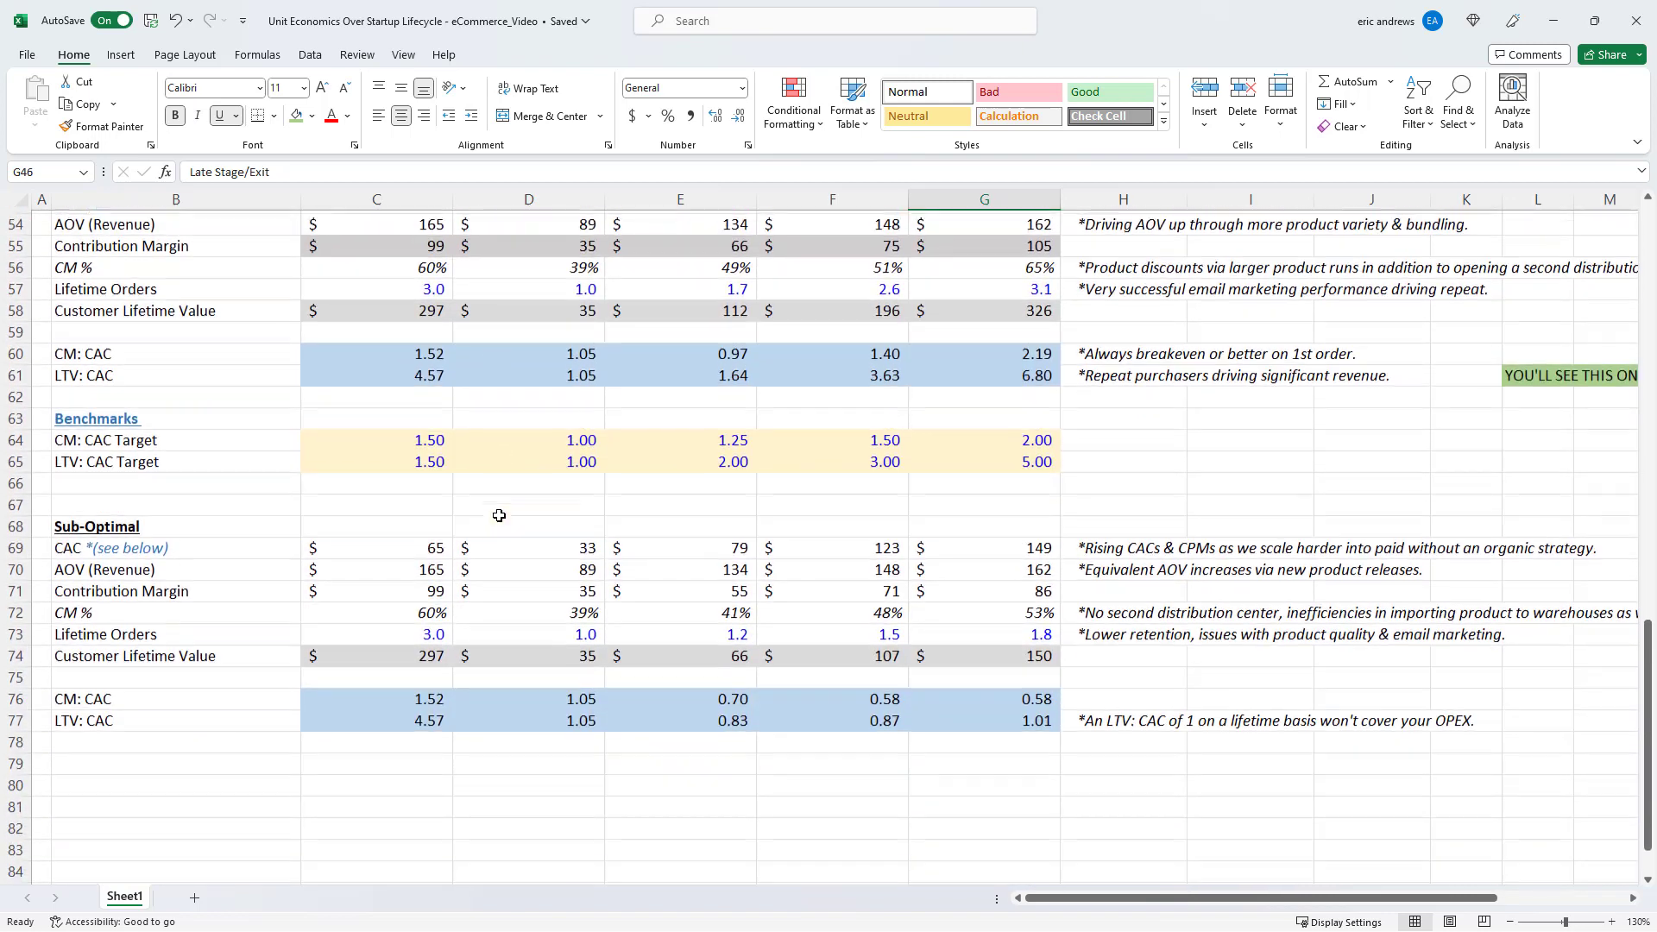
pyautogui.scroll(-3)
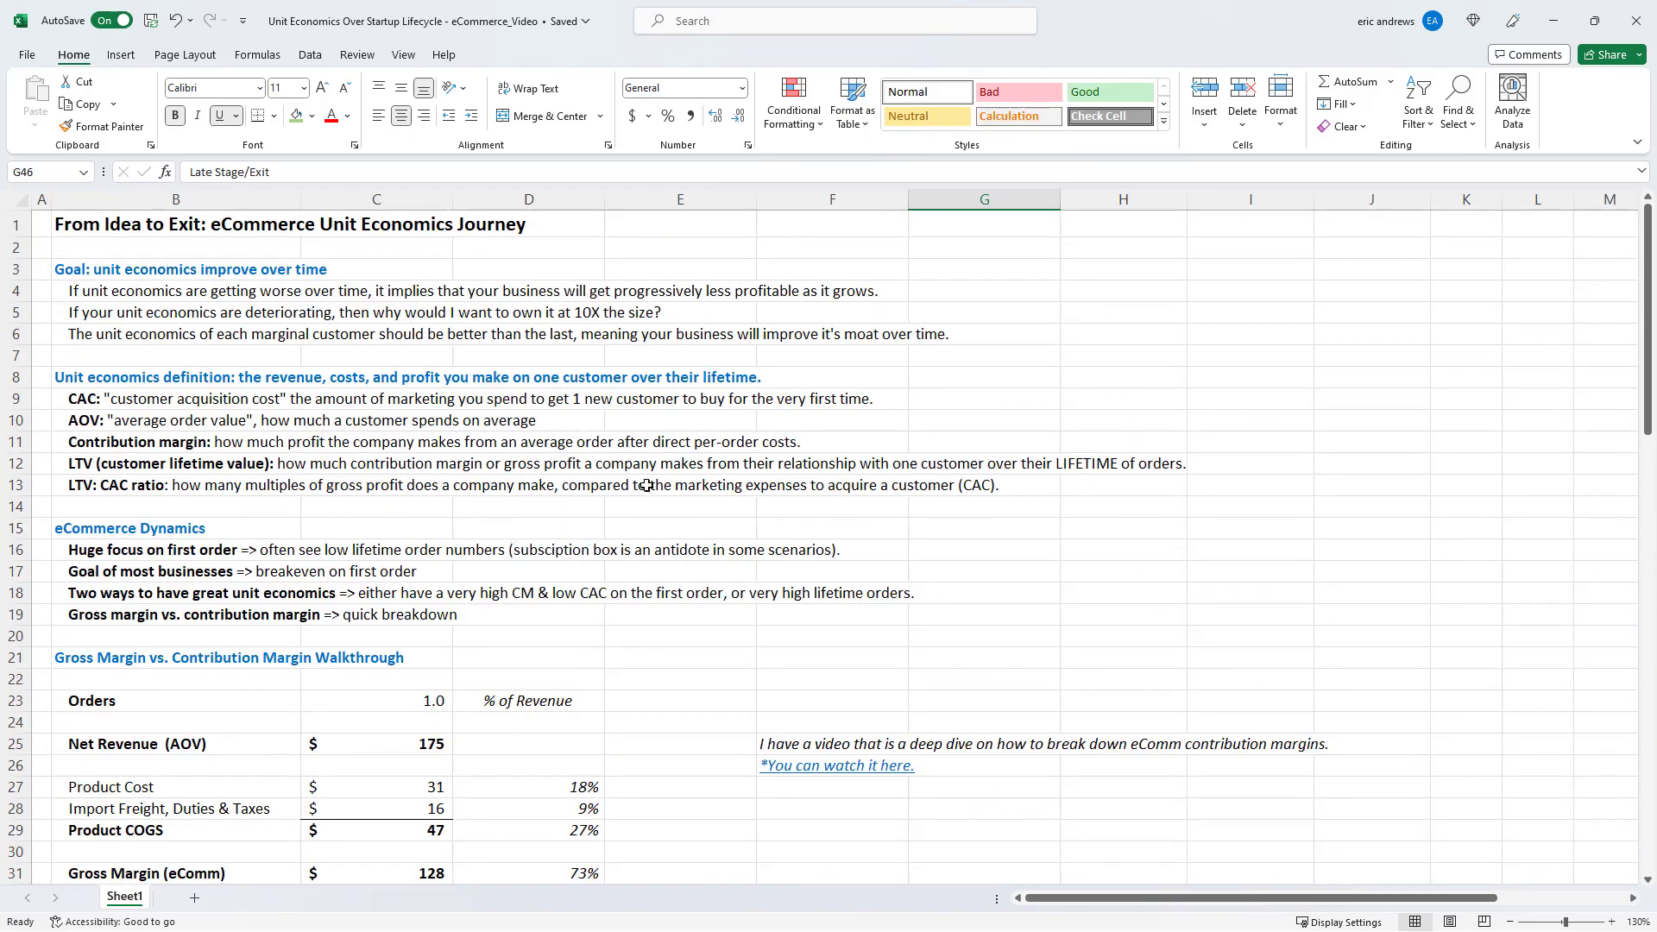
pyautogui.click(175, 268)
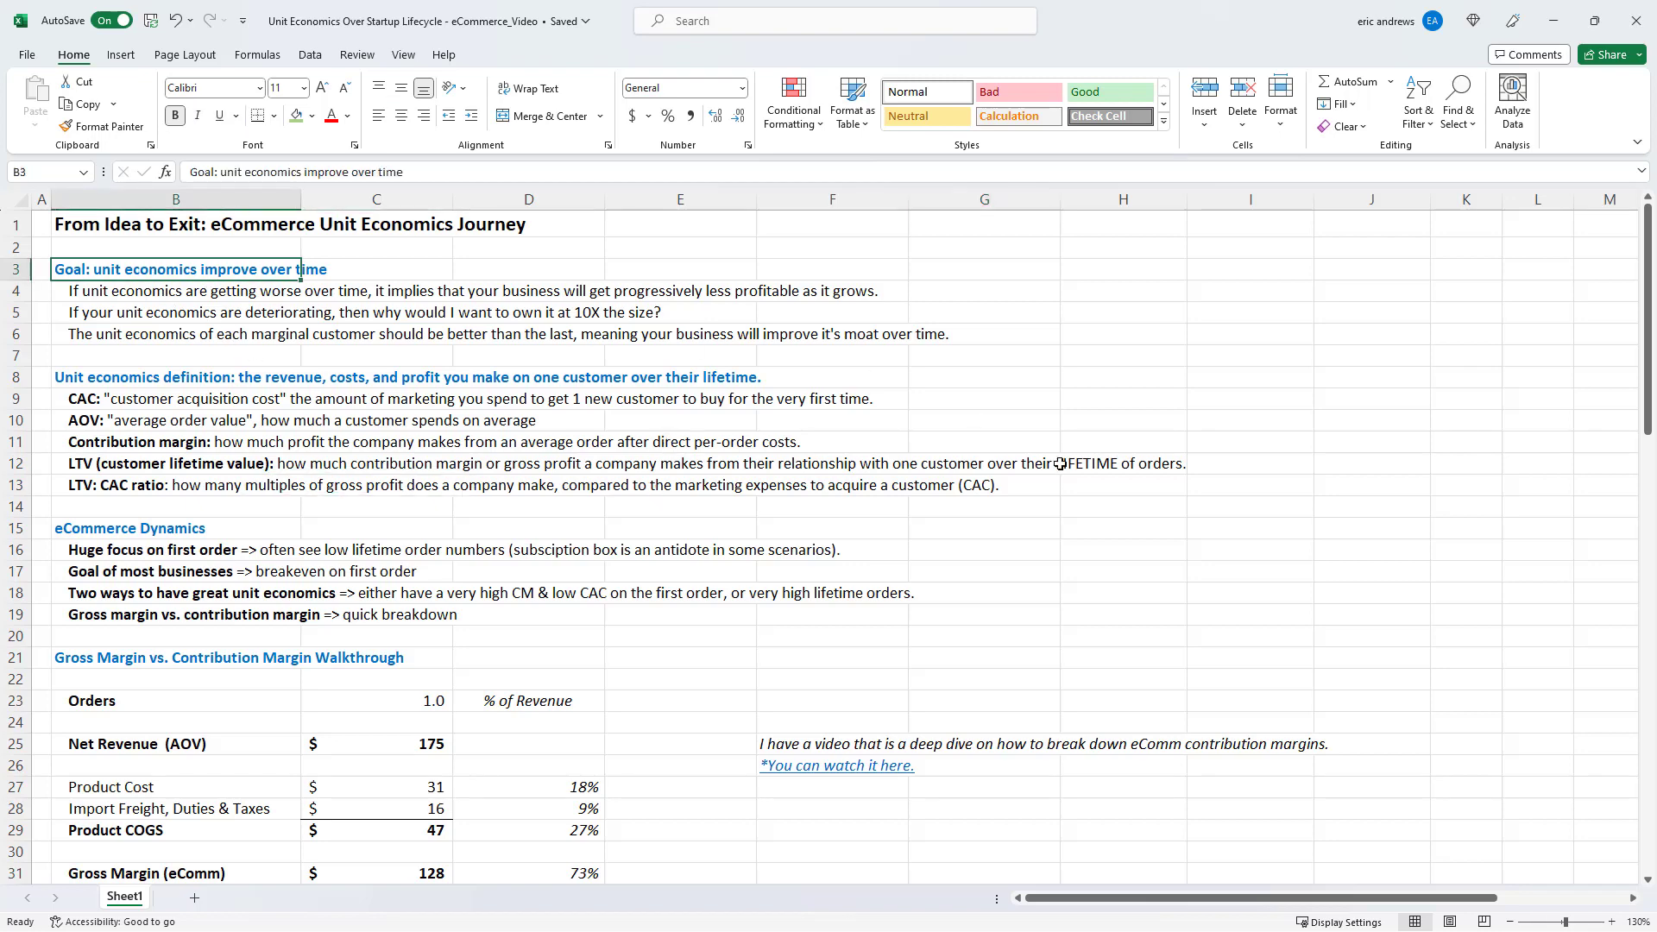
pyautogui.click(1639, 922)
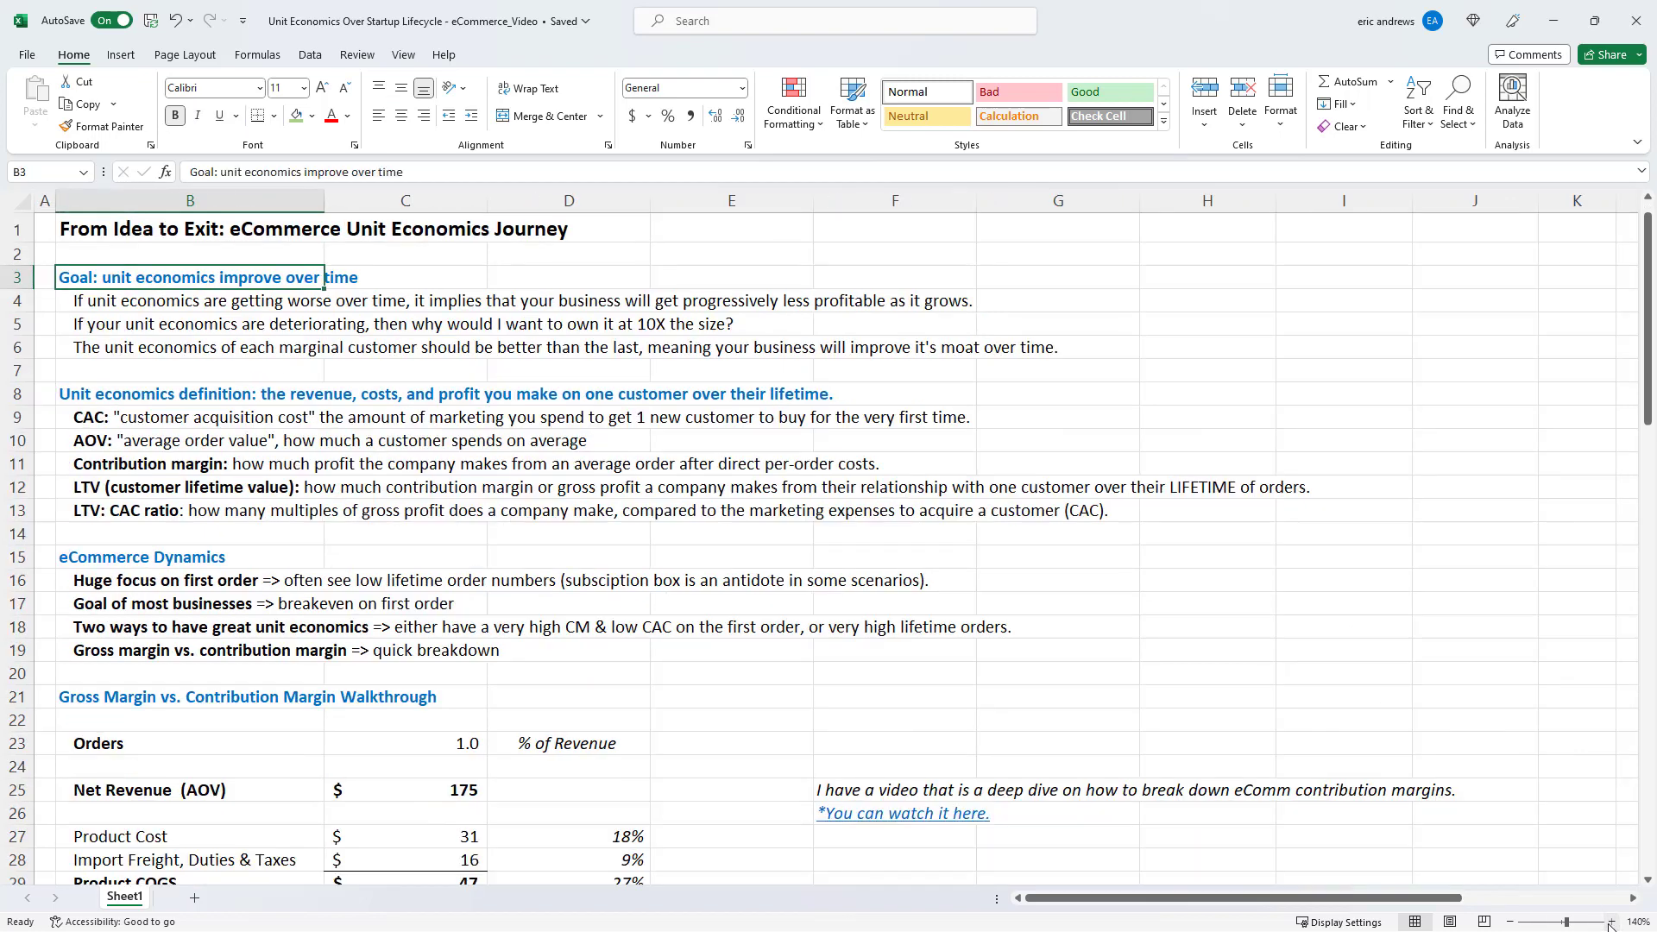
pyautogui.click(1576, 922)
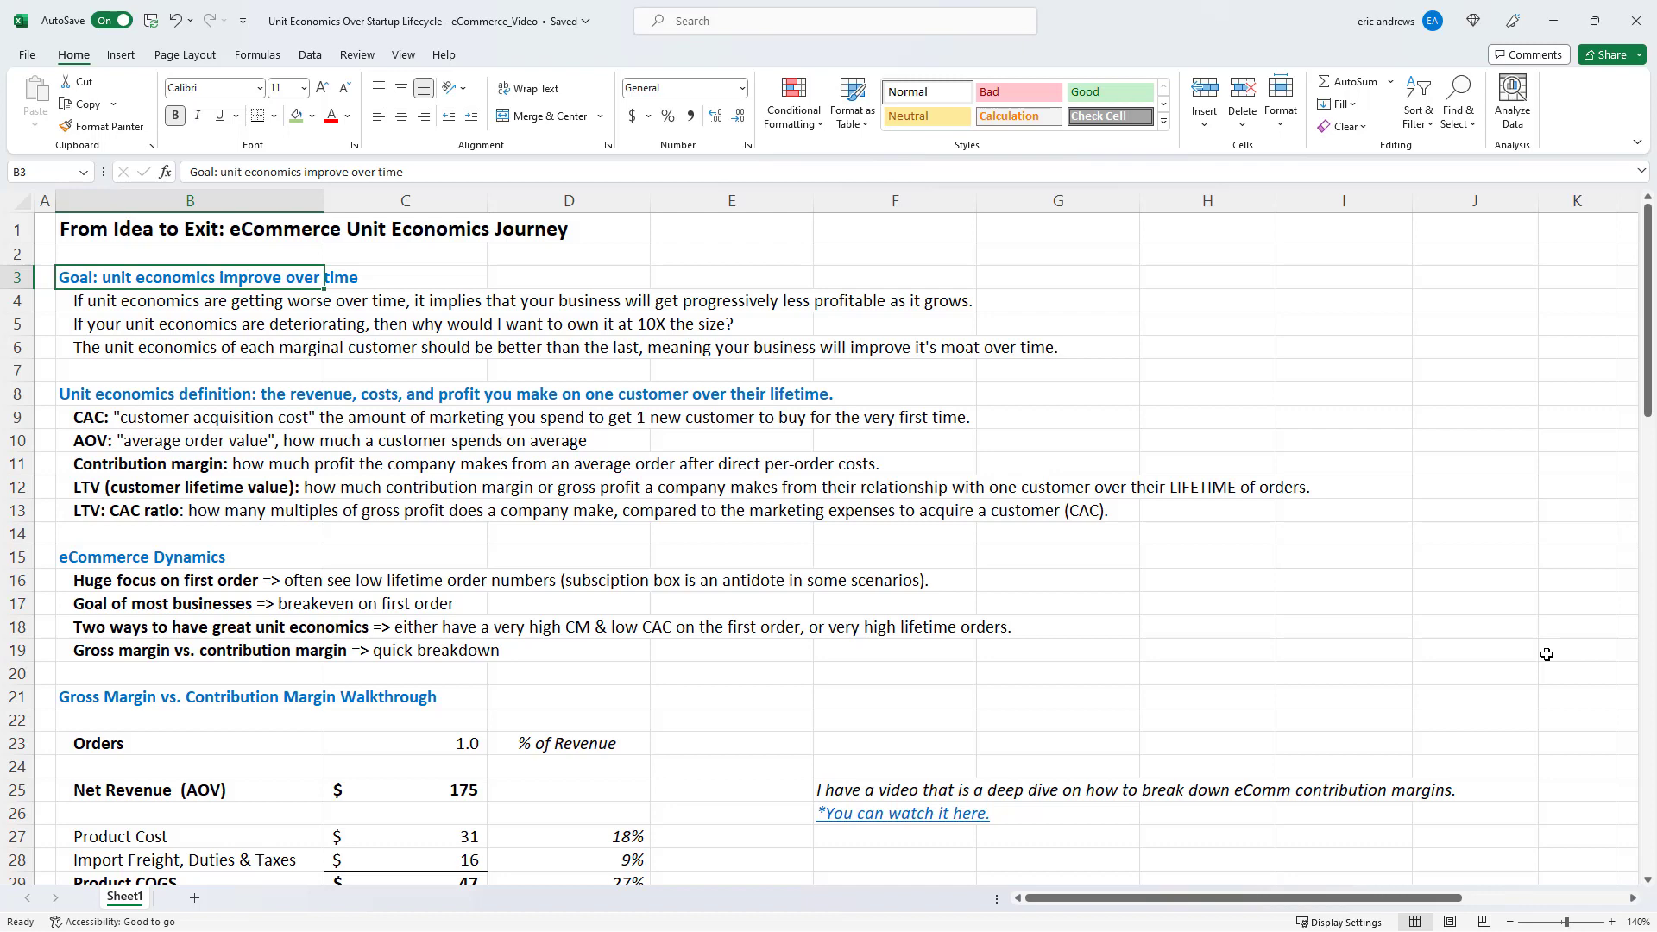
pyautogui.press('down')
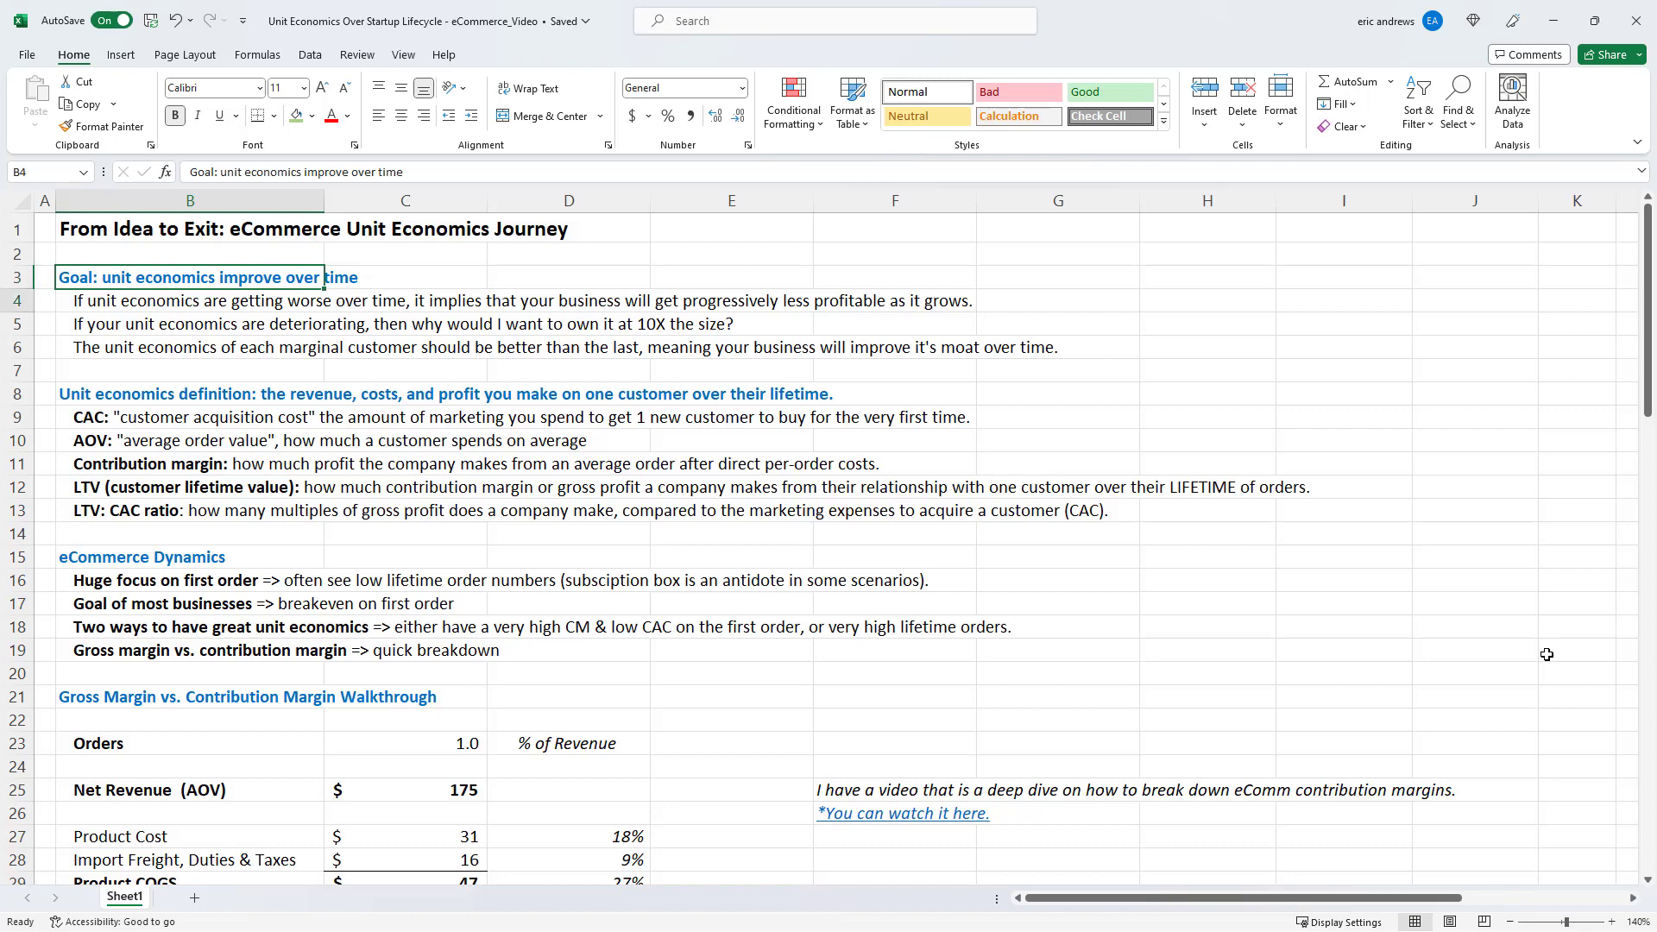
# Point out the unit economics, CAC and AOV definitions and the eCommerce Dynamics notes
pyautogui.click(190, 324)
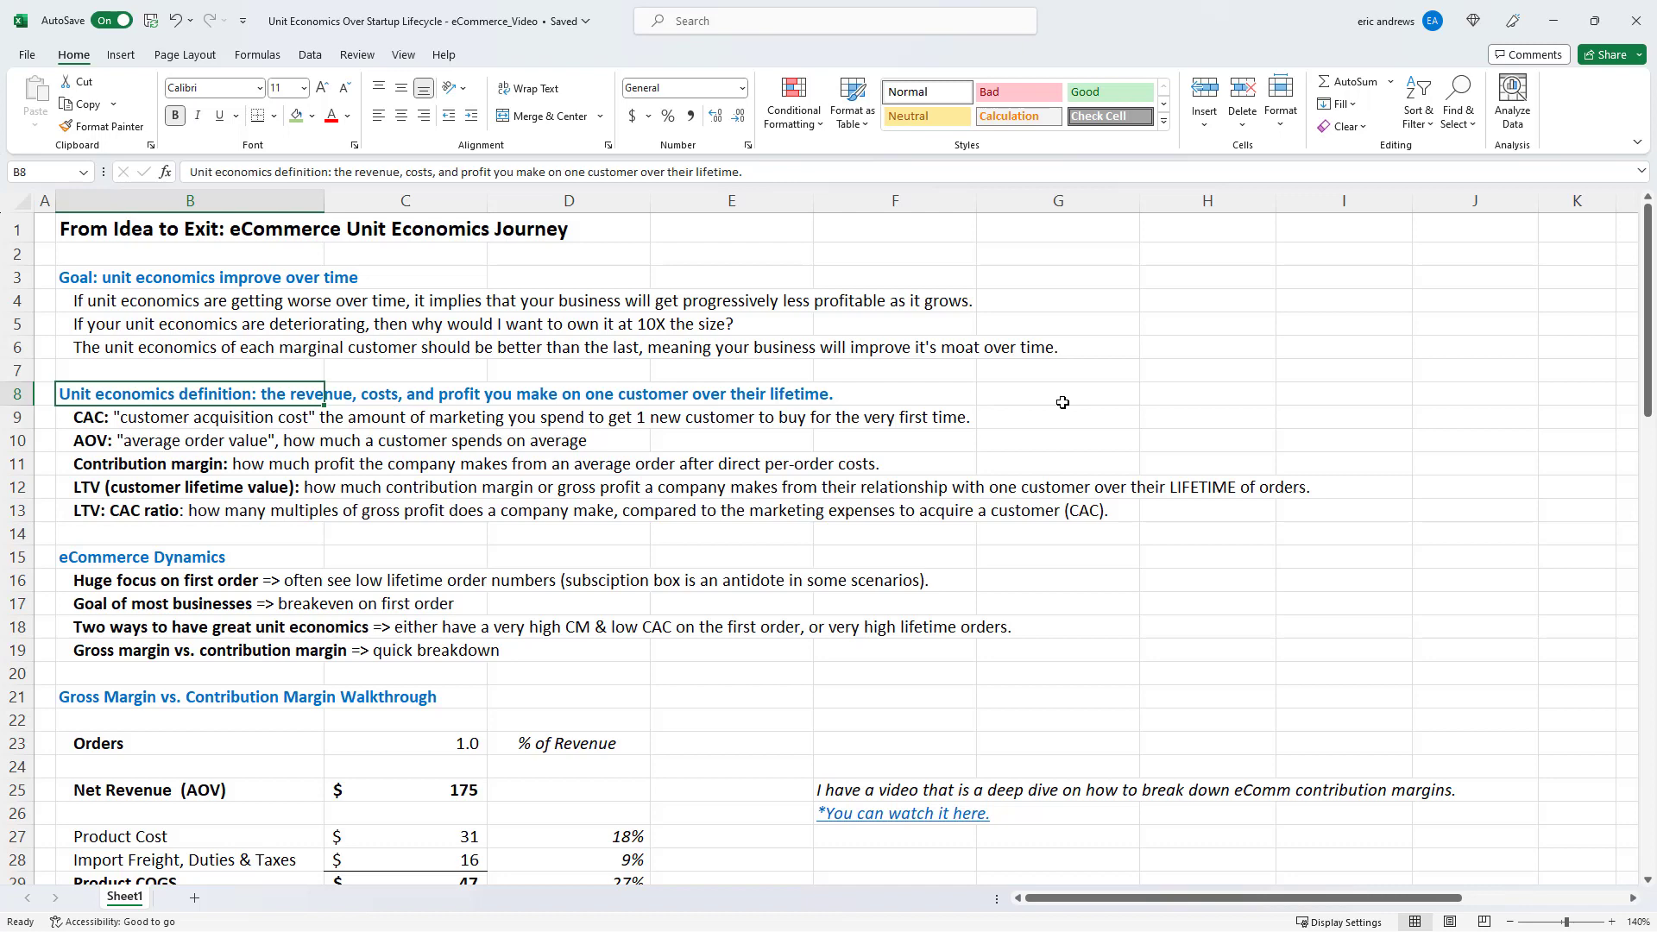
pyautogui.moveTo(1055, 419)
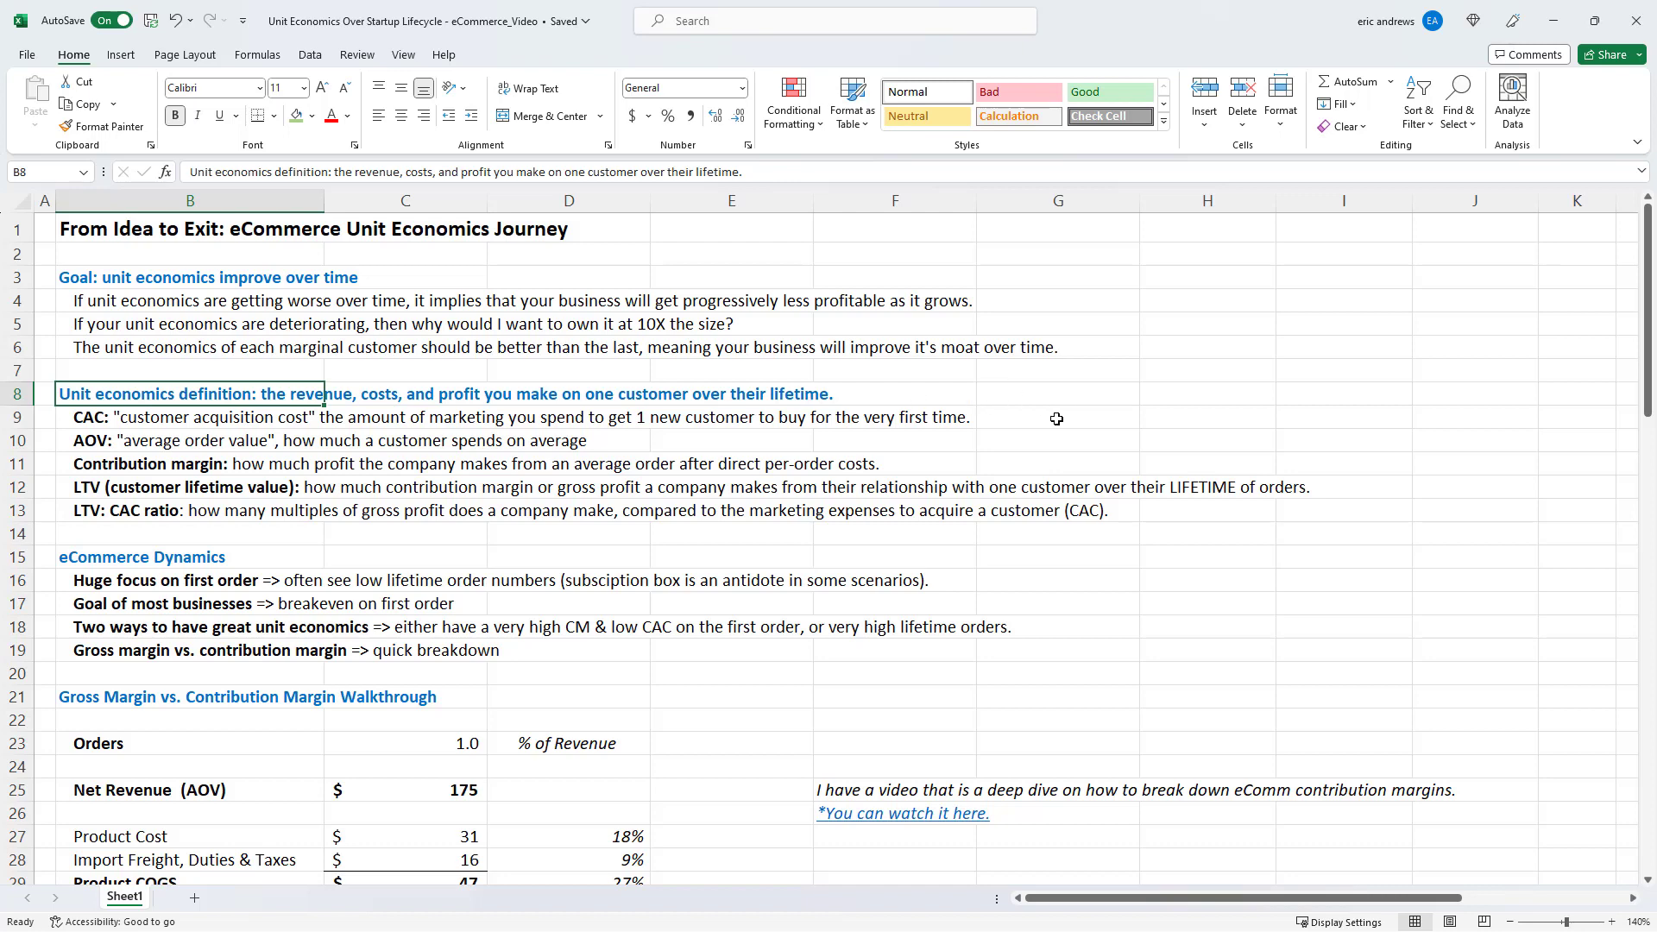
pyautogui.click(190, 416)
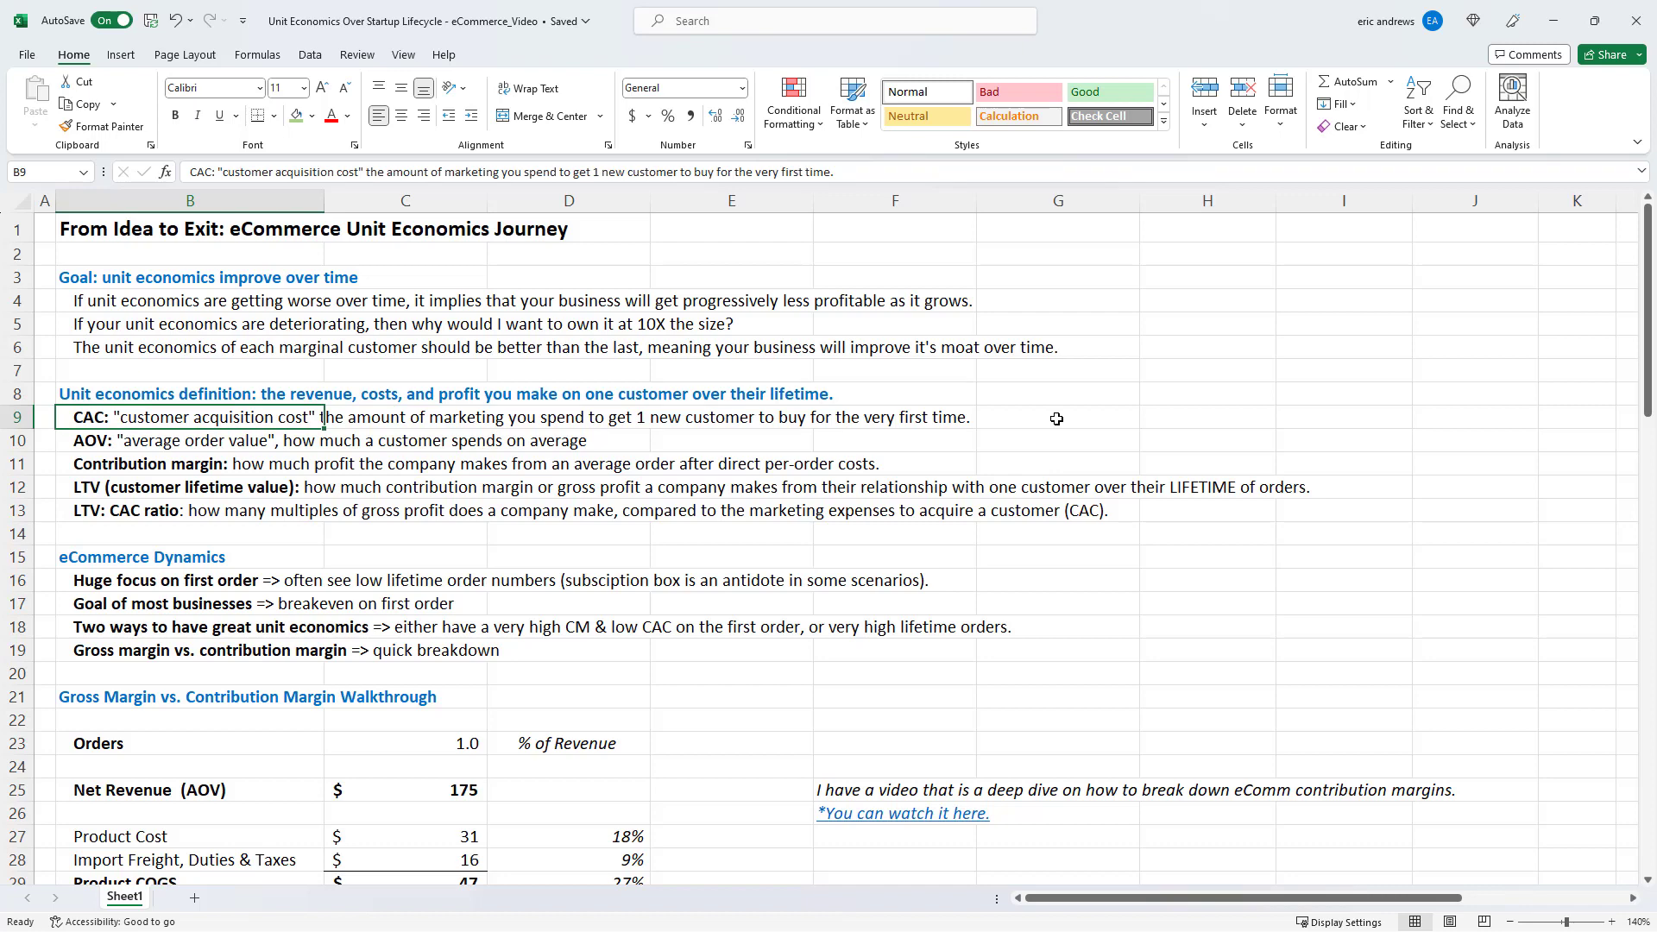
pyautogui.click(190, 441)
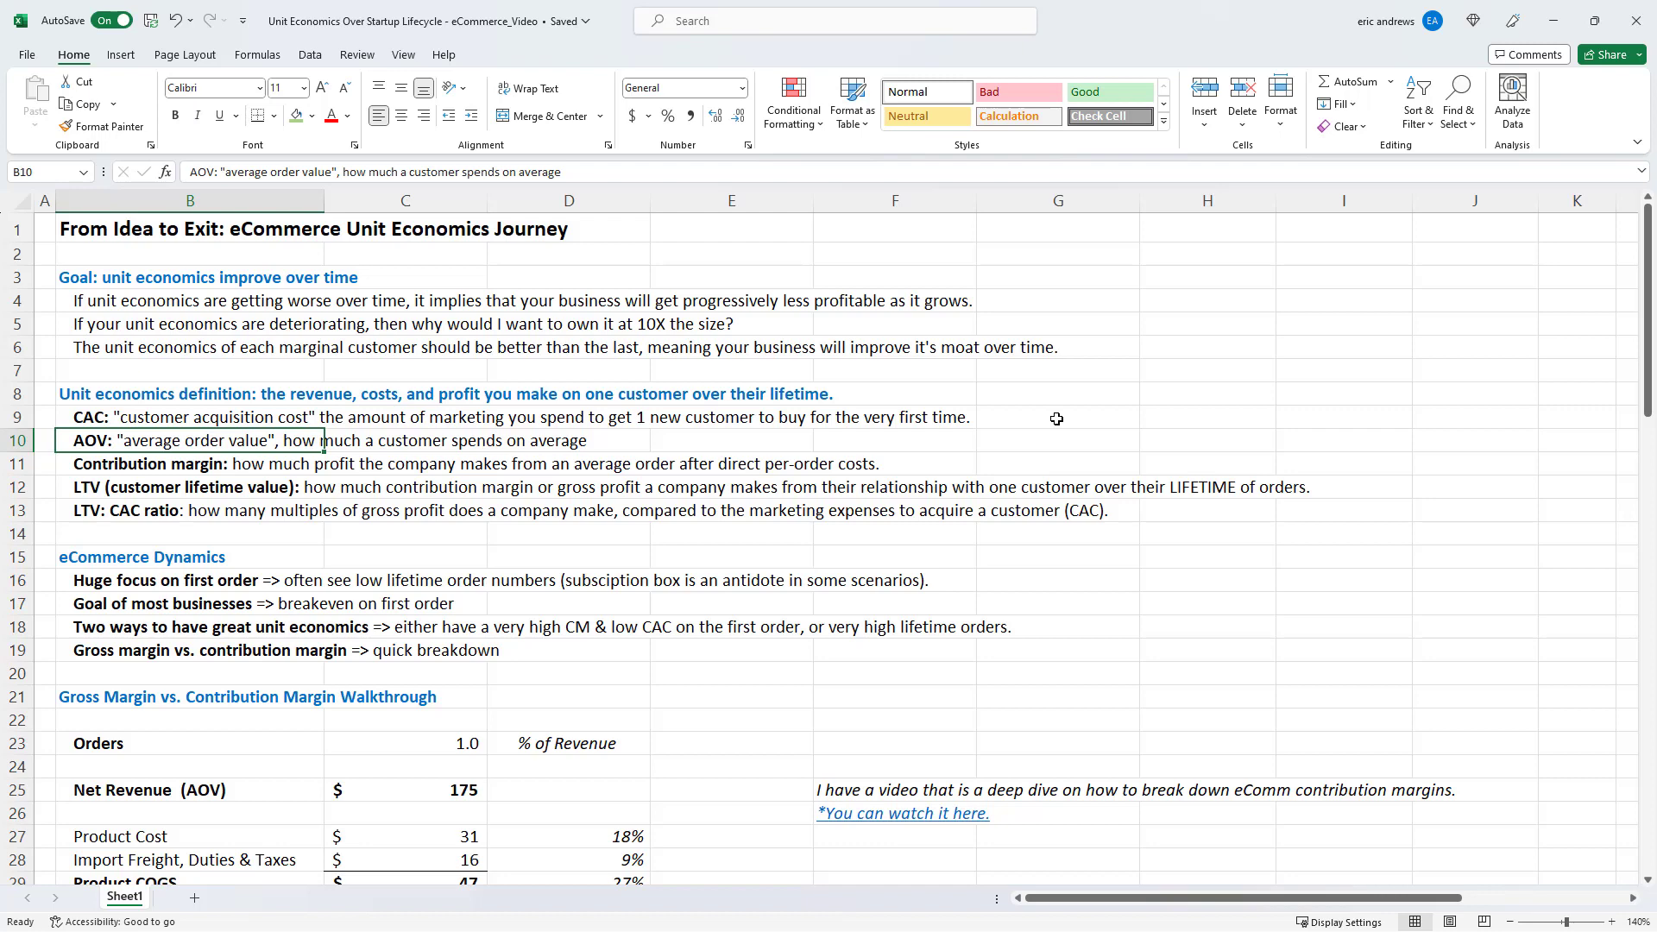
pyautogui.moveTo(1033, 389)
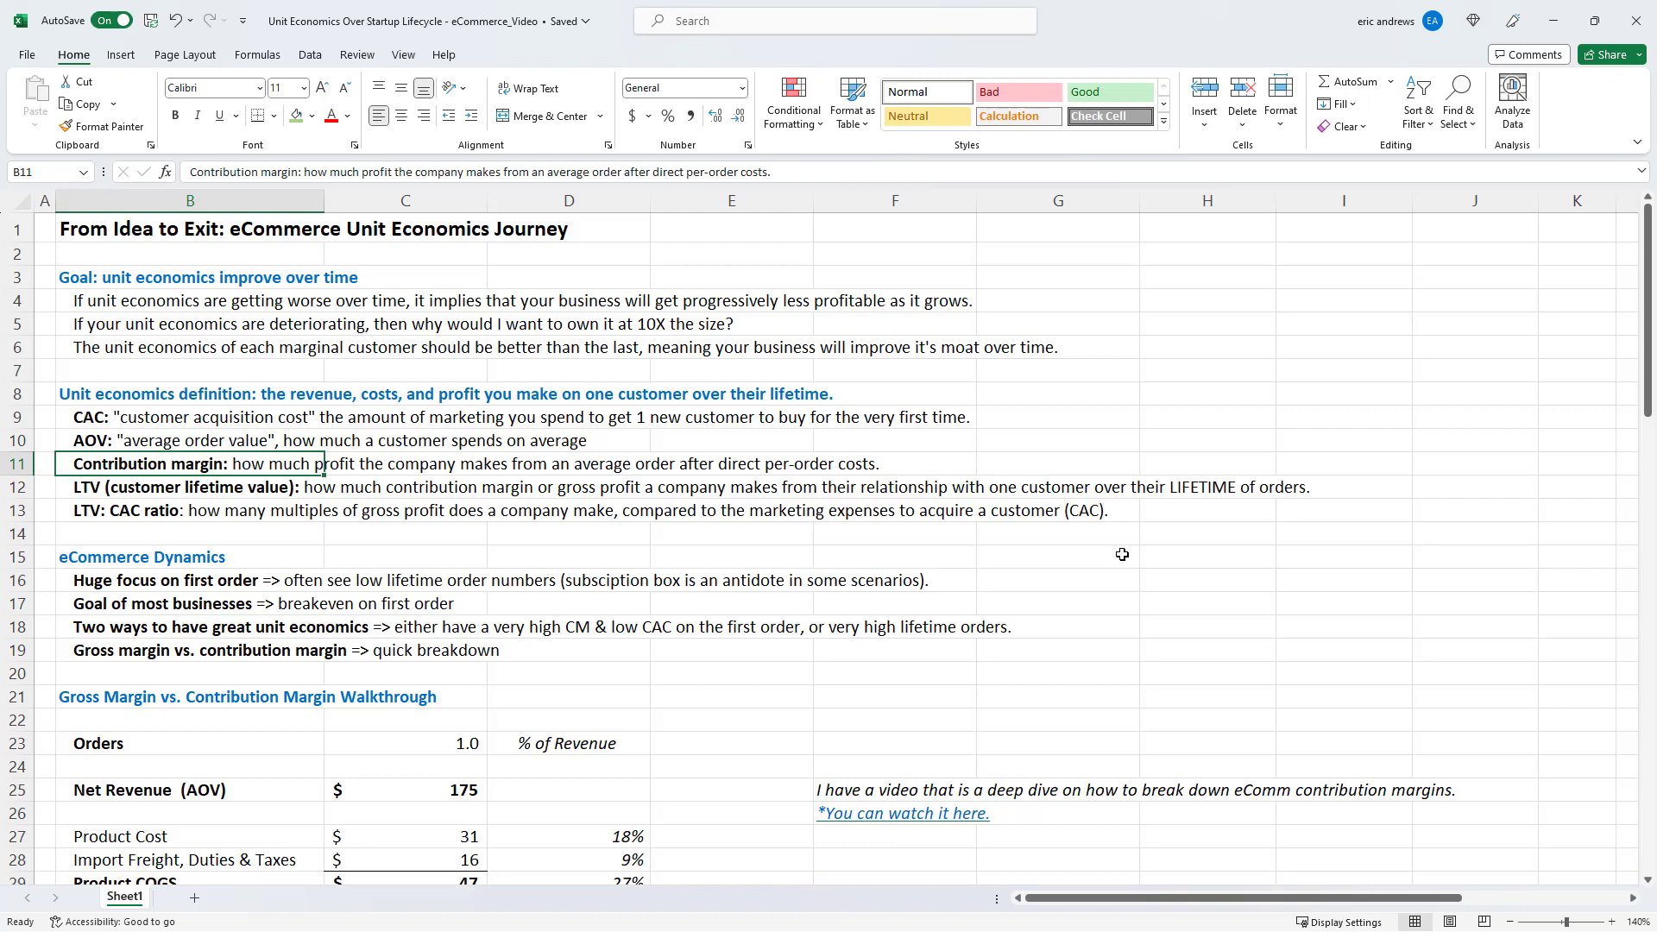
pyautogui.moveTo(1098, 531)
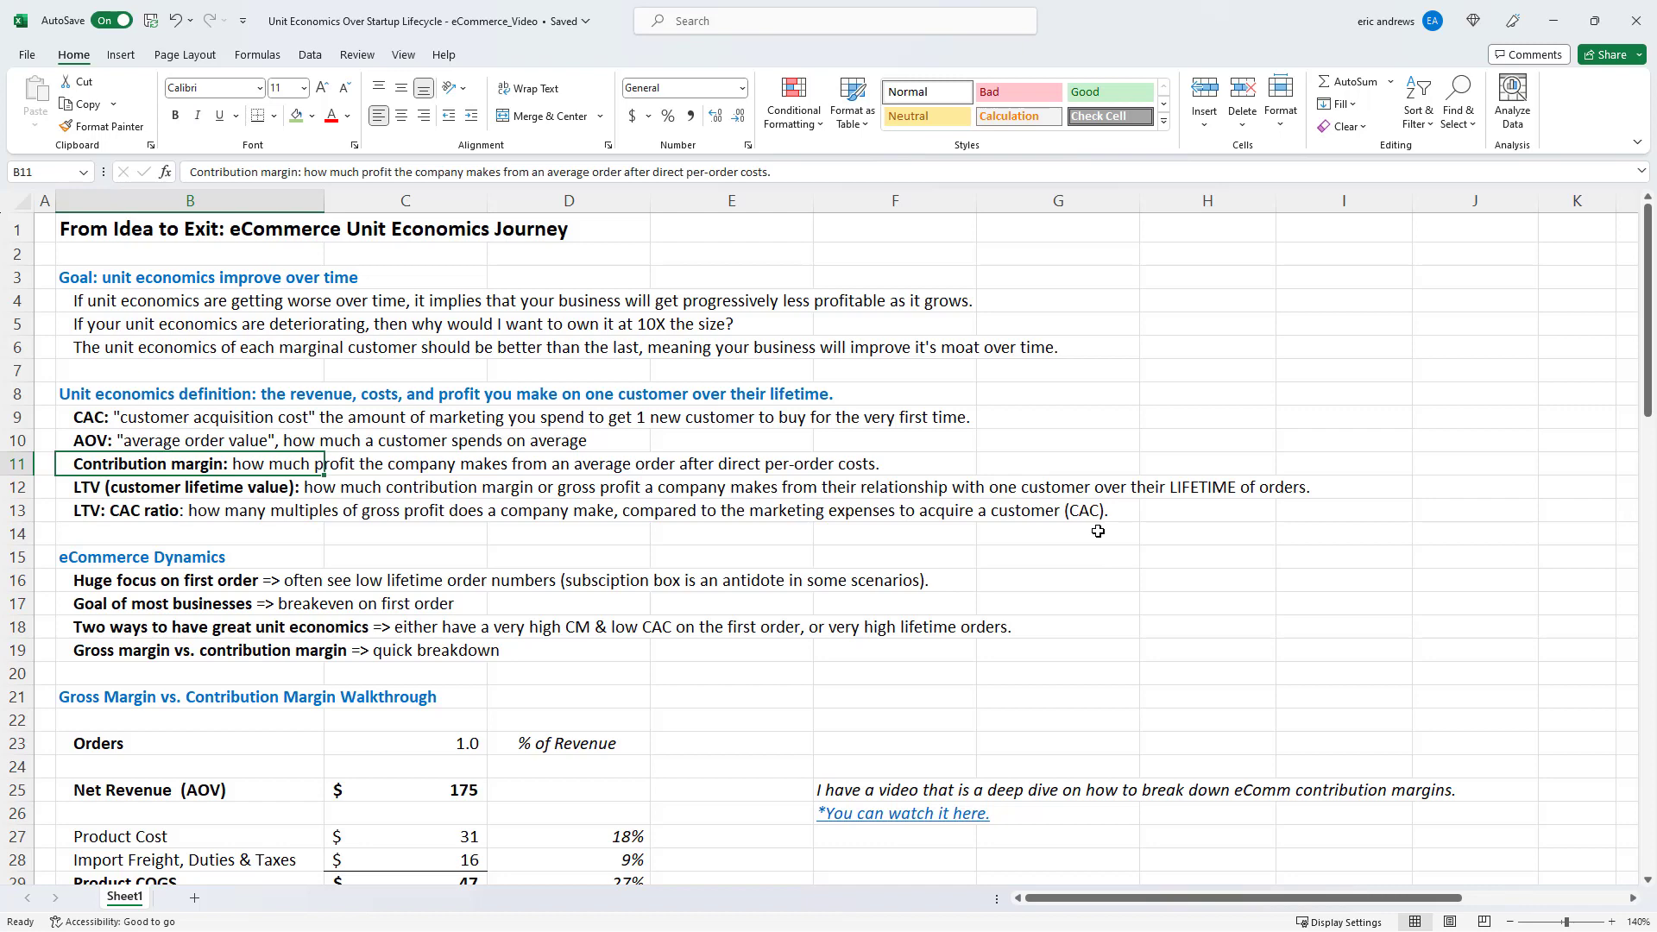
pyautogui.click(190, 486)
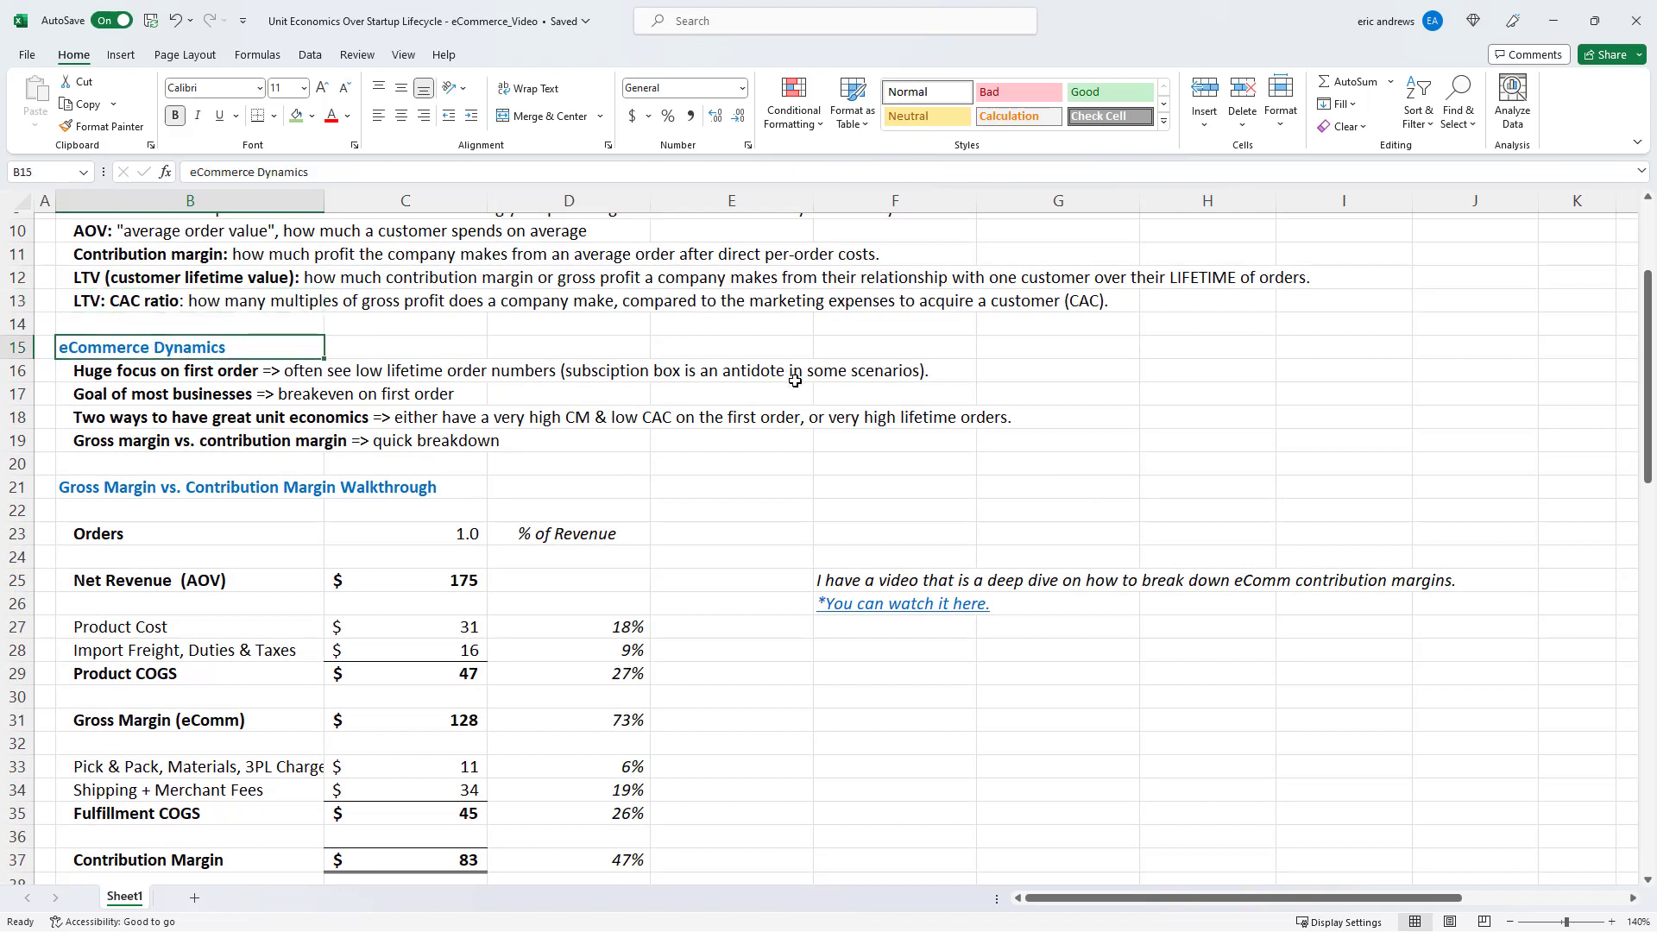
pyautogui.click(190, 371)
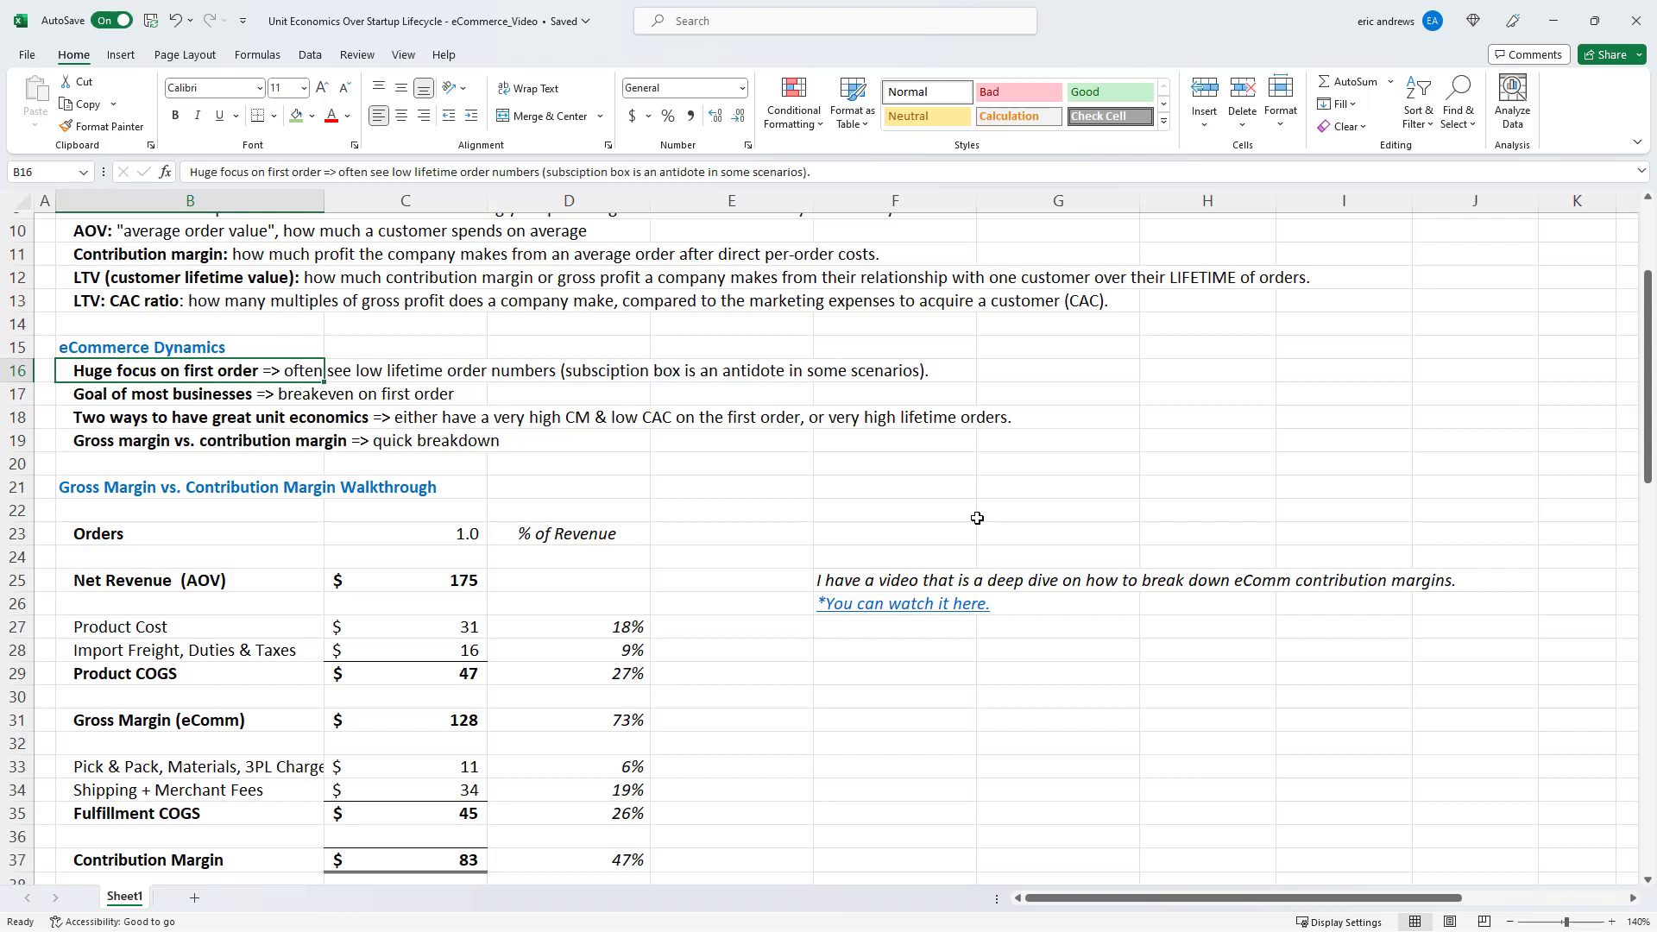
pyautogui.click(190, 394)
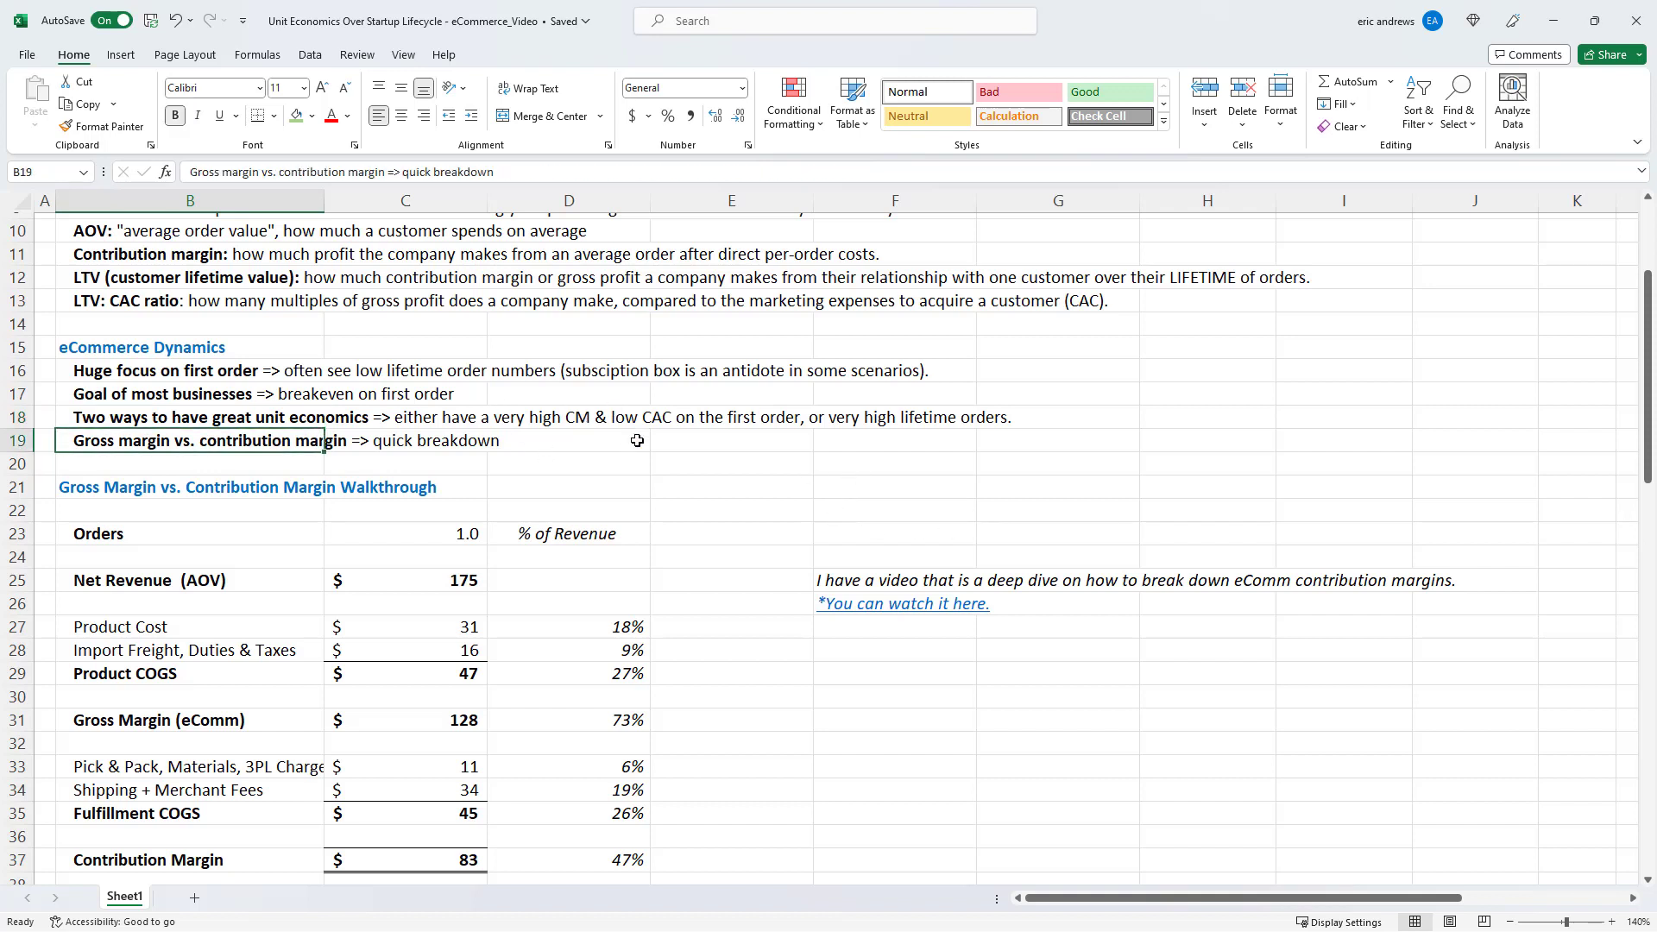
pyautogui.moveTo(768, 463)
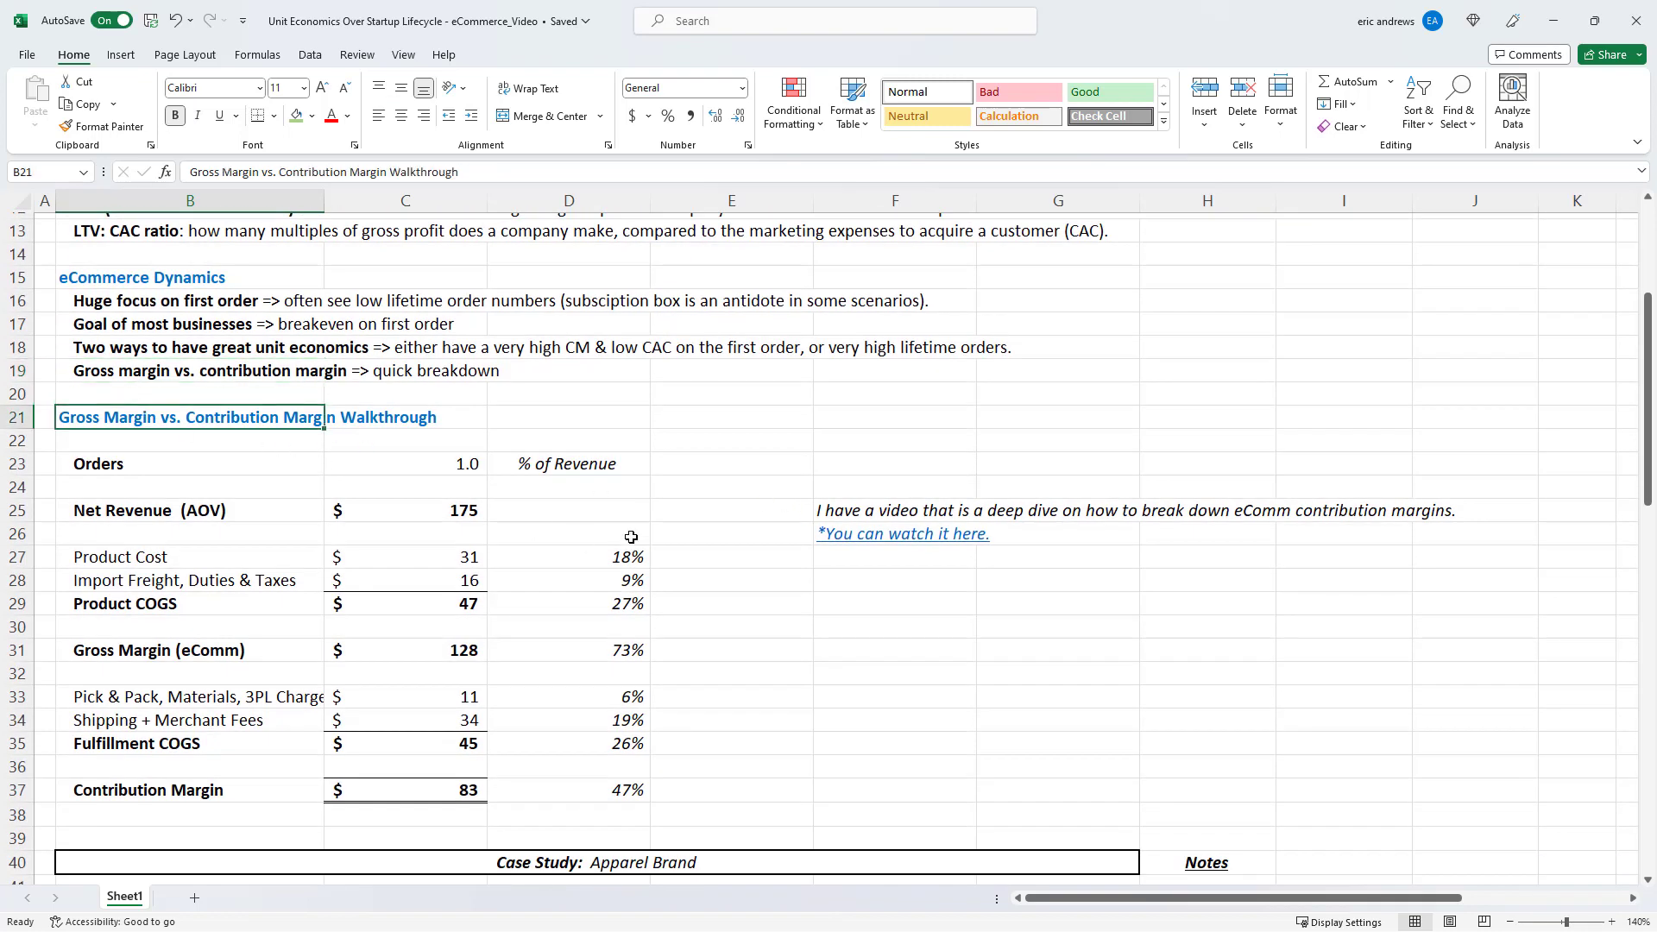
pyautogui.click(894, 509)
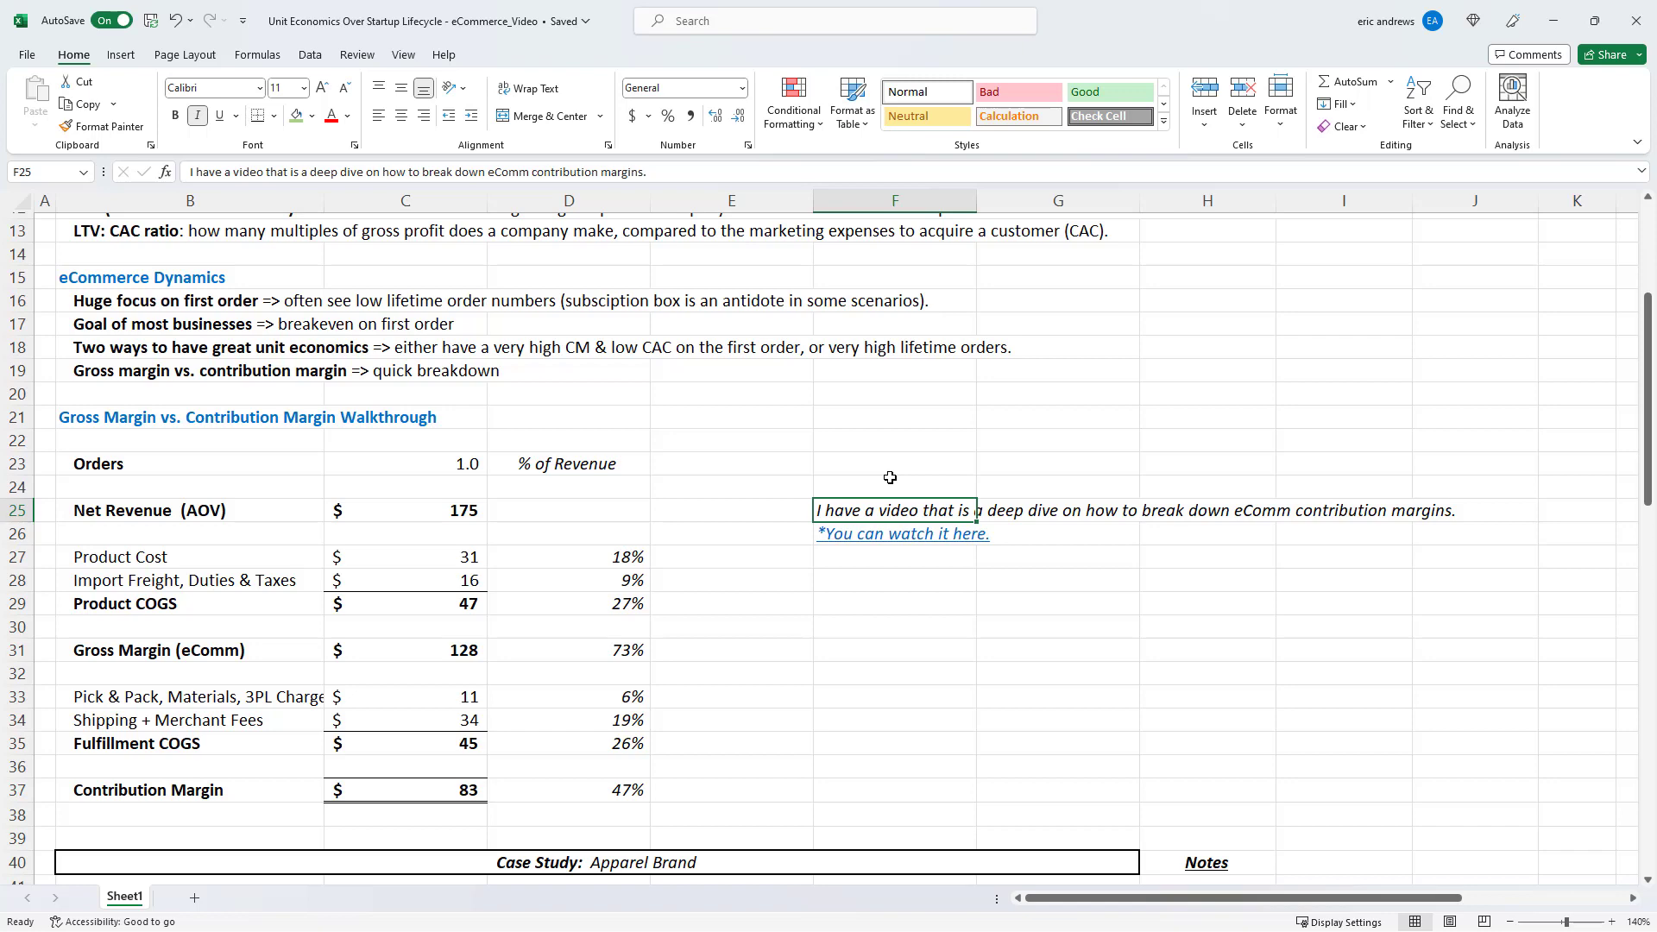
pyautogui.click(44, 510)
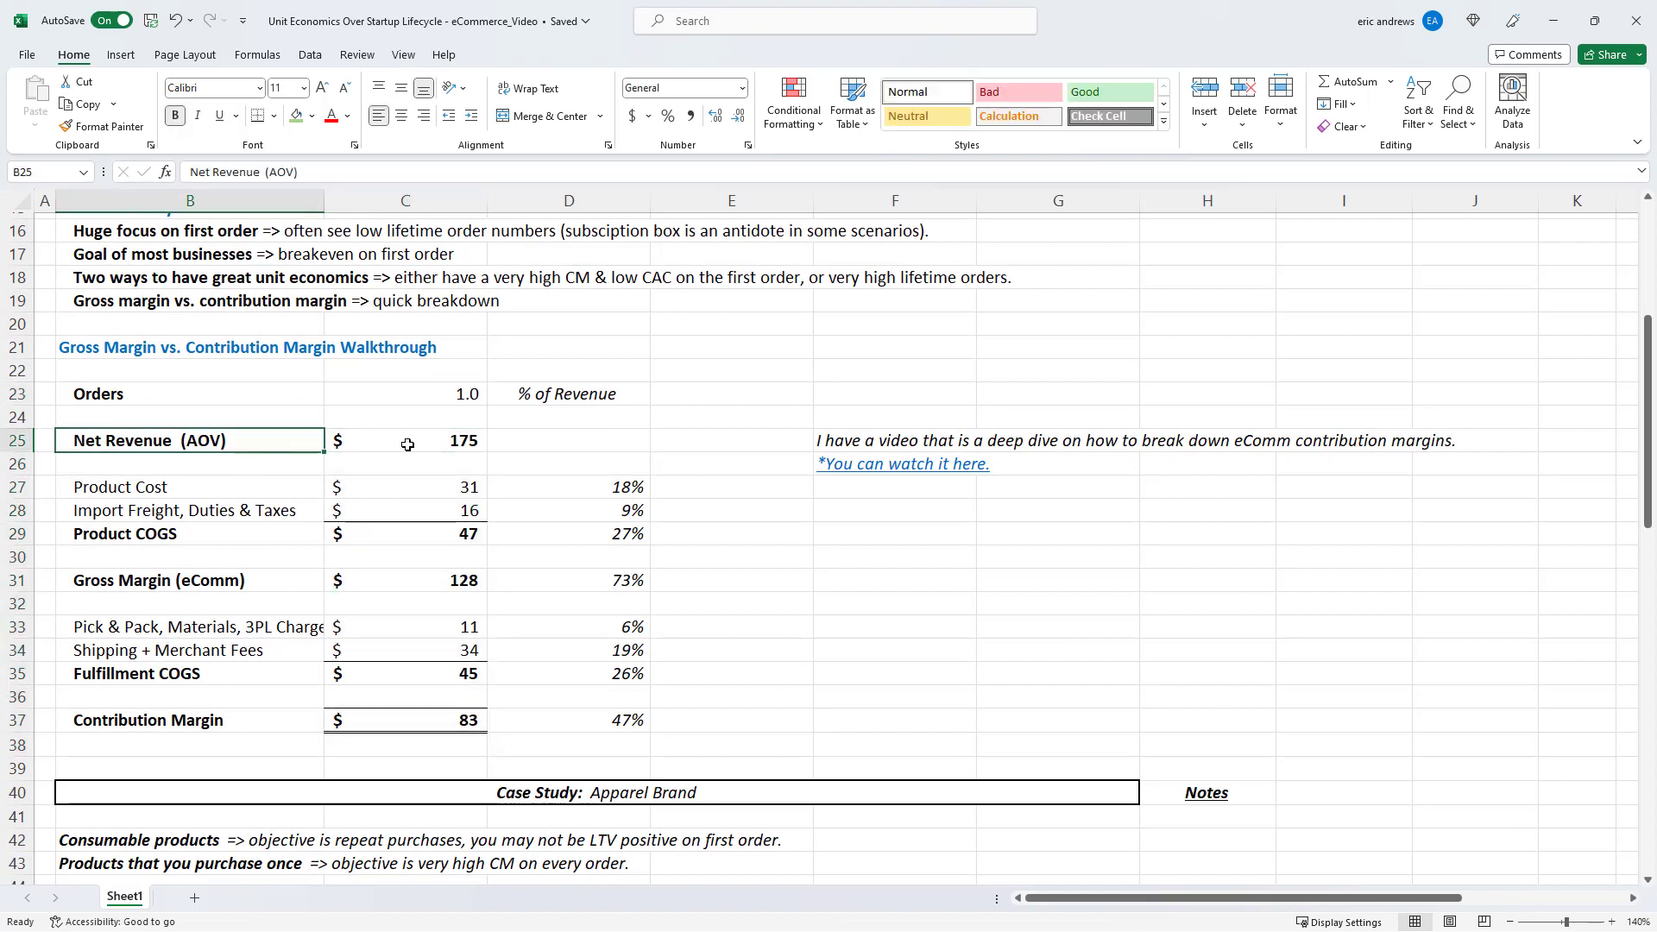
pyautogui.click(404, 441)
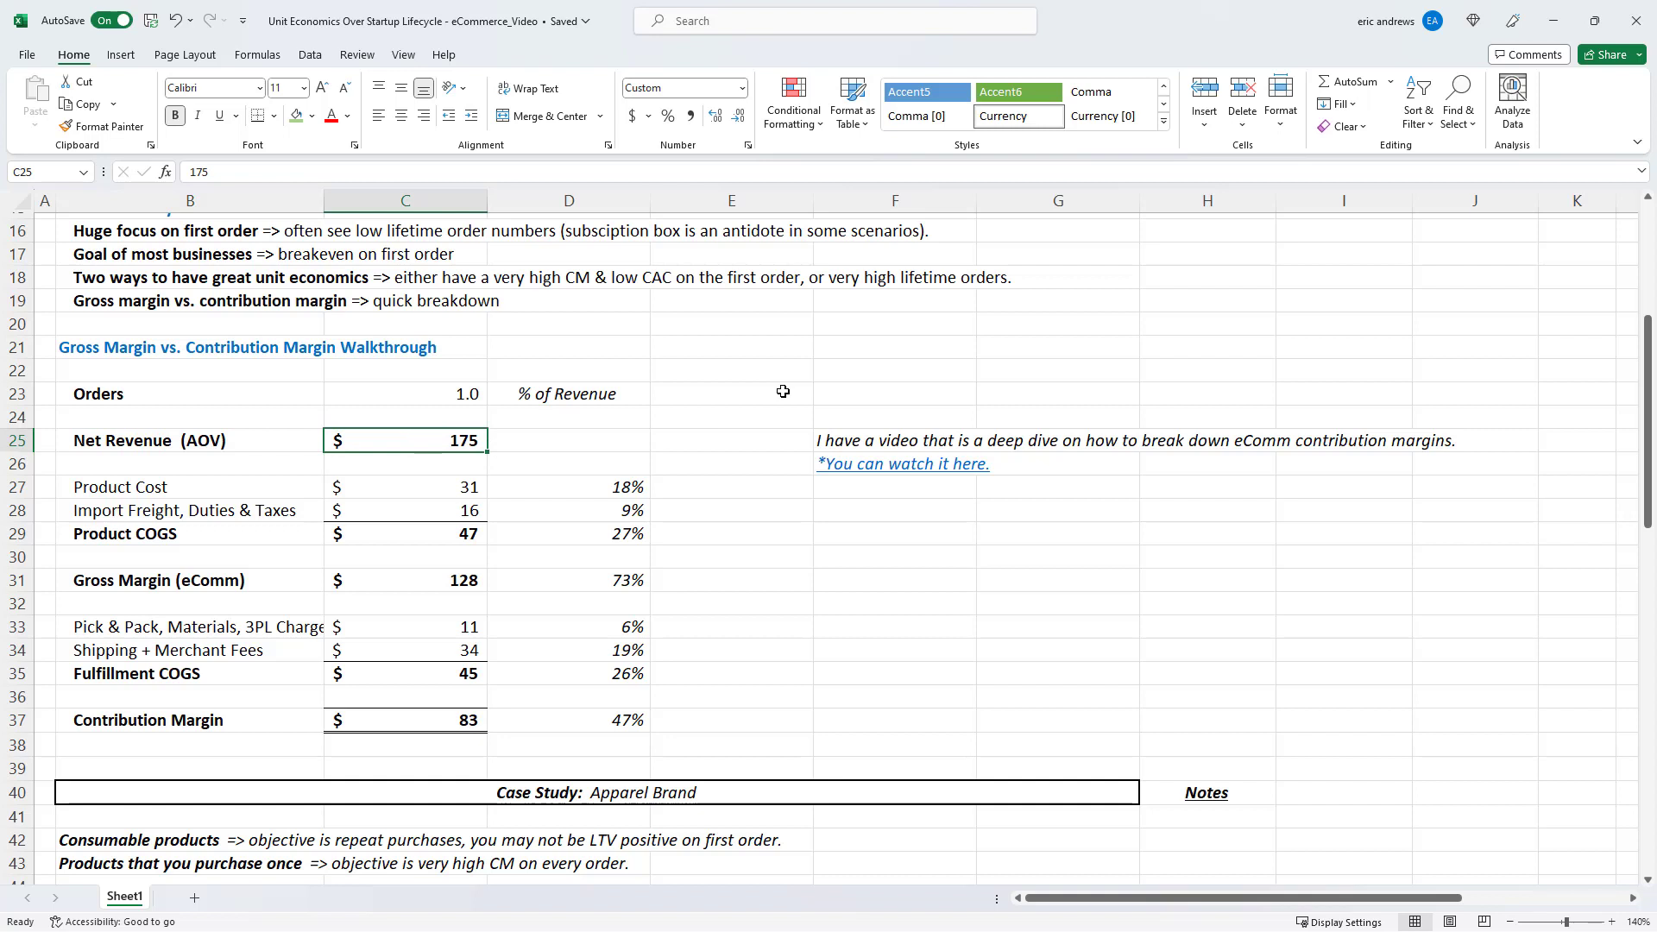
pyautogui.moveTo(505, 477)
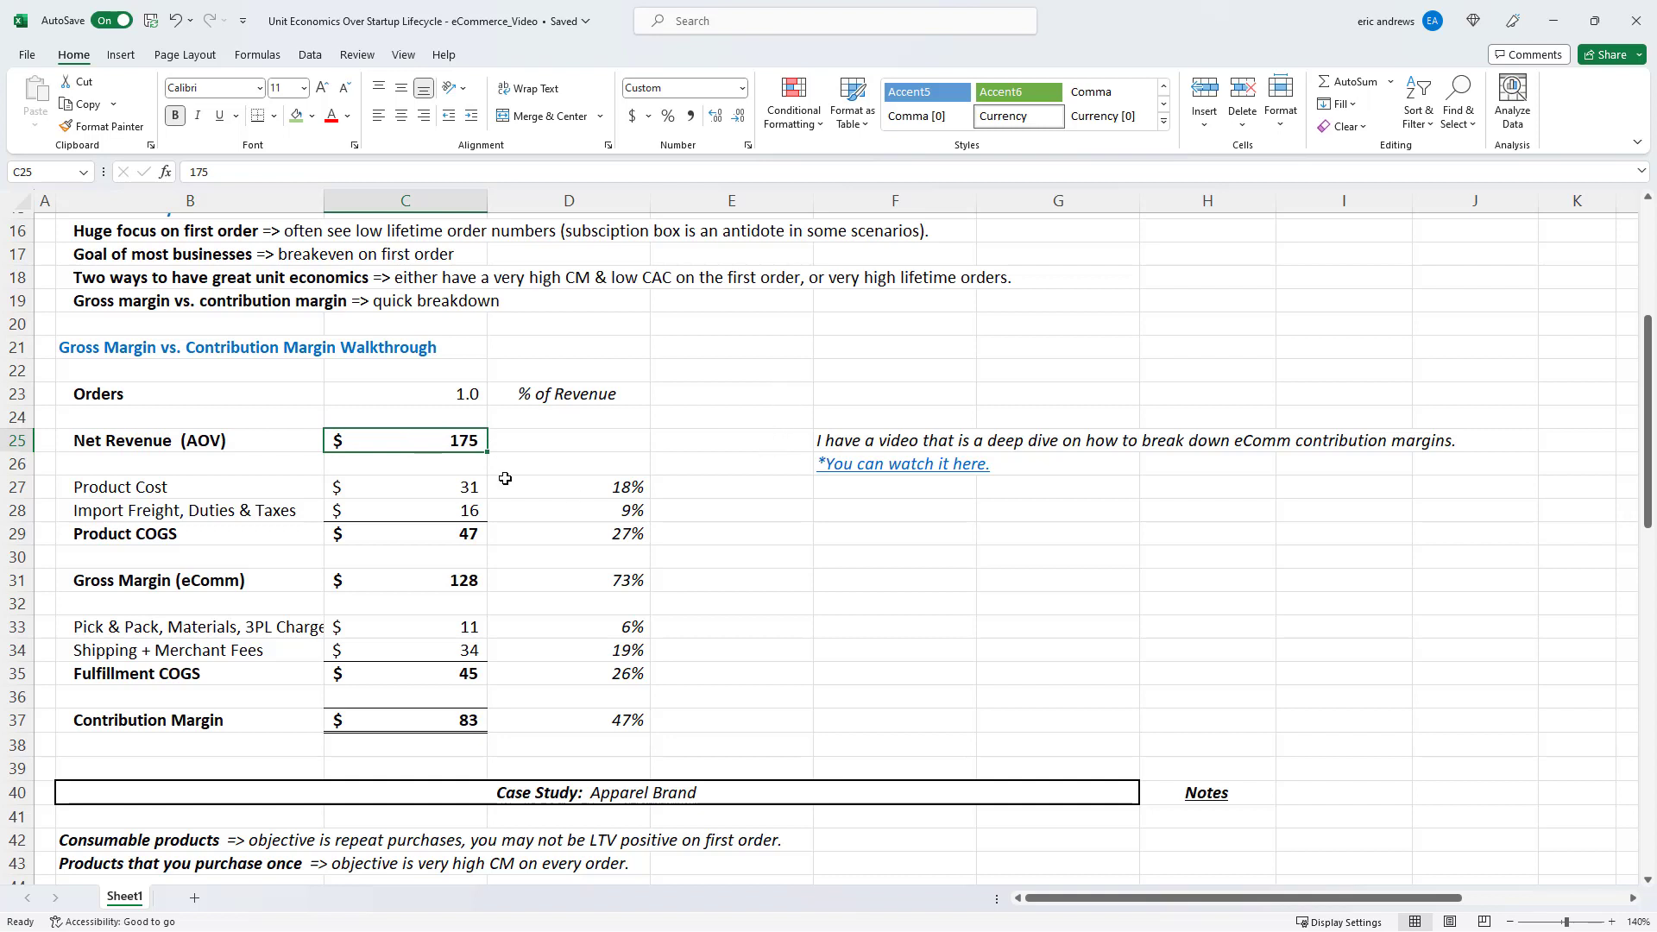
pyautogui.moveTo(119, 486); pyautogui.dragTo(119, 532)
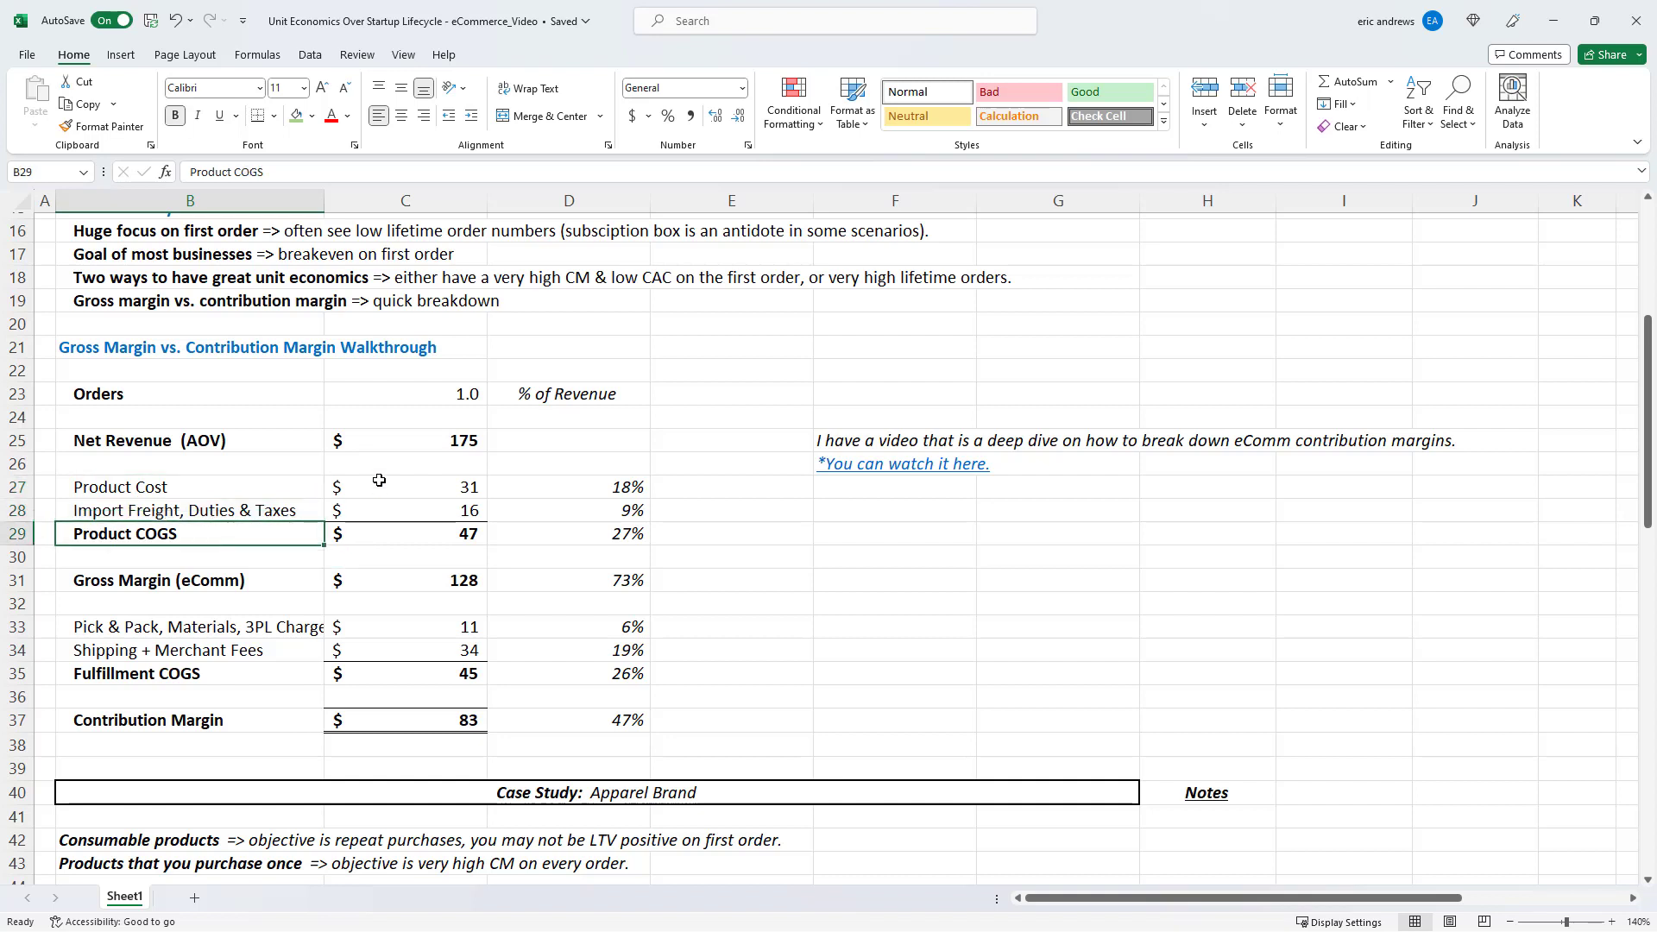
pyautogui.click(405, 487)
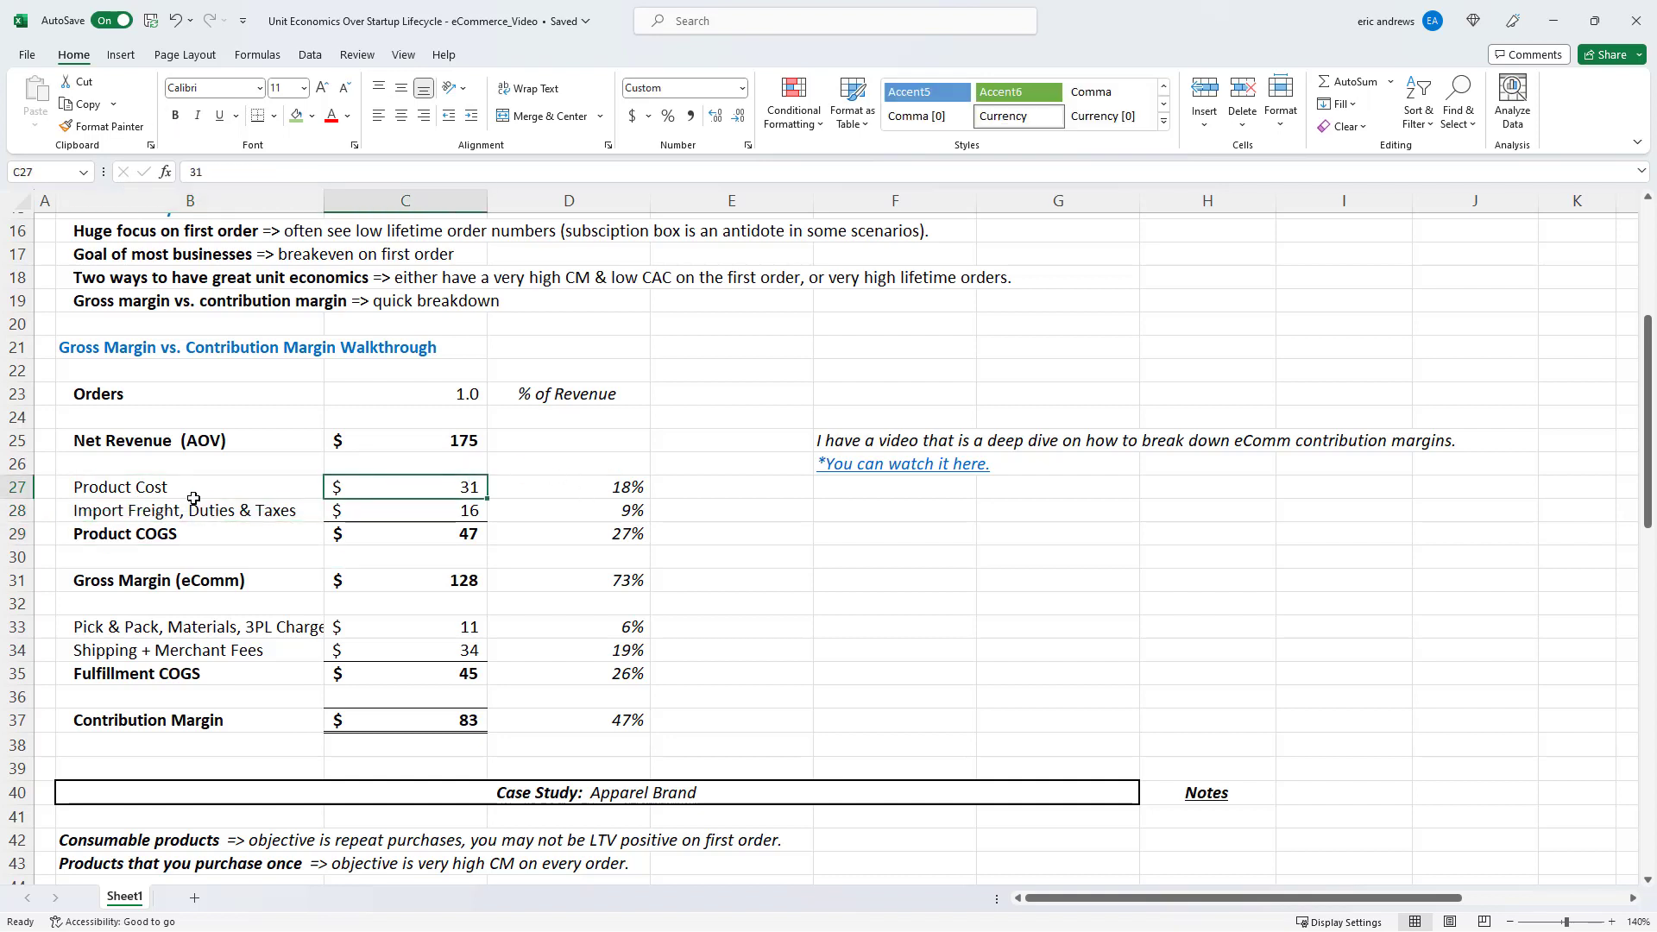
pyautogui.click(404, 509)
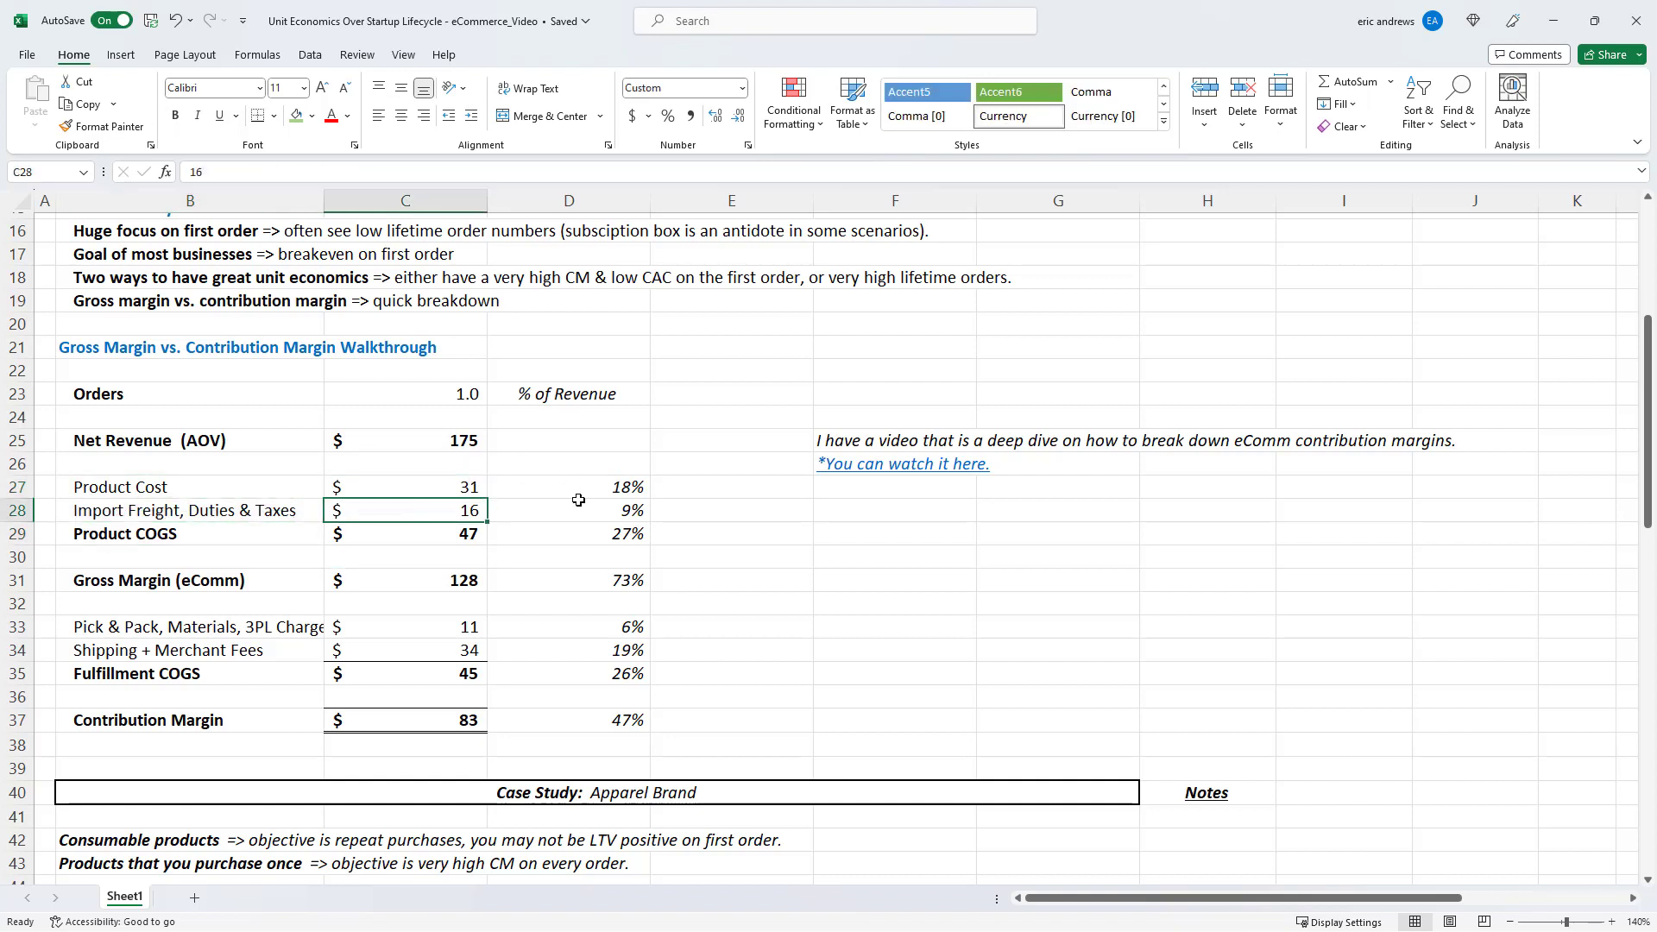
pyautogui.moveTo(639, 463)
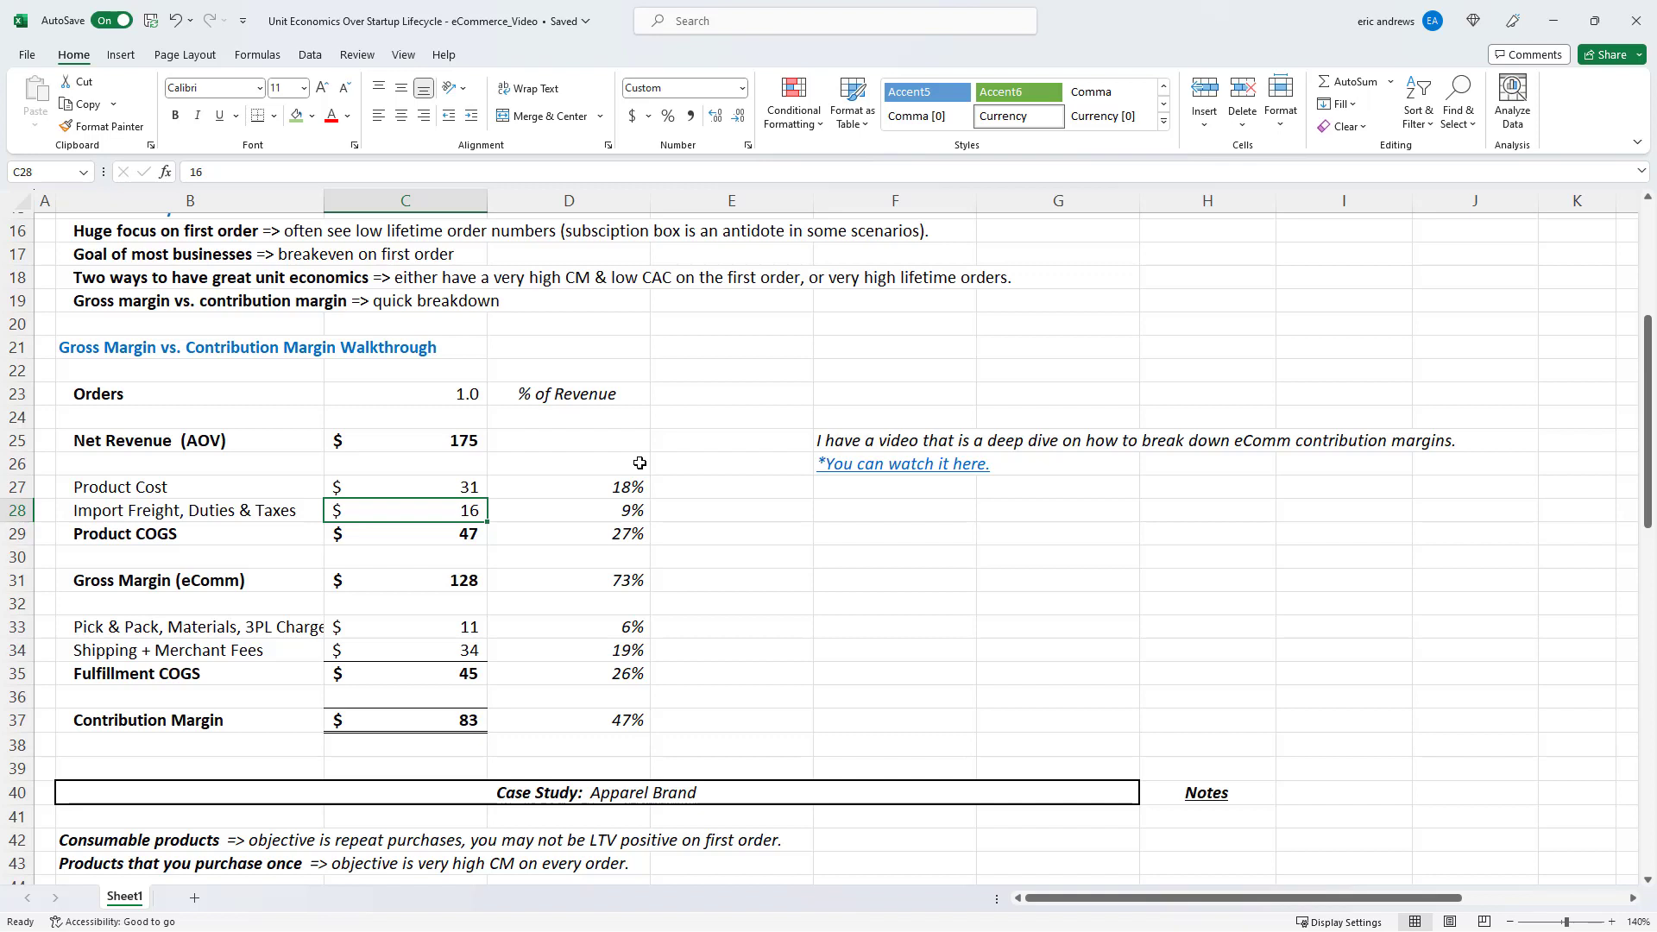
pyautogui.click(404, 533)
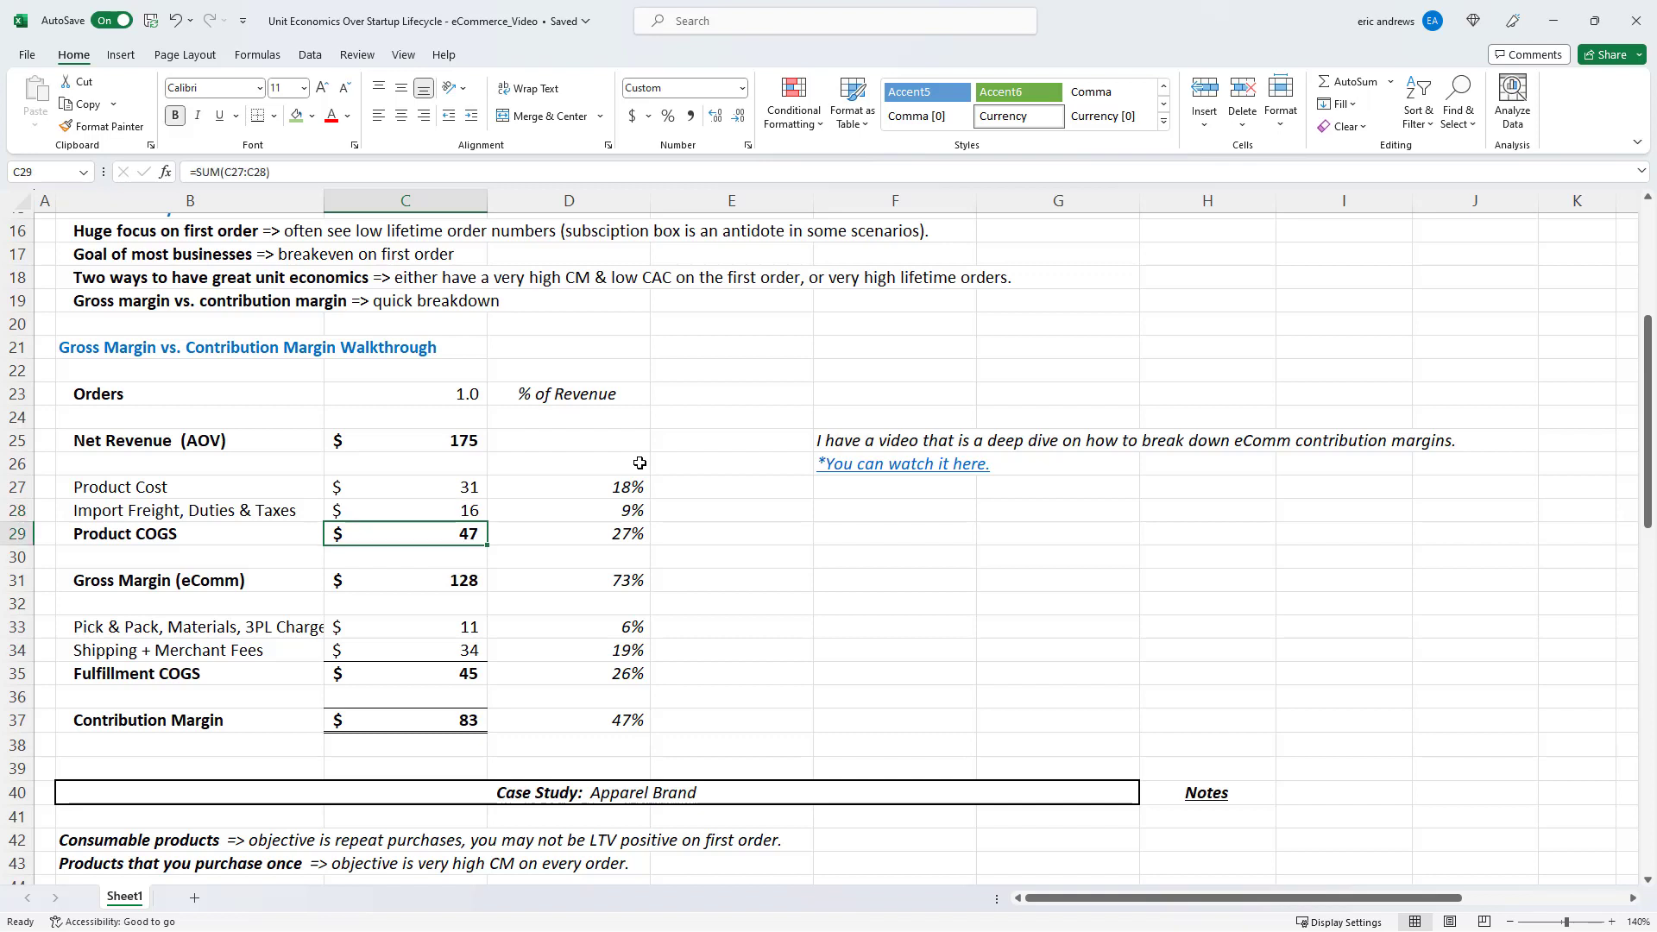
pyautogui.click(569, 532)
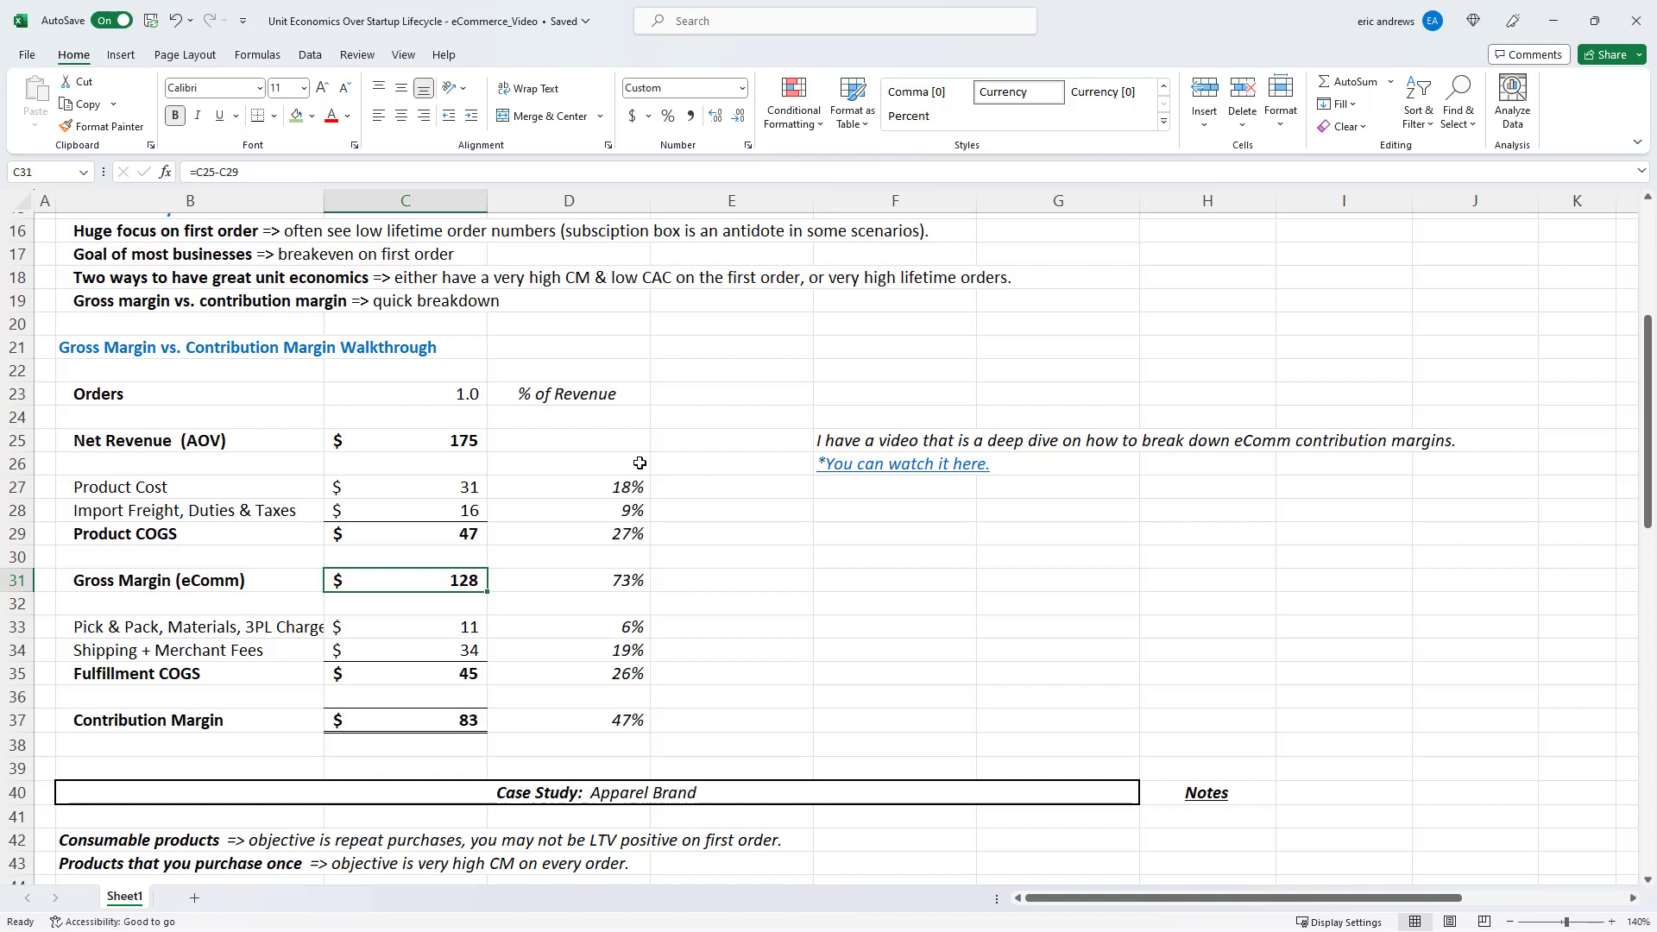
pyautogui.click(405, 533)
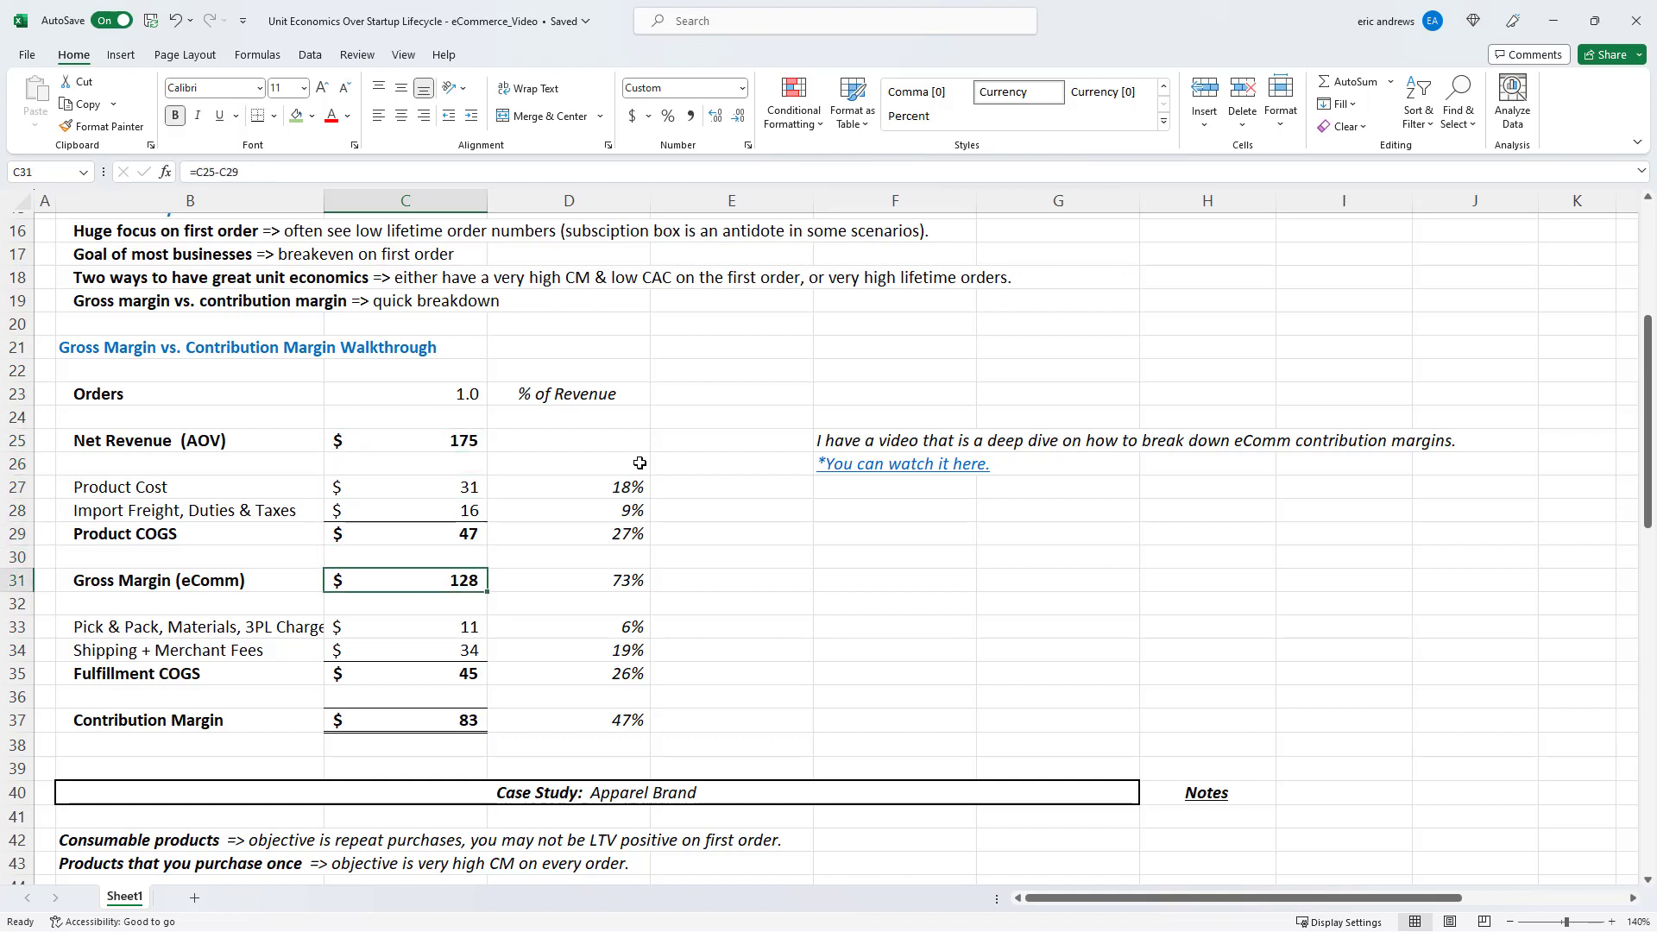
# Inspect pick-and-pack and shipping fees, the $45 Fulfillment COGS sum, and the $83 contribution margin formula
pyautogui.click(404, 625)
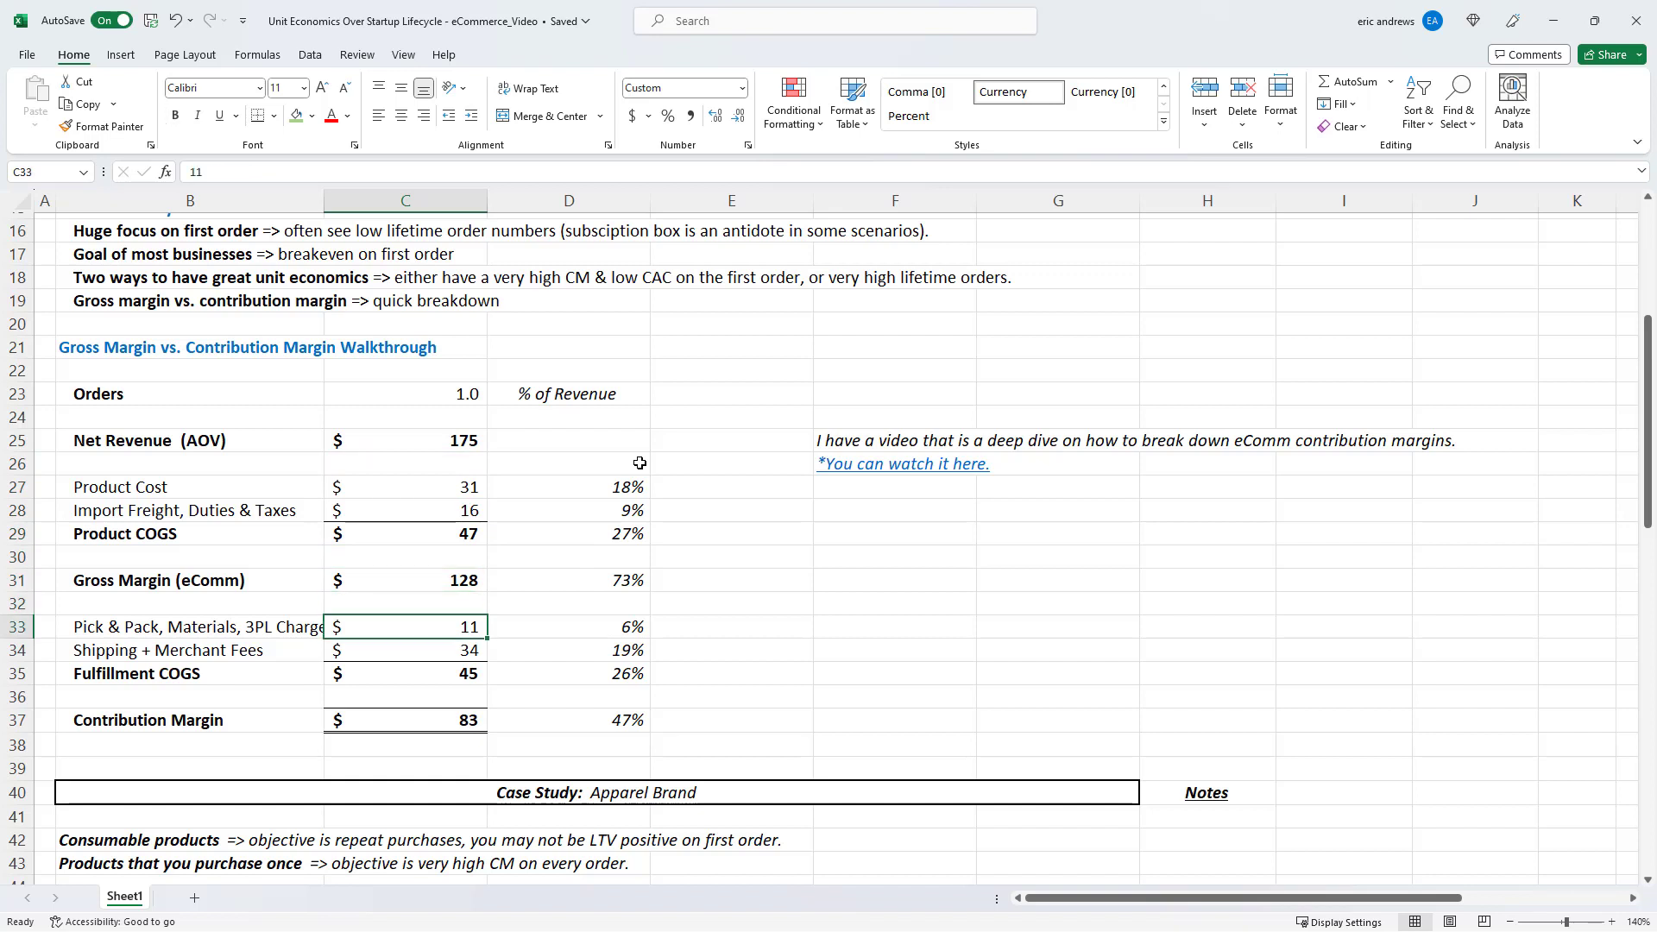
pyautogui.click(405, 557)
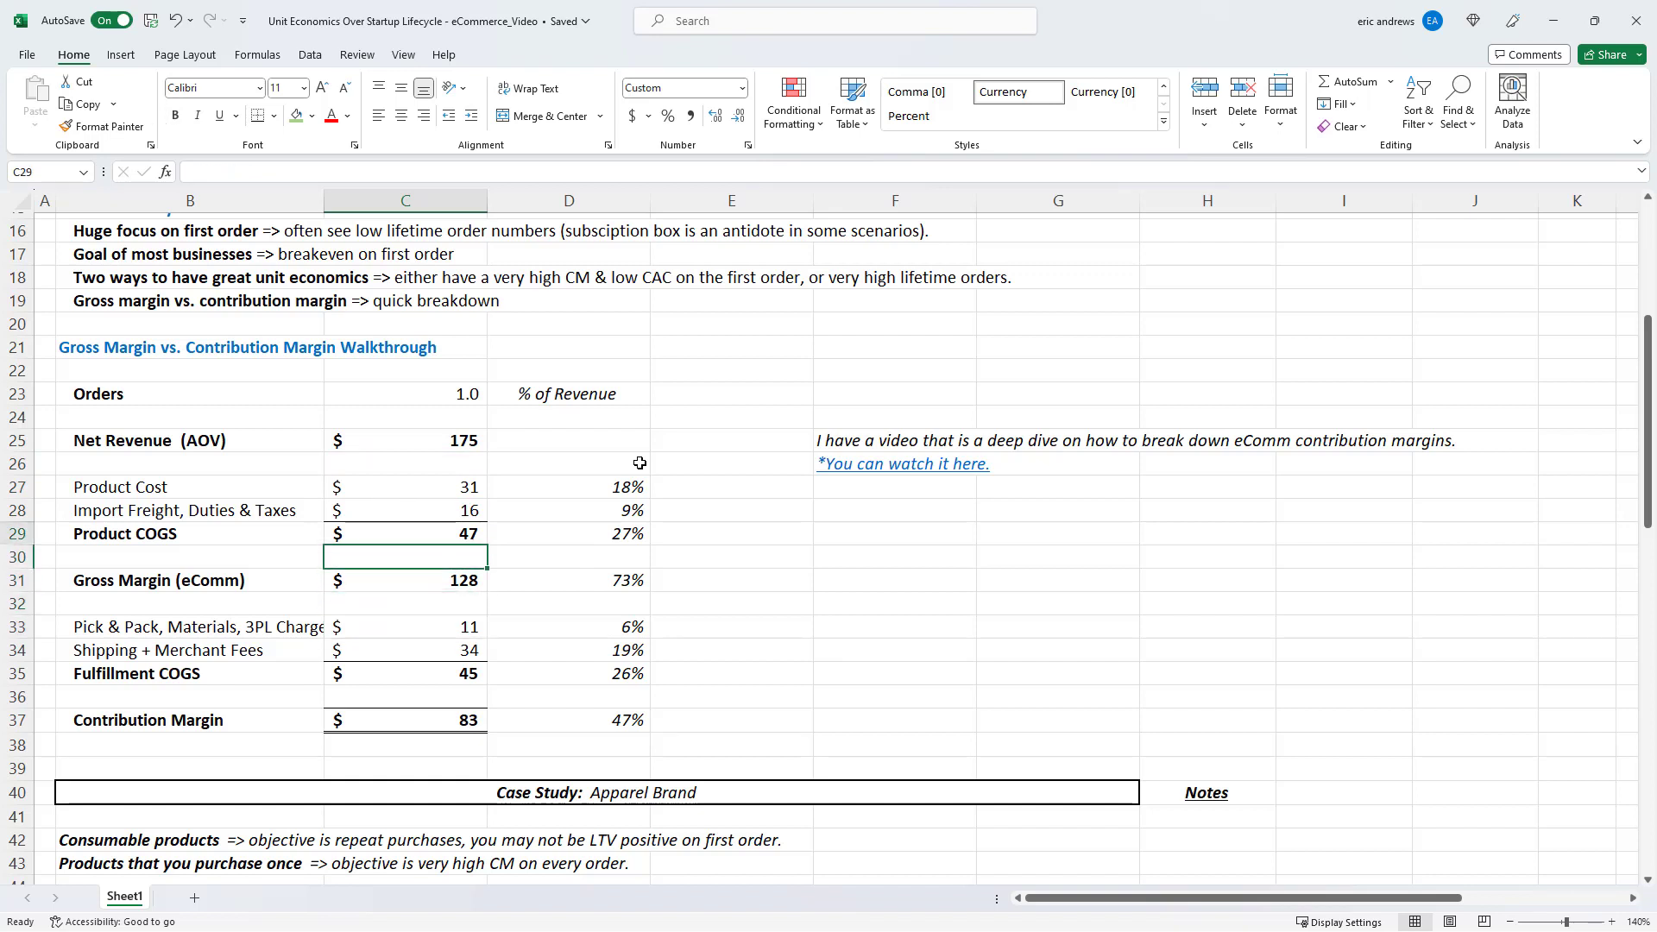
pyautogui.click(405, 626)
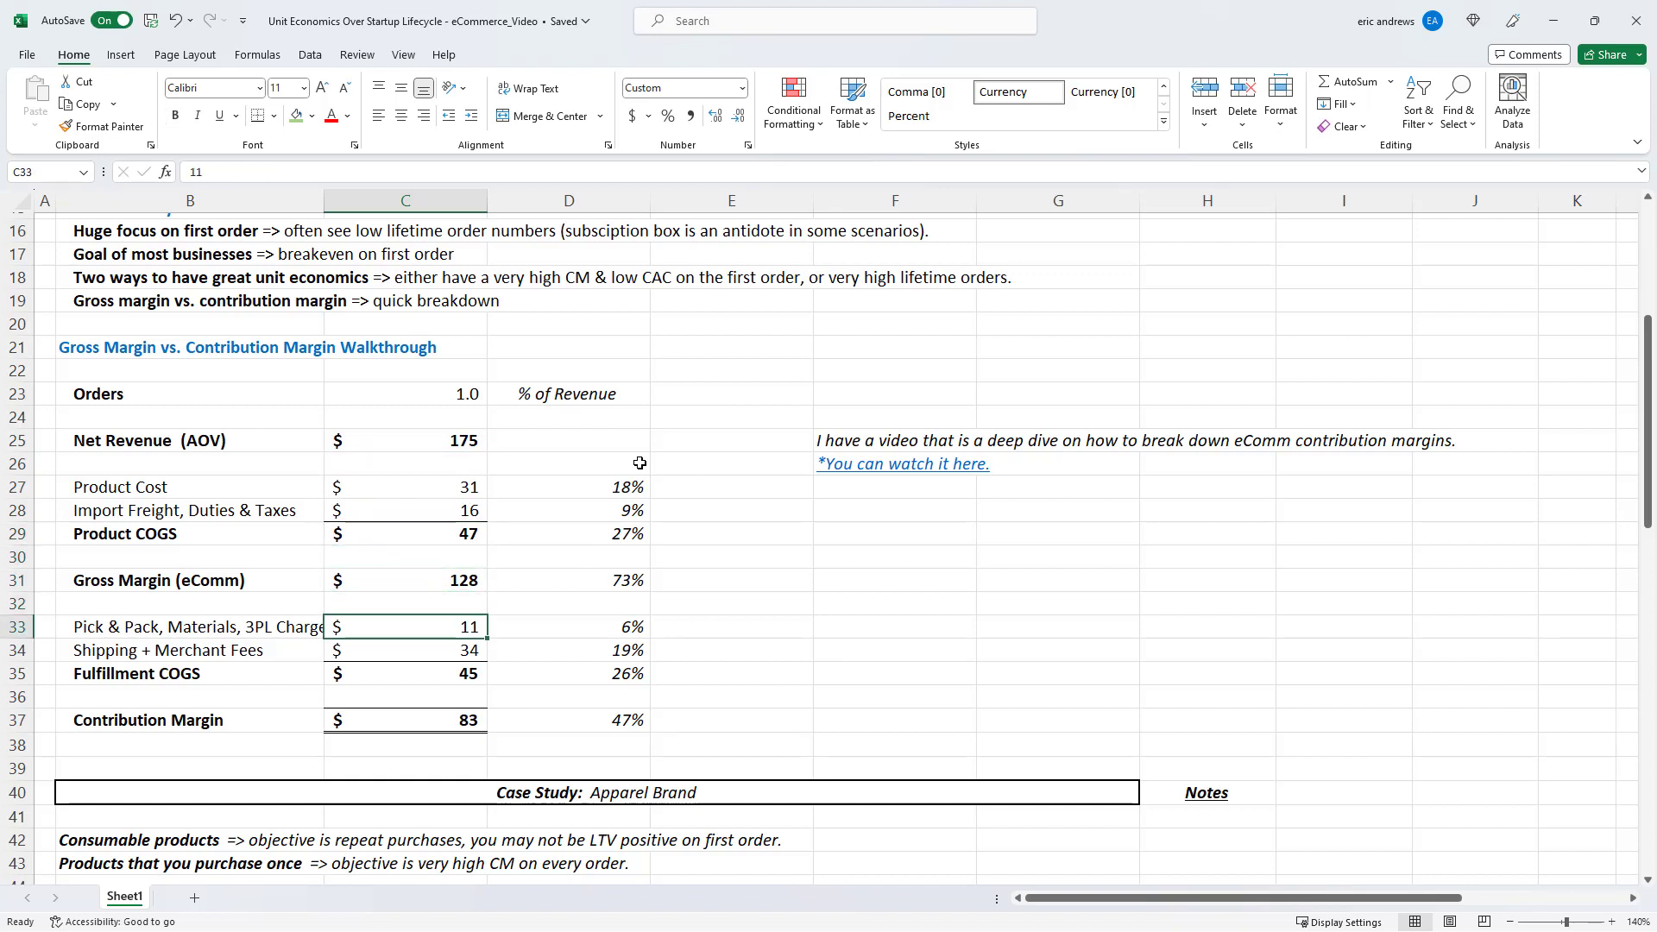
pyautogui.click(404, 650)
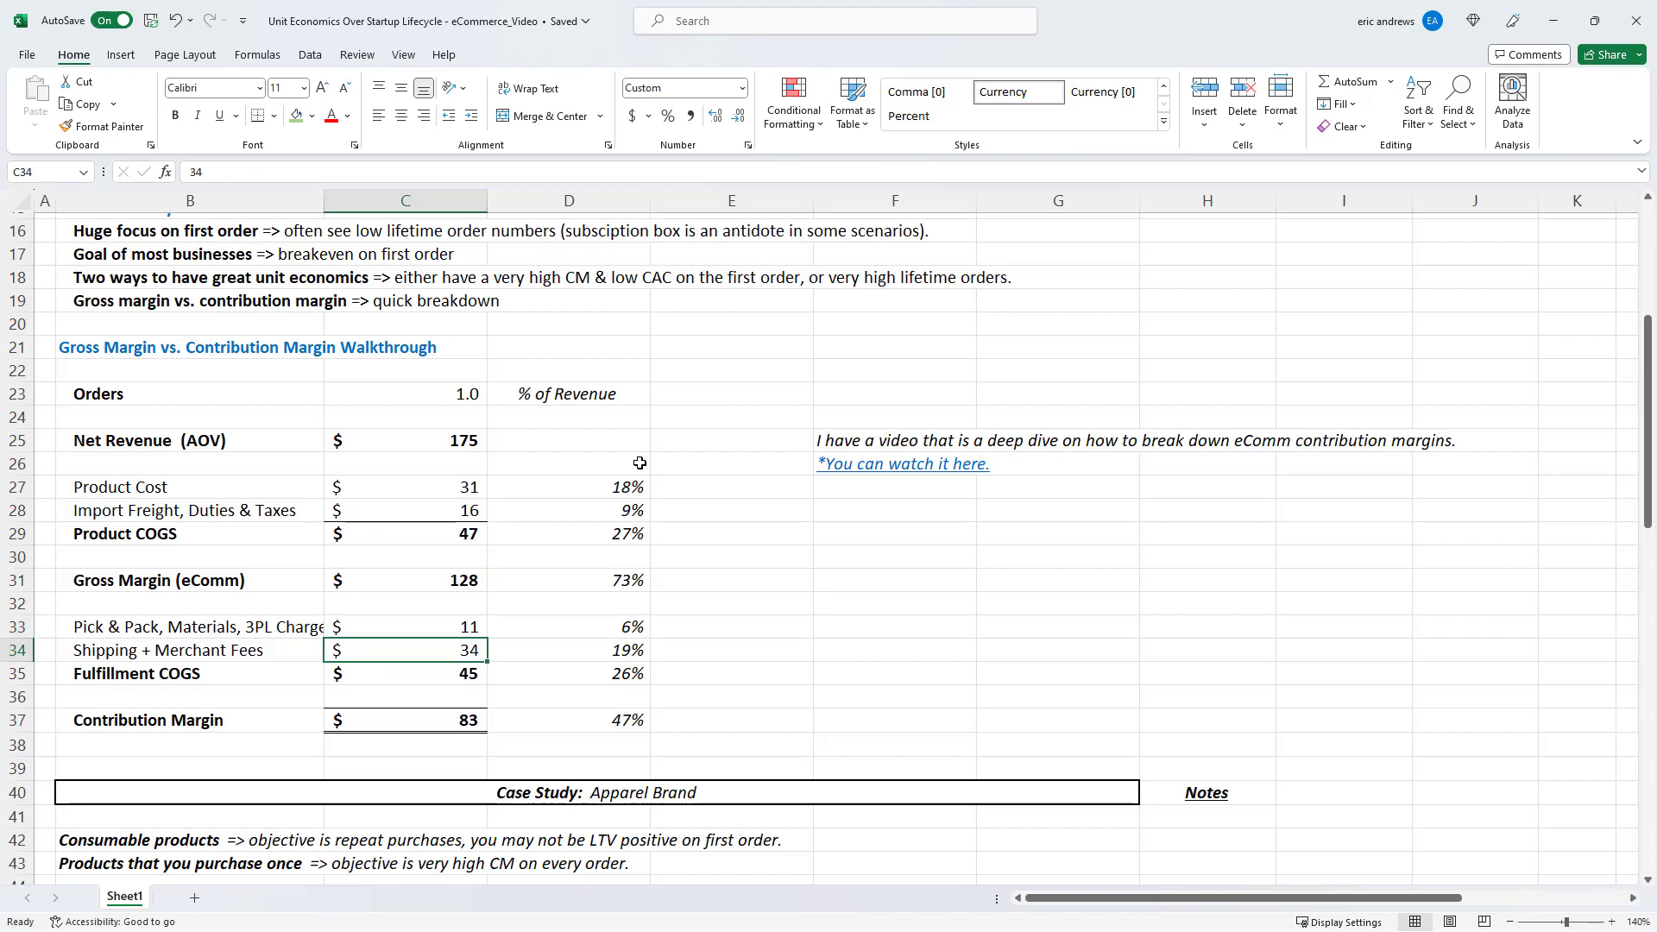
pyautogui.click(190, 626)
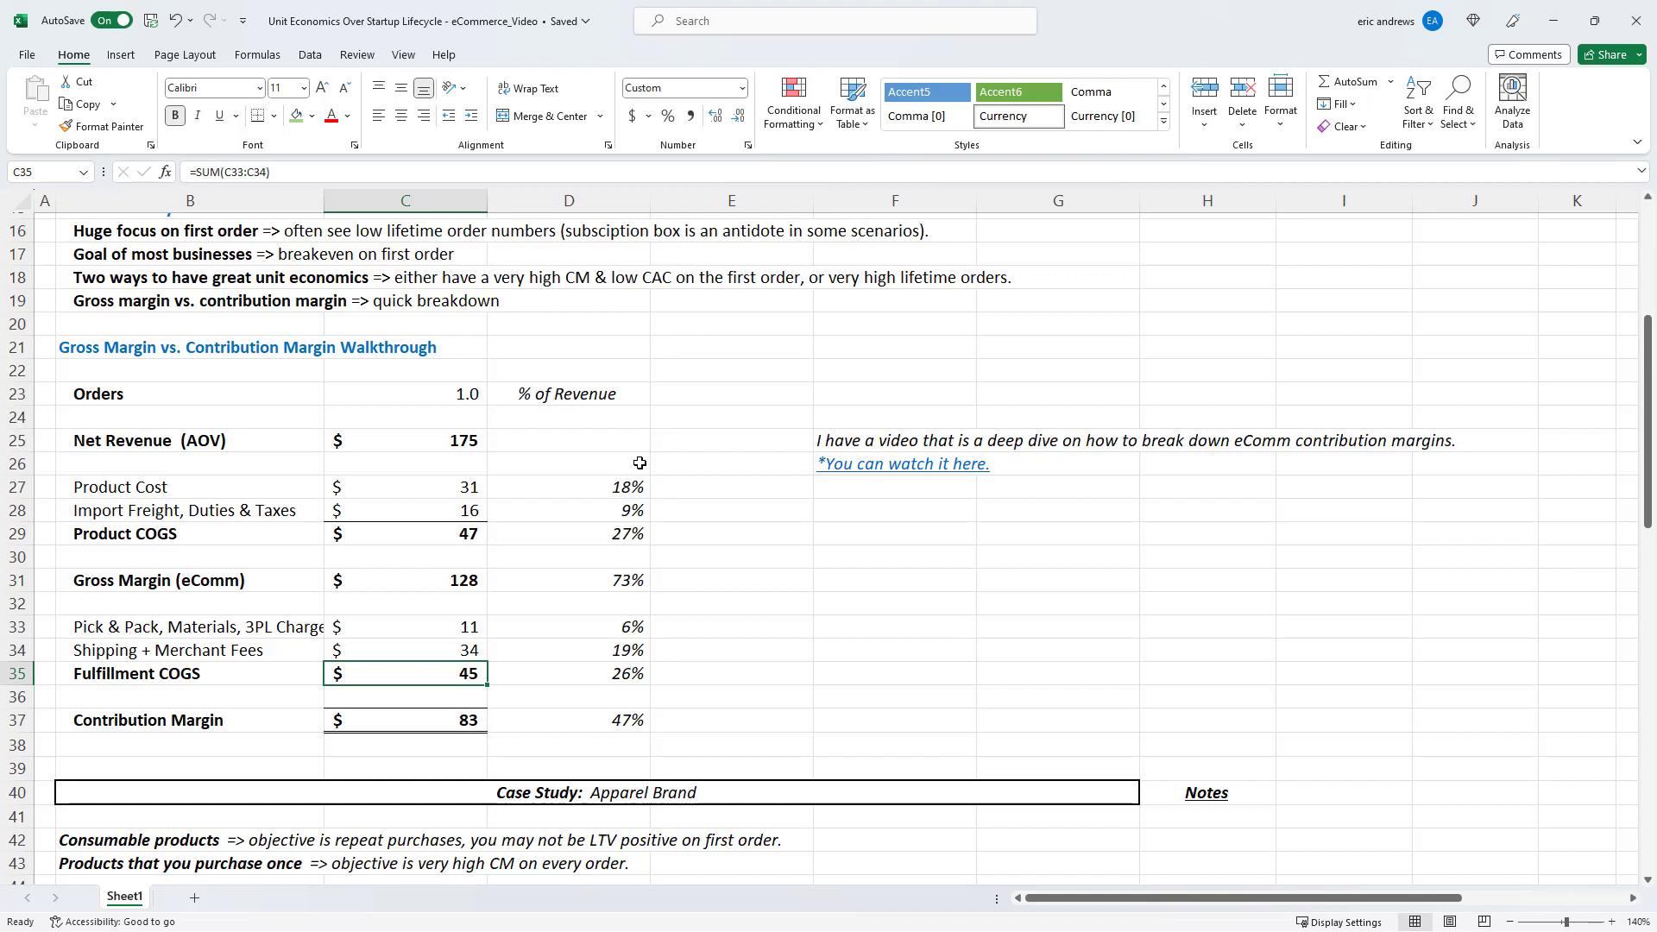
pyautogui.click(404, 720)
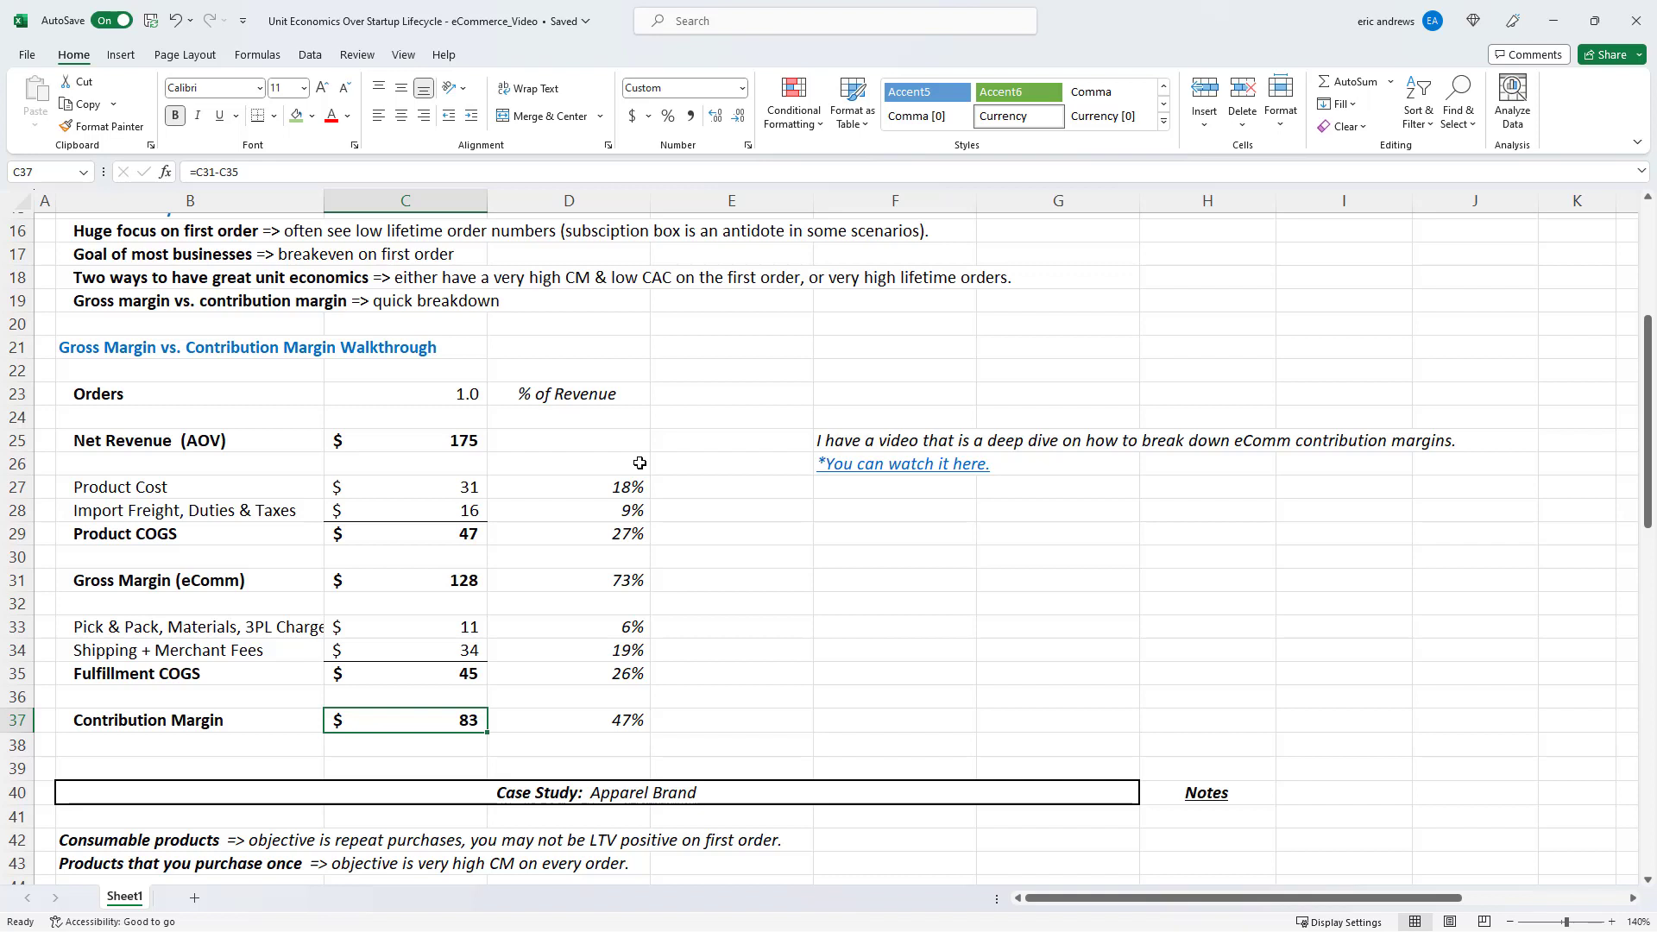
pyautogui.moveTo(743, 468)
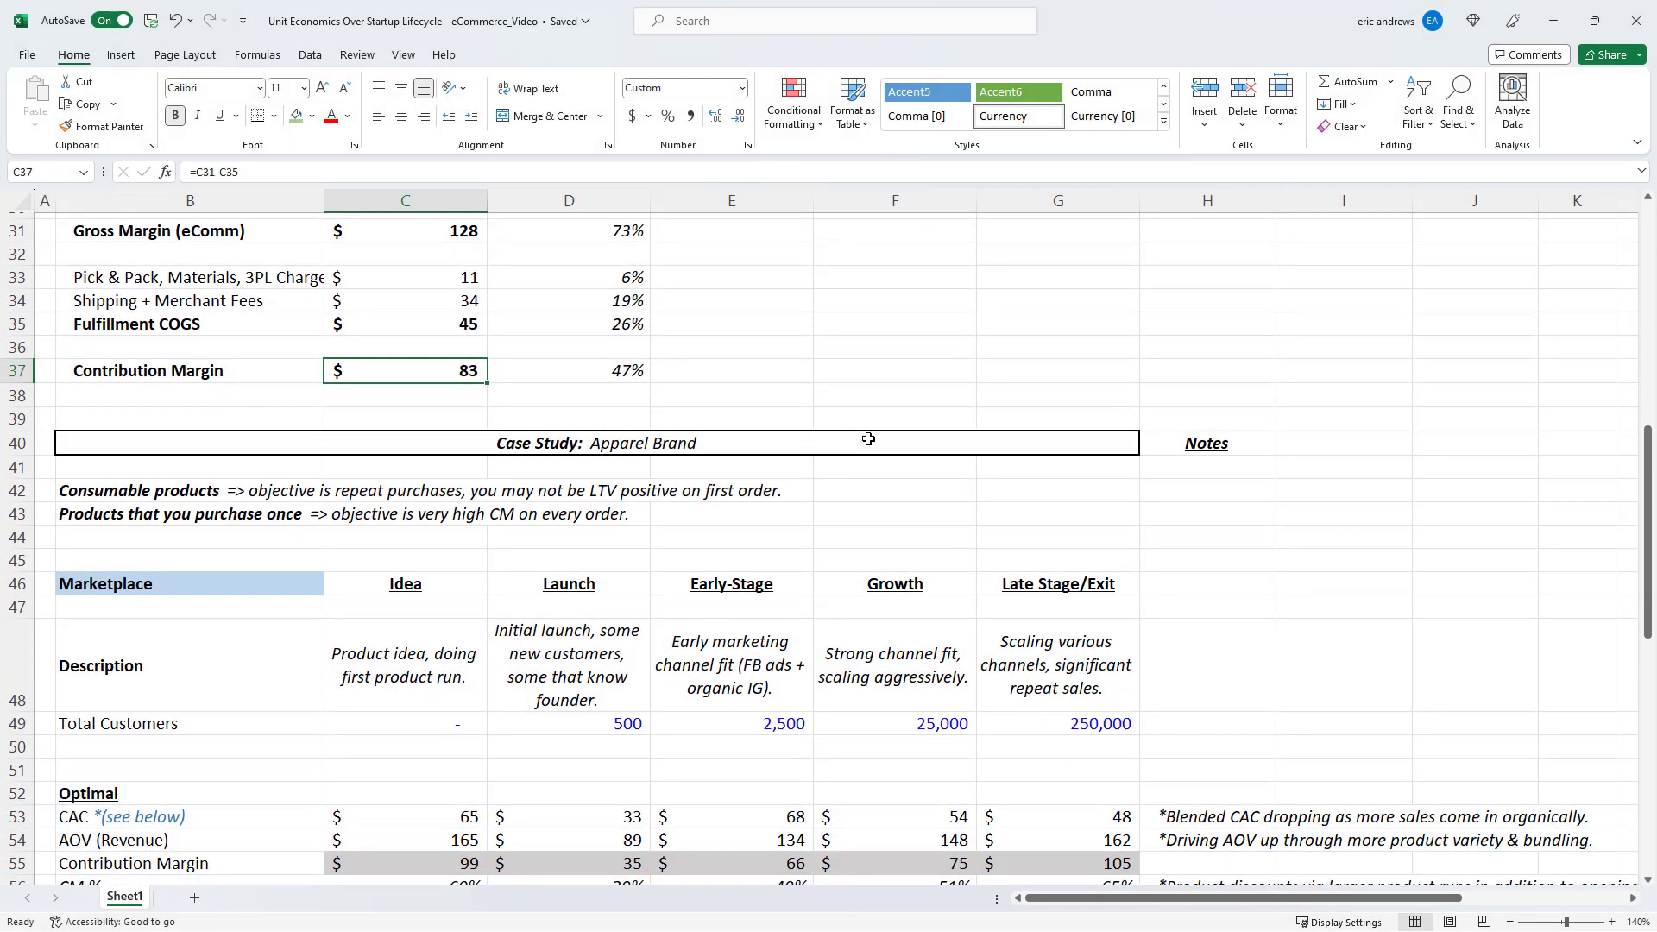
# Point out the consumable and one-time purchase product notes in the Apparel Brand case study
pyautogui.scroll(-3)
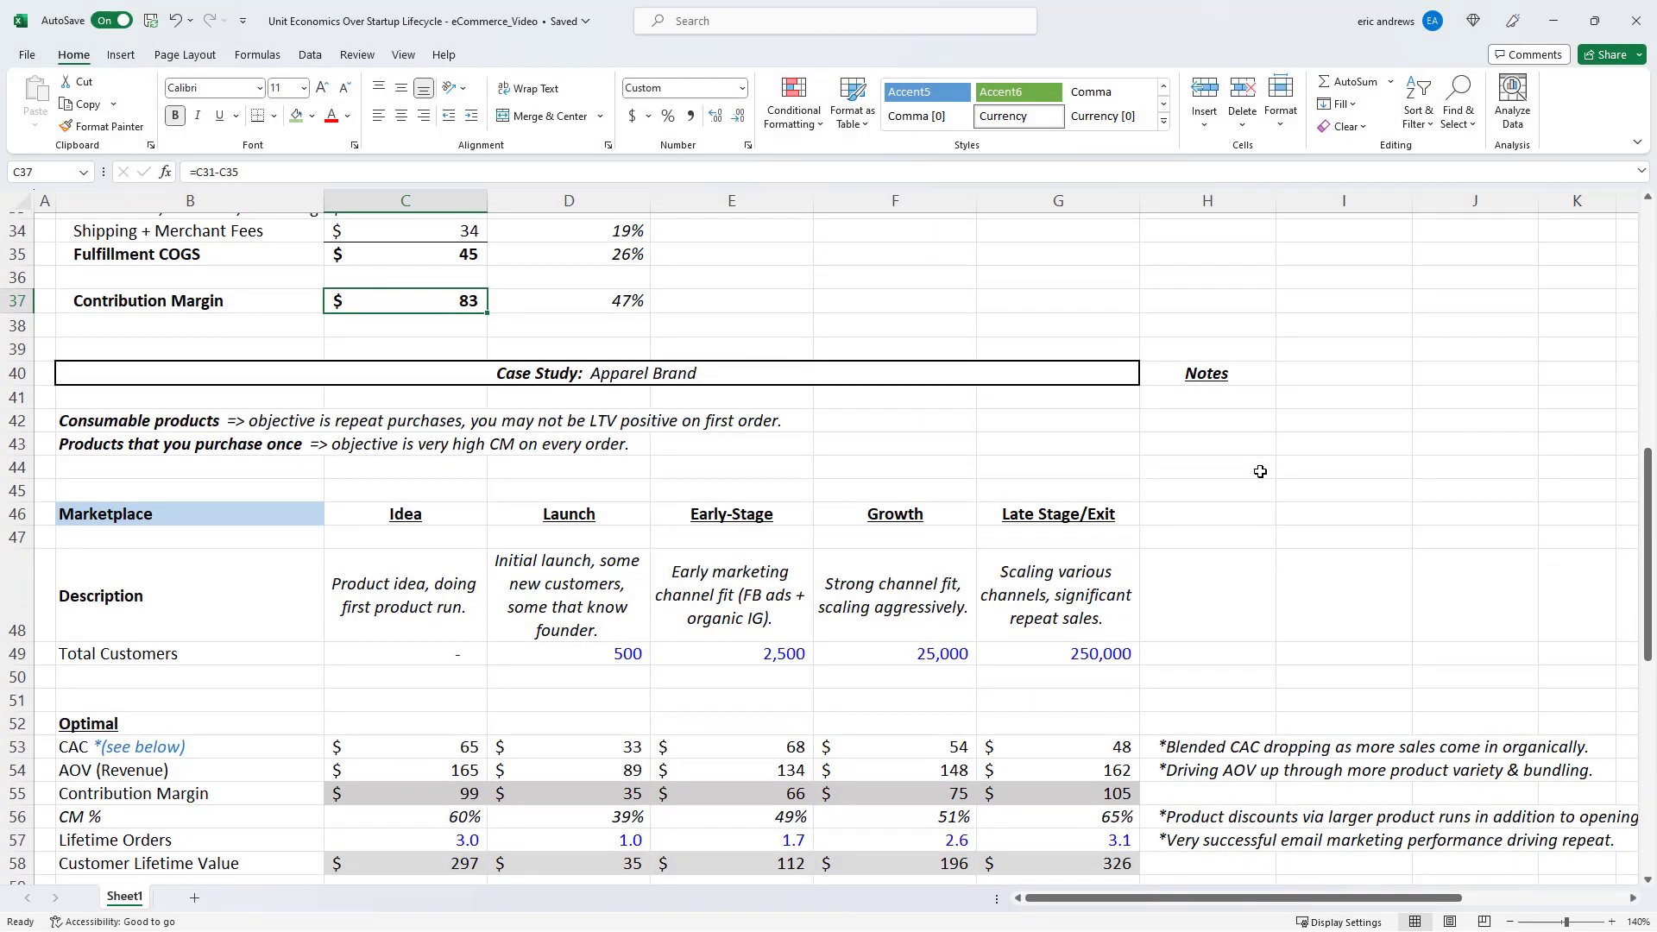
pyautogui.click(190, 421)
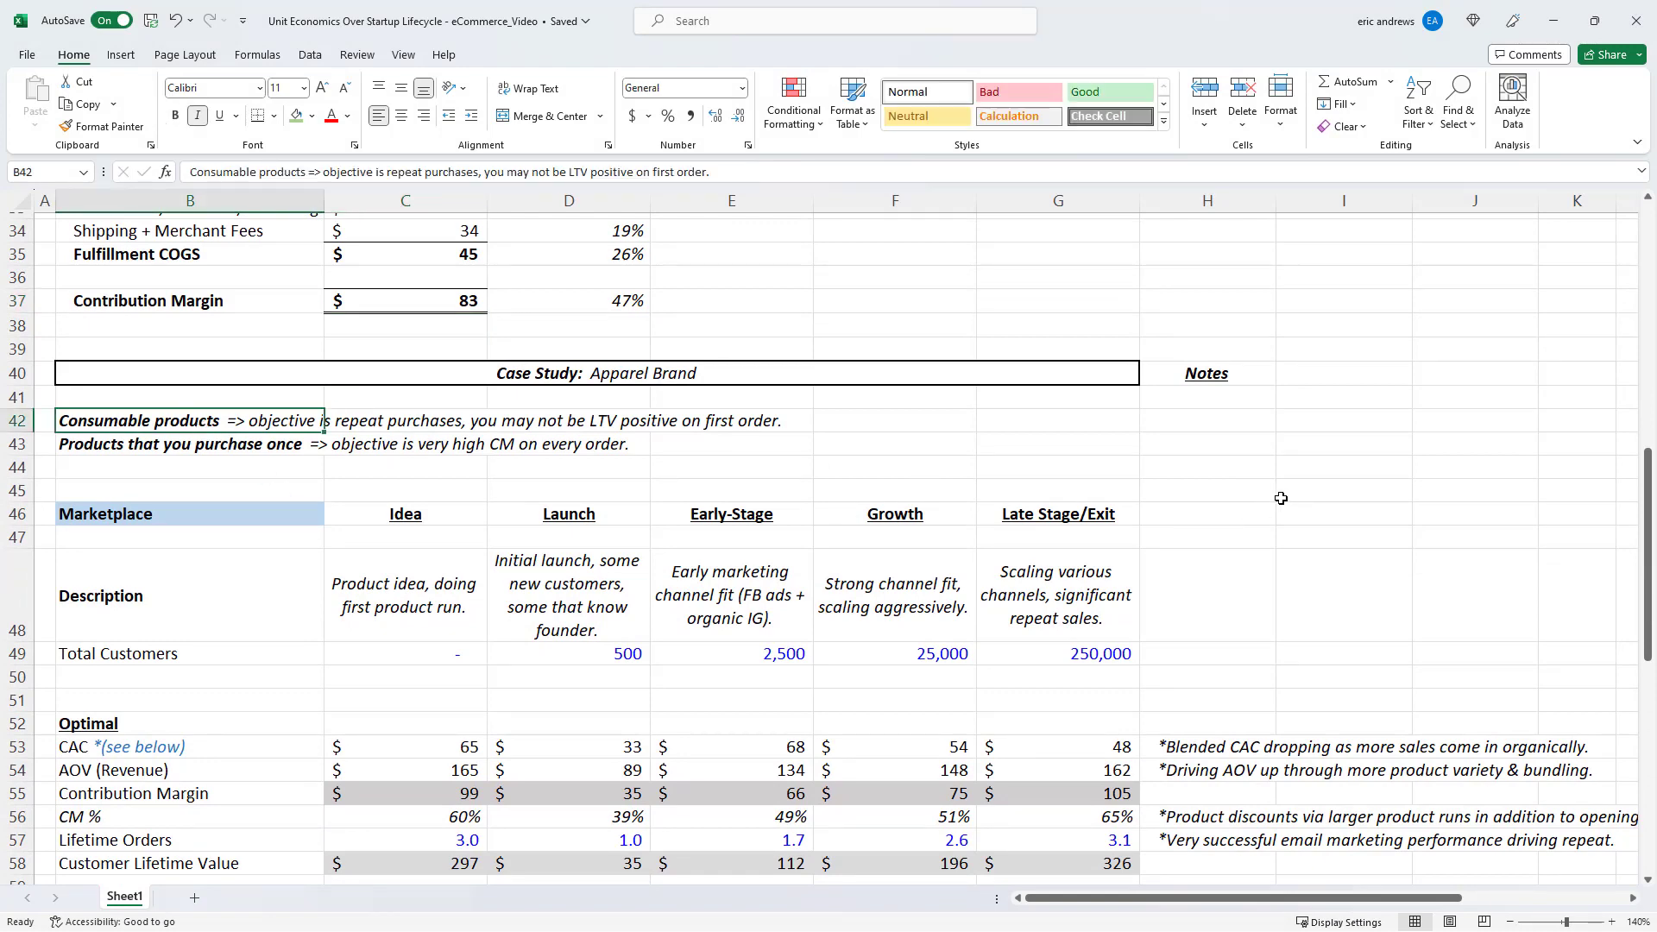
pyautogui.scroll(-3)
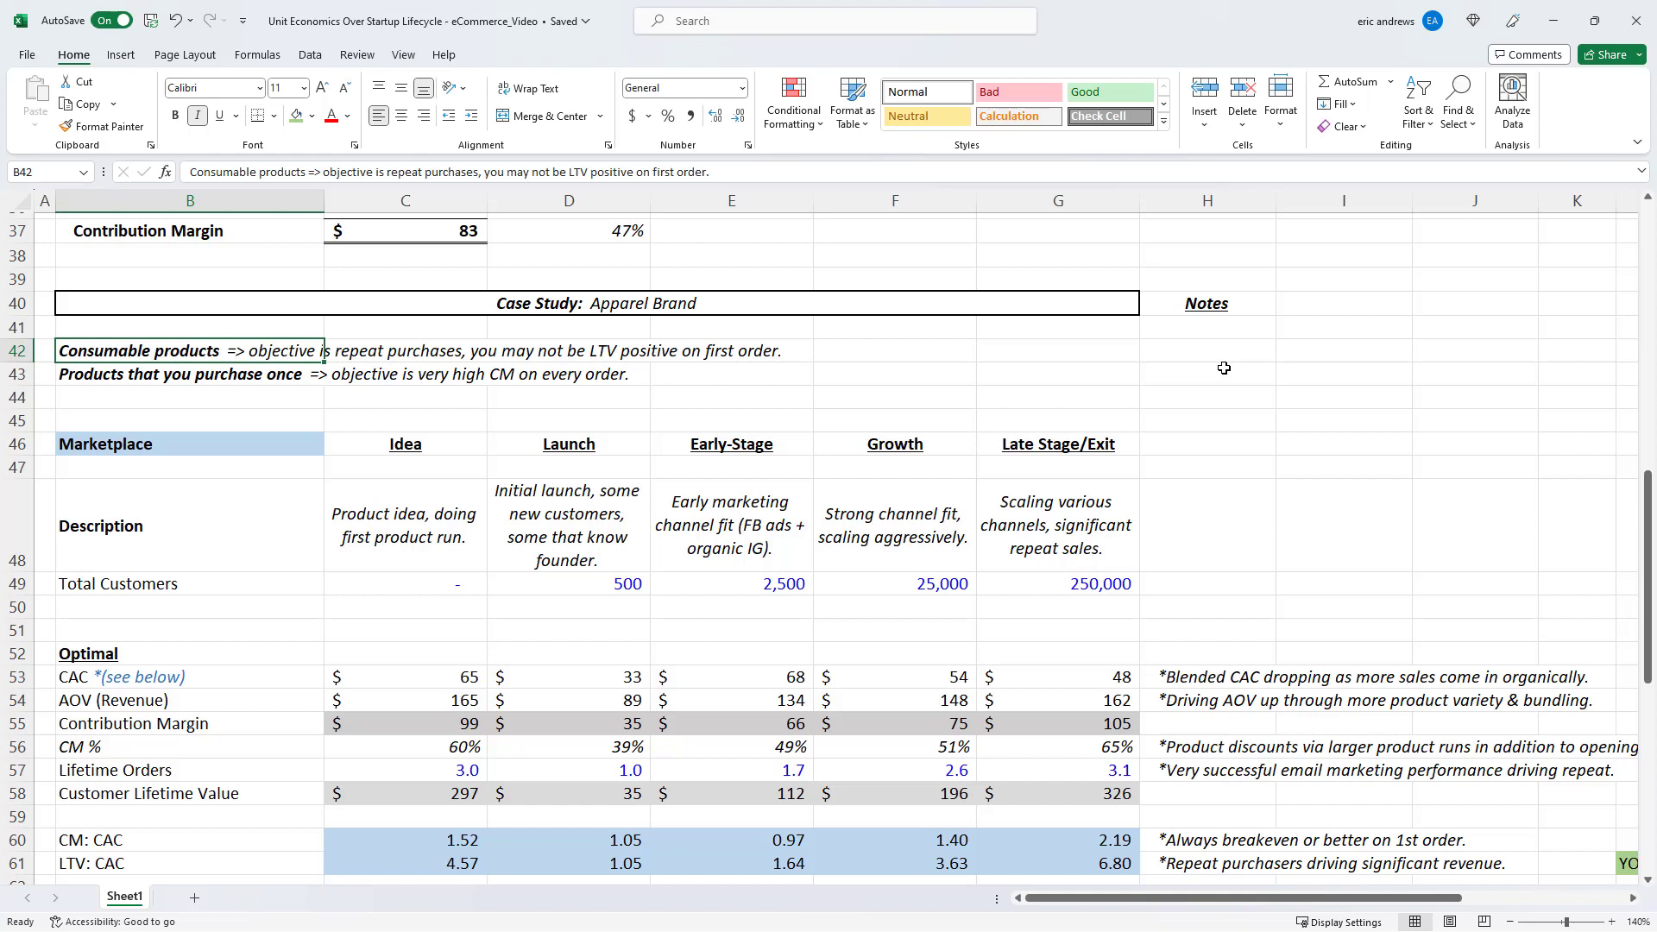
pyautogui.click(190, 372)
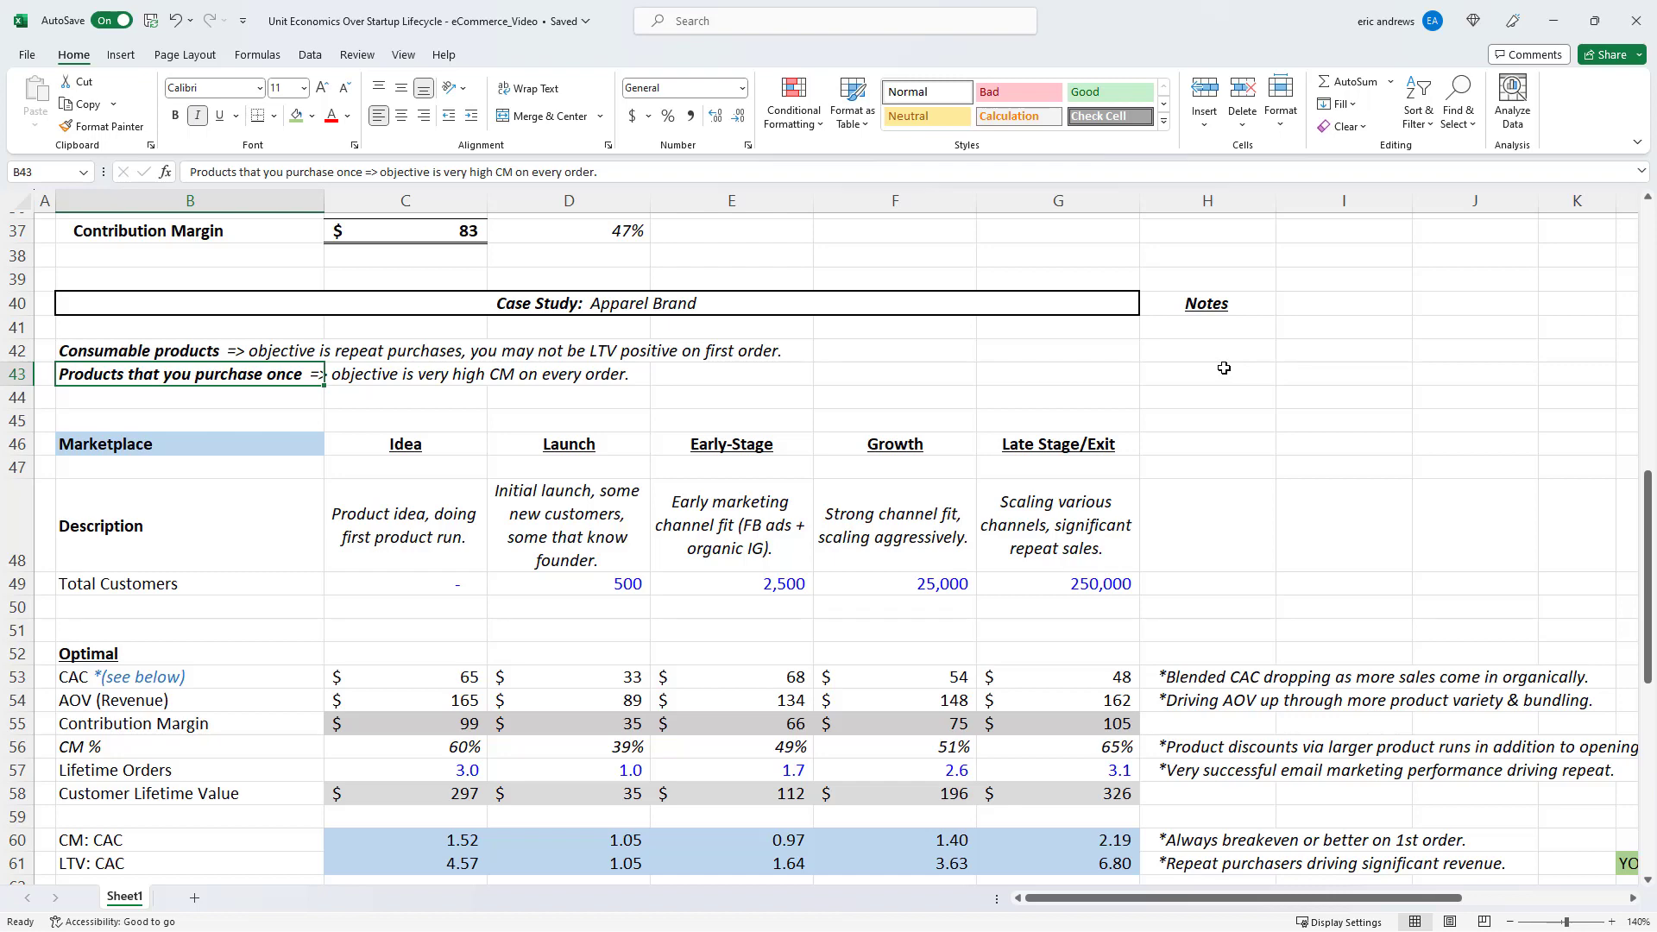
pyautogui.moveTo(1247, 503)
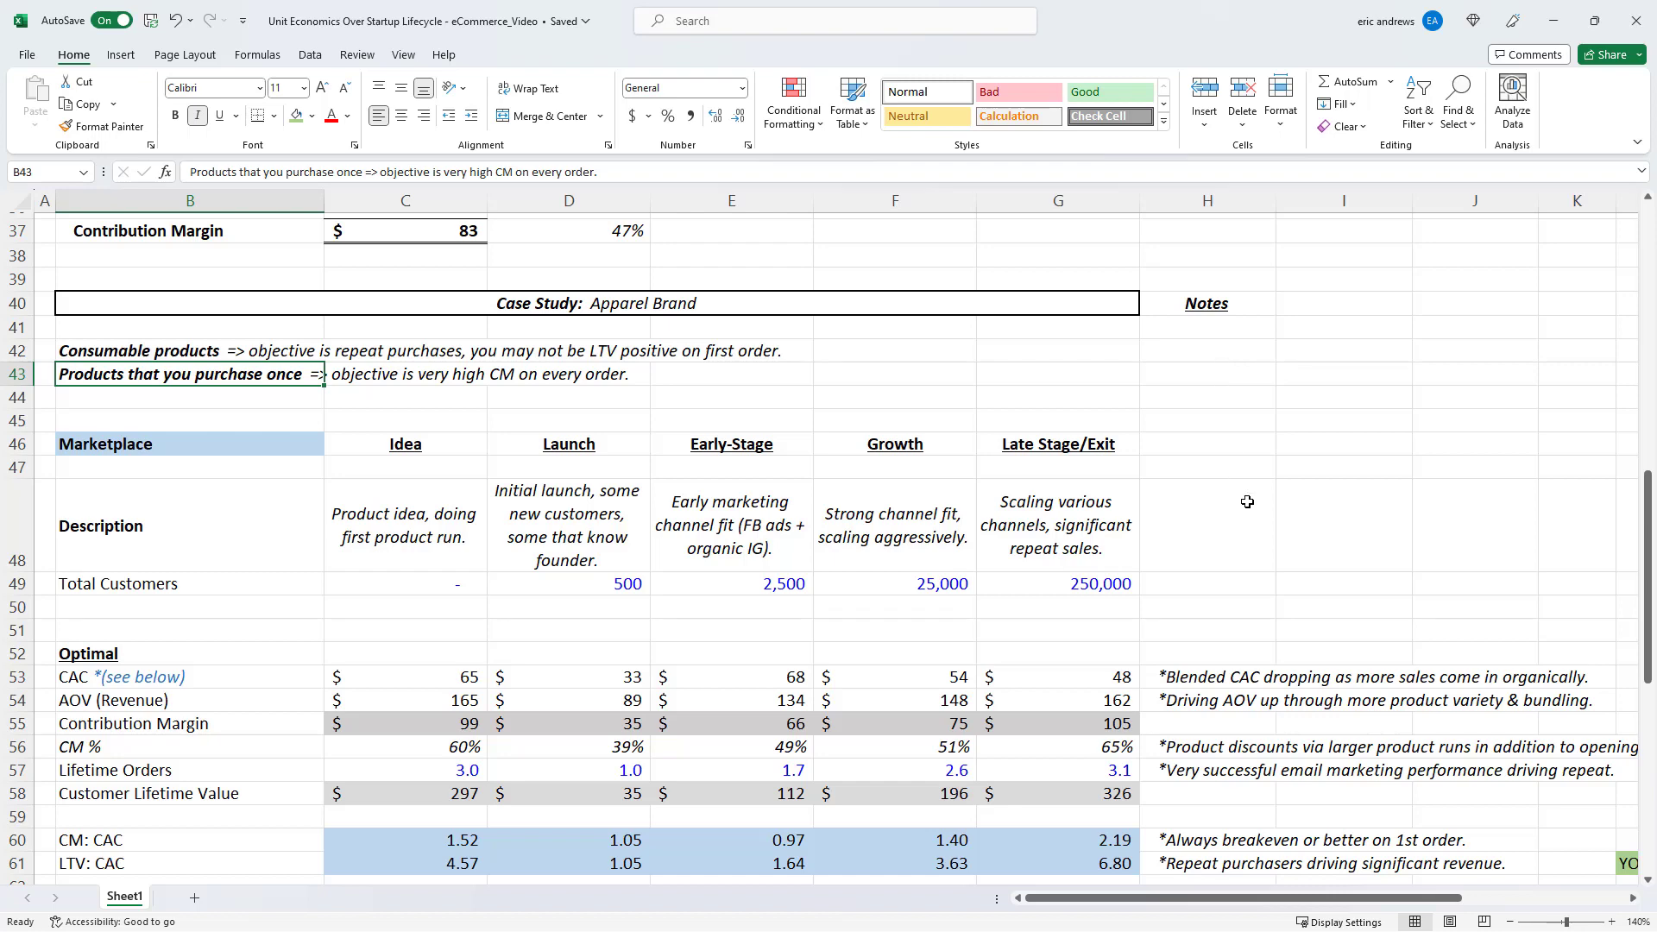
pyautogui.scroll(-3)
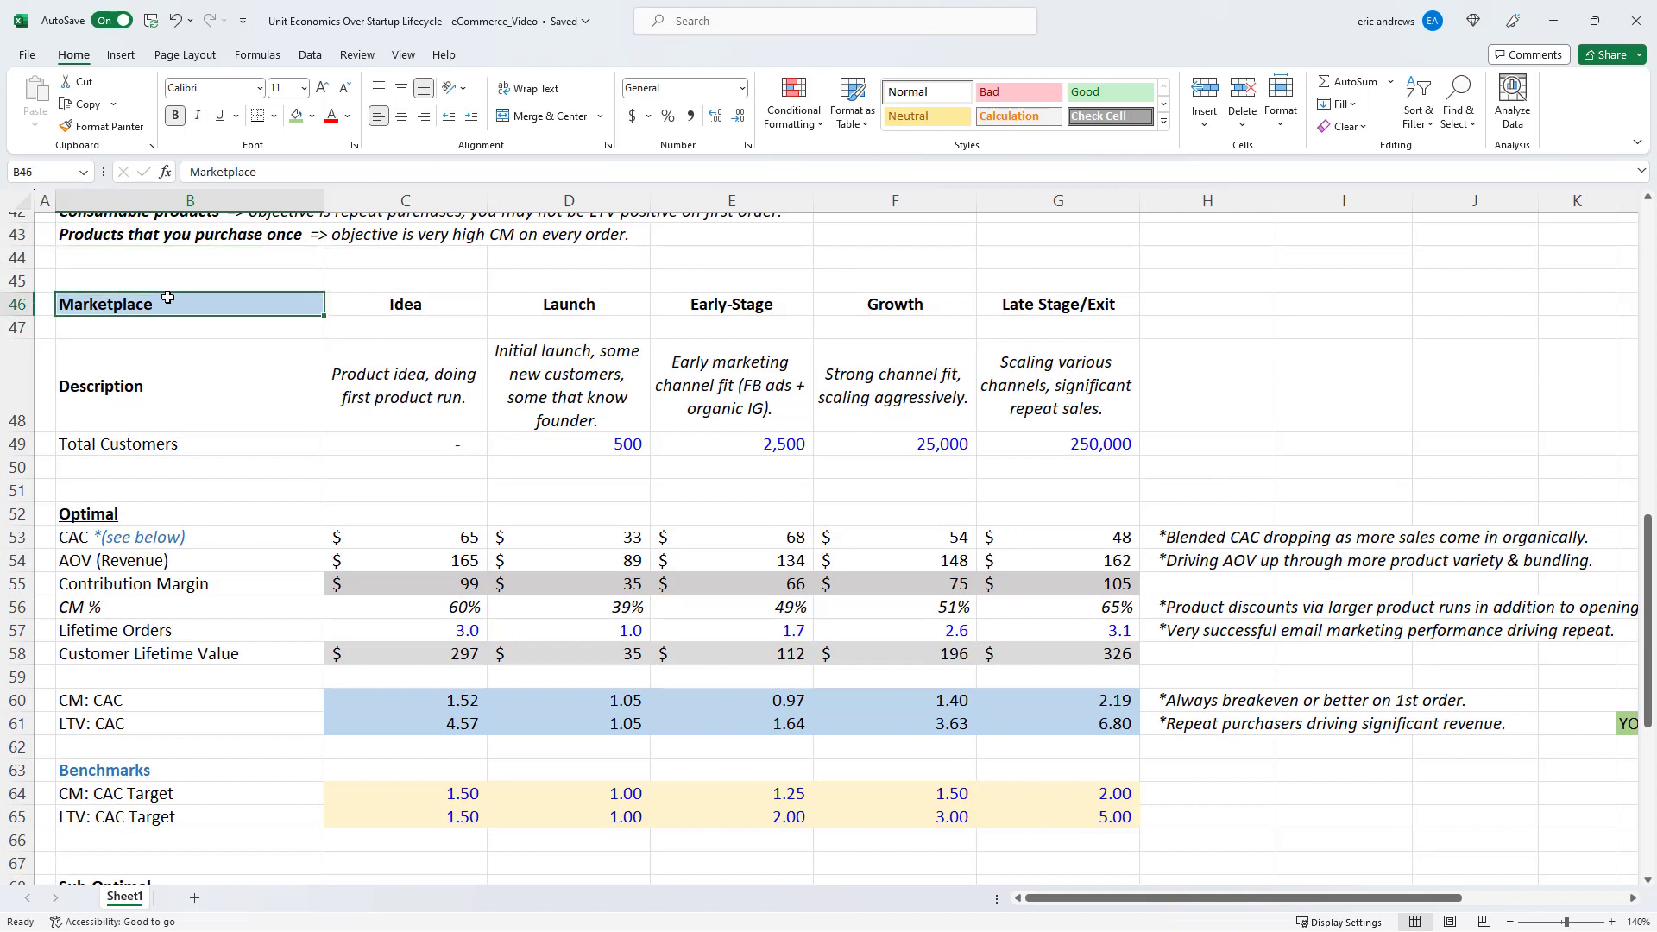
pyautogui.write('eComme')
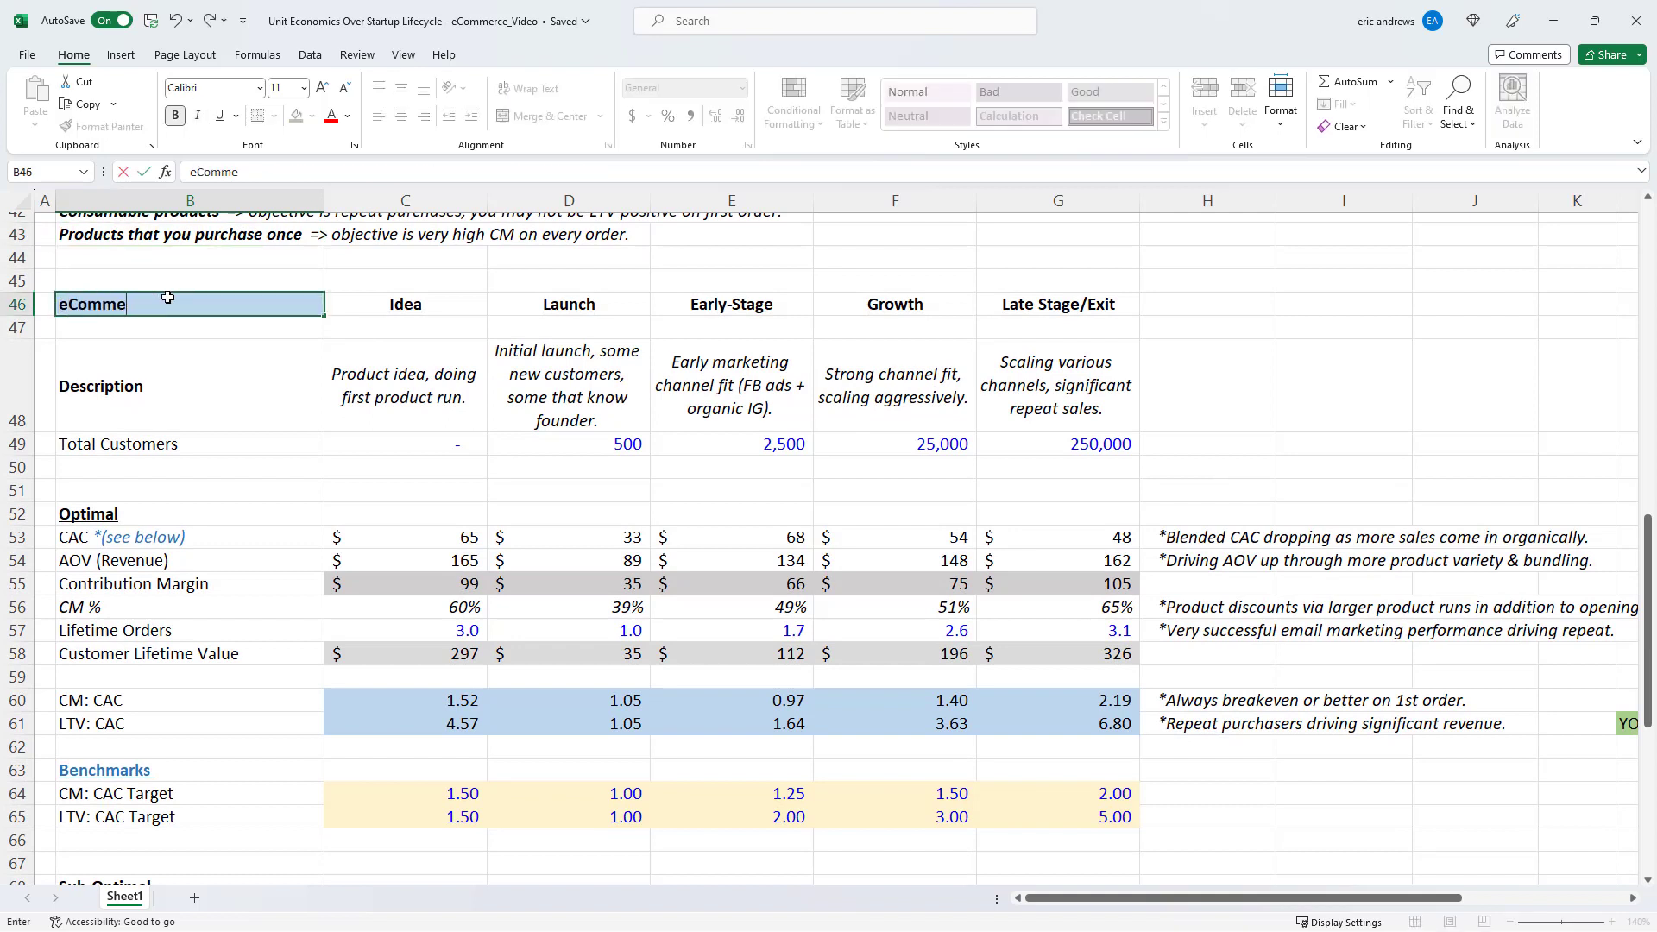
pyautogui.click(405, 386)
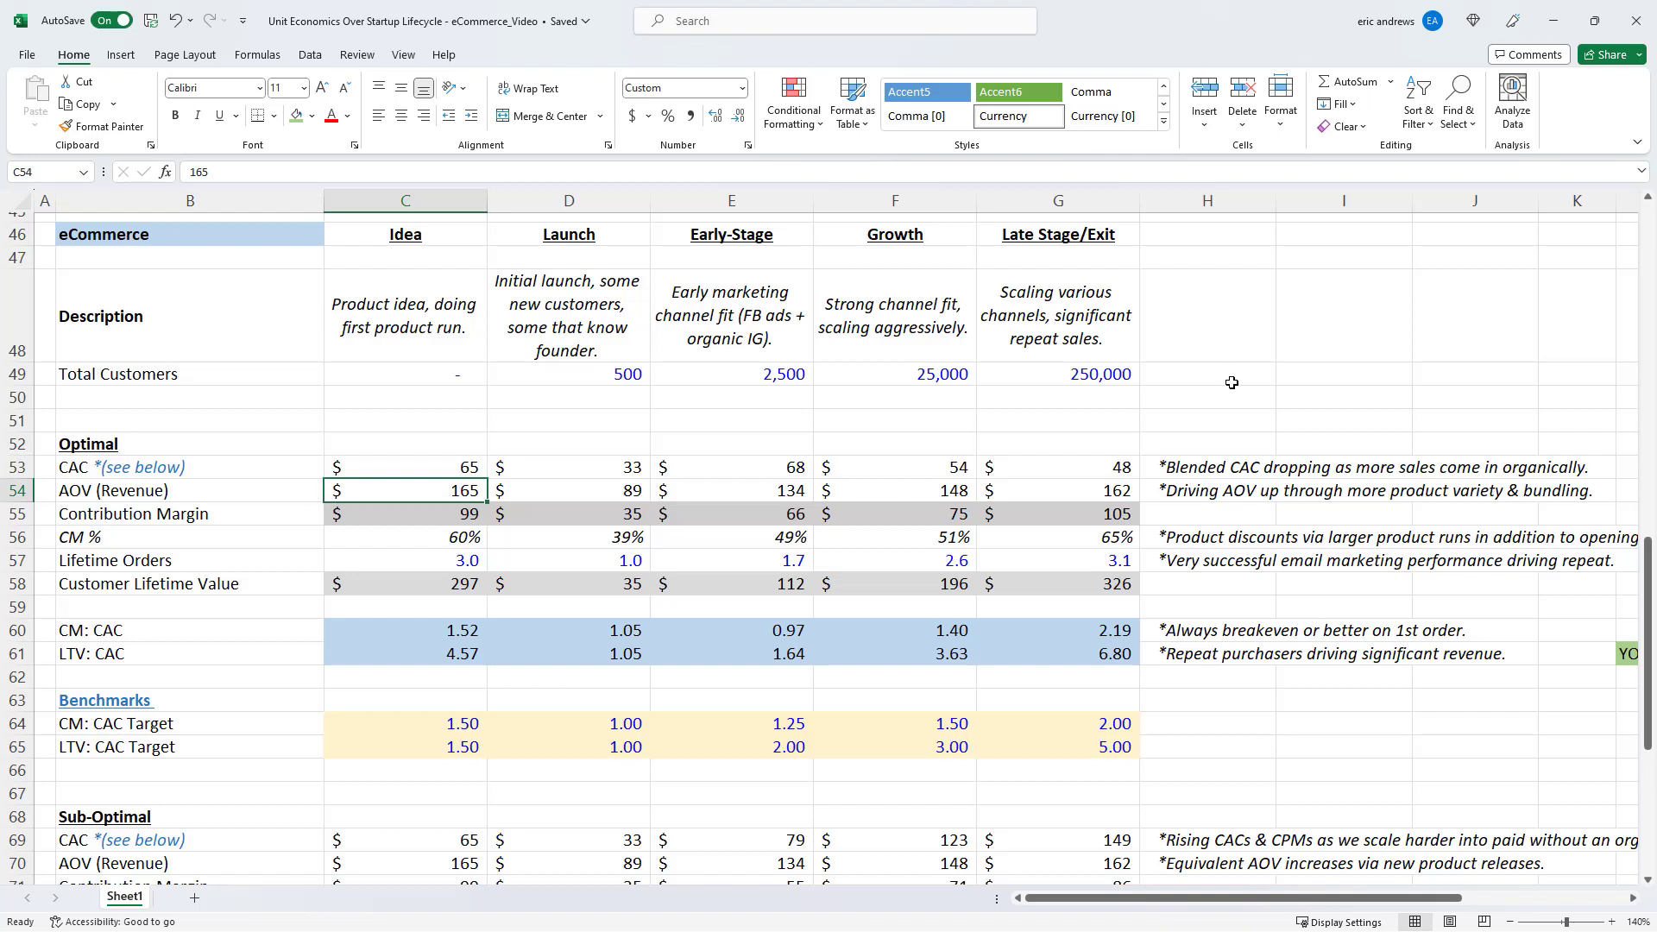
pyautogui.moveTo(704, 349)
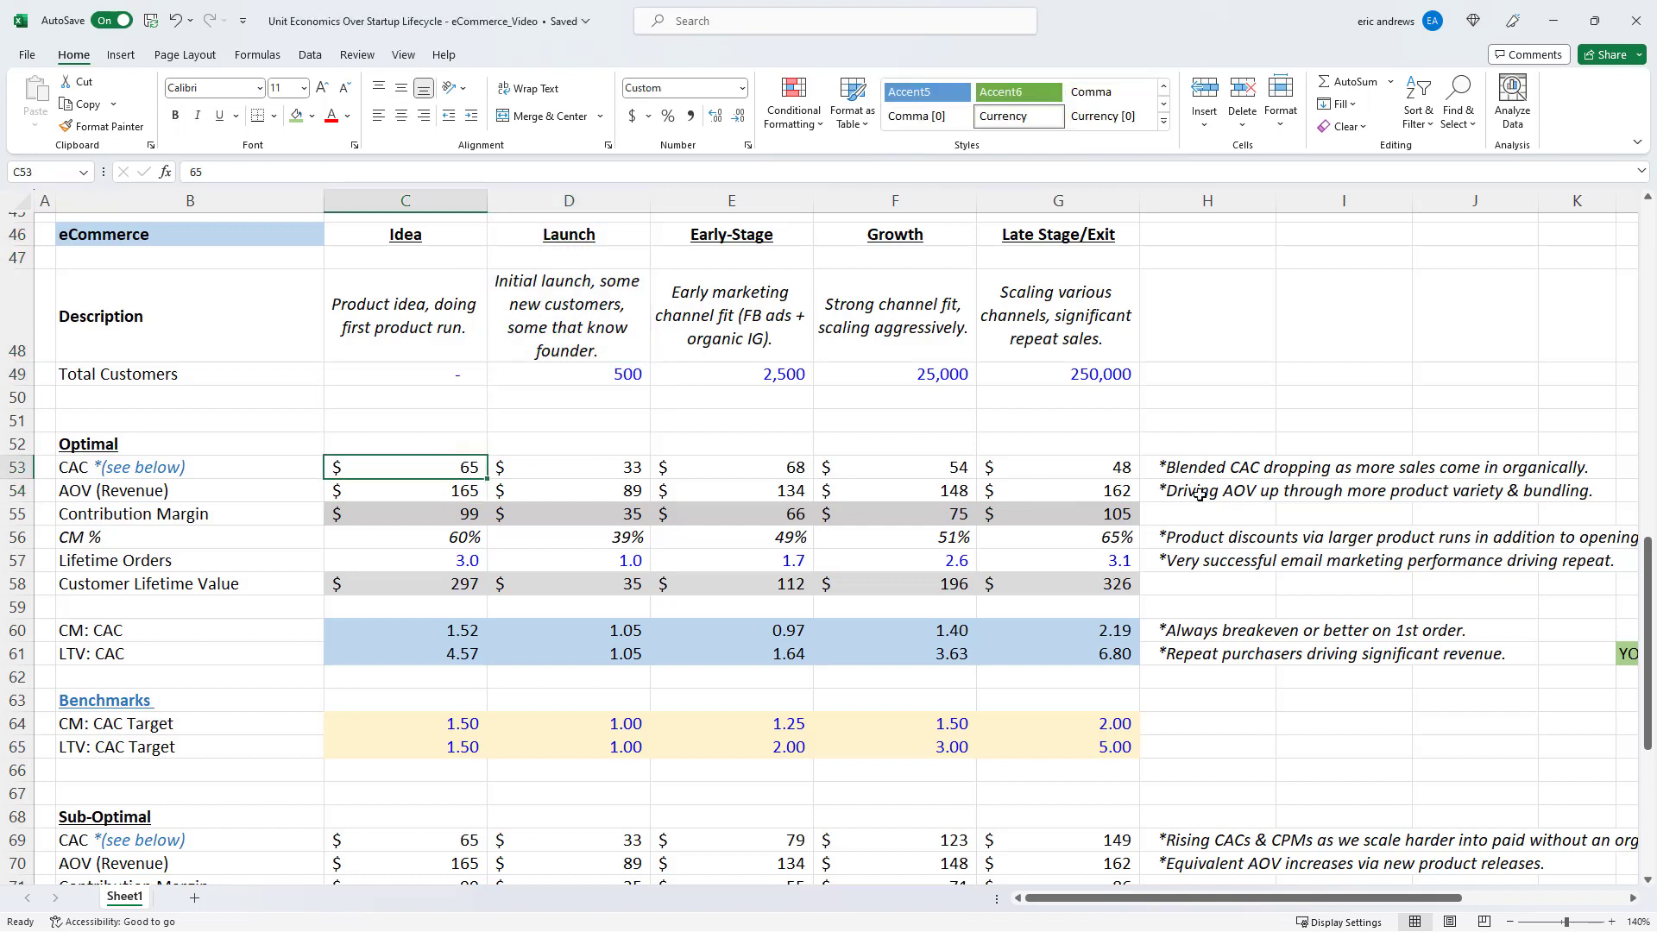
pyautogui.click(404, 490)
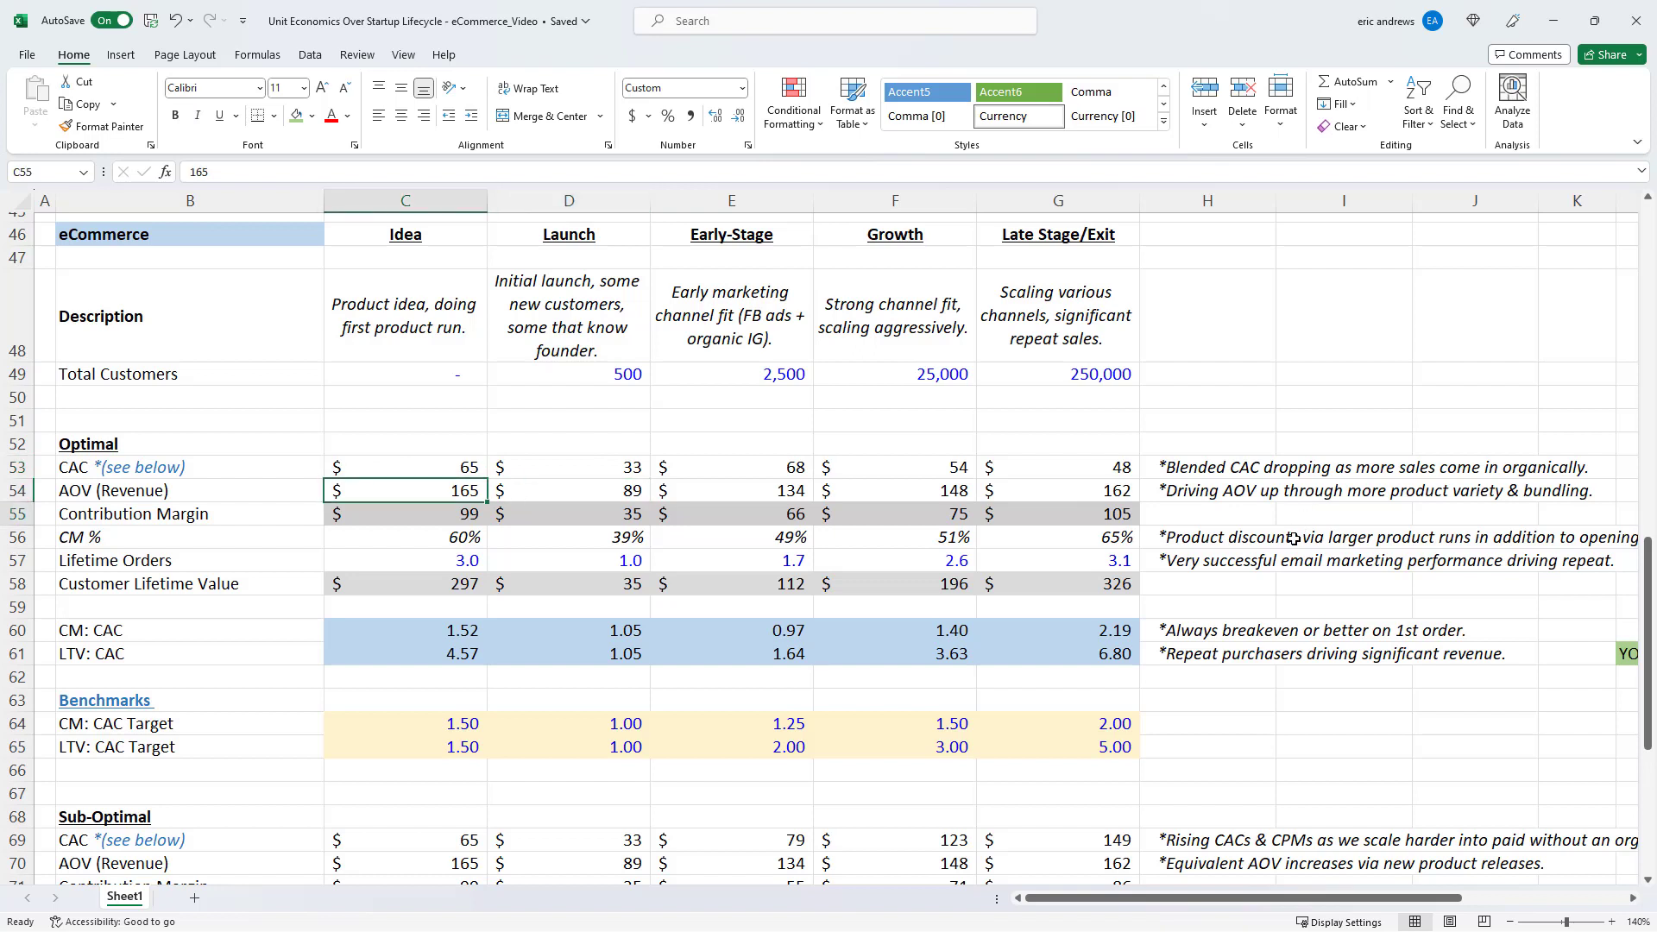
pyautogui.click(404, 537)
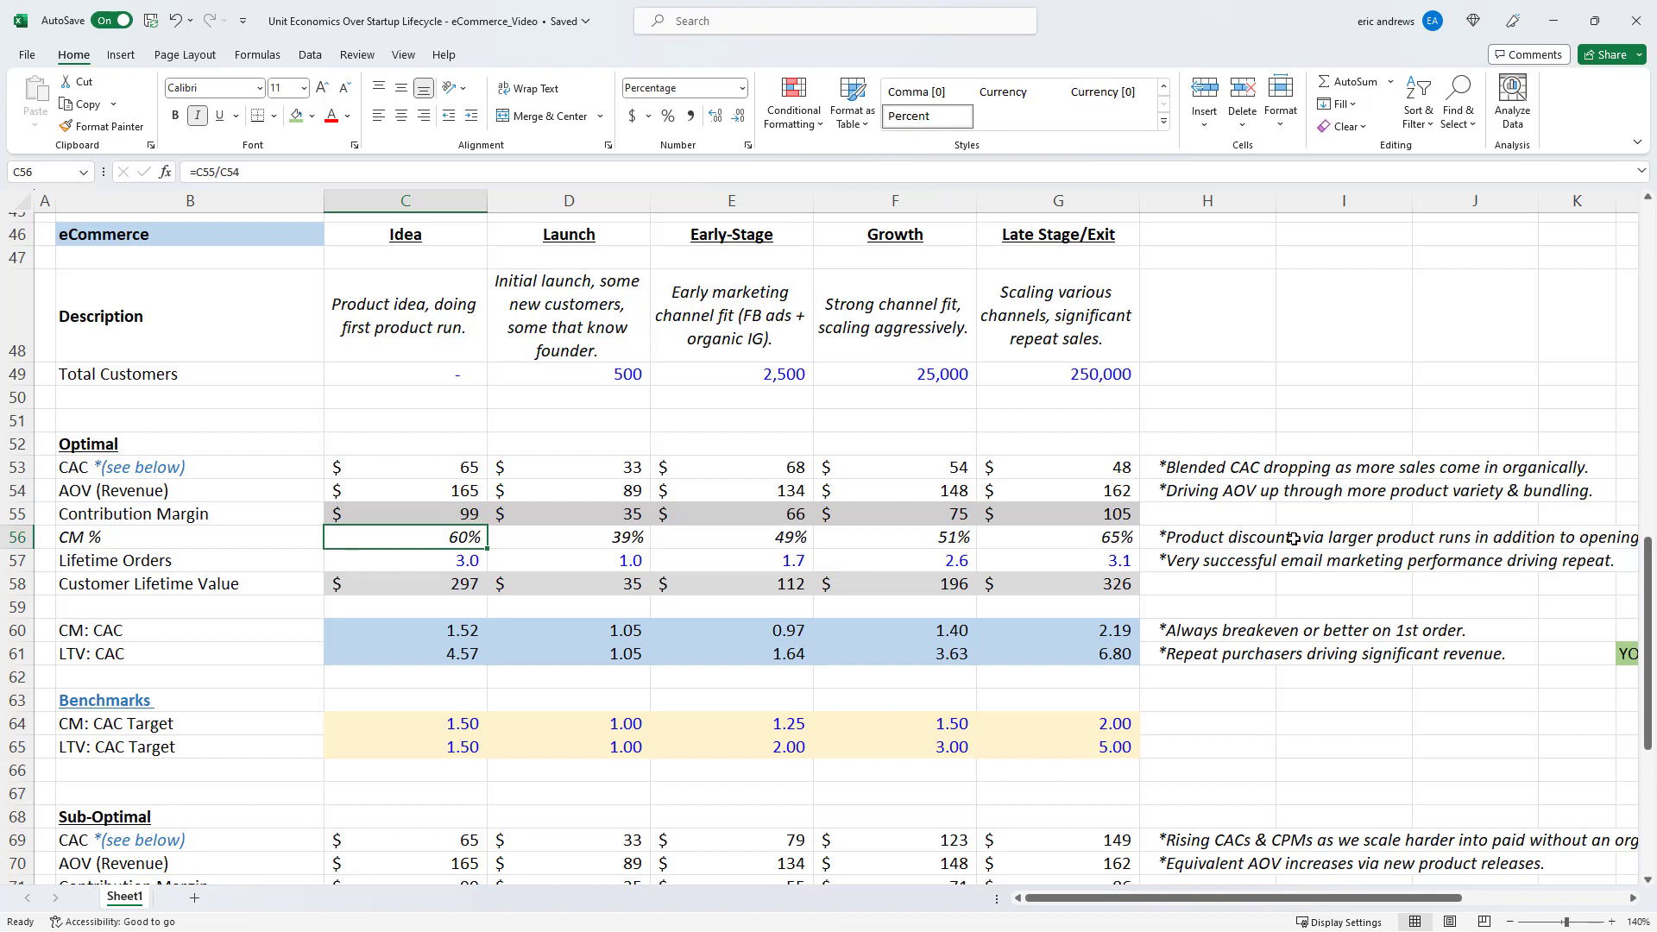
pyautogui.click(405, 560)
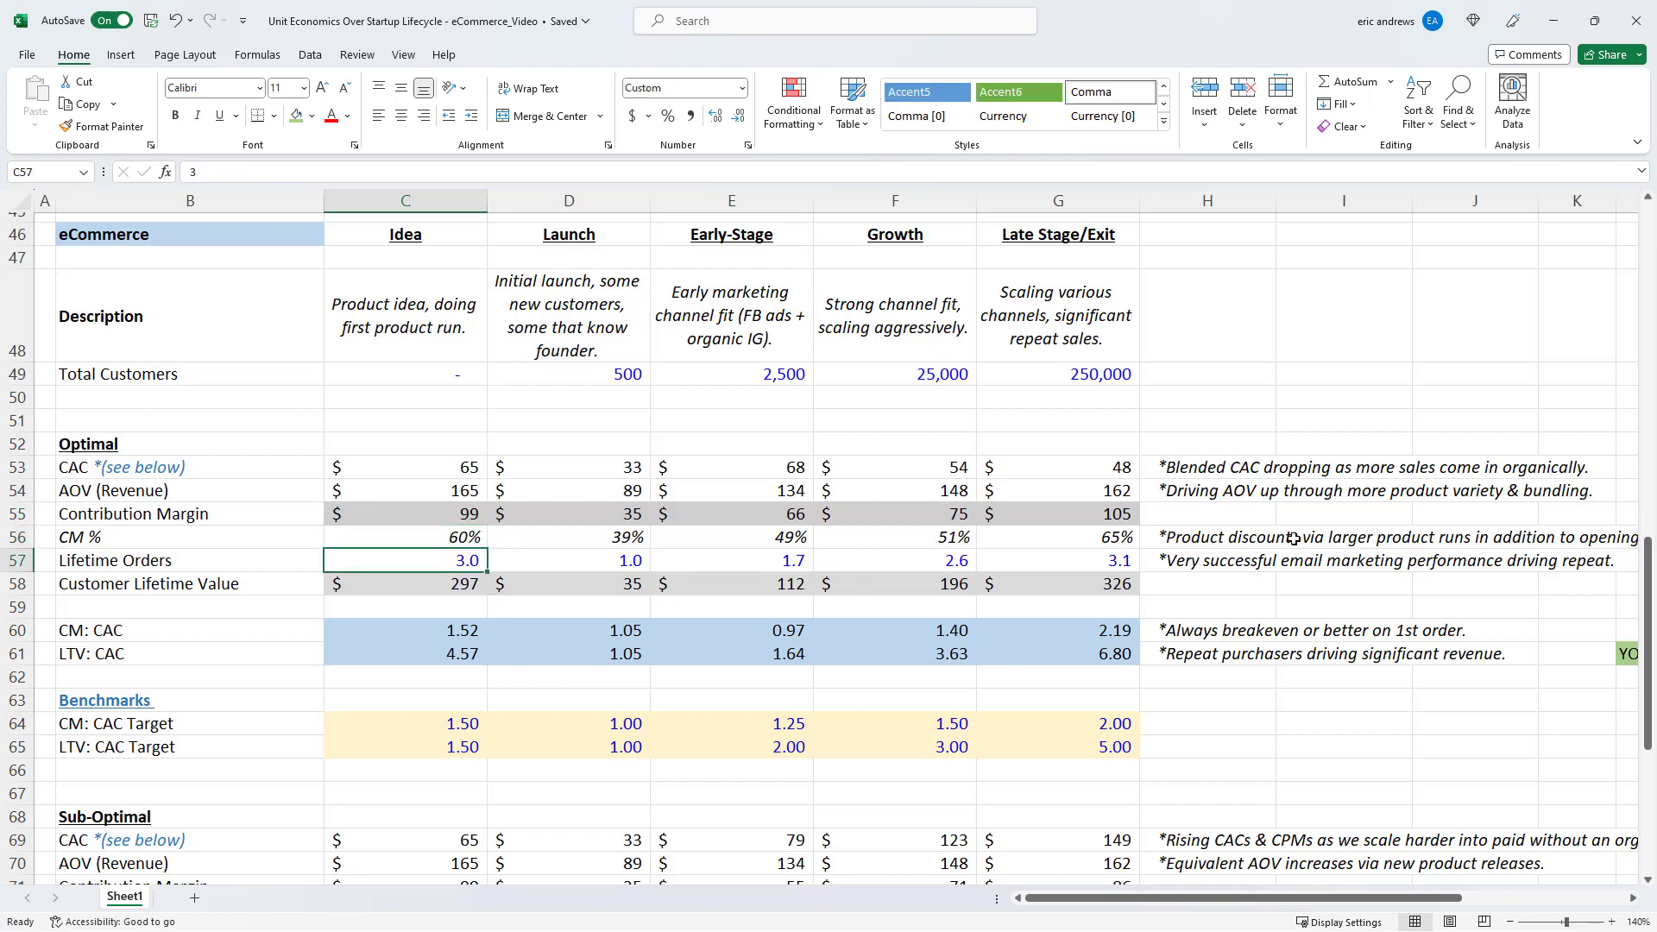
pyautogui.click(404, 583)
pyautogui.write('=C54*C56*C57')
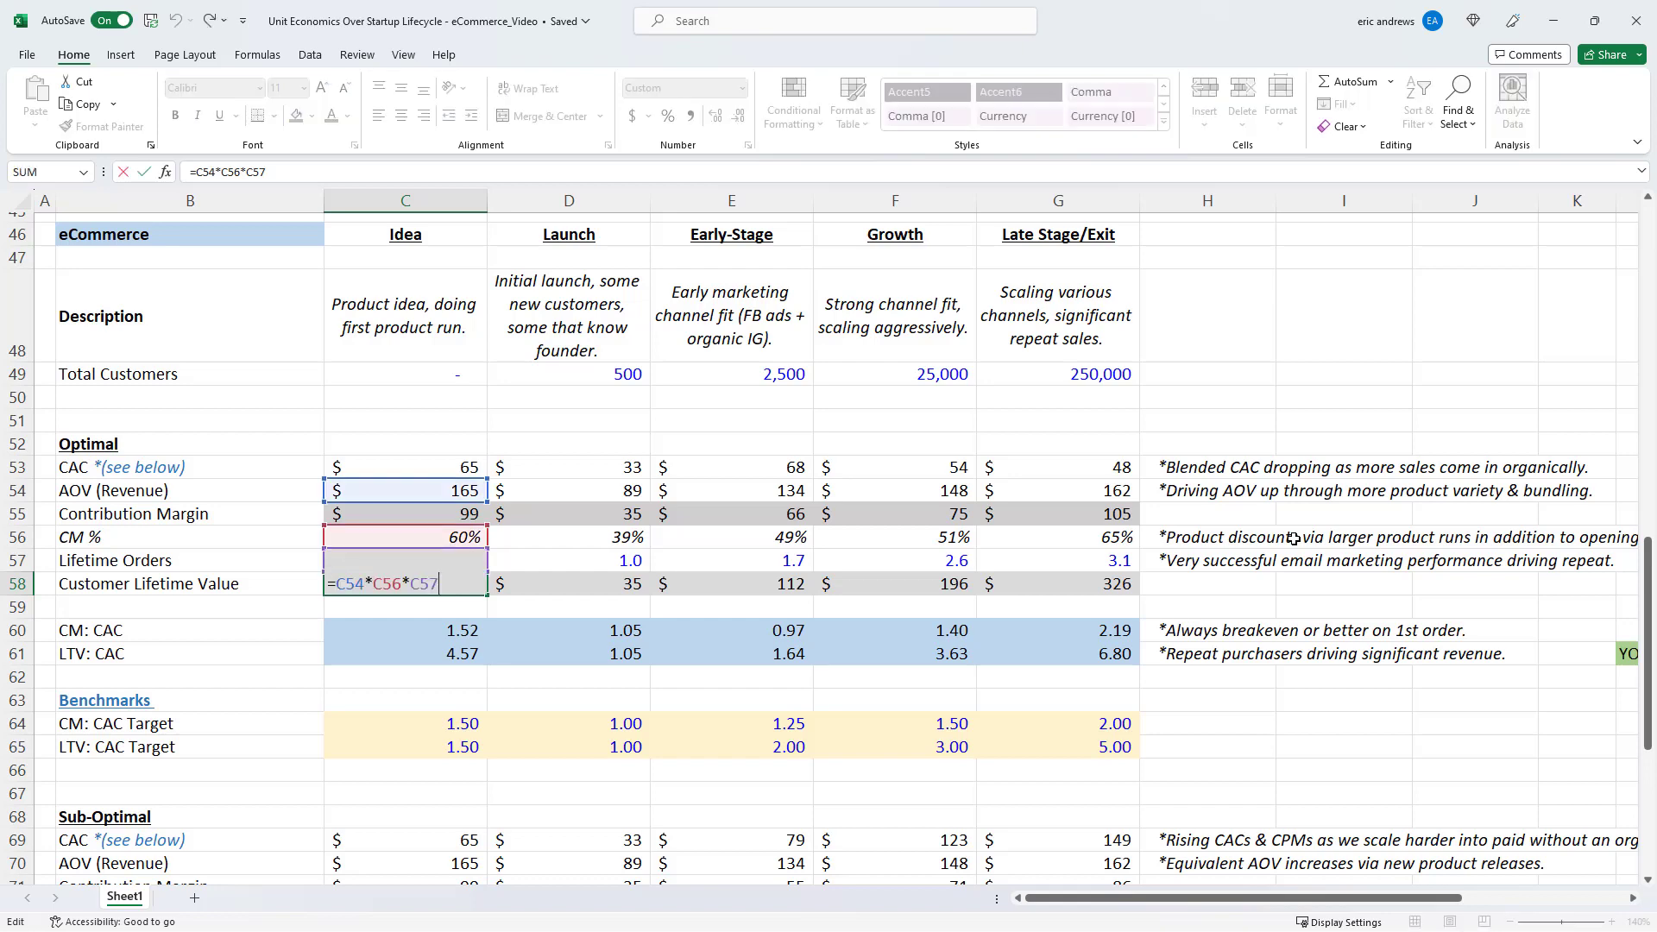
pyautogui.press('Enter')
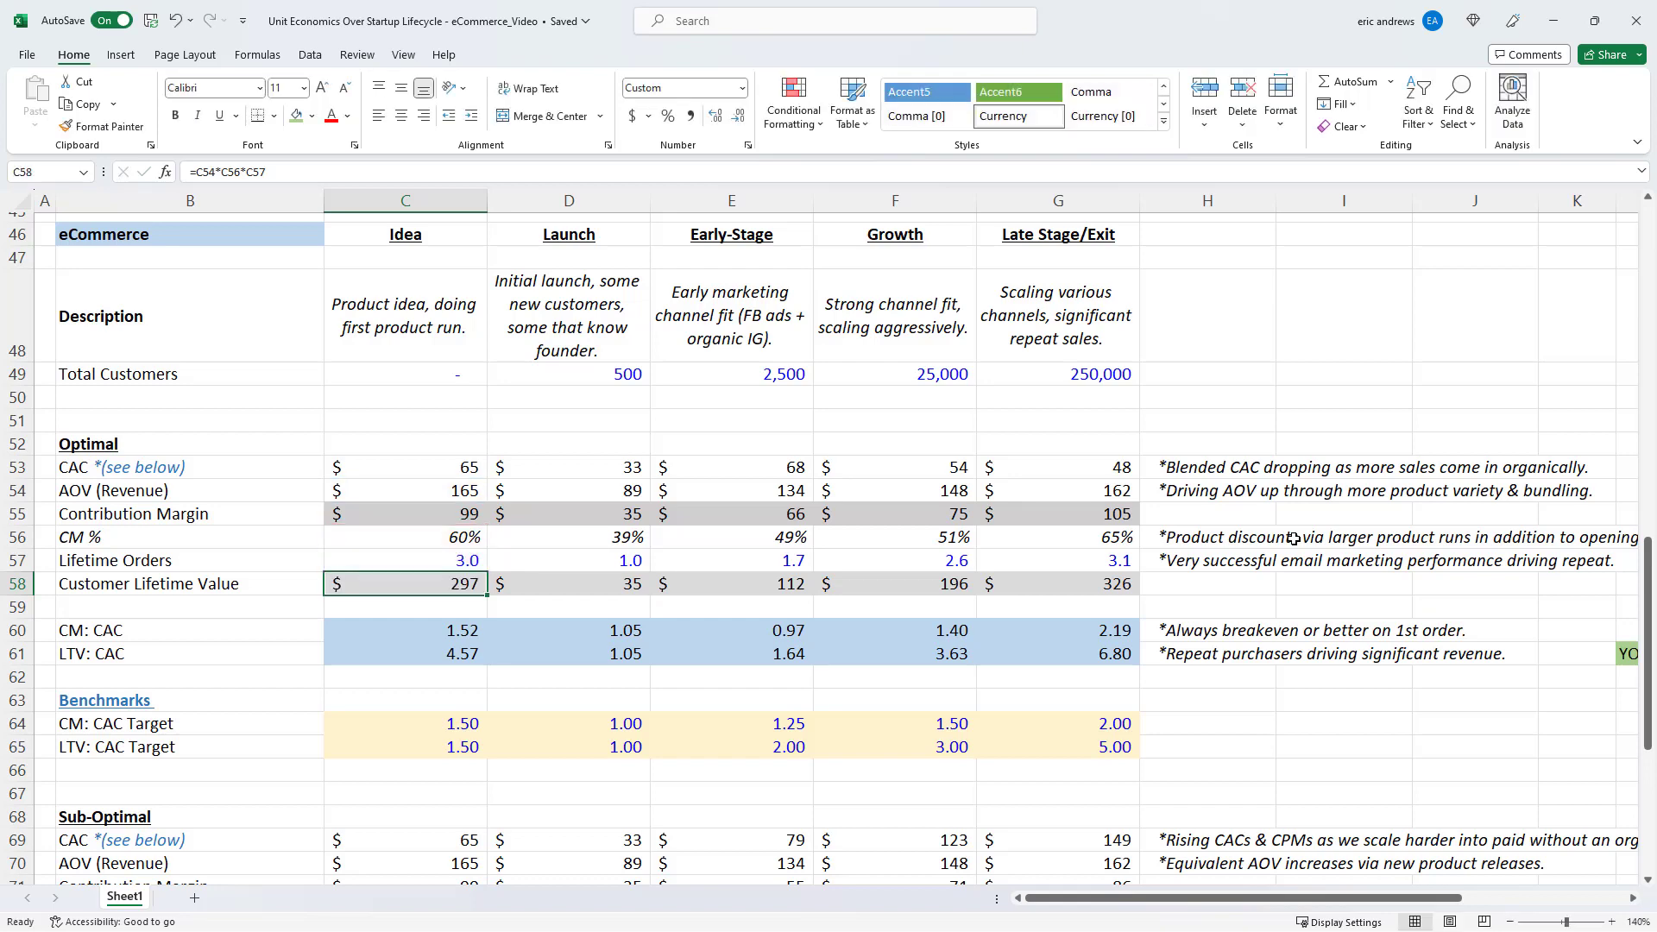
pyautogui.click(404, 630)
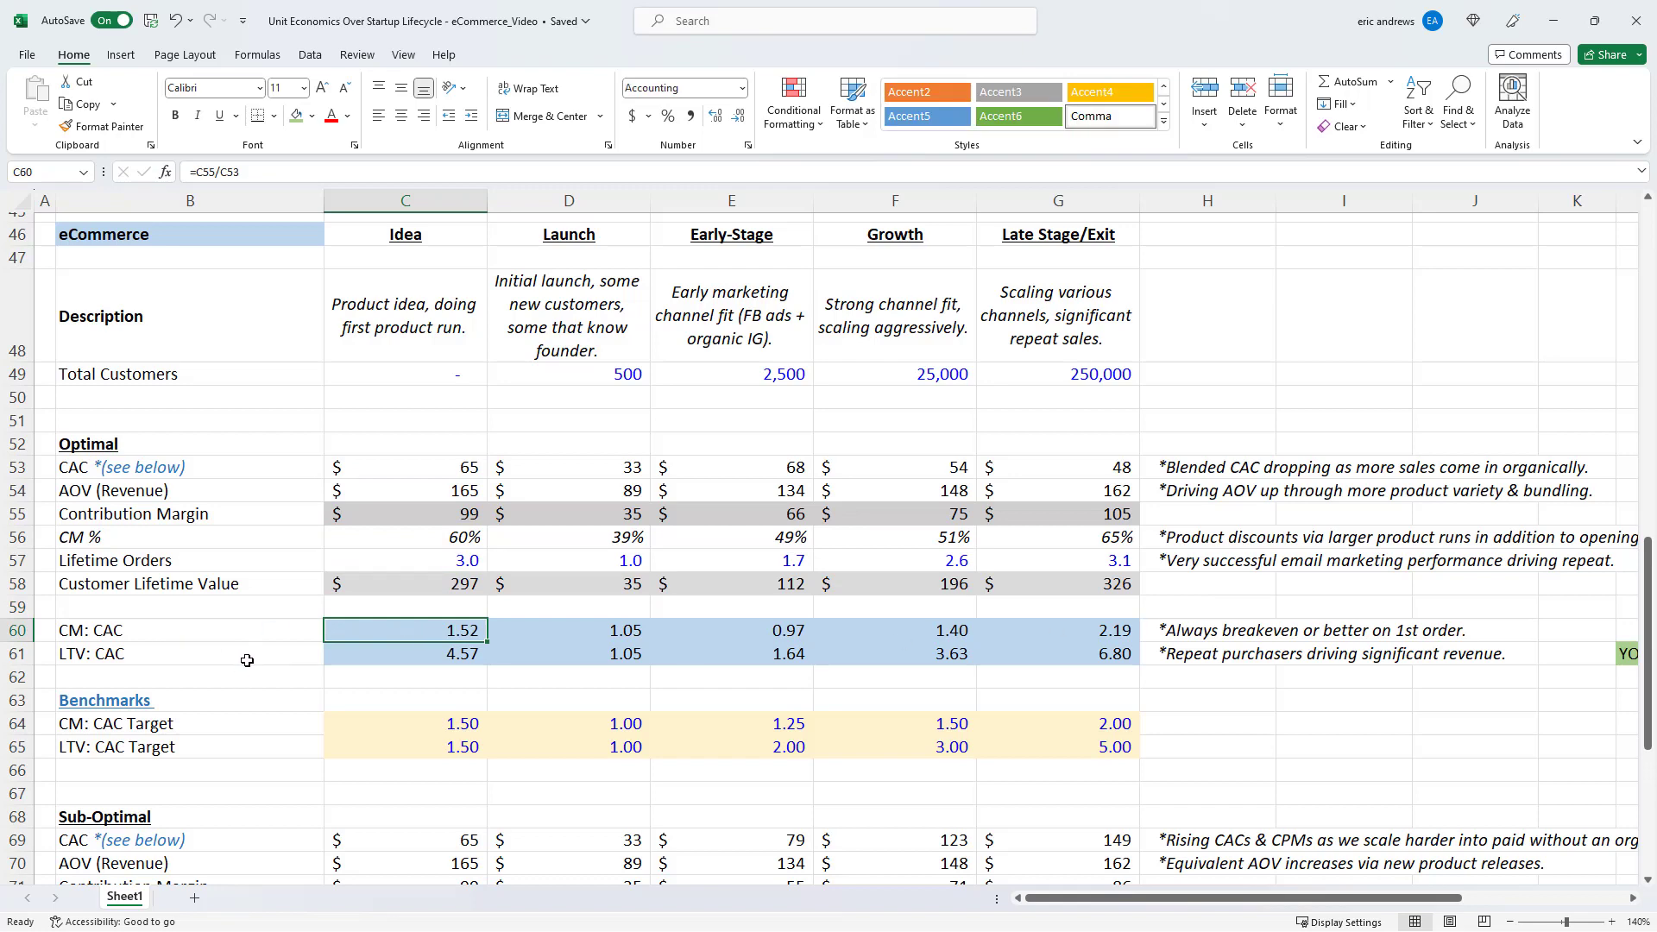
pyautogui.doubleClick(404, 630)
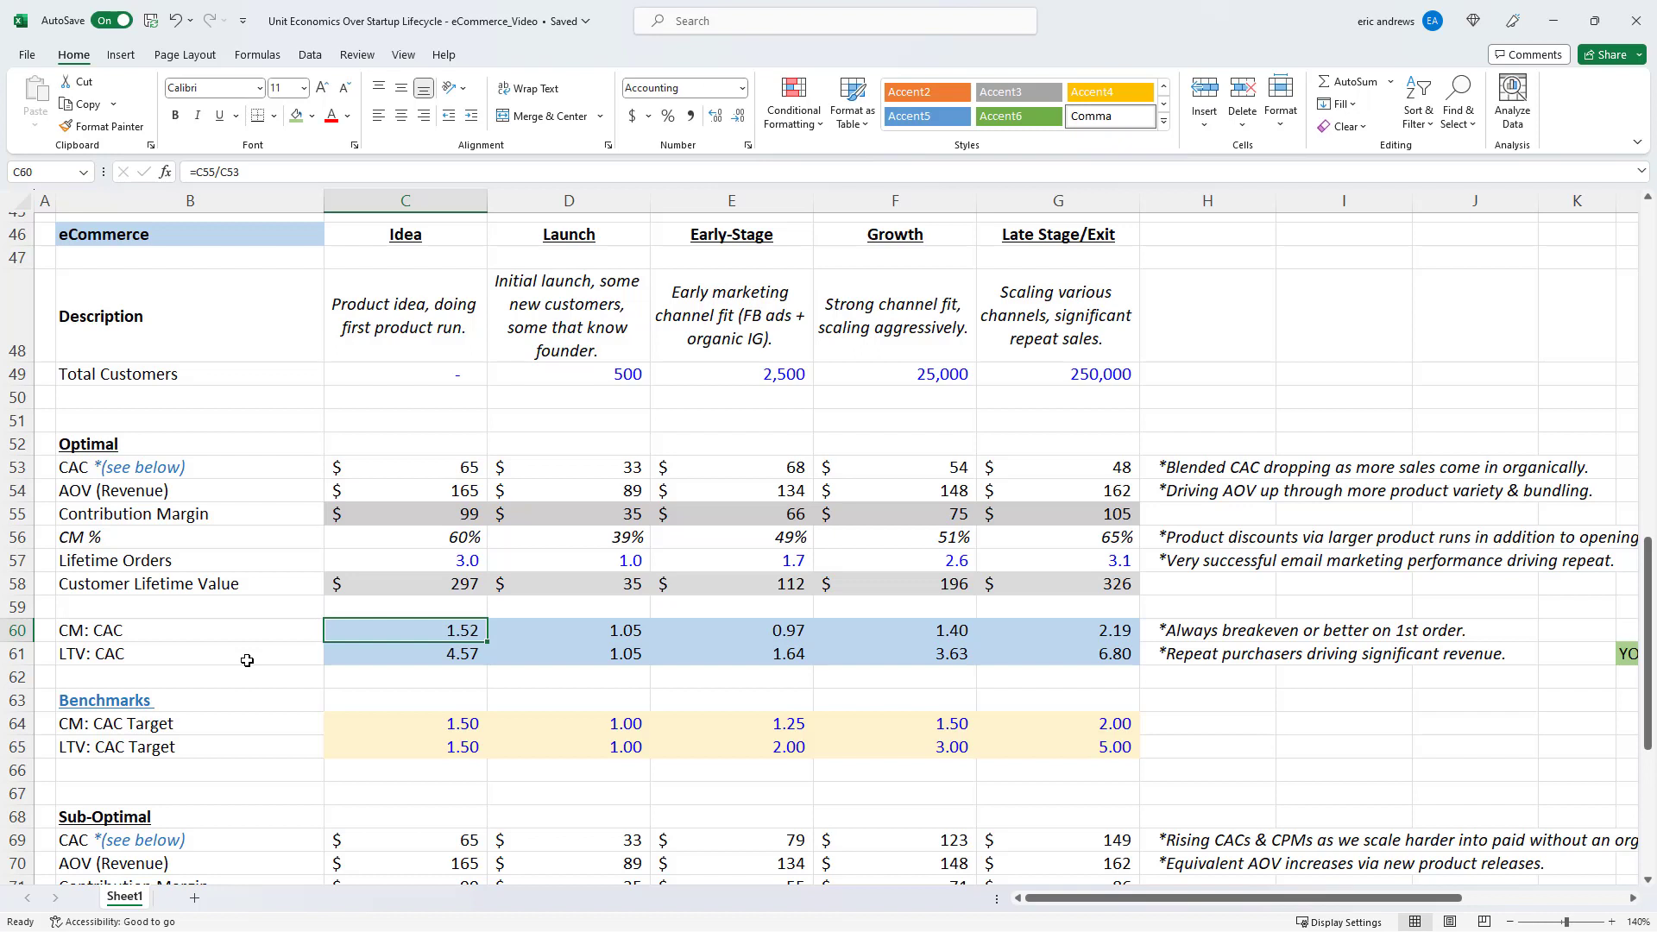
pyautogui.moveTo(449, 710)
pyautogui.write('=')
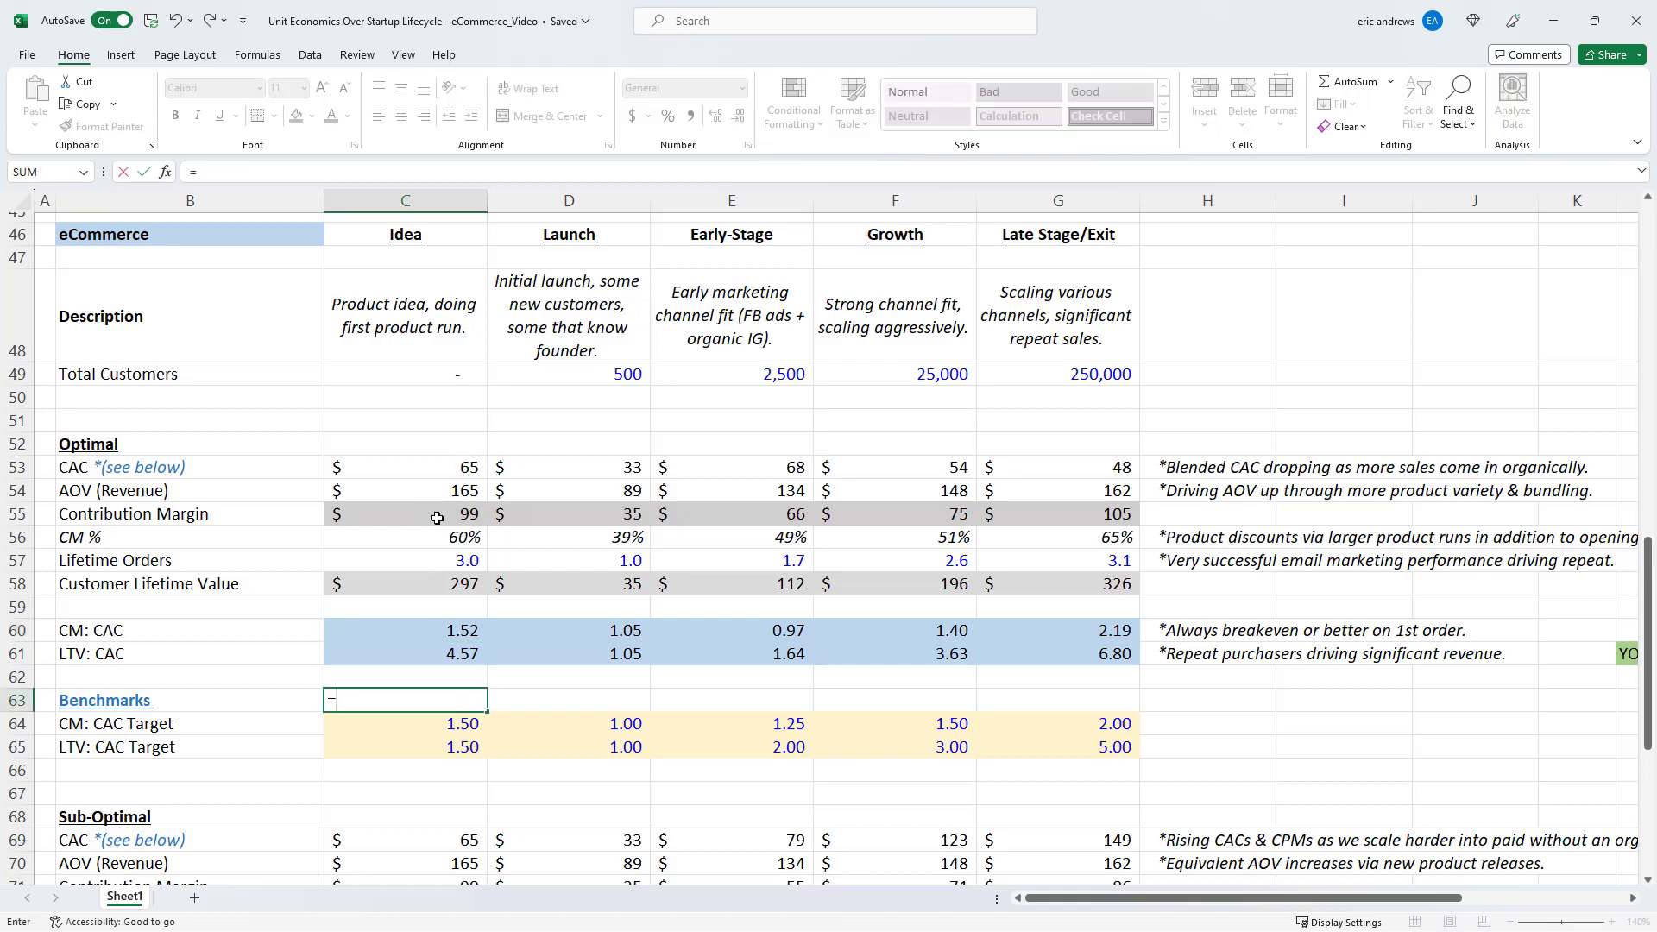
pyautogui.click(404, 514)
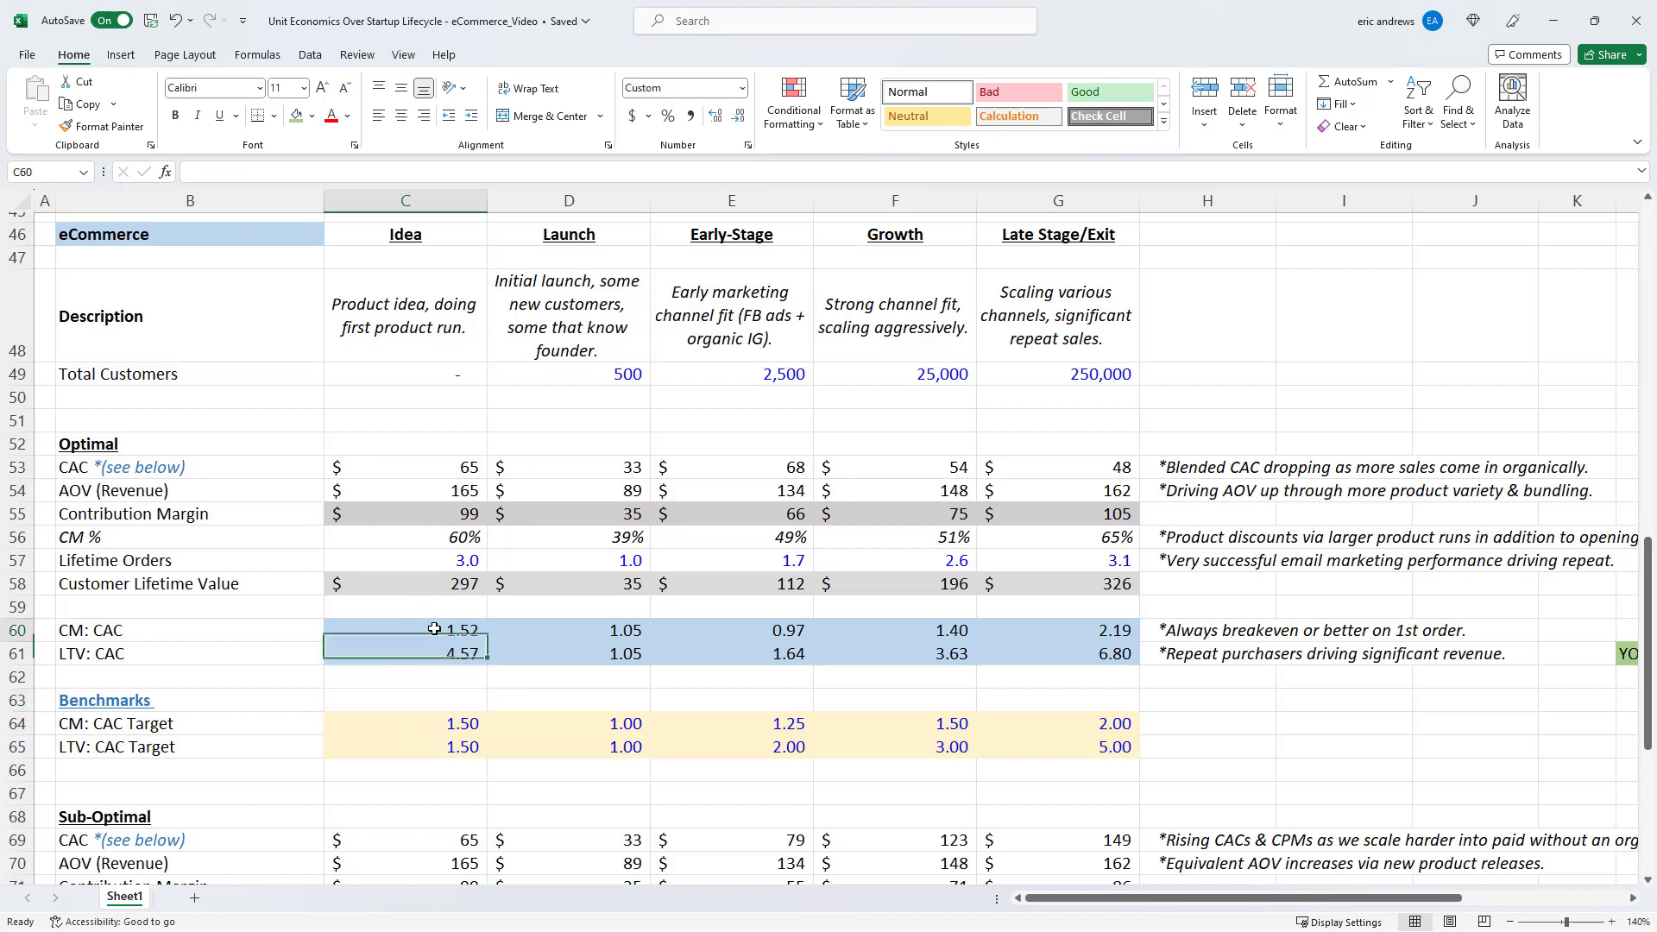
pyautogui.click(404, 630)
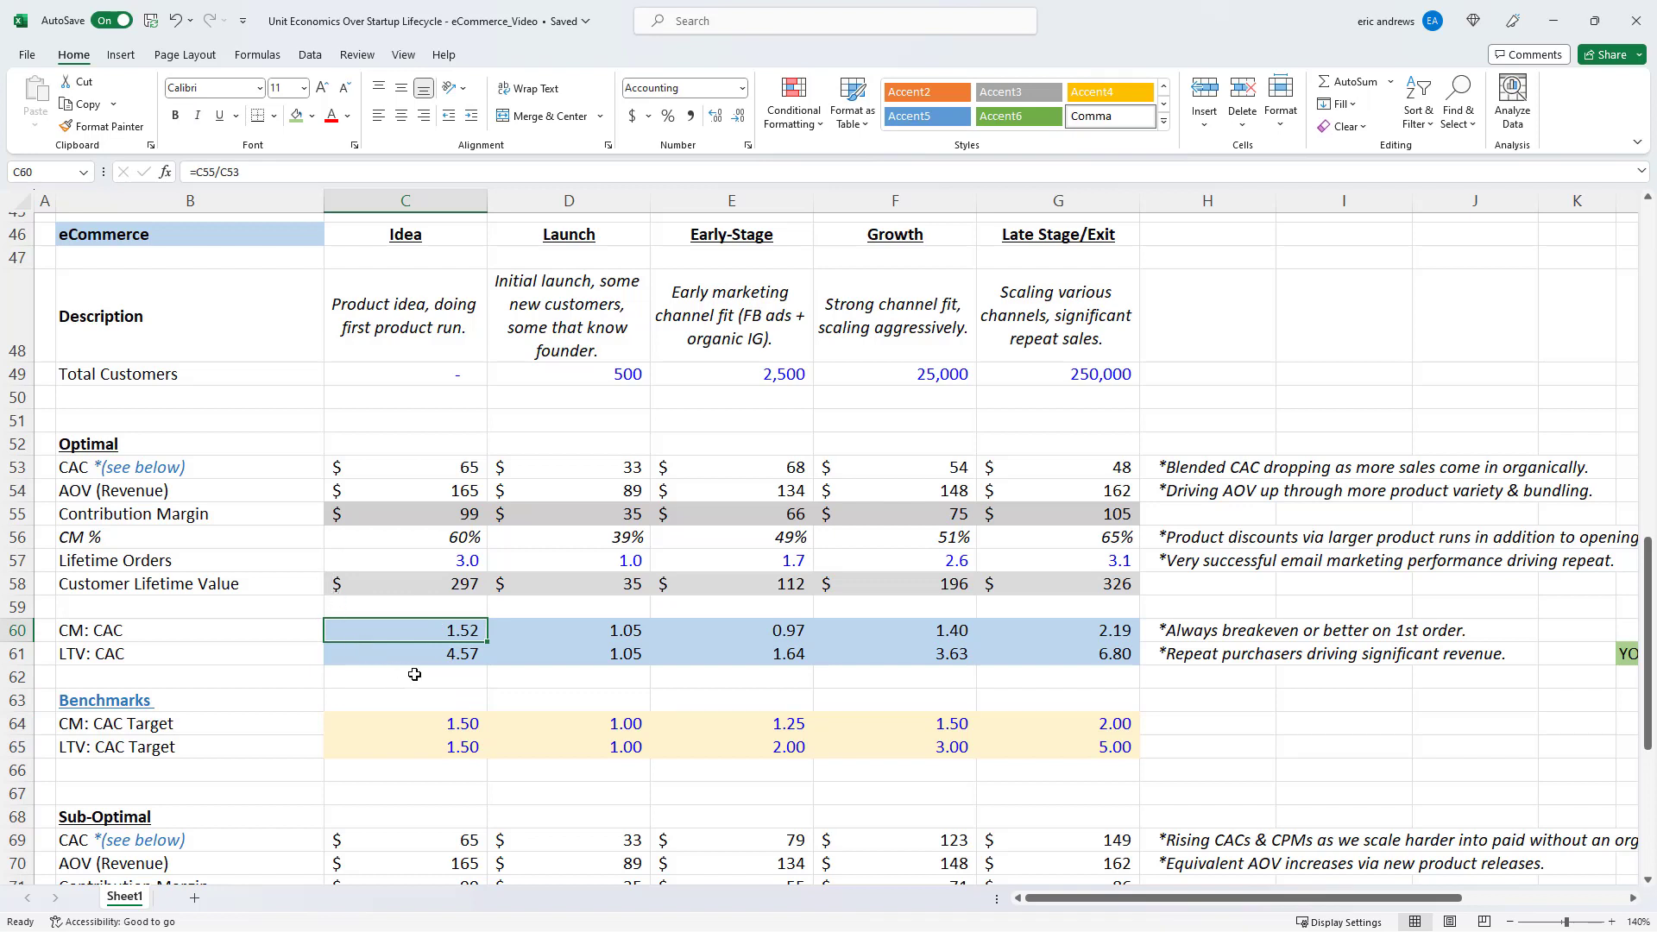
pyautogui.moveTo(439, 667)
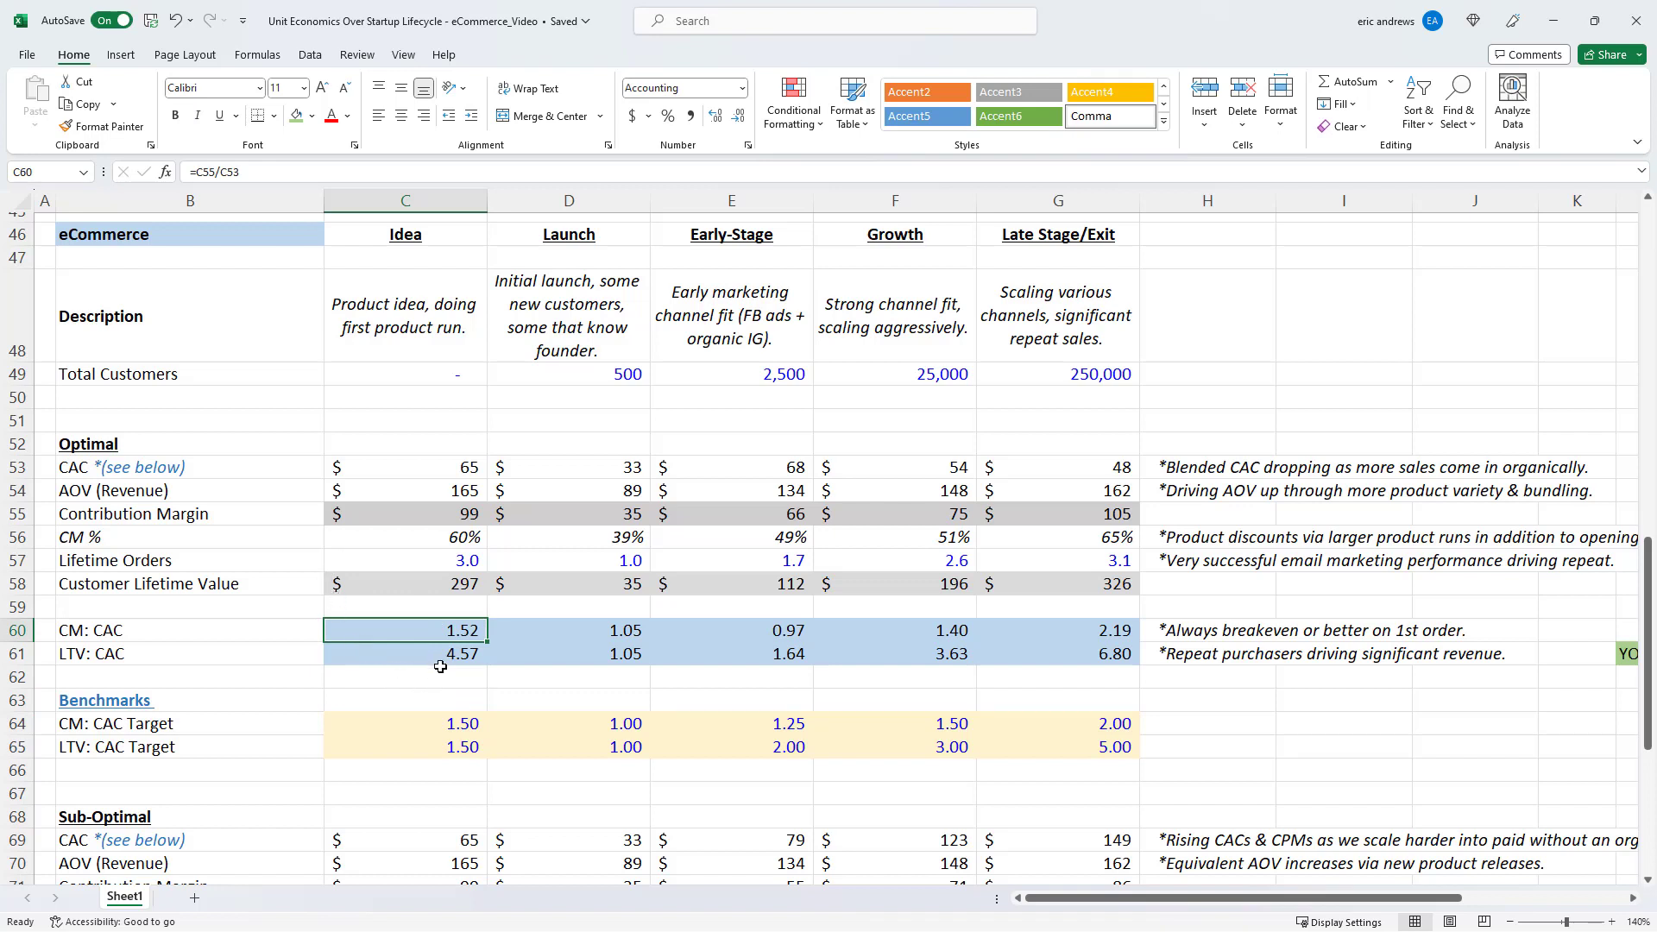
pyautogui.moveTo(448, 650)
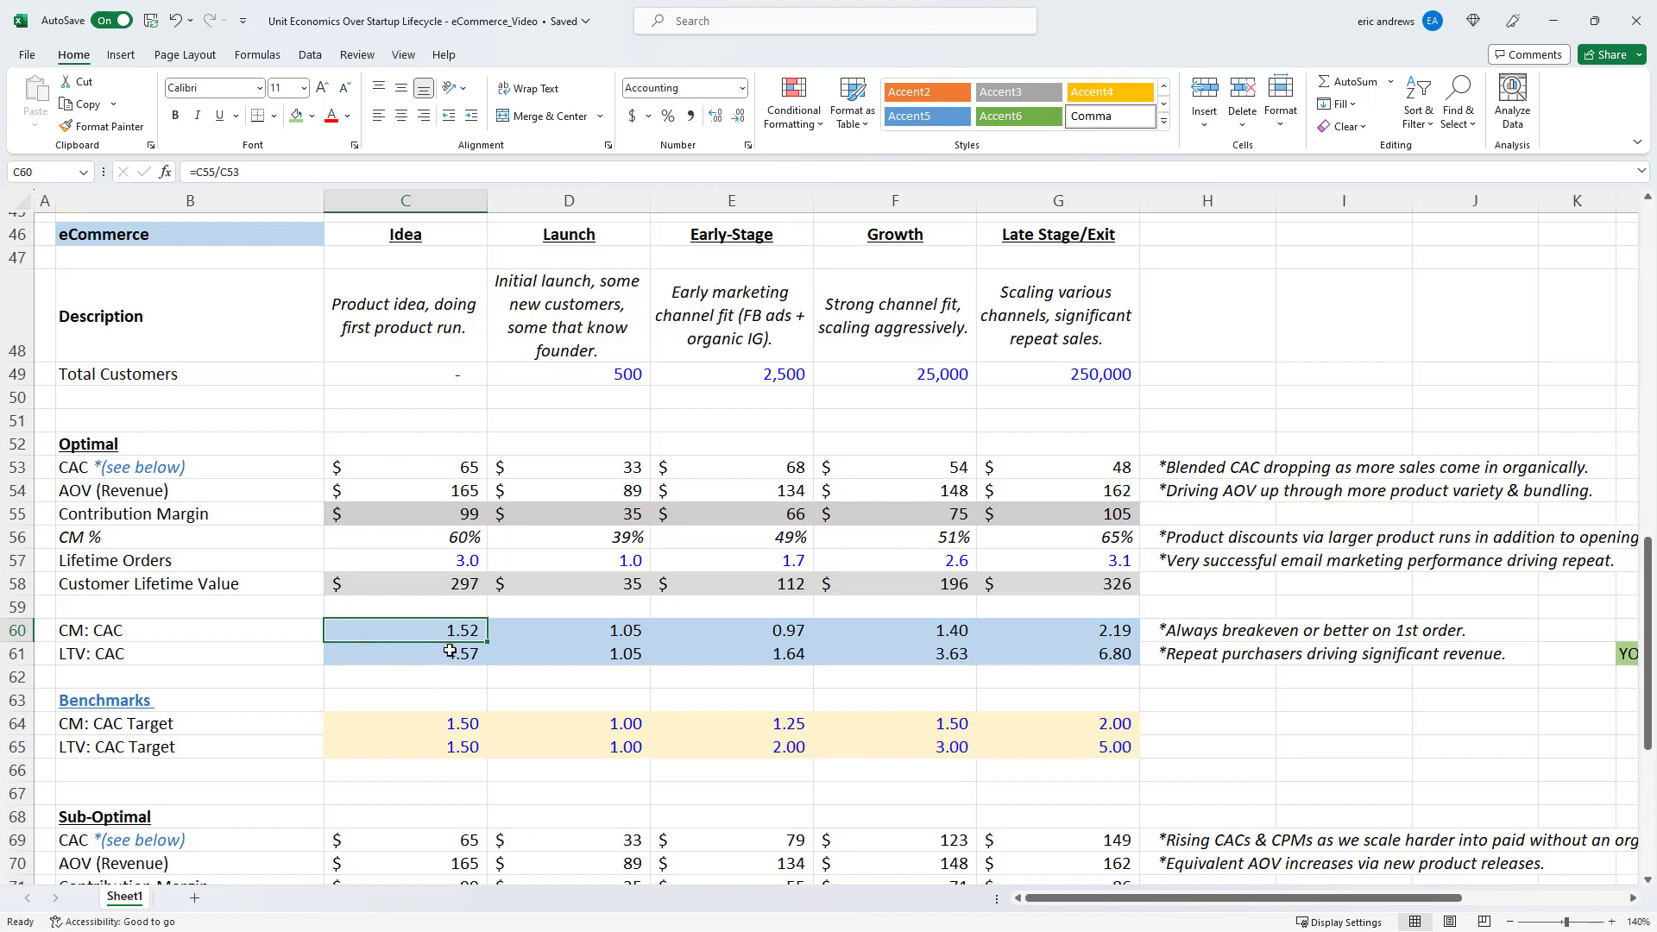
pyautogui.click(404, 653)
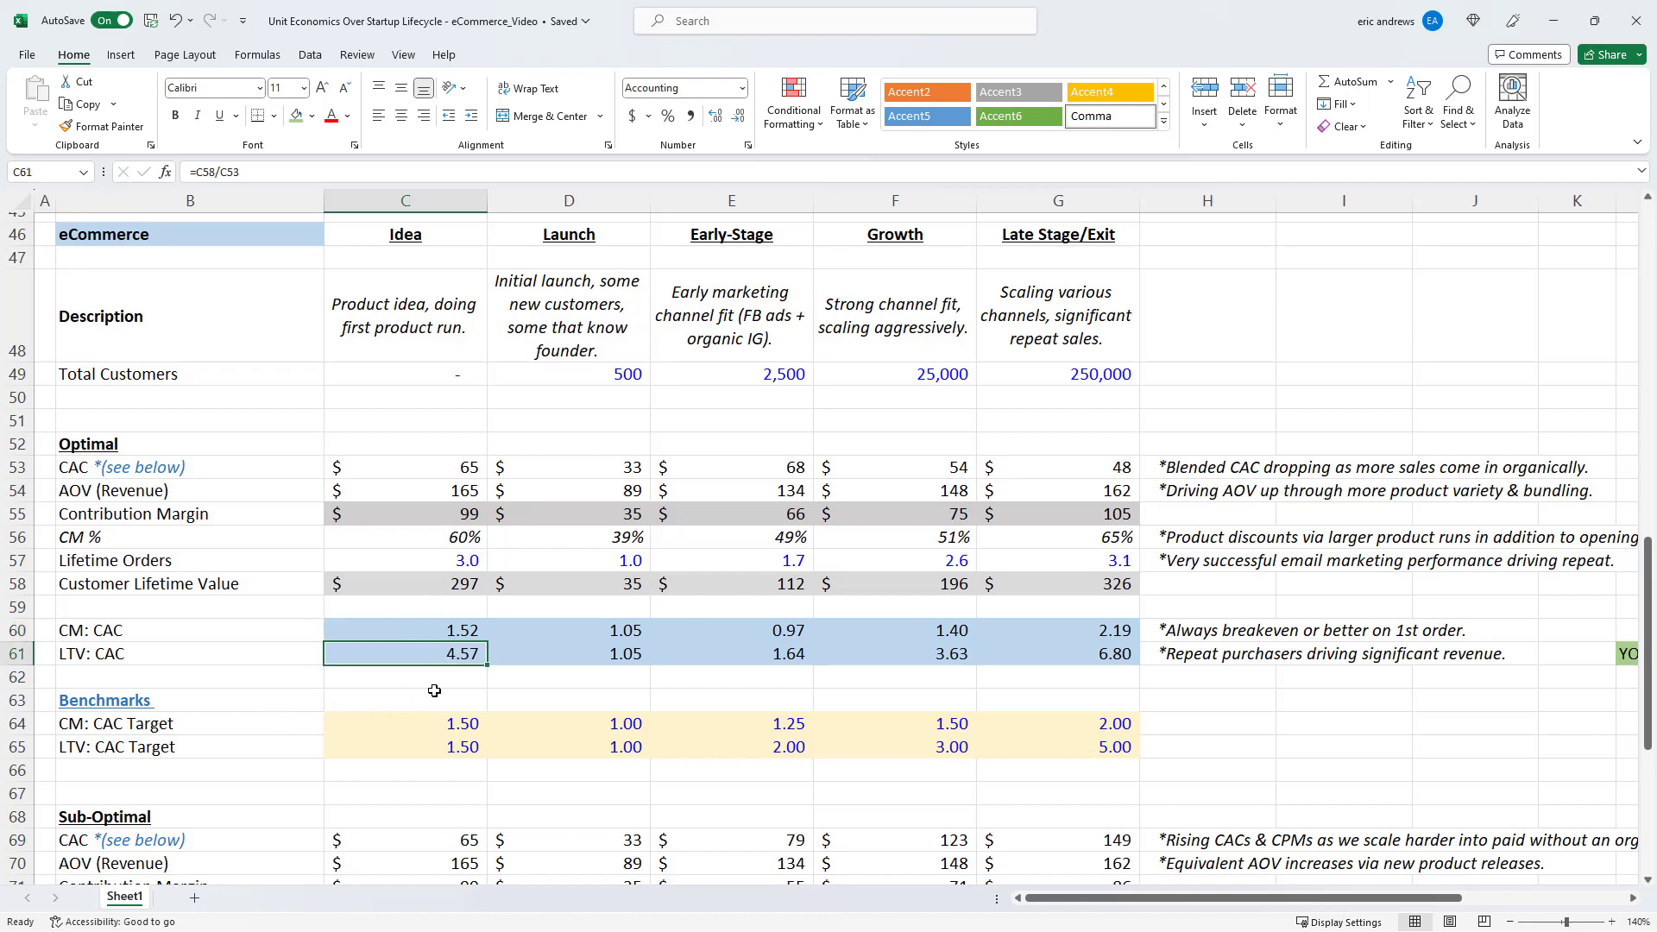
pyautogui.doubleClick(404, 654)
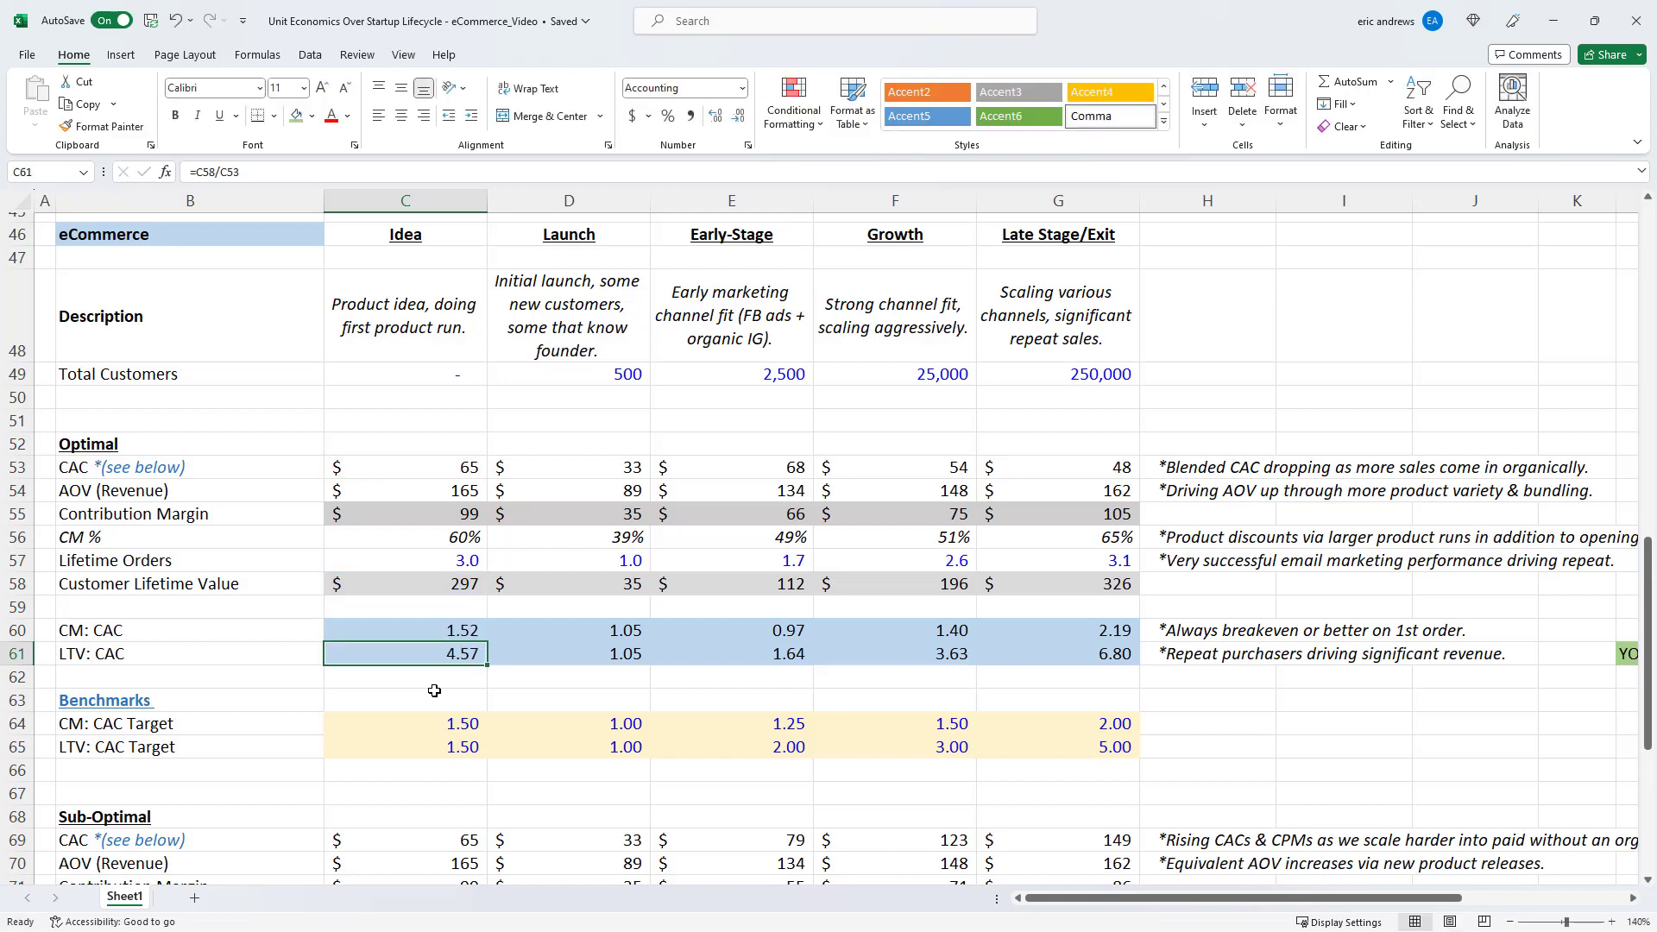
pyautogui.click(569, 374)
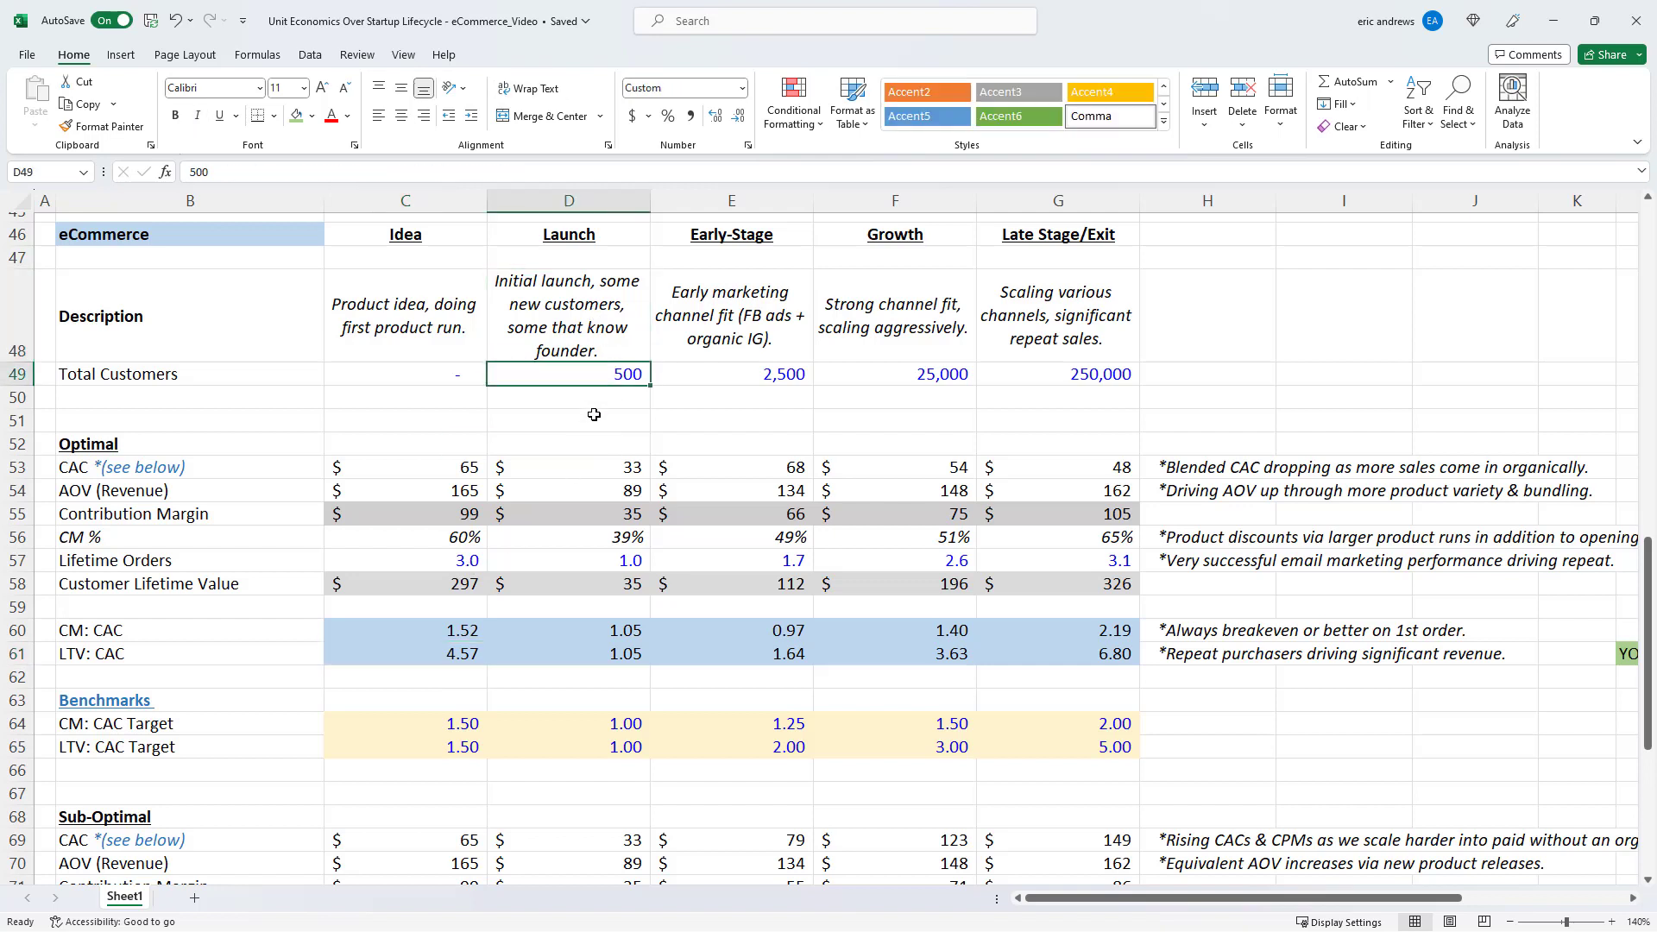
pyautogui.click(569, 467)
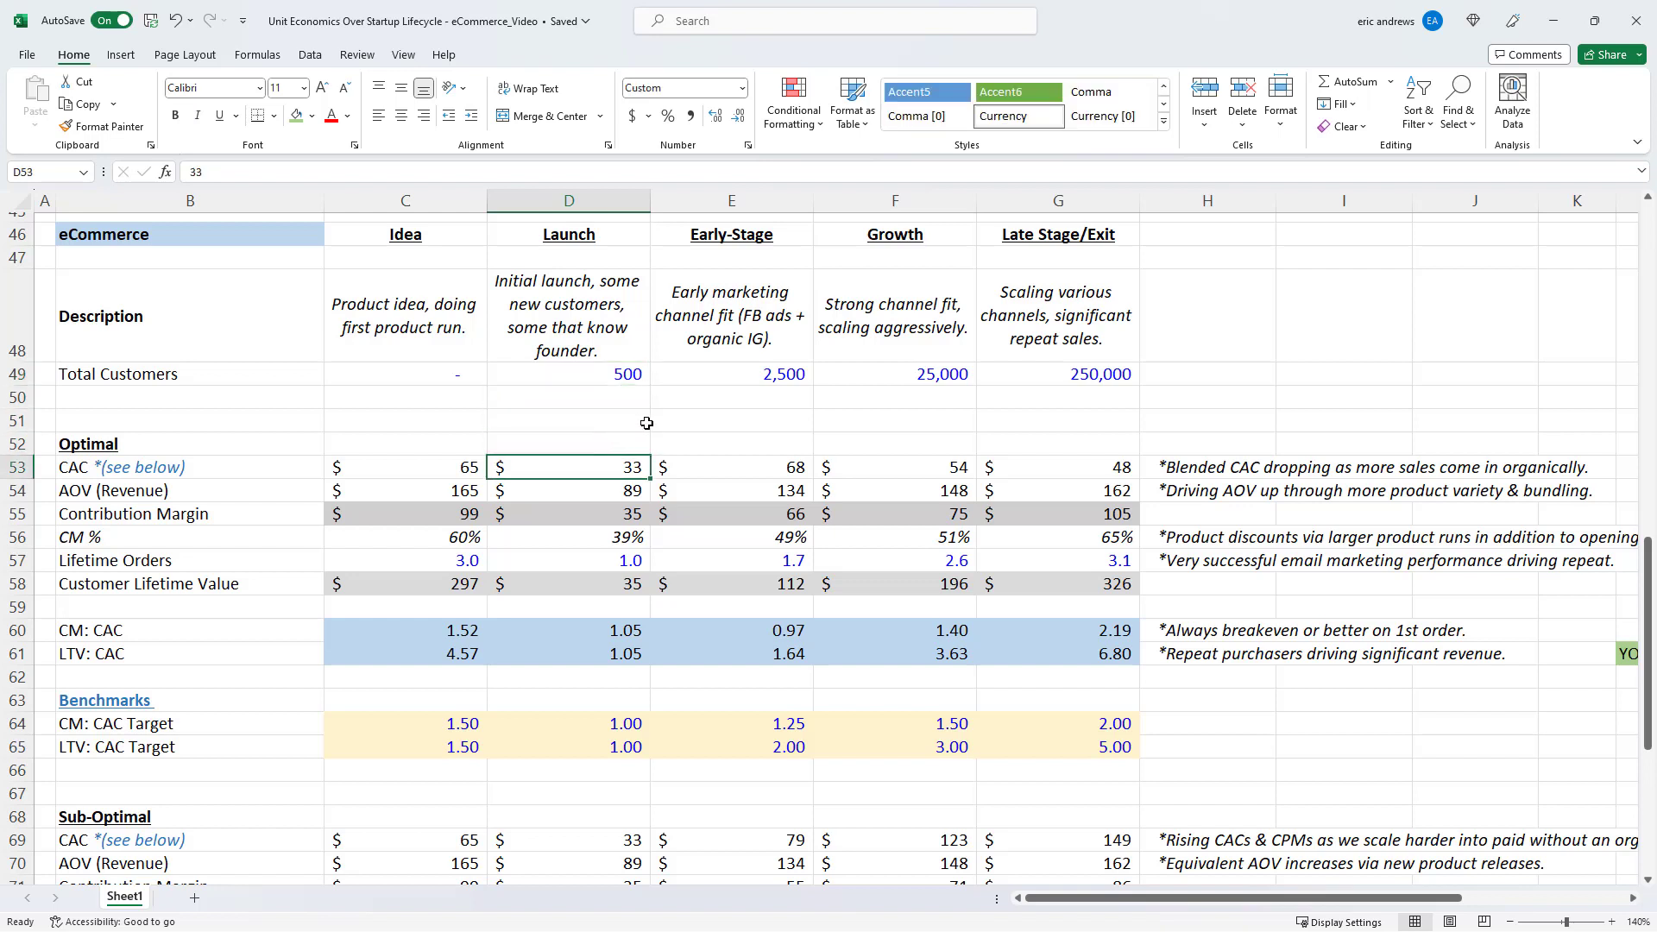
pyautogui.moveTo(674, 431)
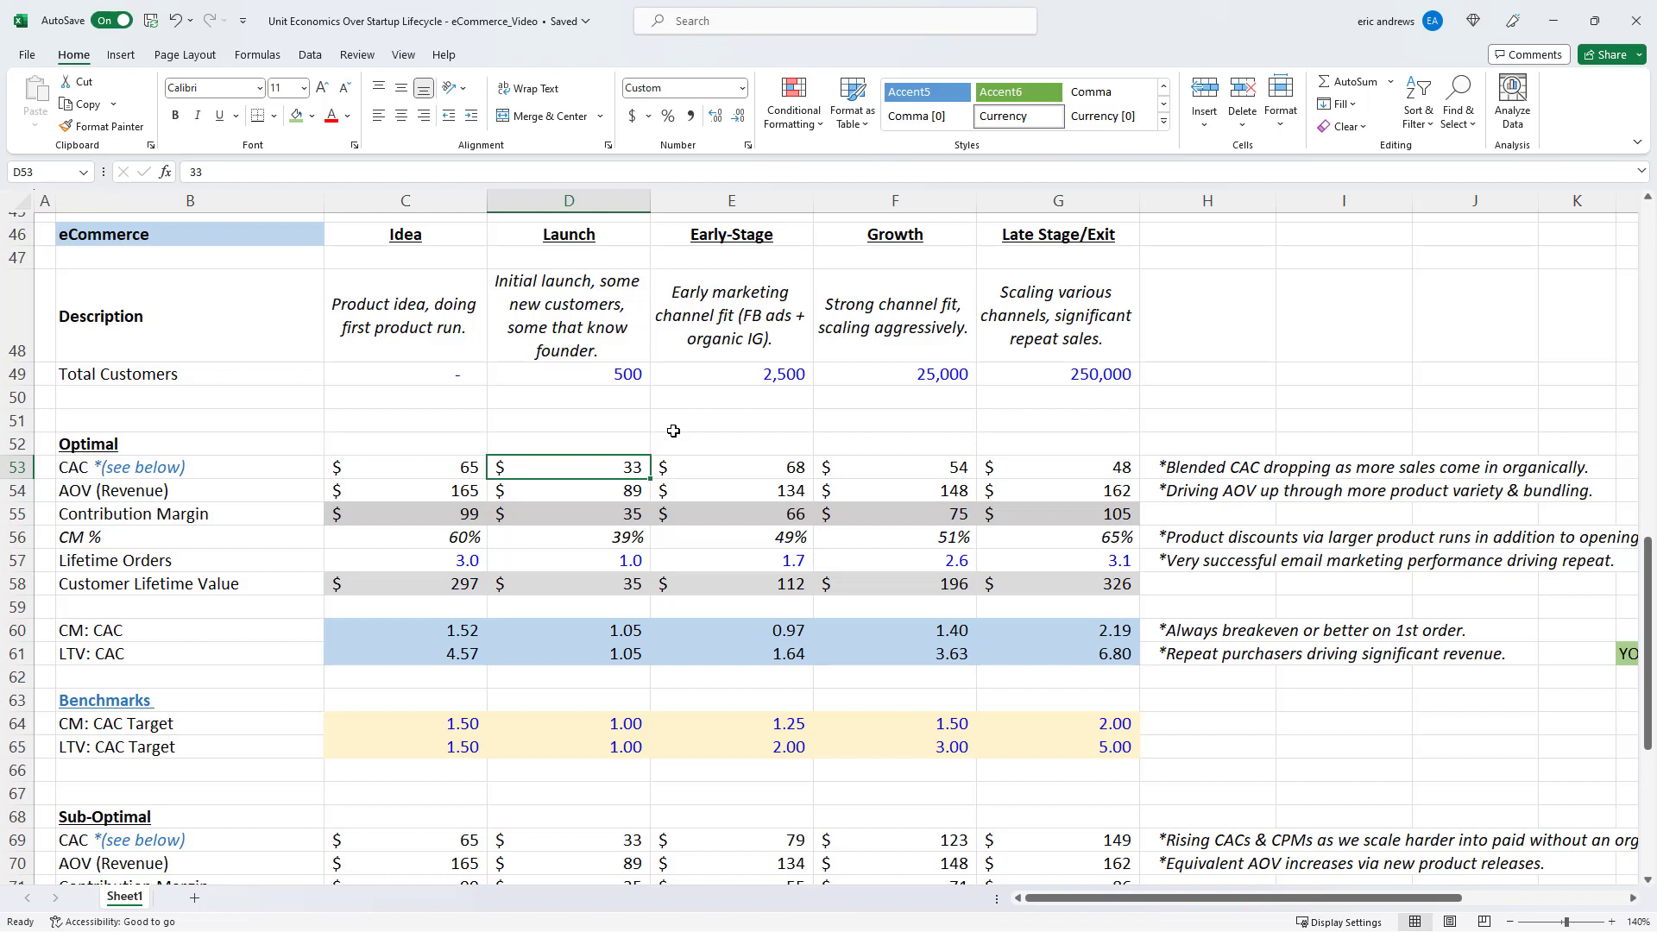
pyautogui.click(568, 490)
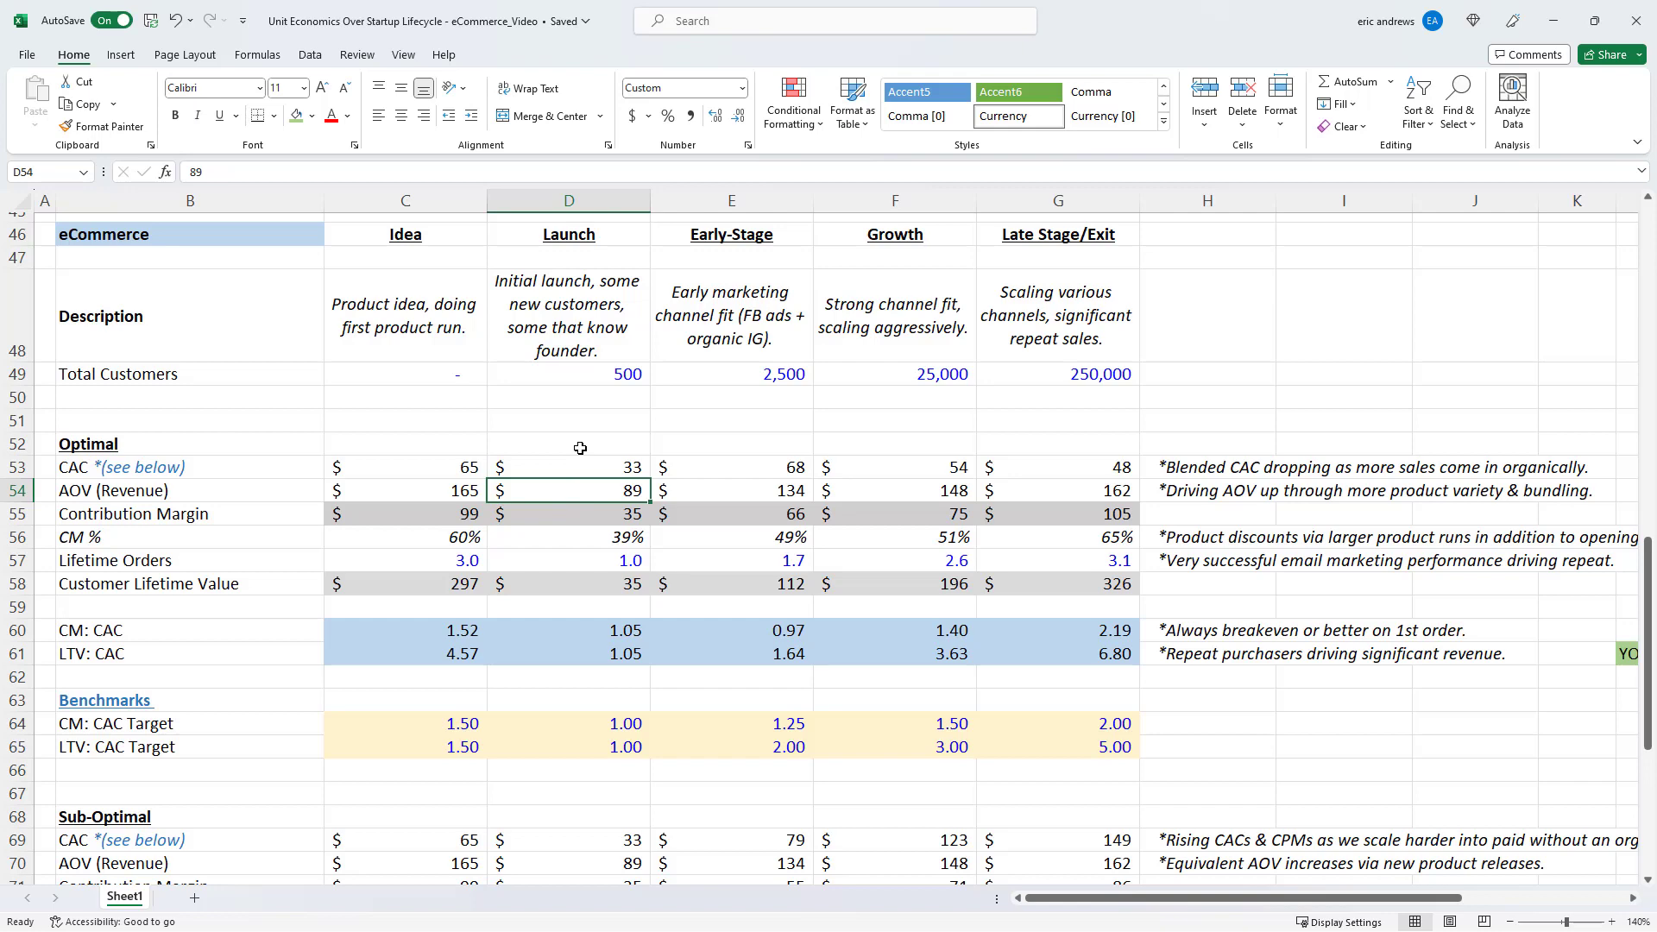
pyautogui.click(569, 537)
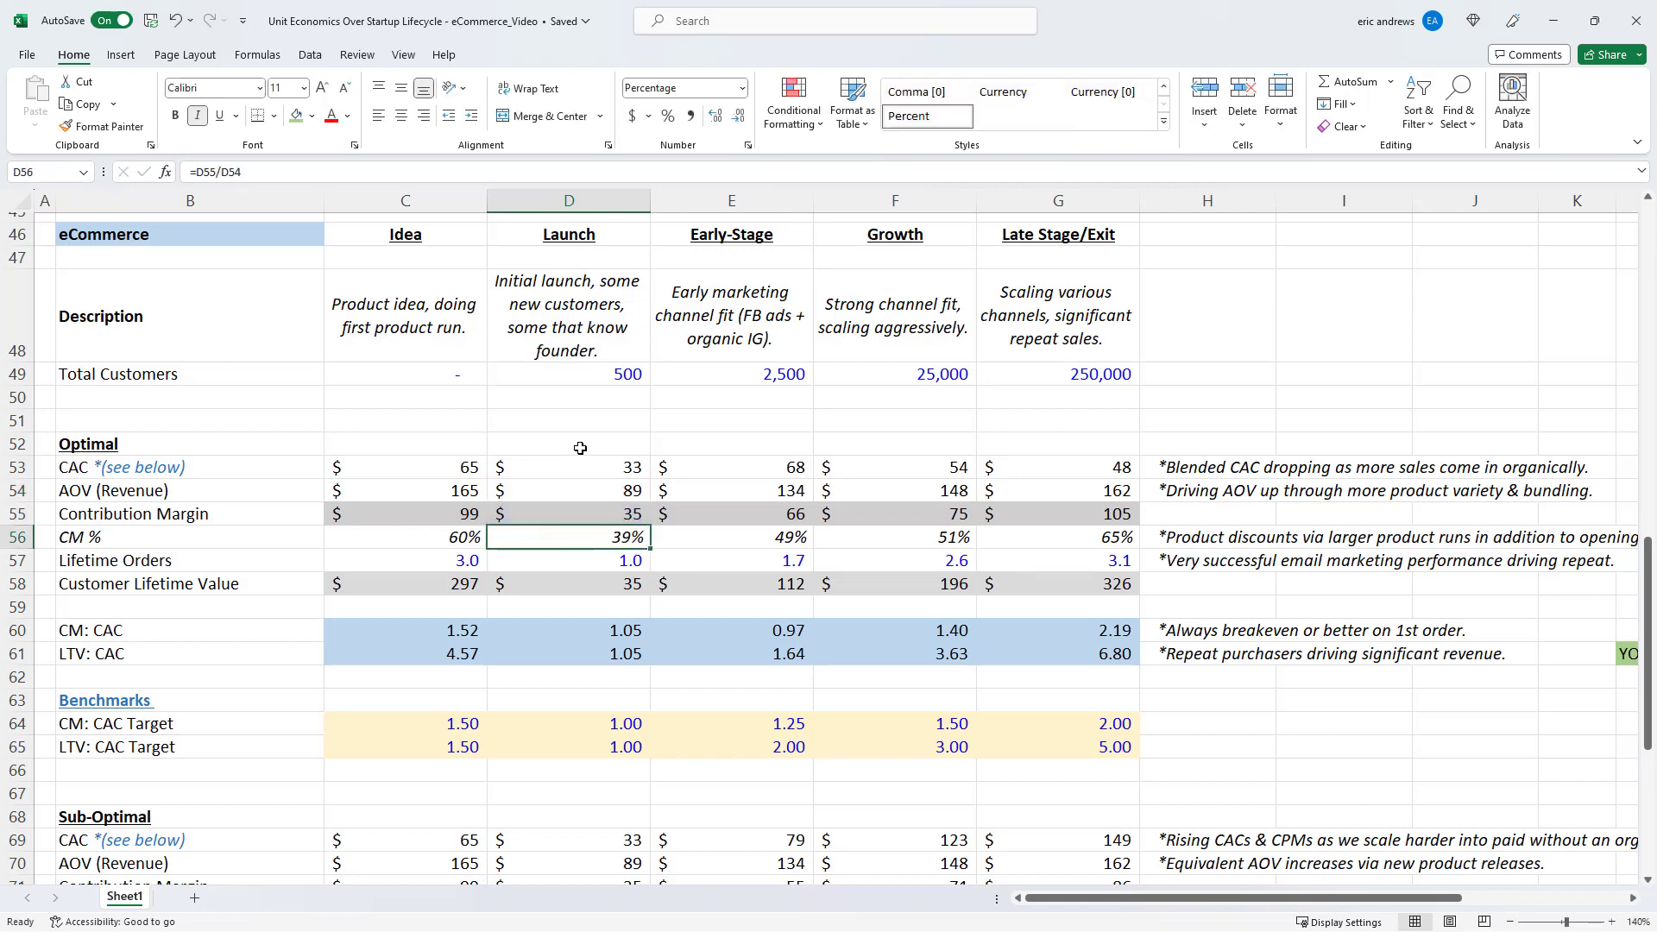
pyautogui.click(569, 560)
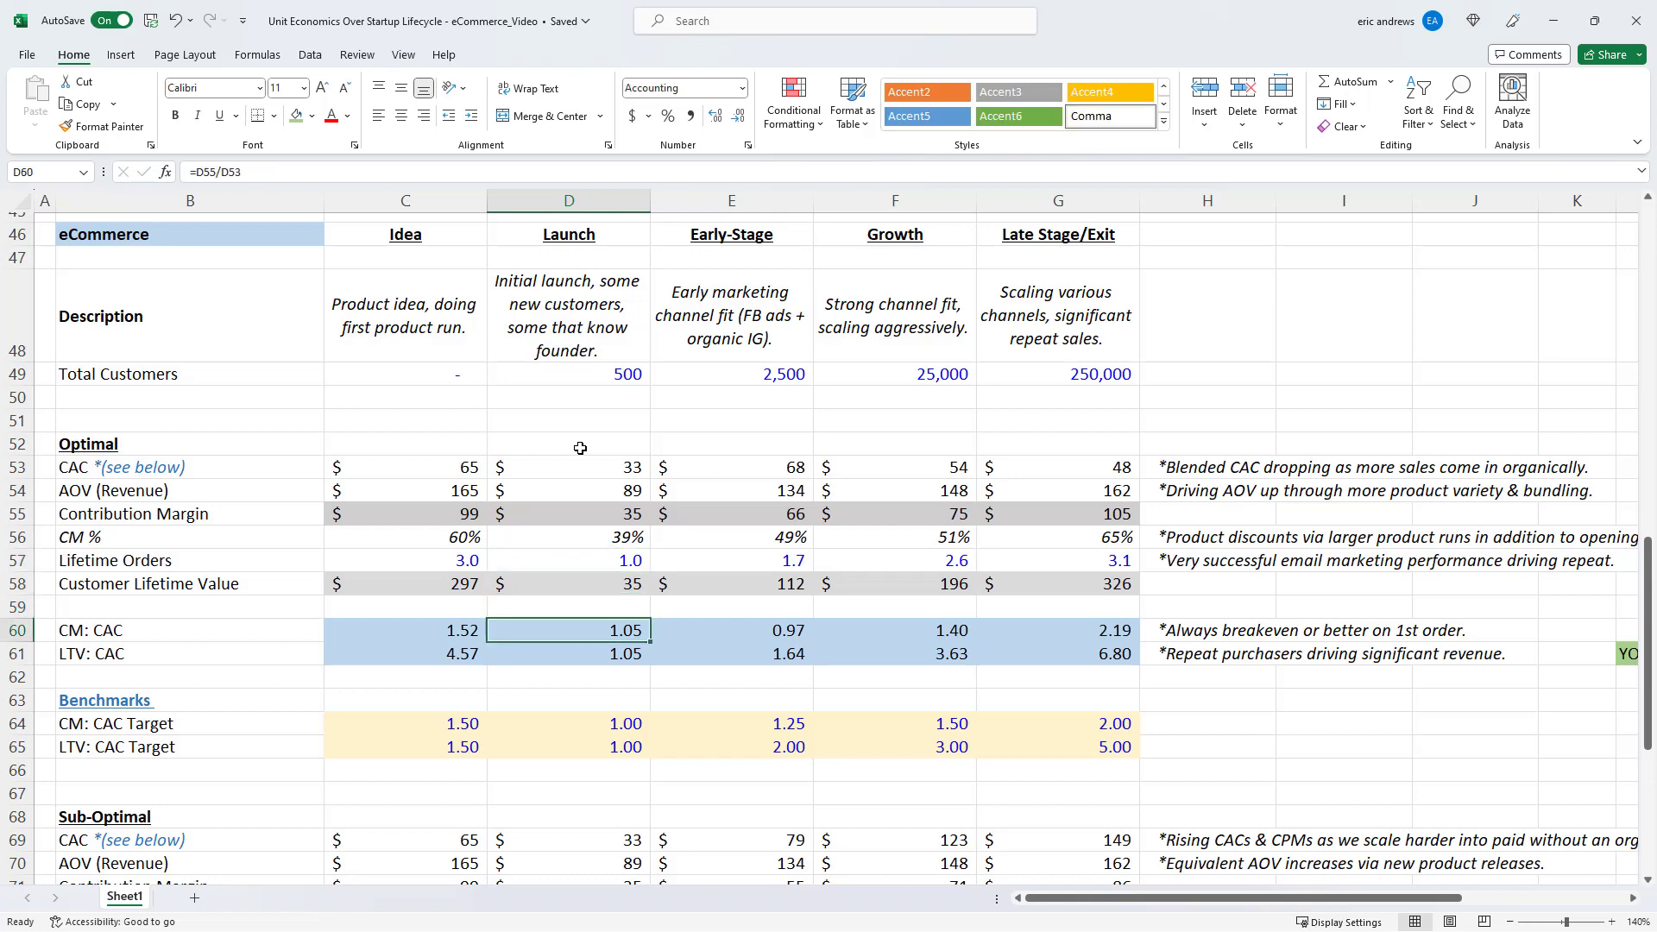
pyautogui.doubleClick(568, 630)
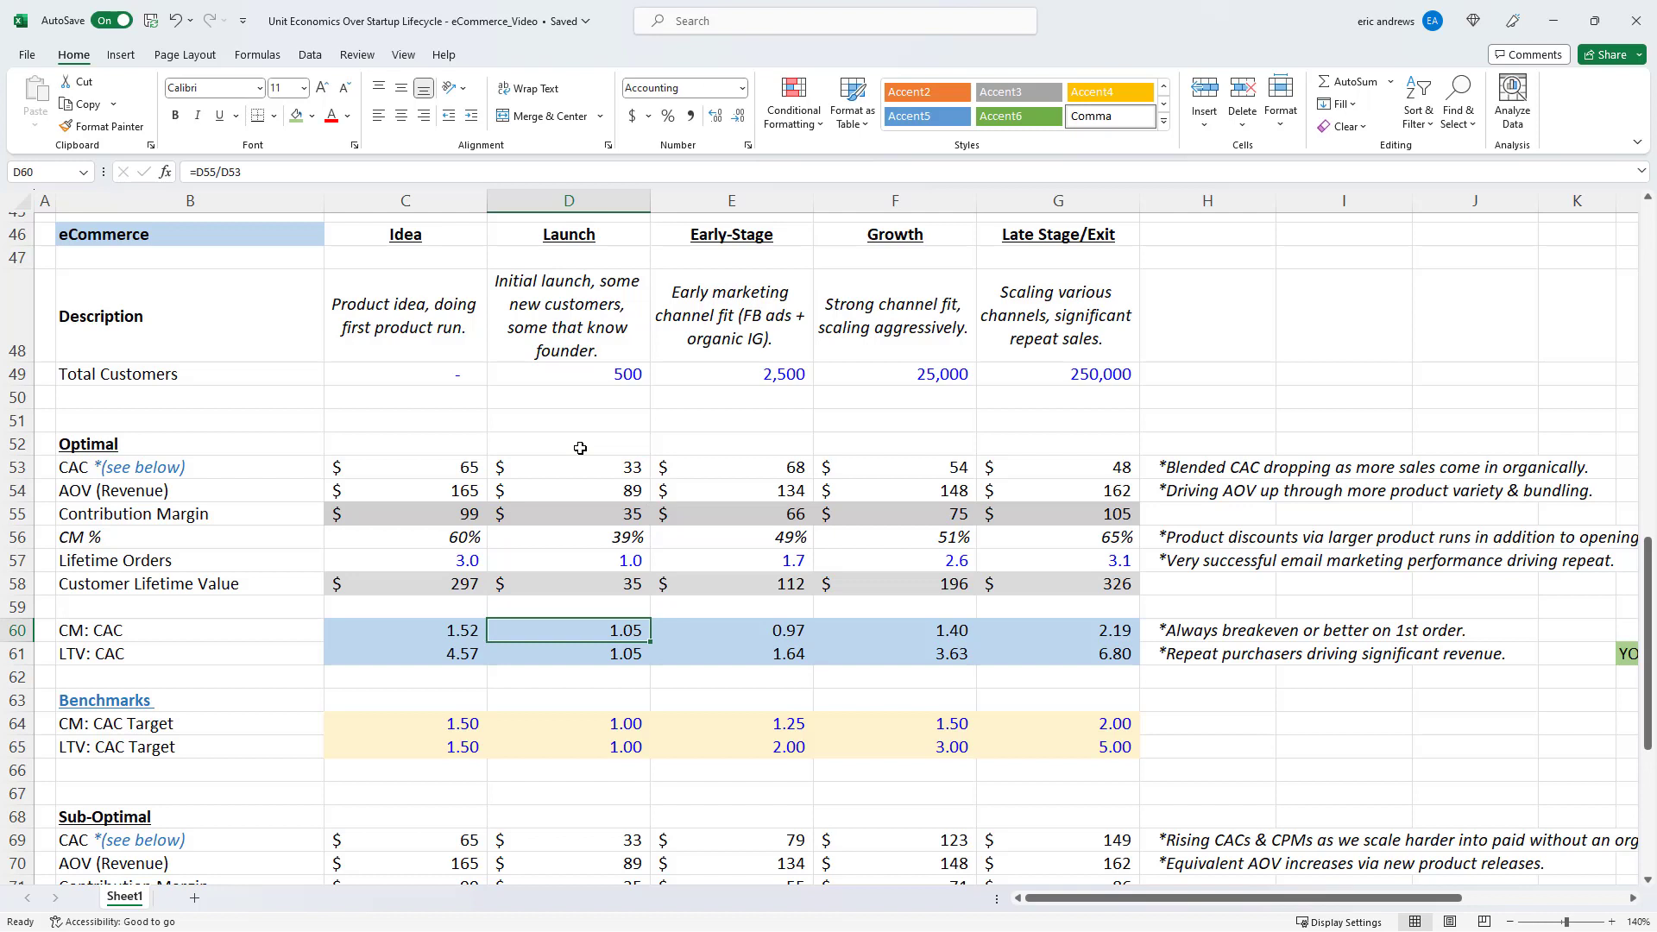
pyautogui.moveTo(407, 448)
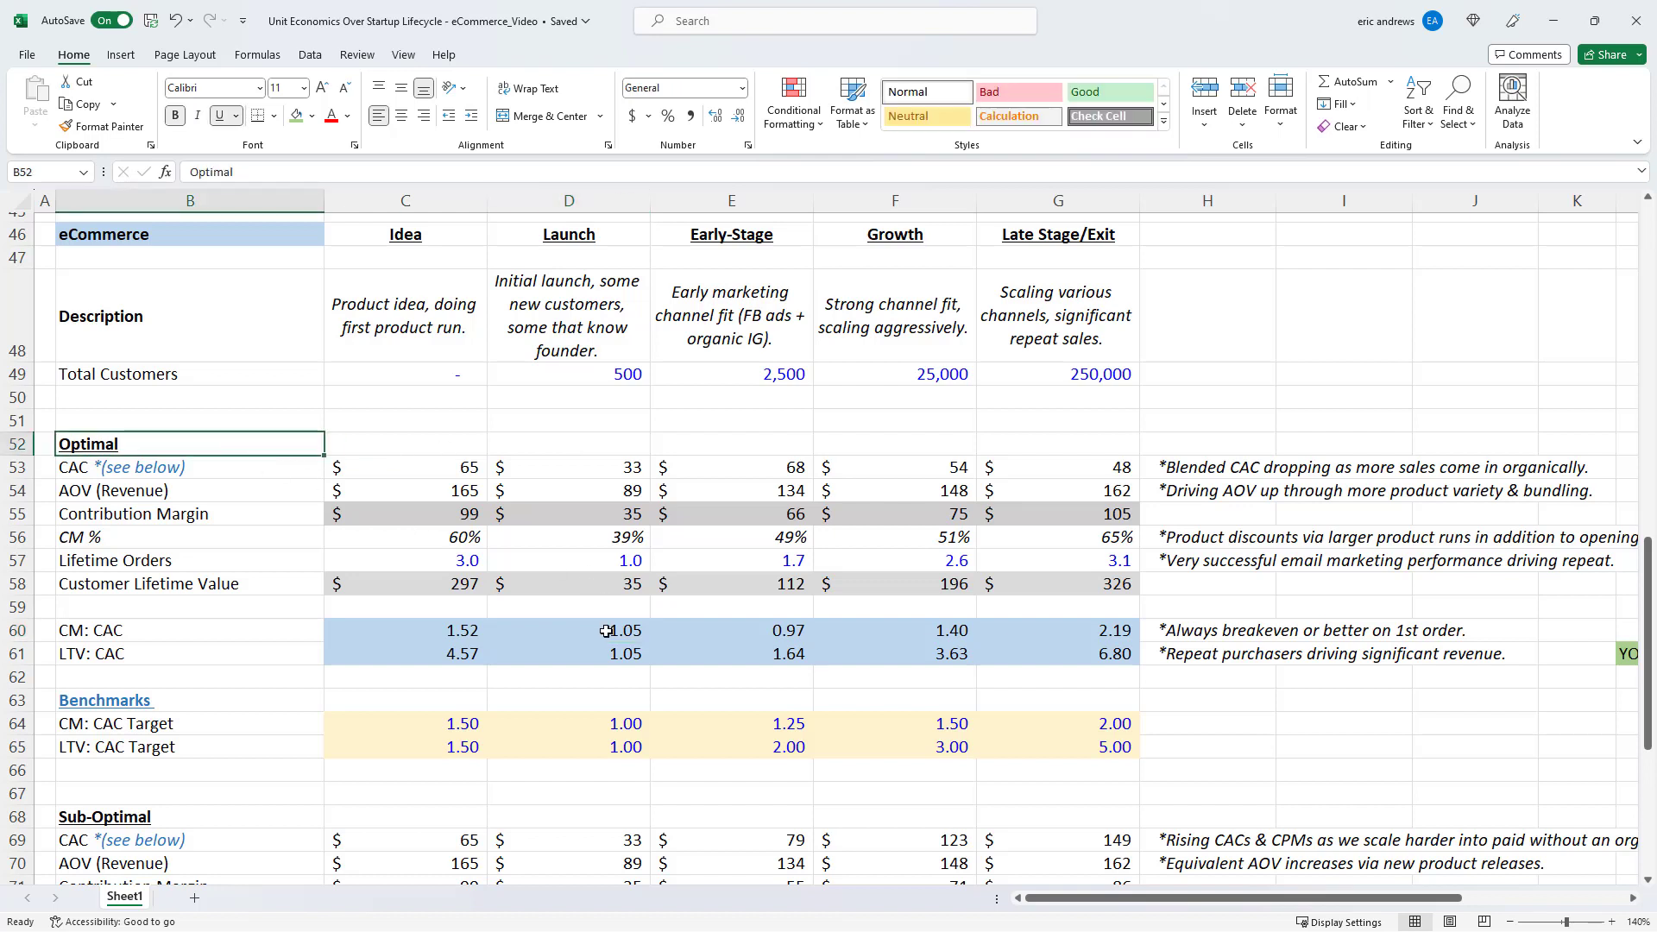
pyautogui.click(569, 653)
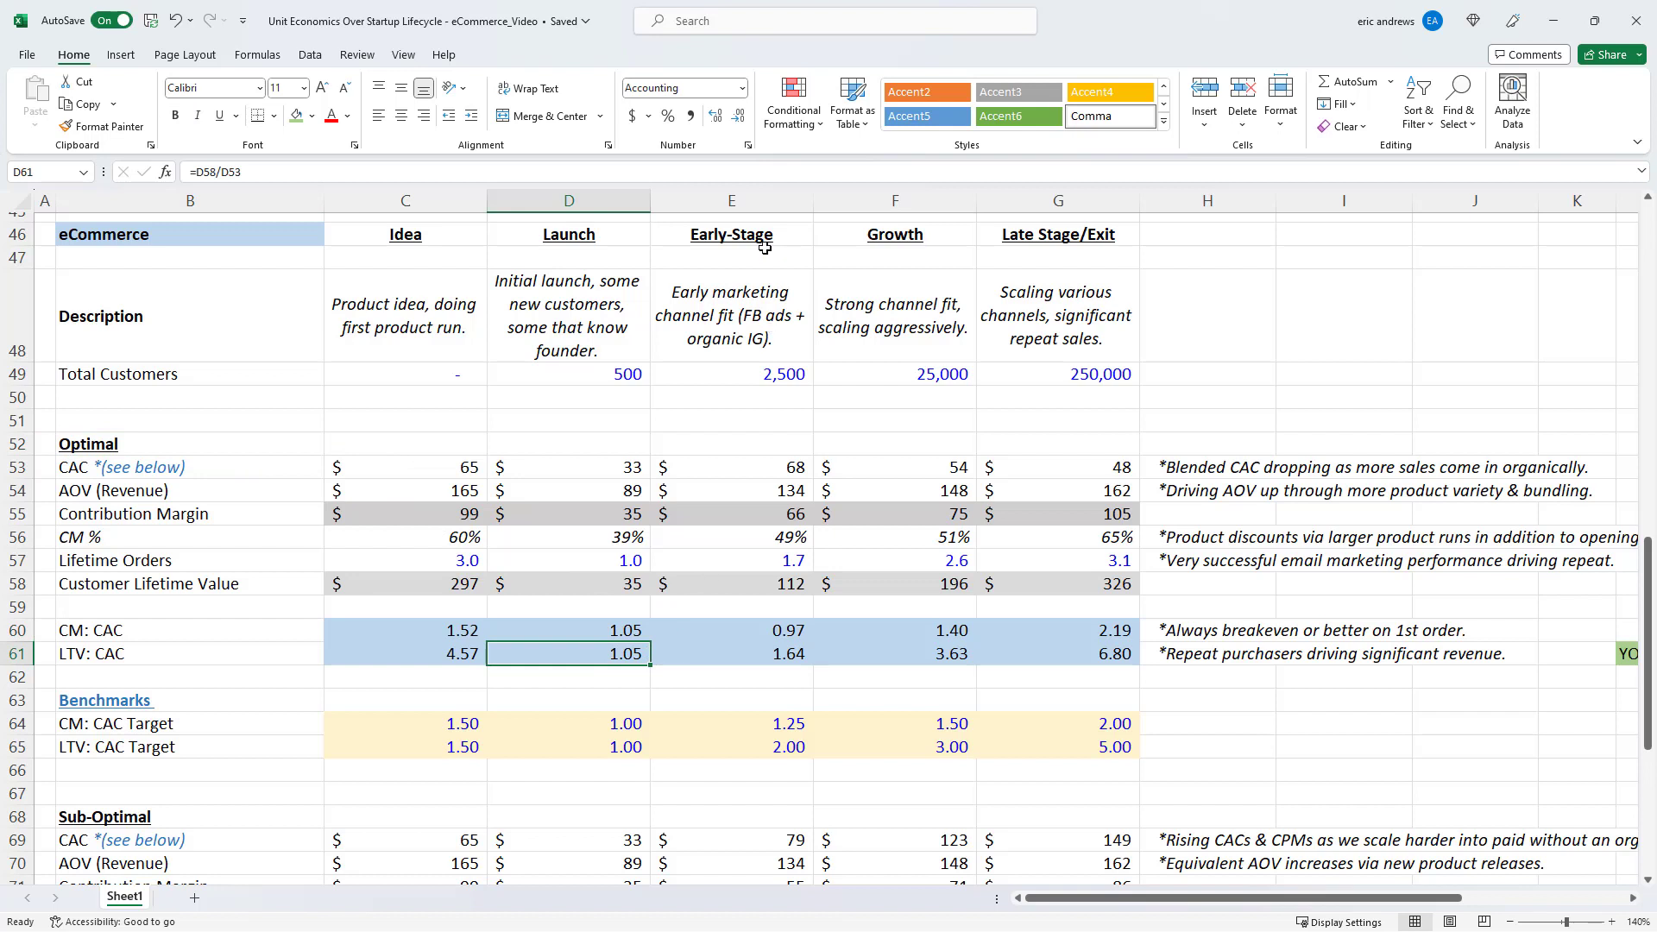
pyautogui.click(731, 316)
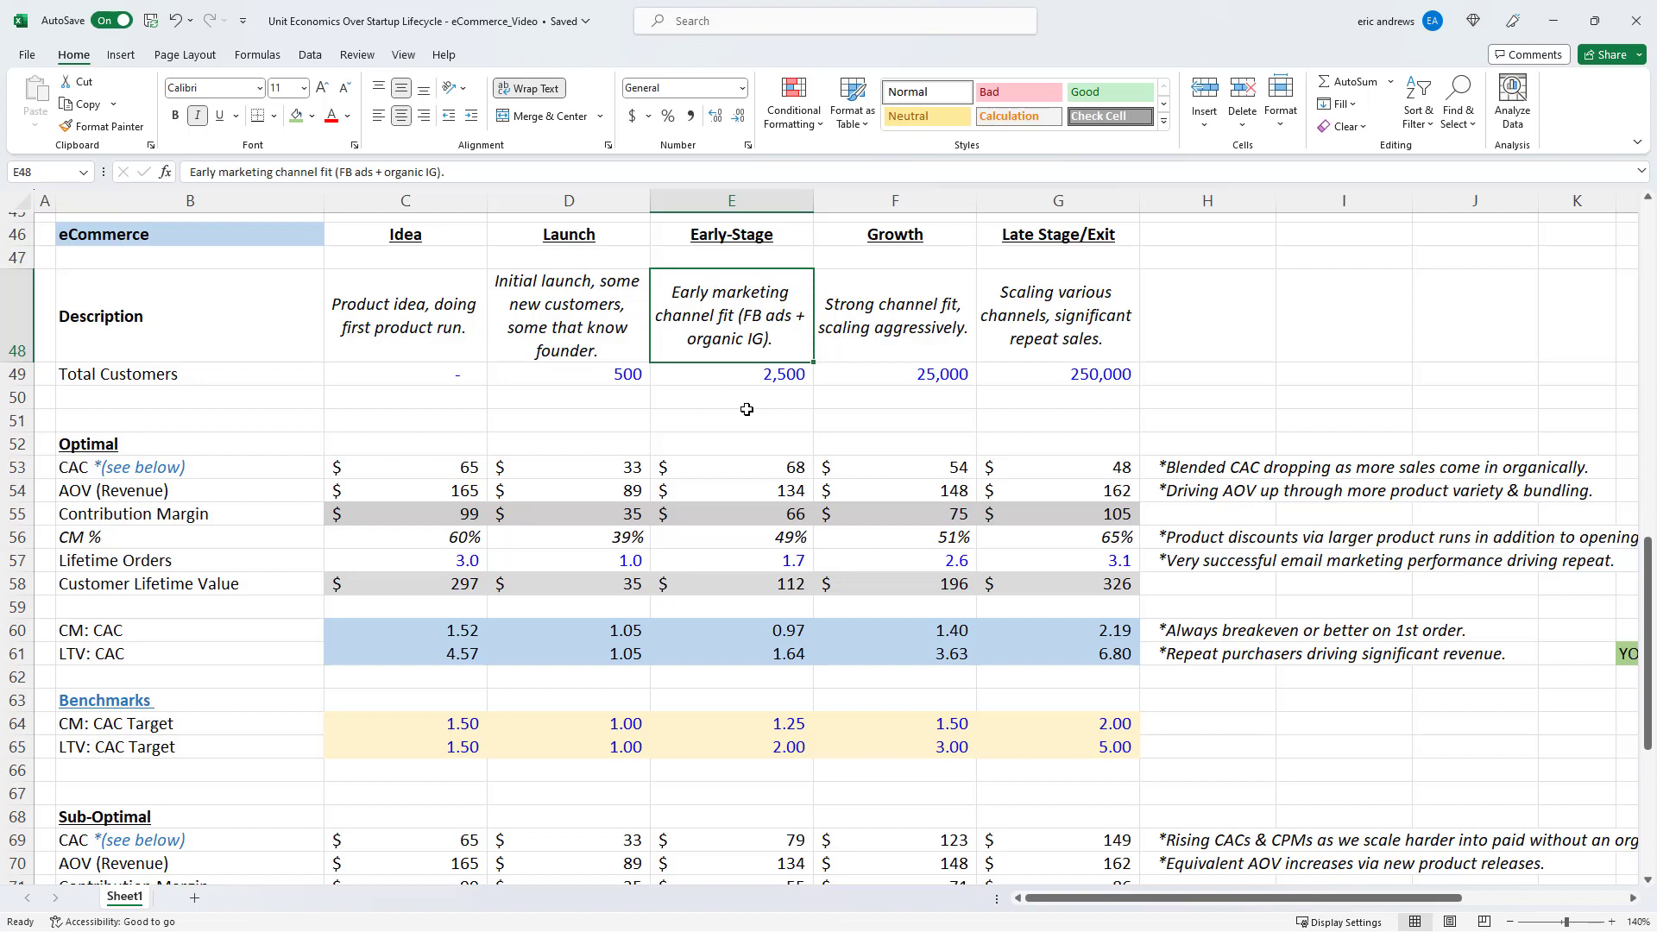
pyautogui.click(730, 467)
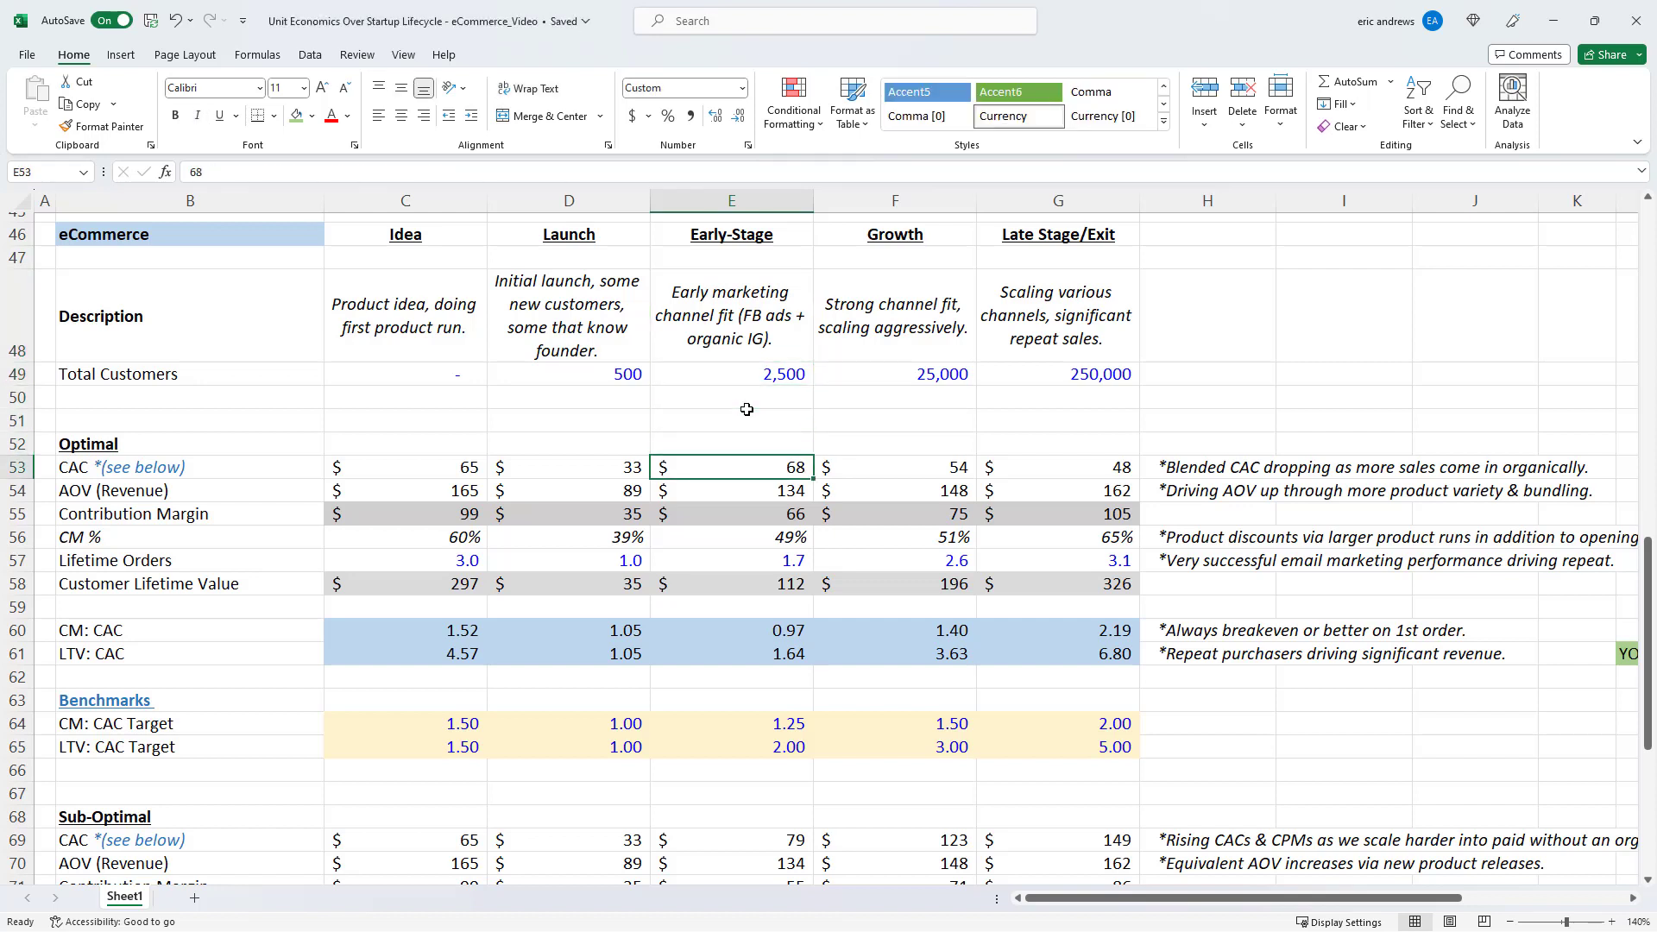
pyautogui.click(731, 414)
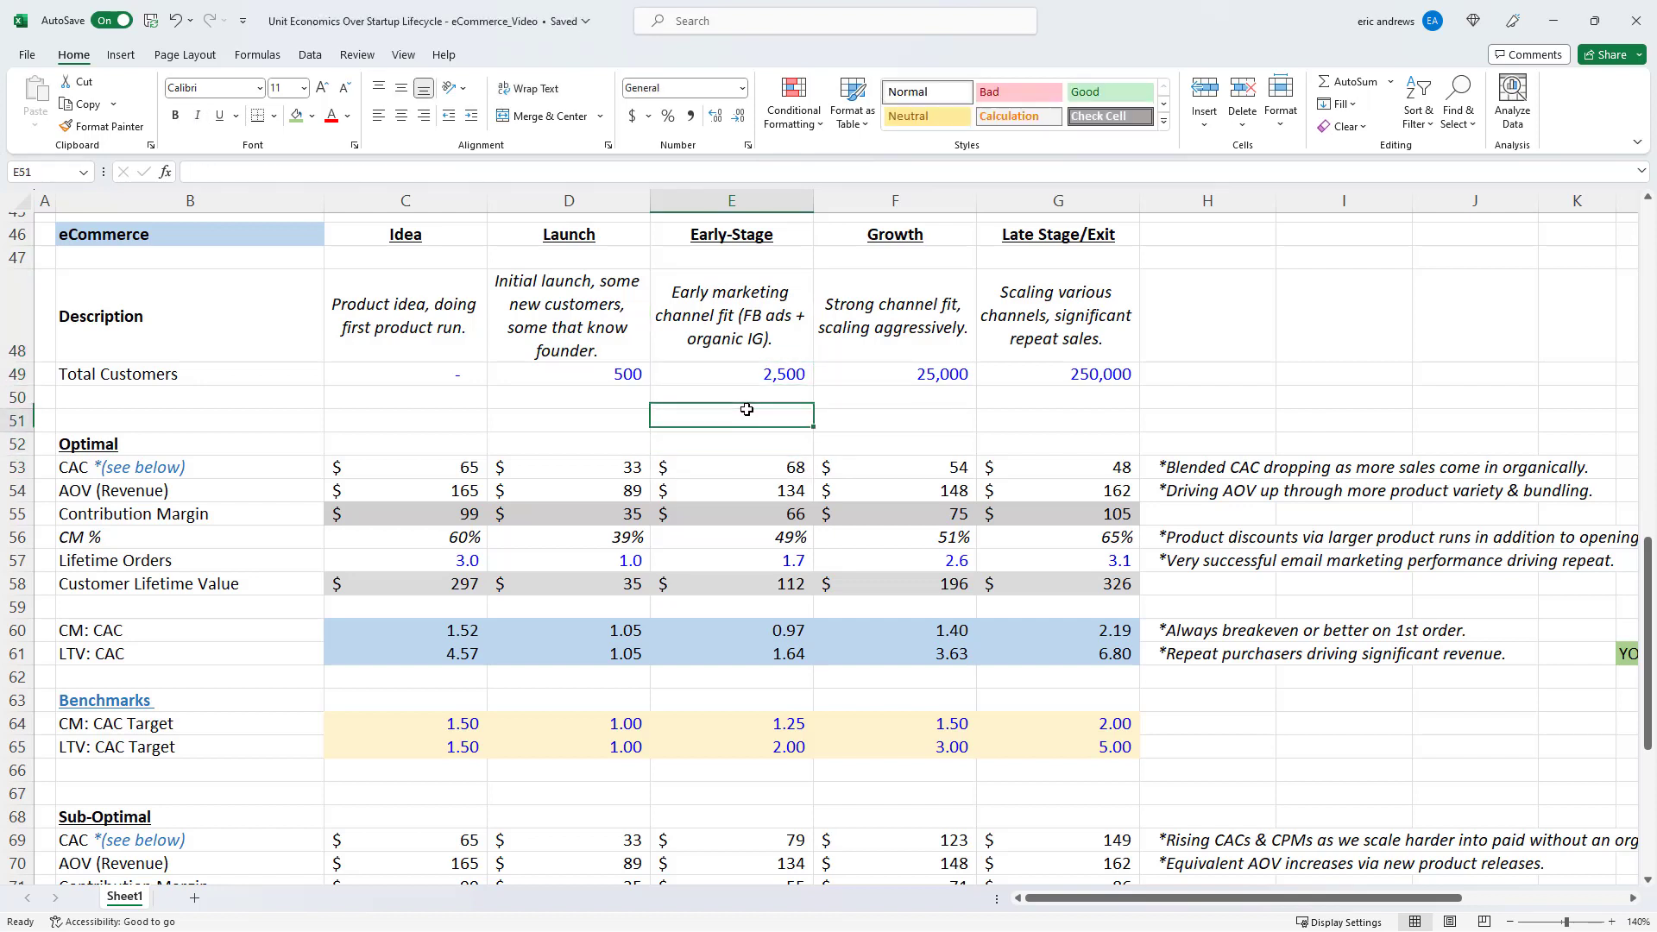
pyautogui.click(730, 466)
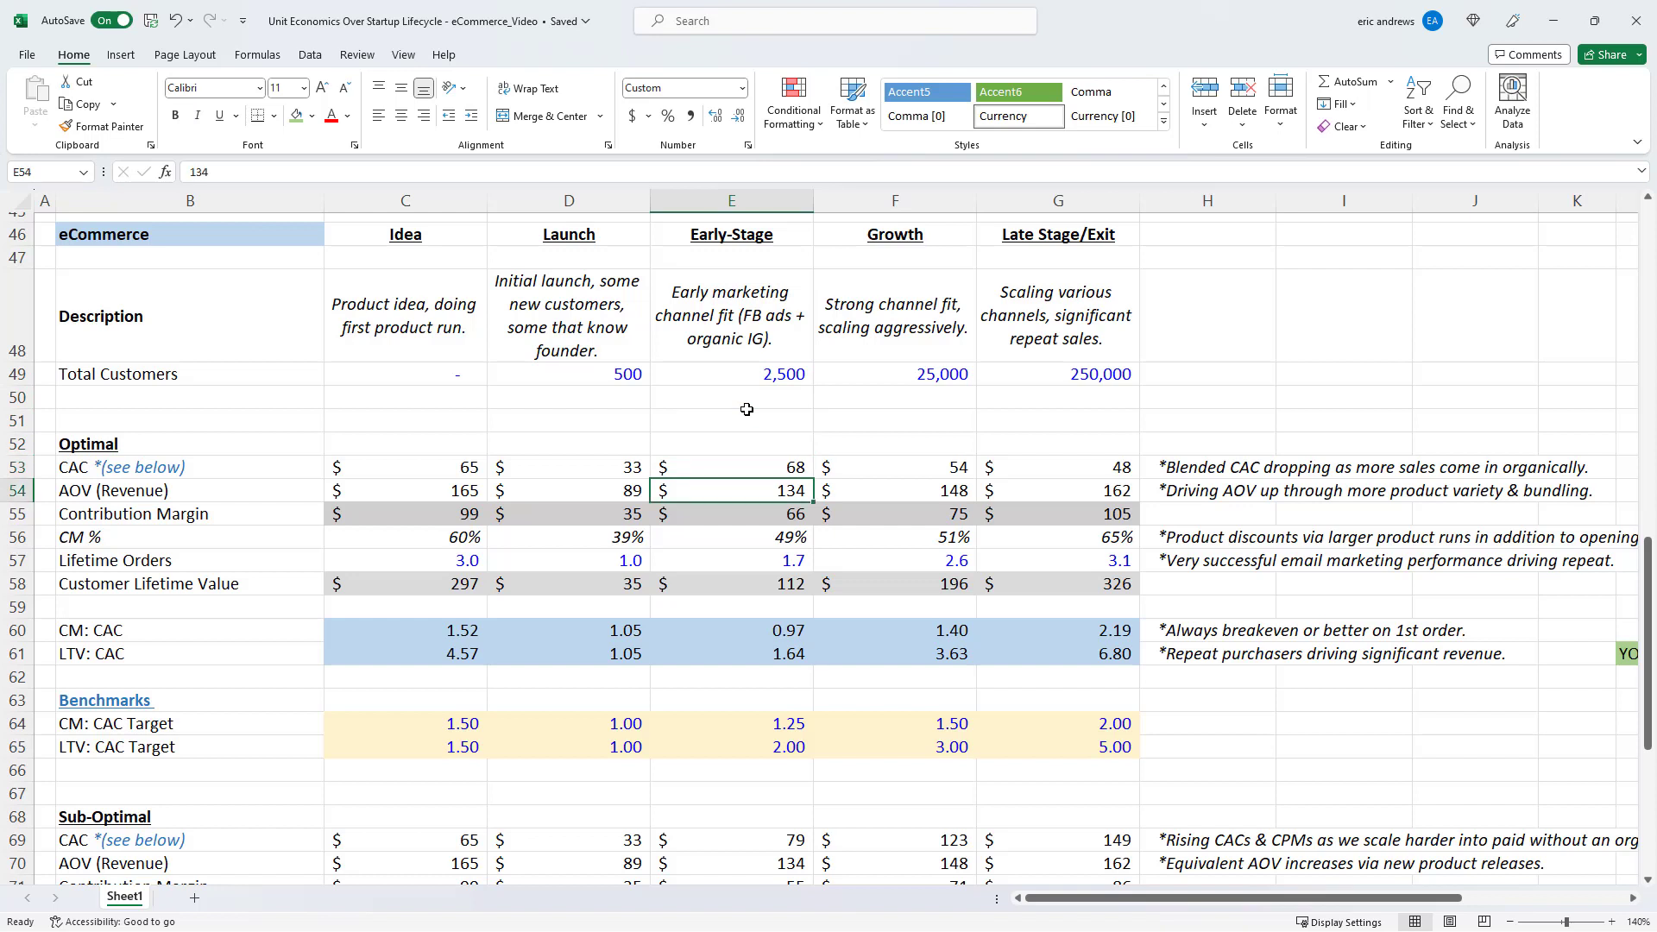
pyautogui.write('=E54*0.49')
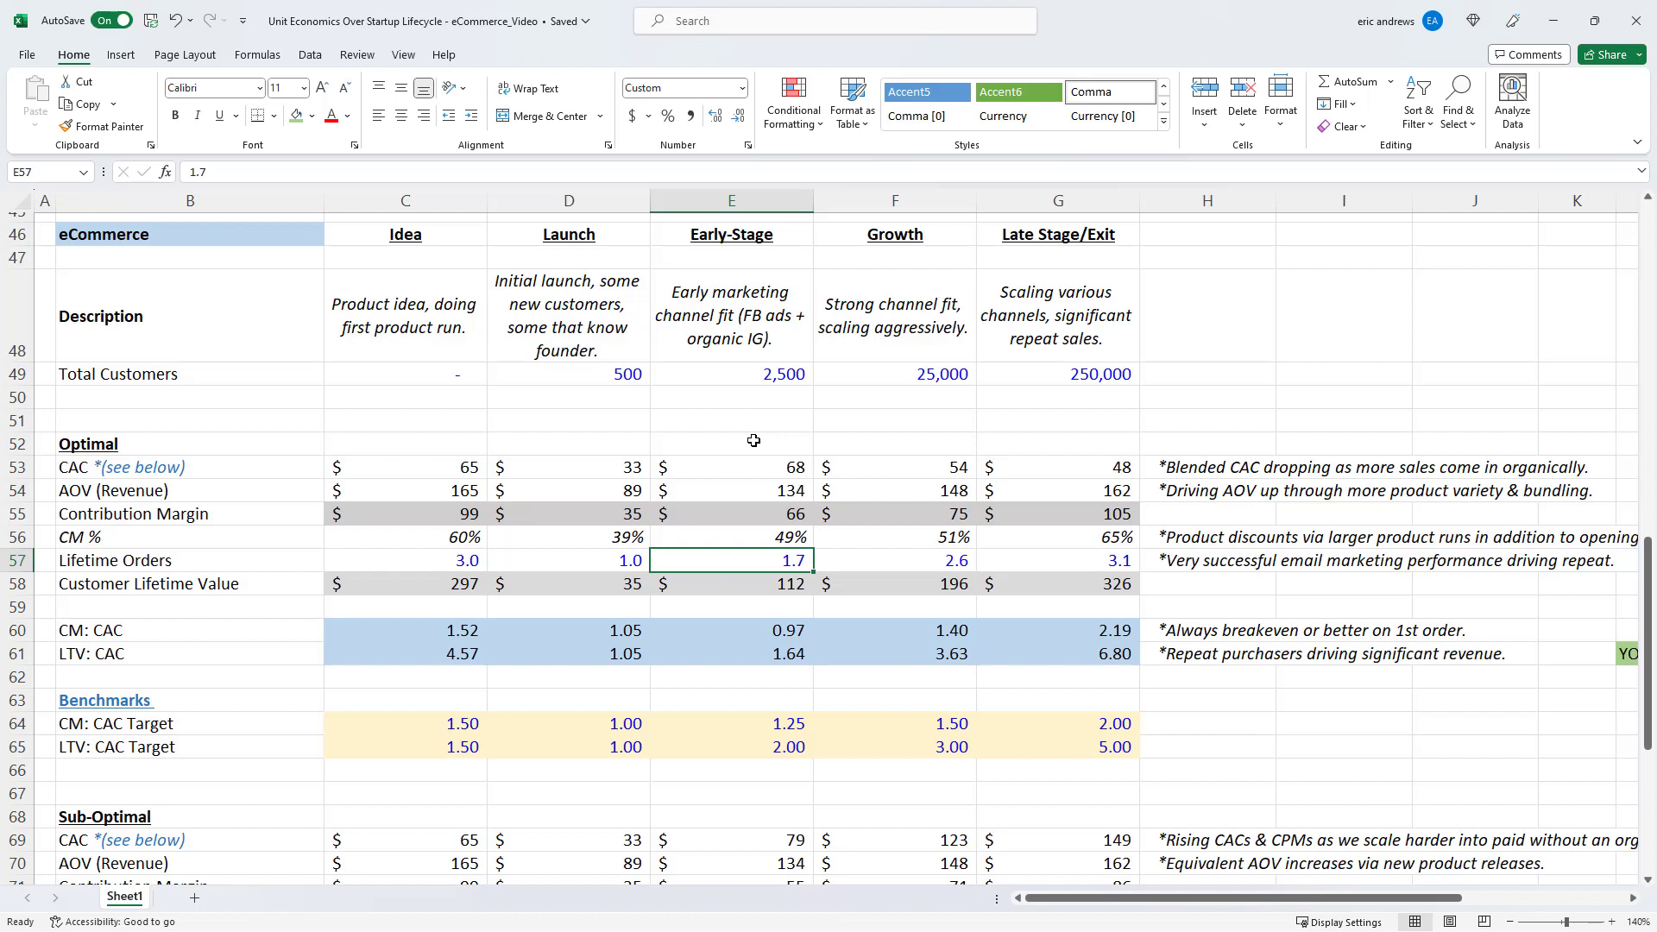
pyautogui.click(731, 584)
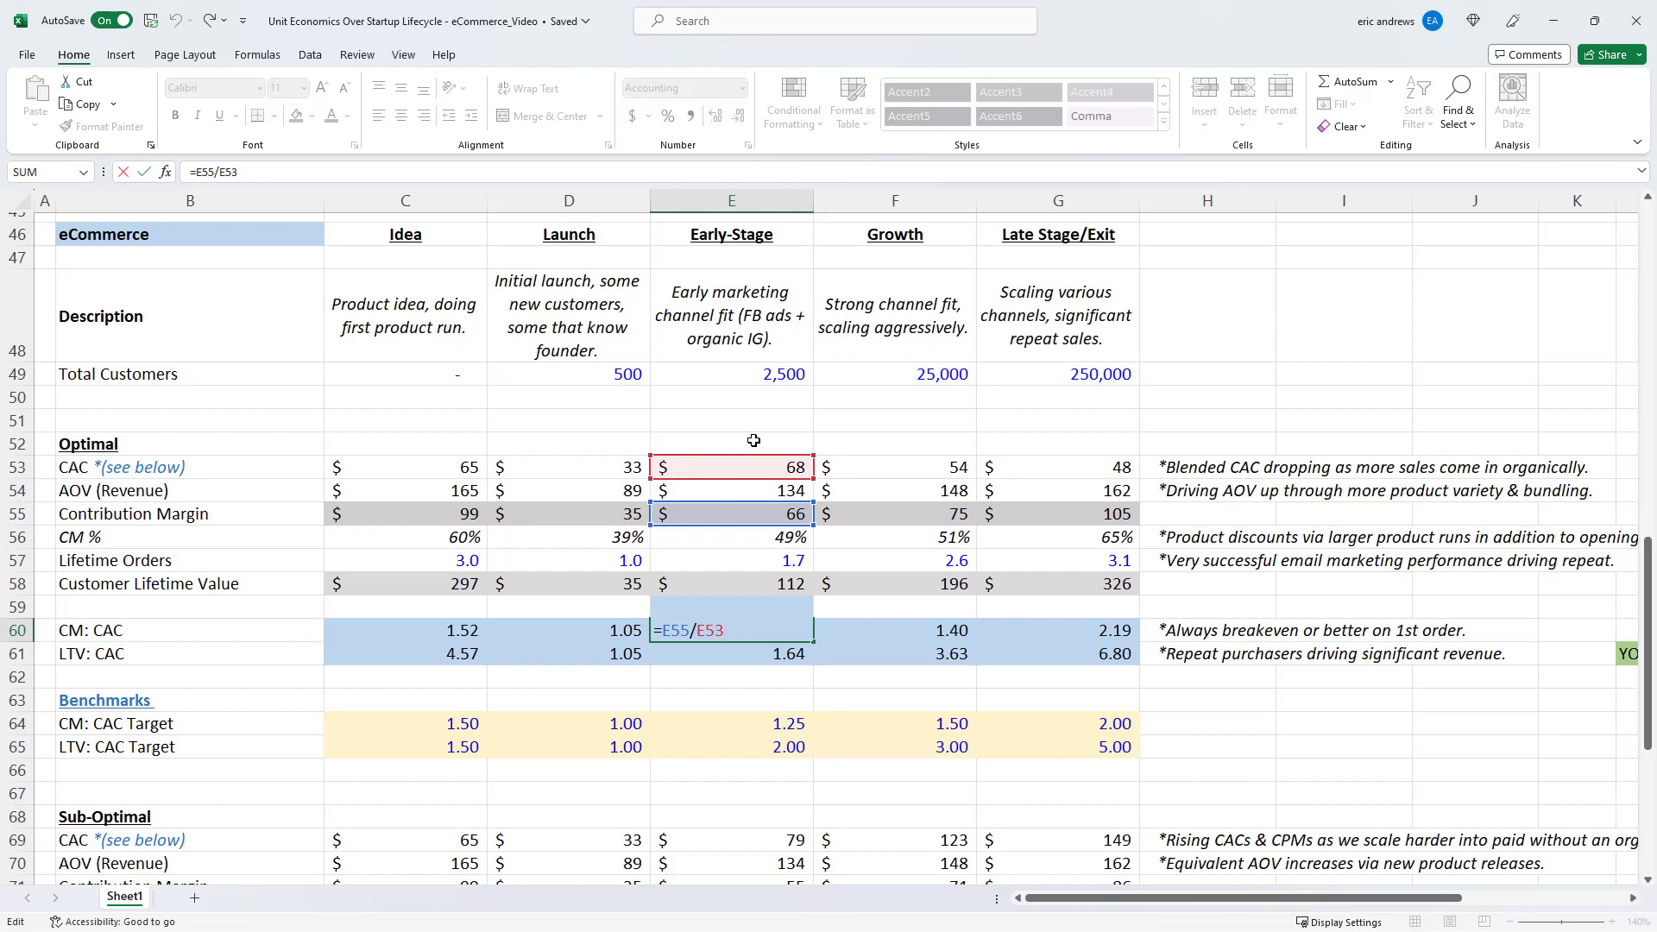
pyautogui.press('Enter')
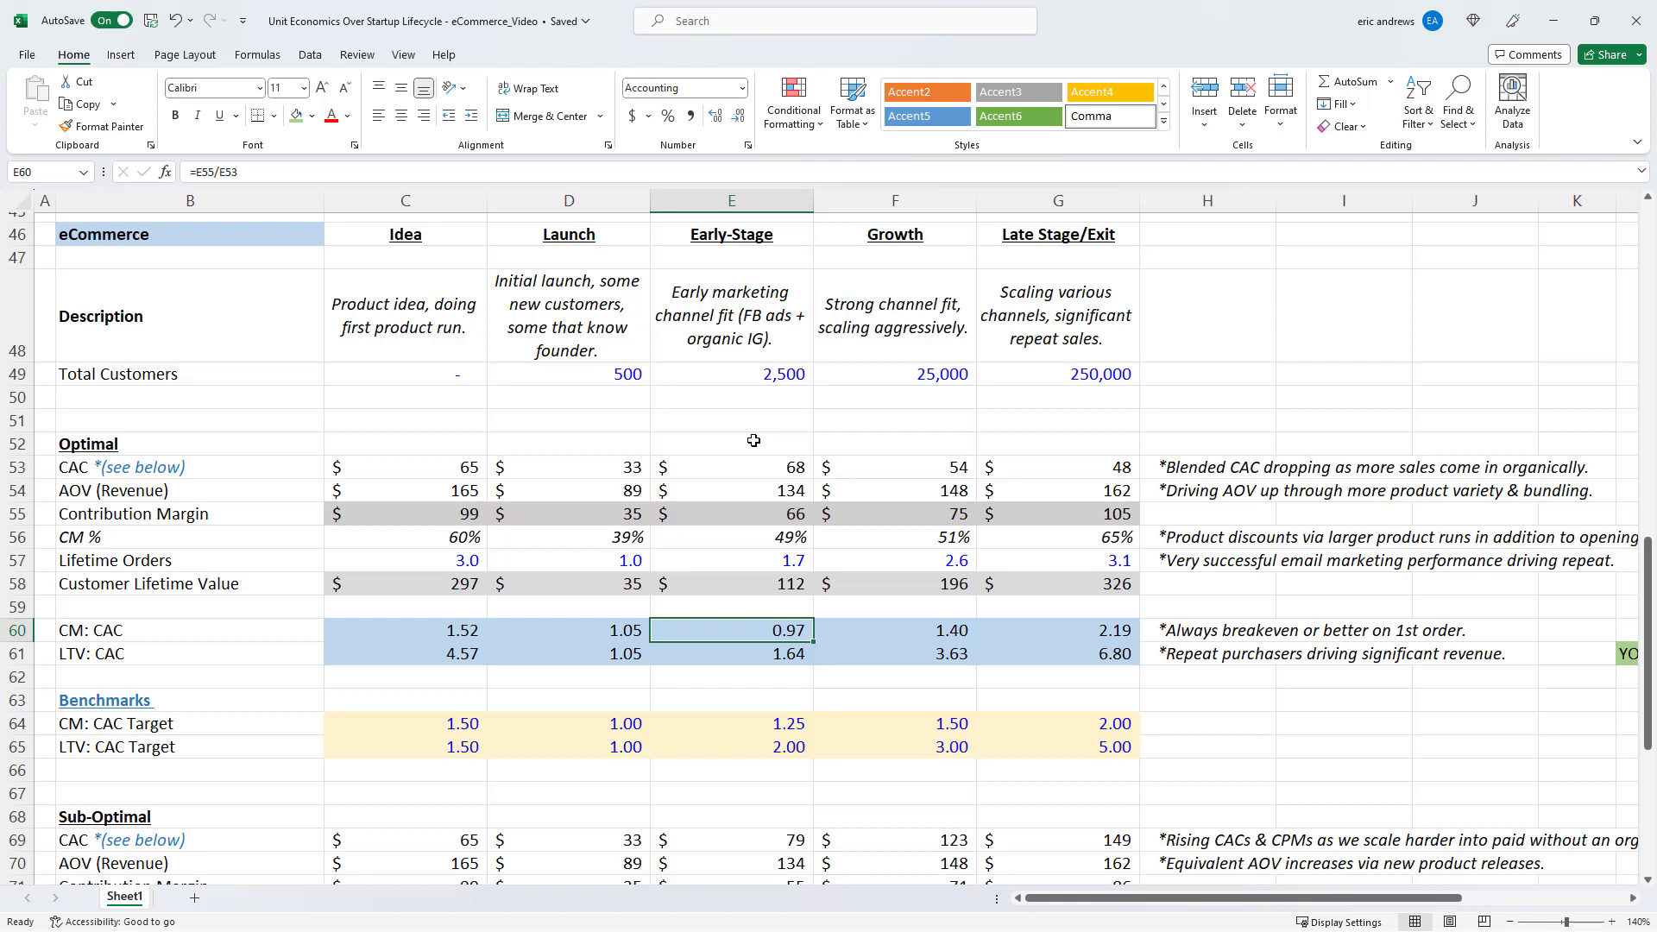
pyautogui.click(731, 653)
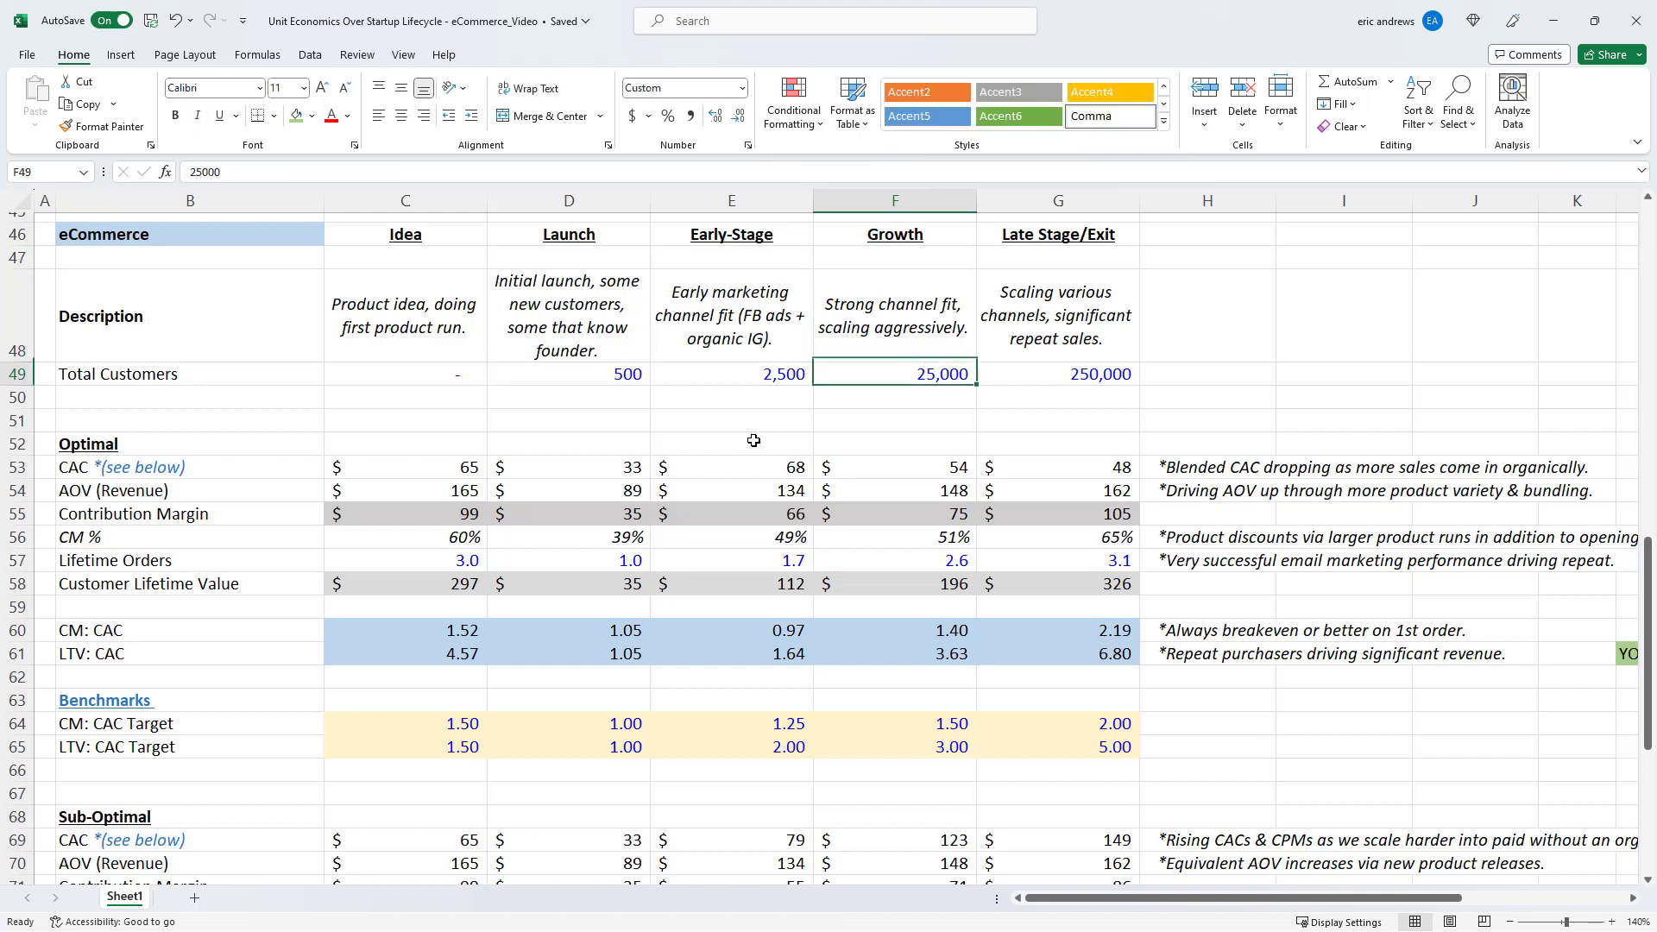
pyautogui.click(894, 467)
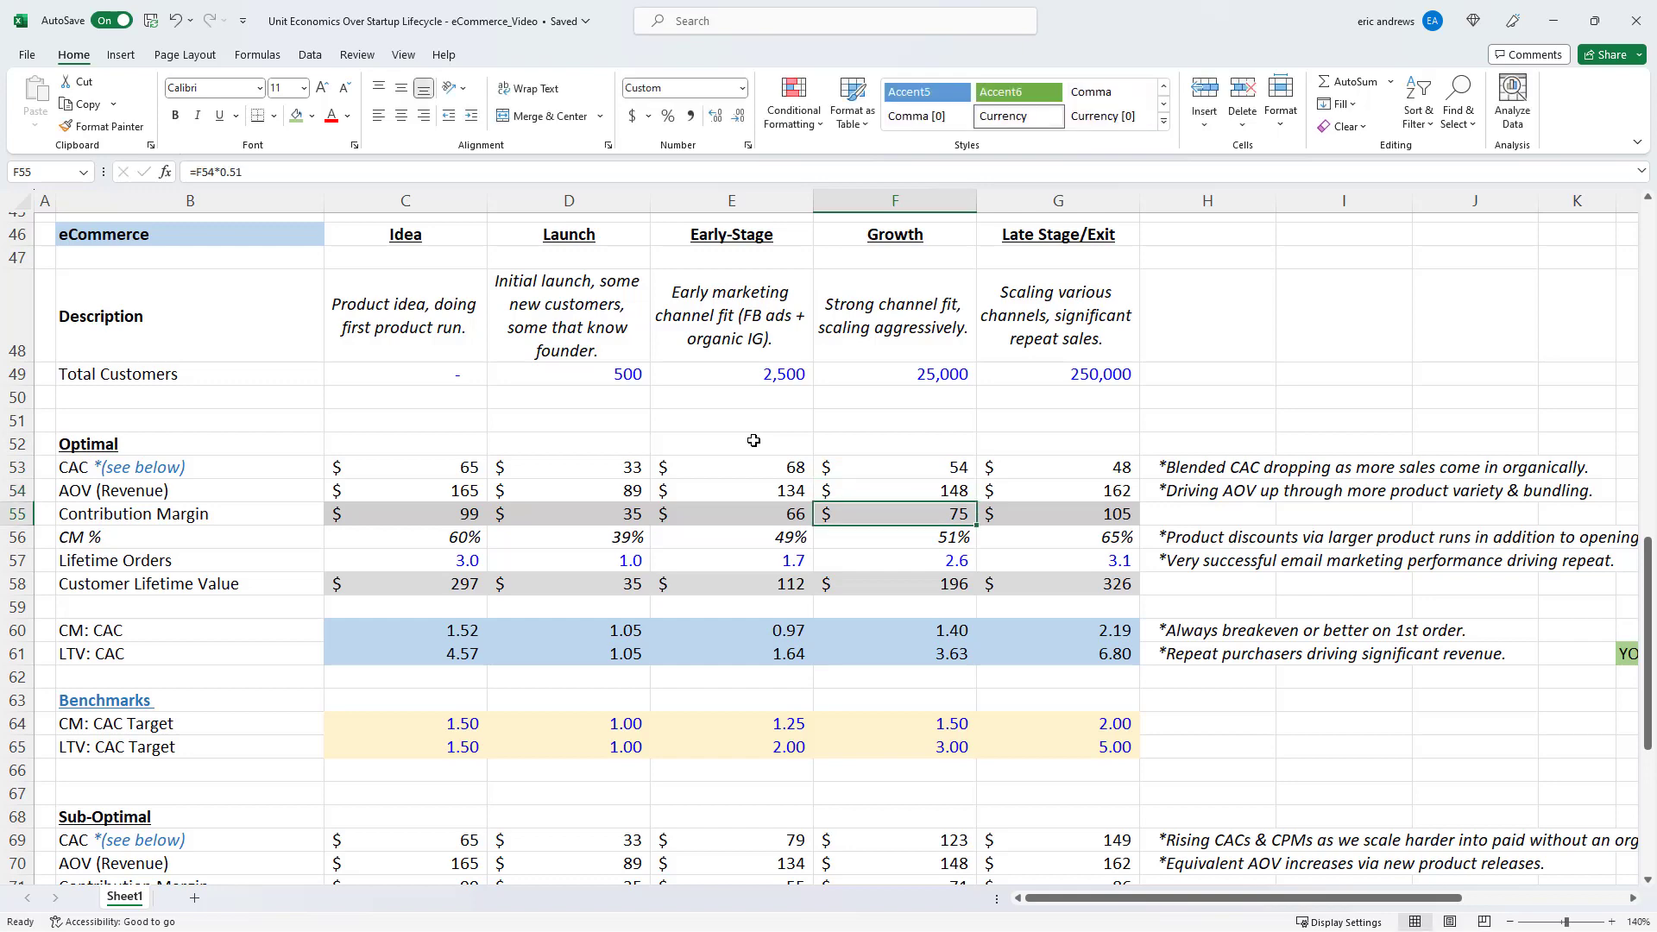
pyautogui.click(894, 560)
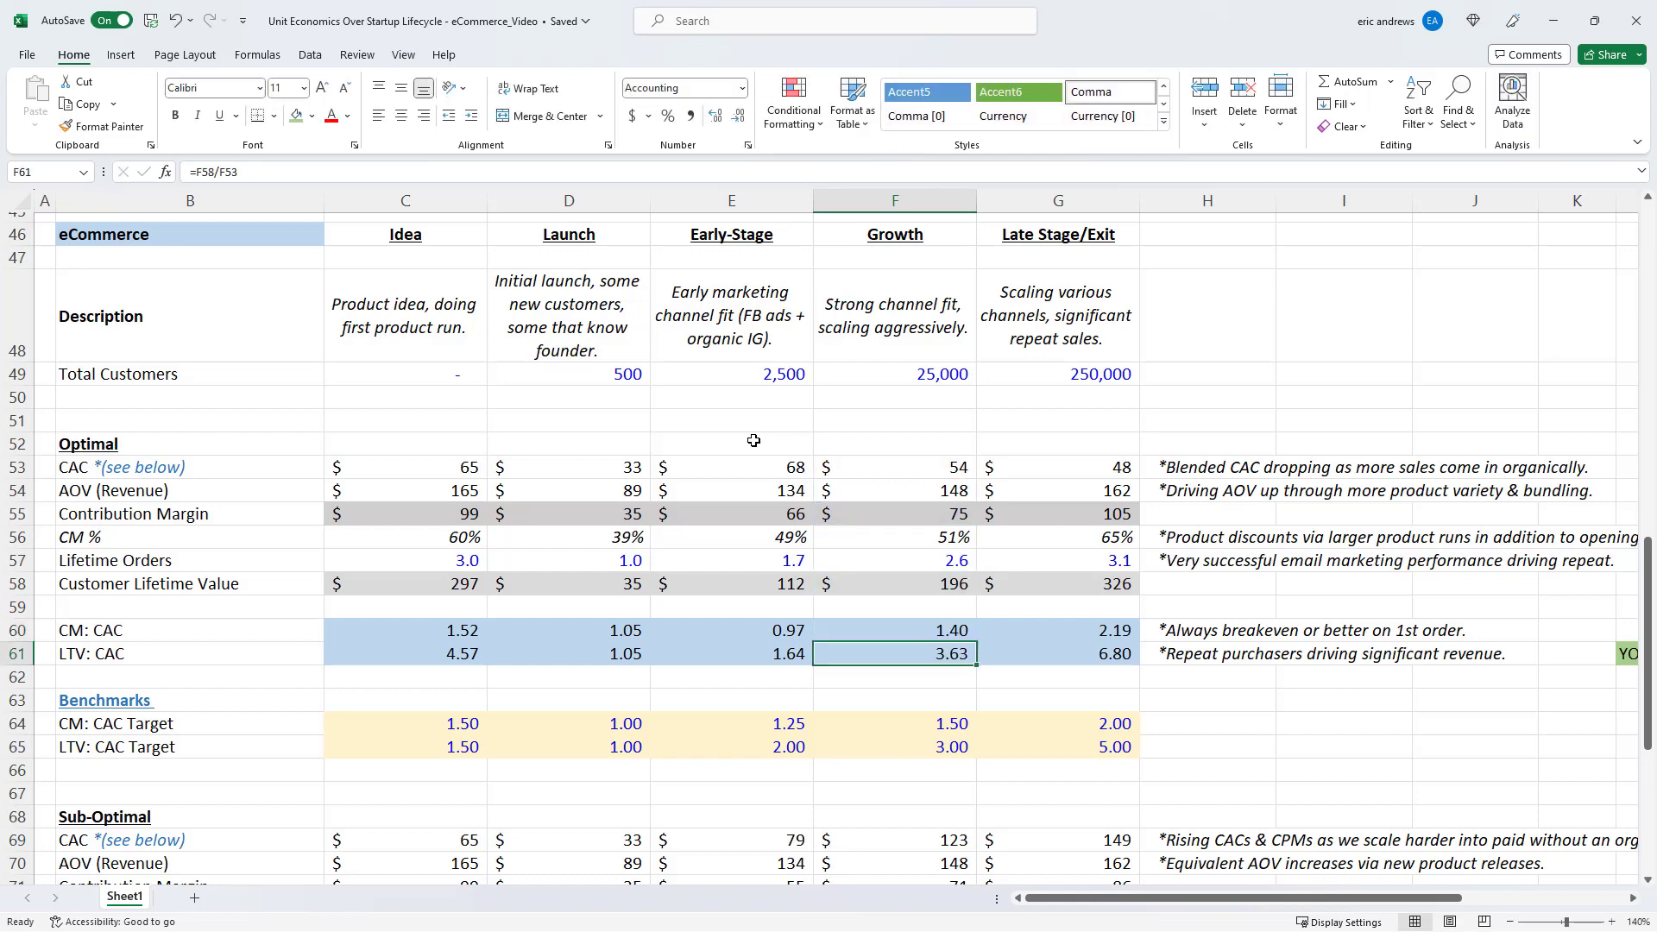
pyautogui.click(895, 631)
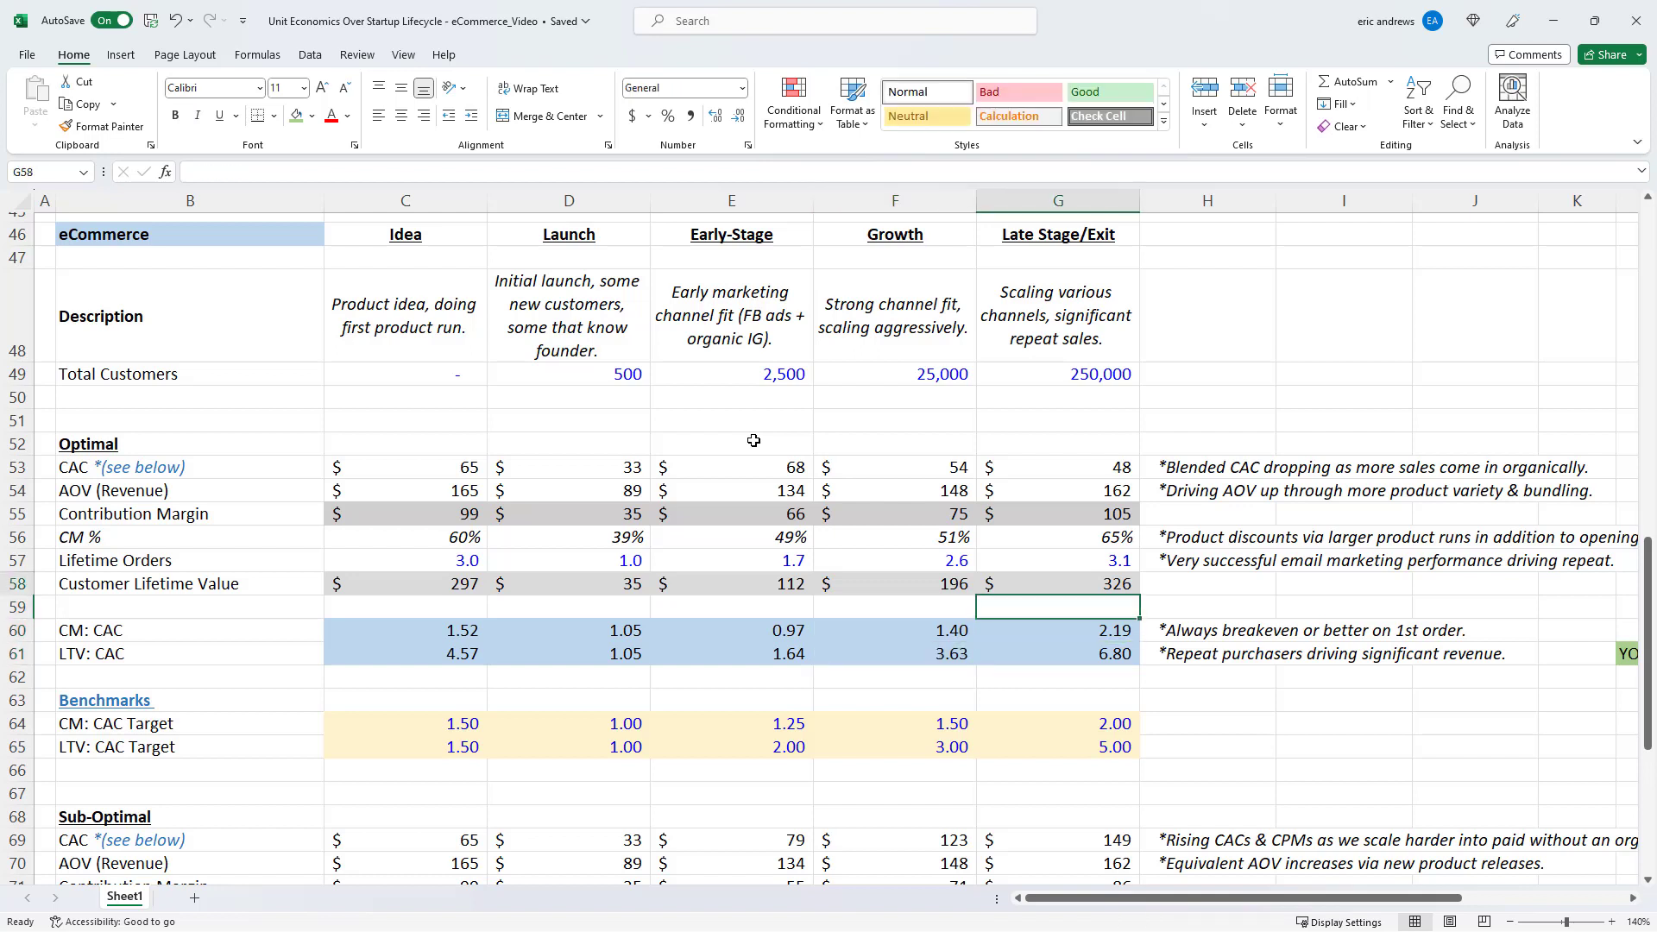
pyautogui.click(1055, 466)
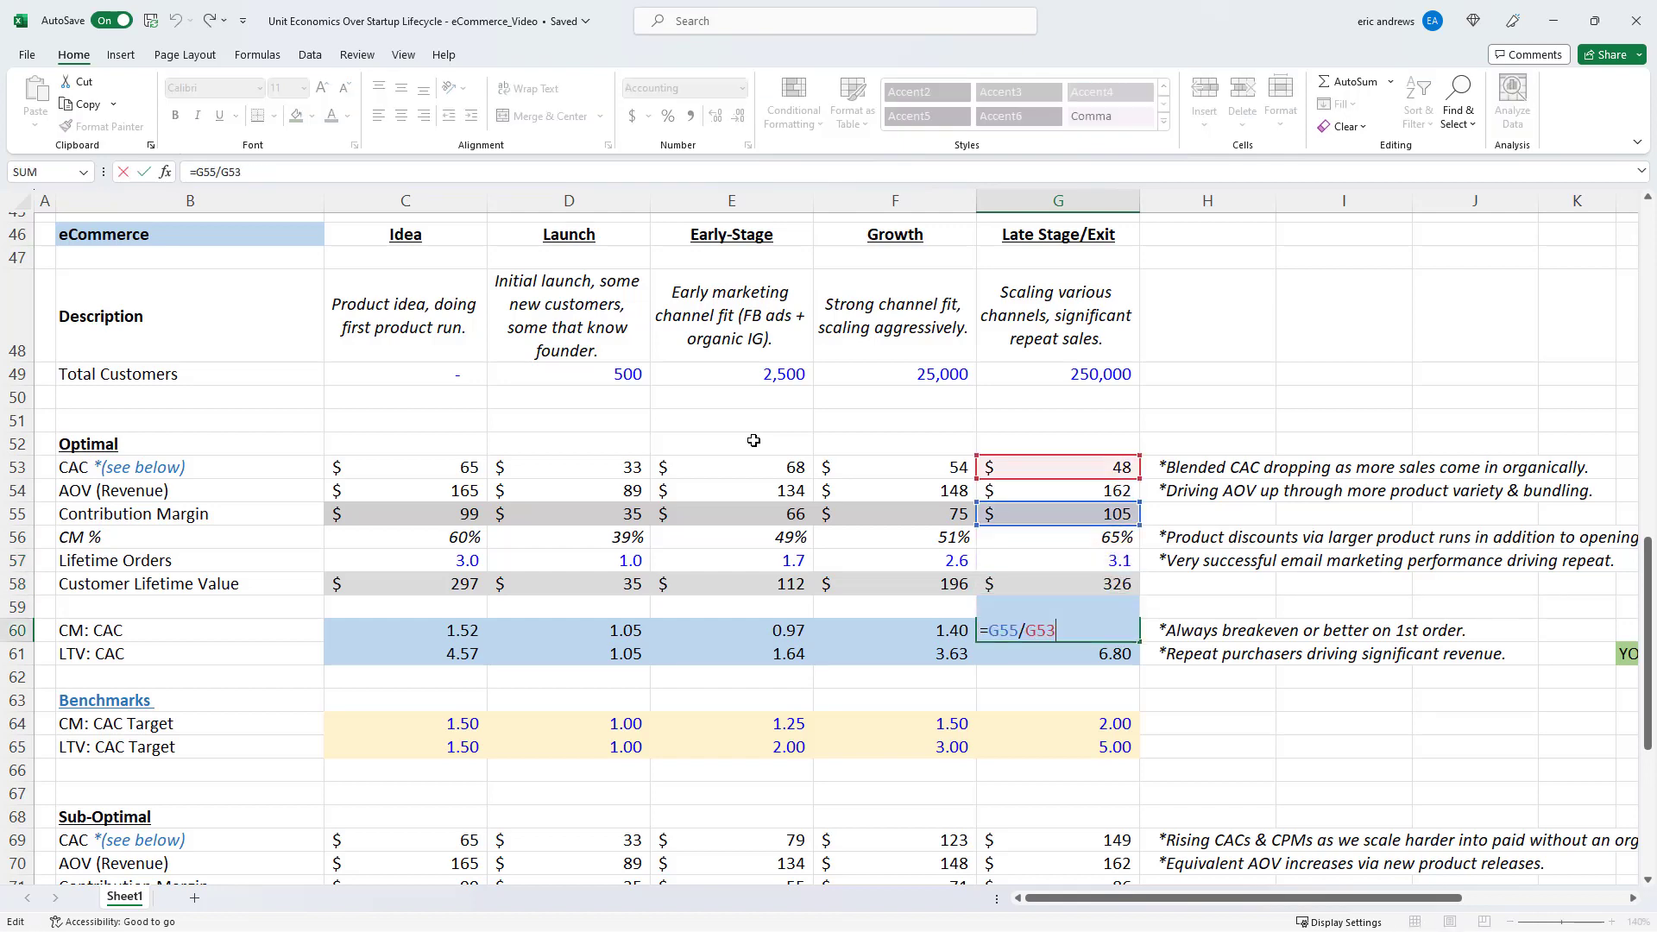
pyautogui.press('Enter')
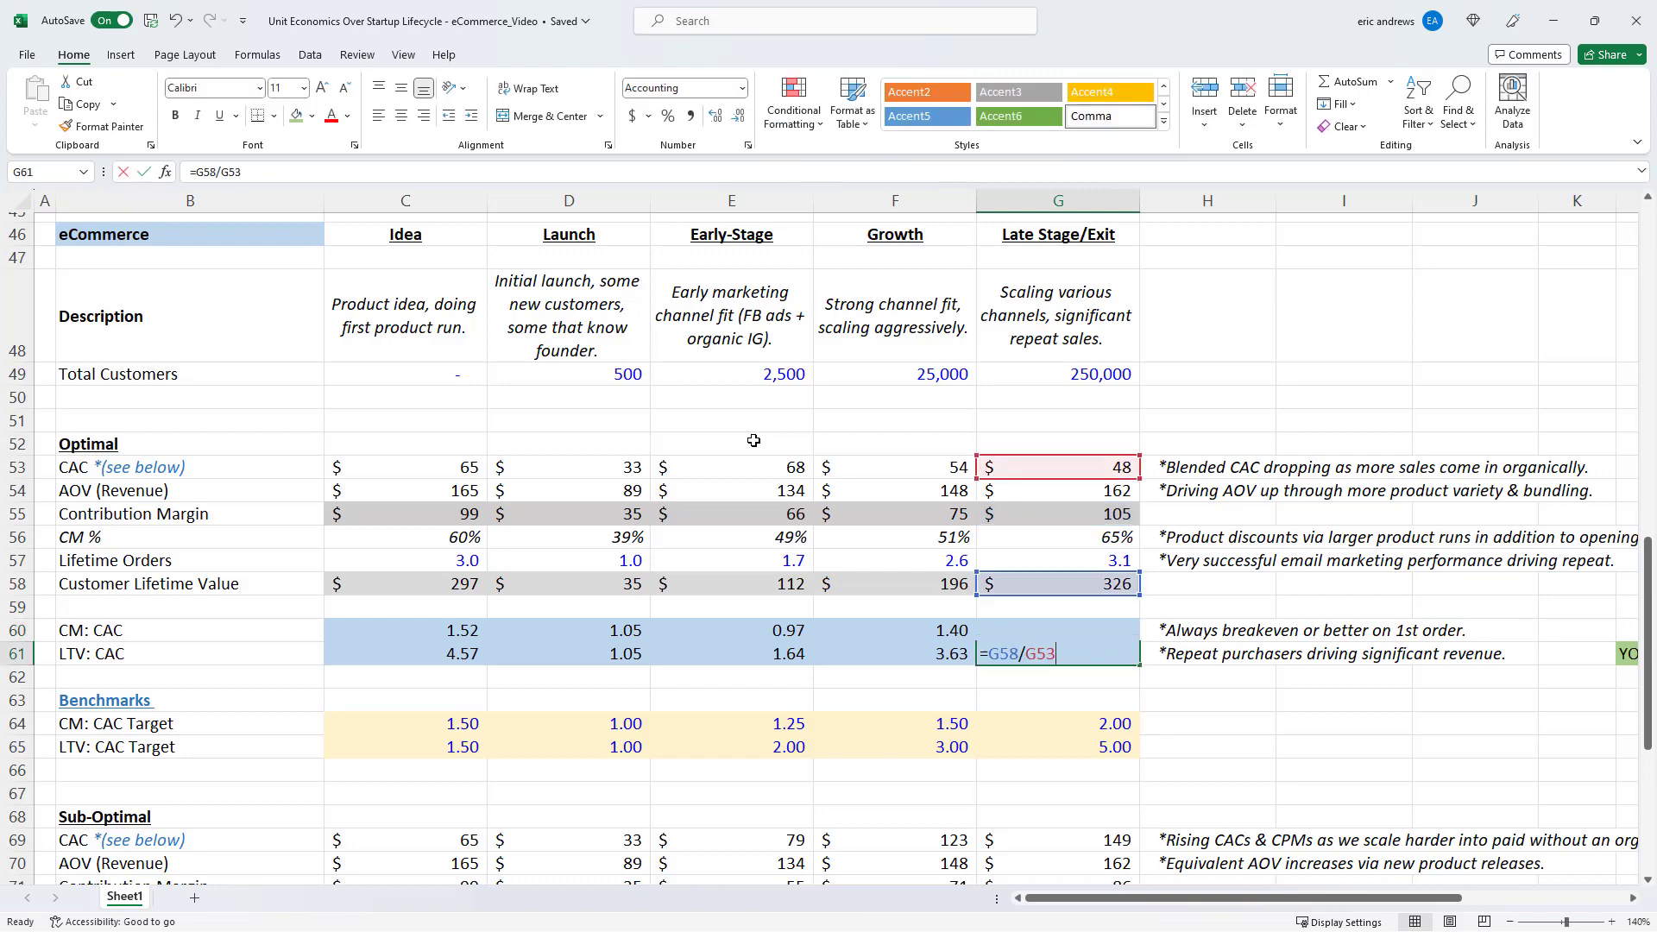
pyautogui.press('Enter')
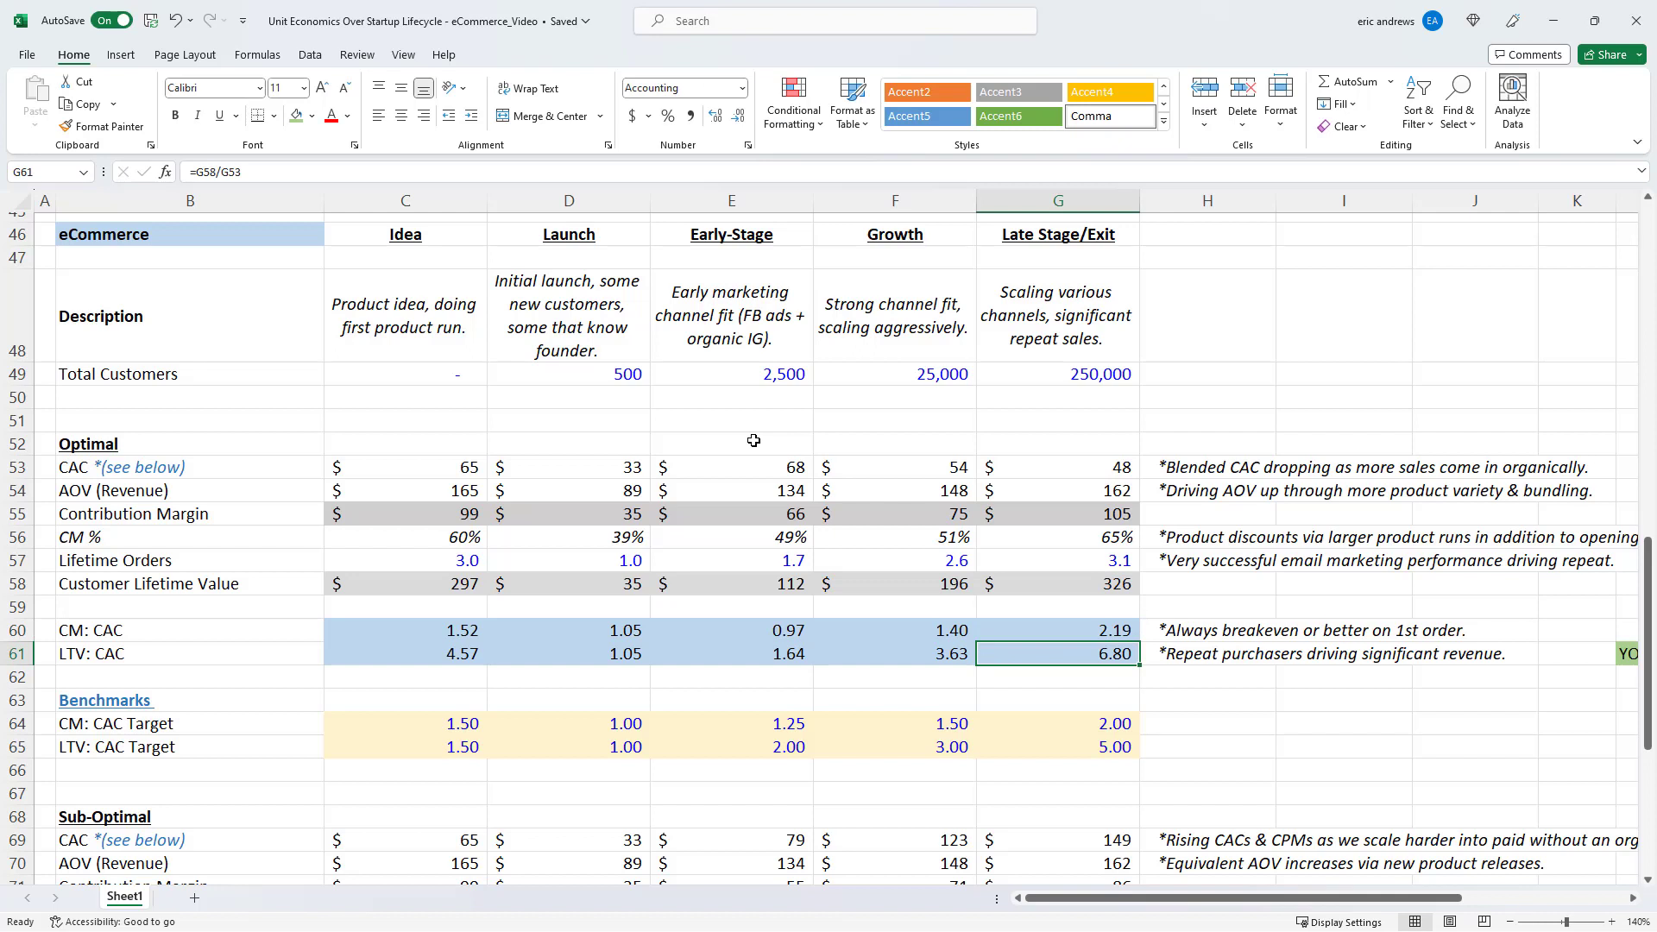
pyautogui.click(1206, 630)
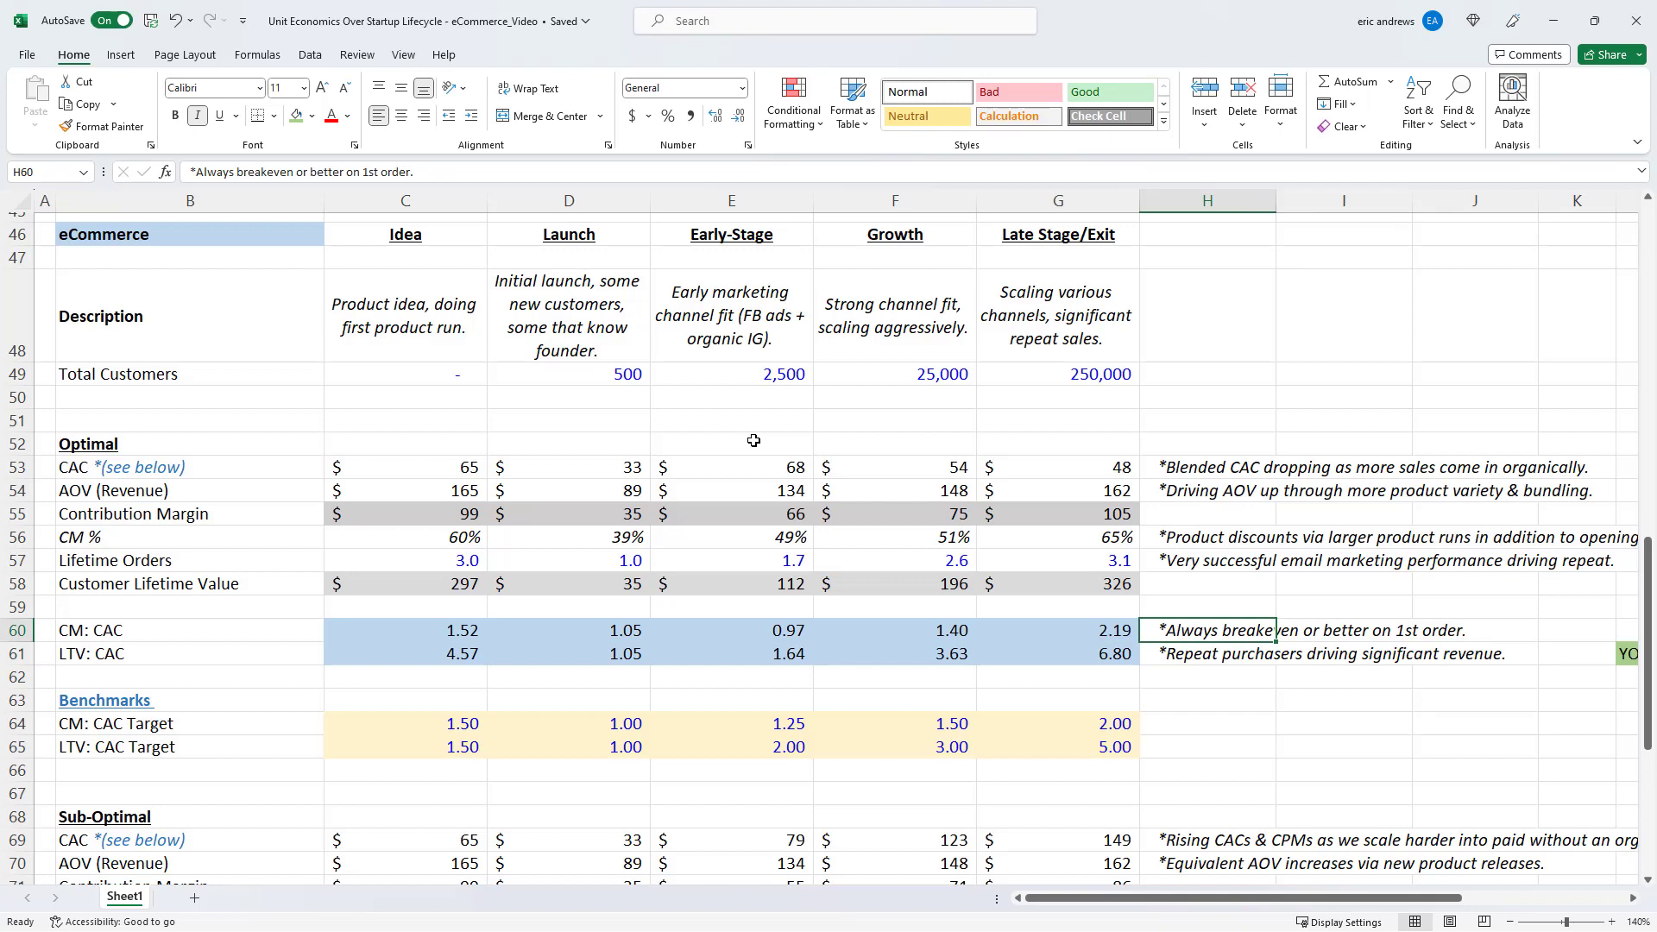
pyautogui.click(1207, 583)
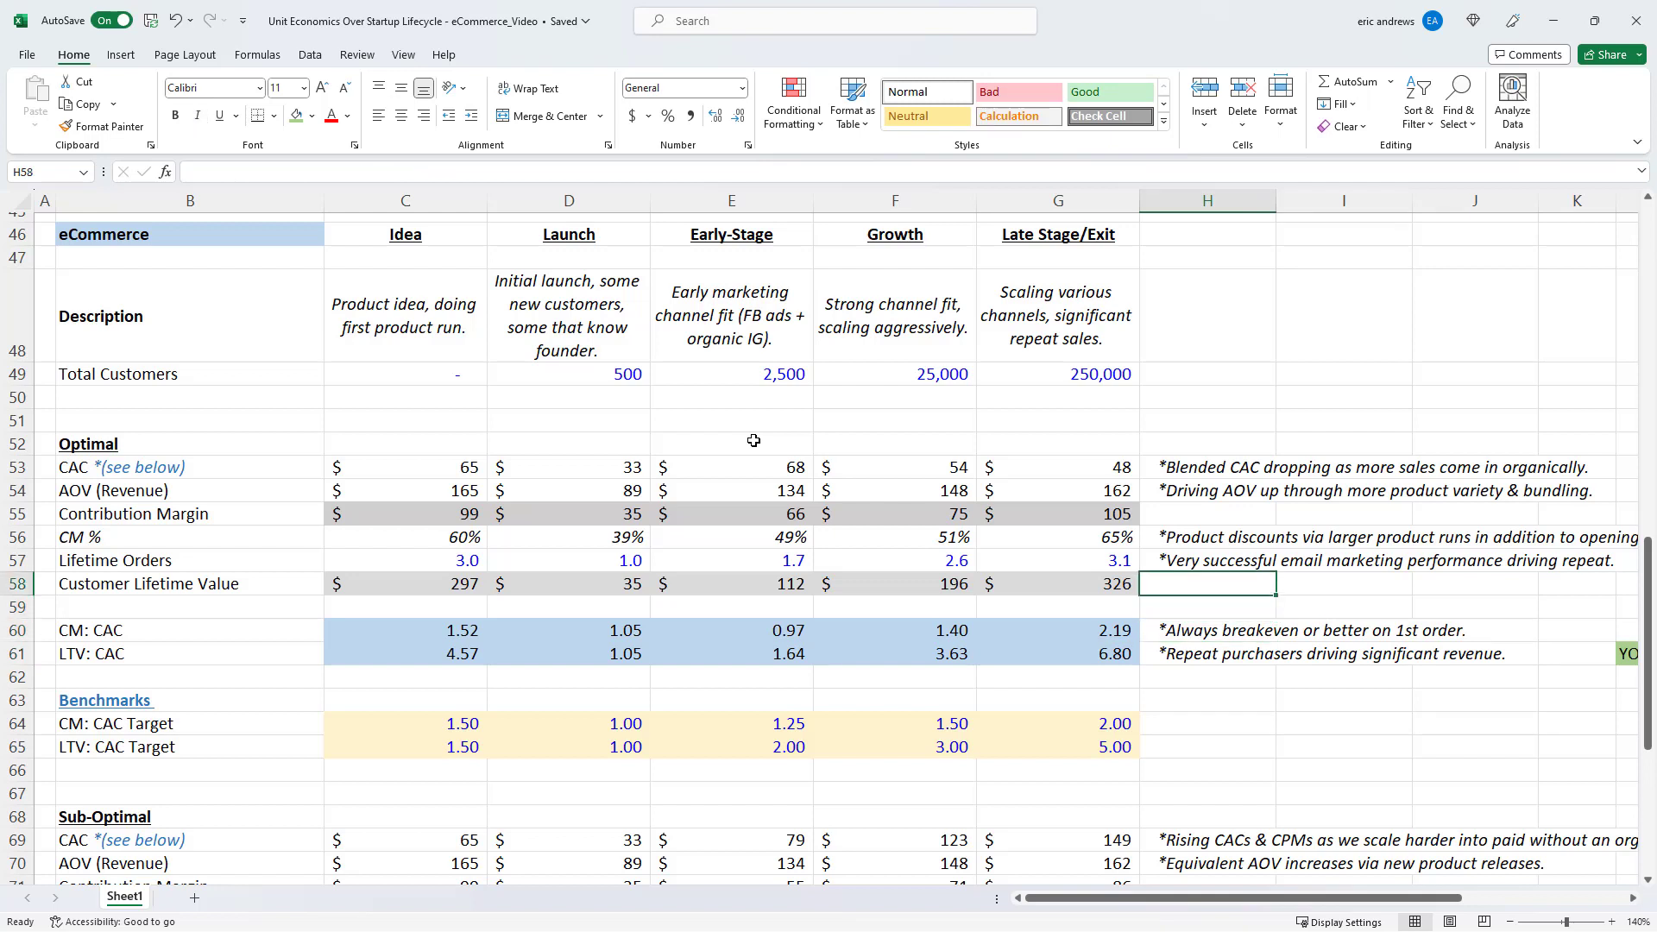
pyautogui.click(1207, 631)
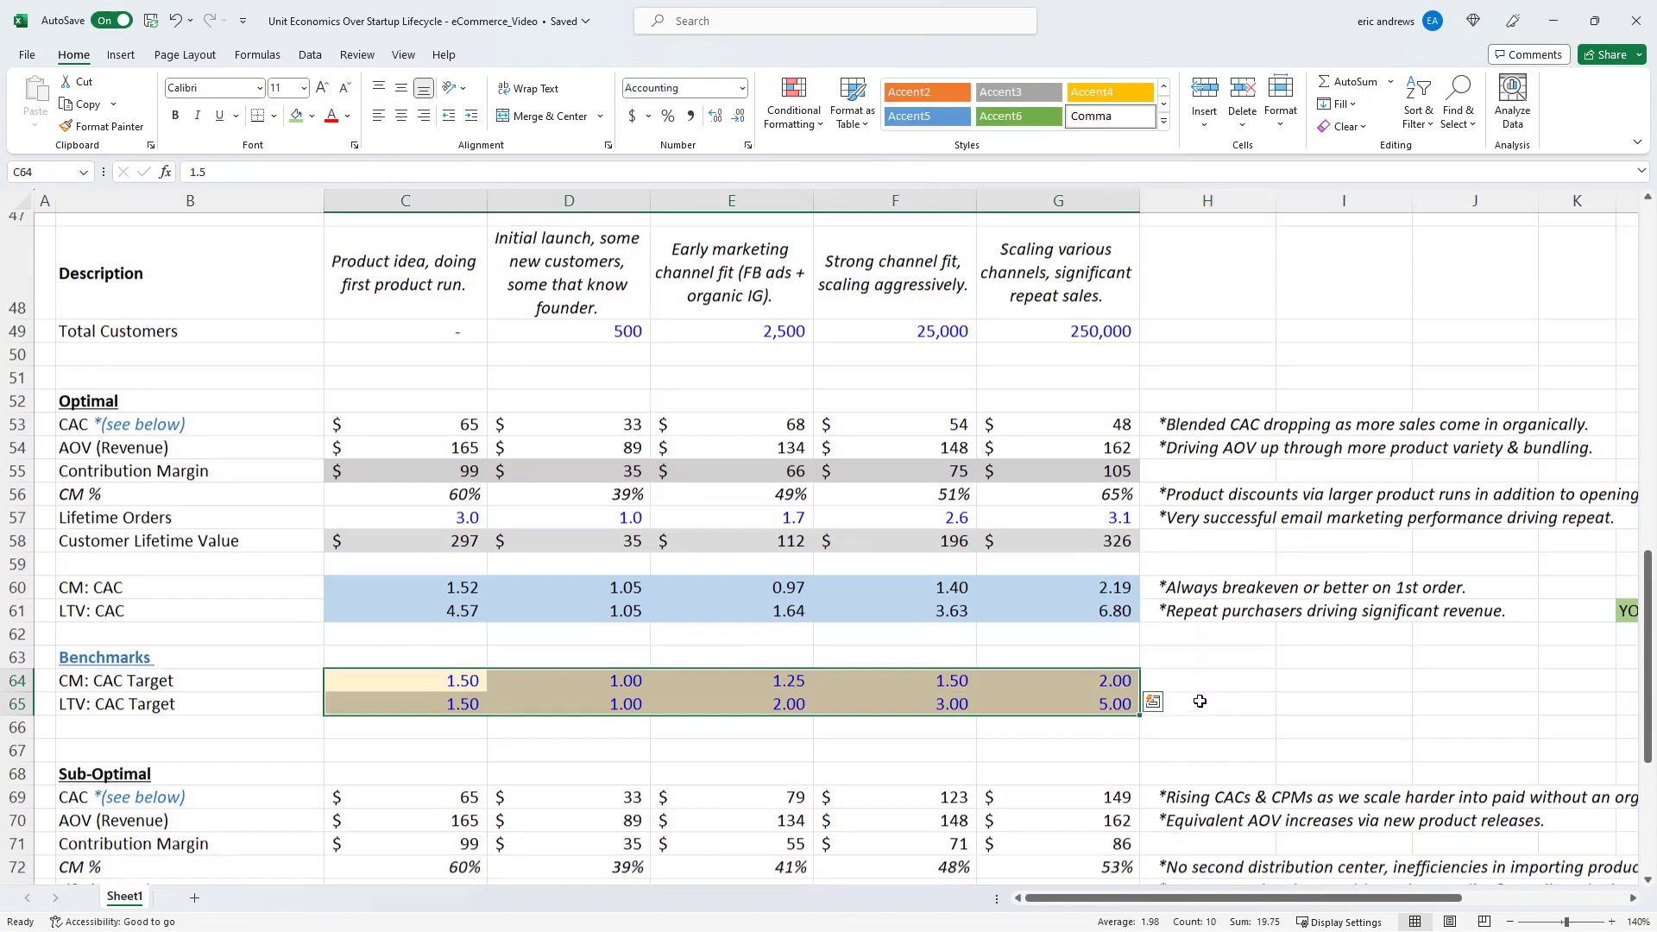
pyautogui.scroll(-3)
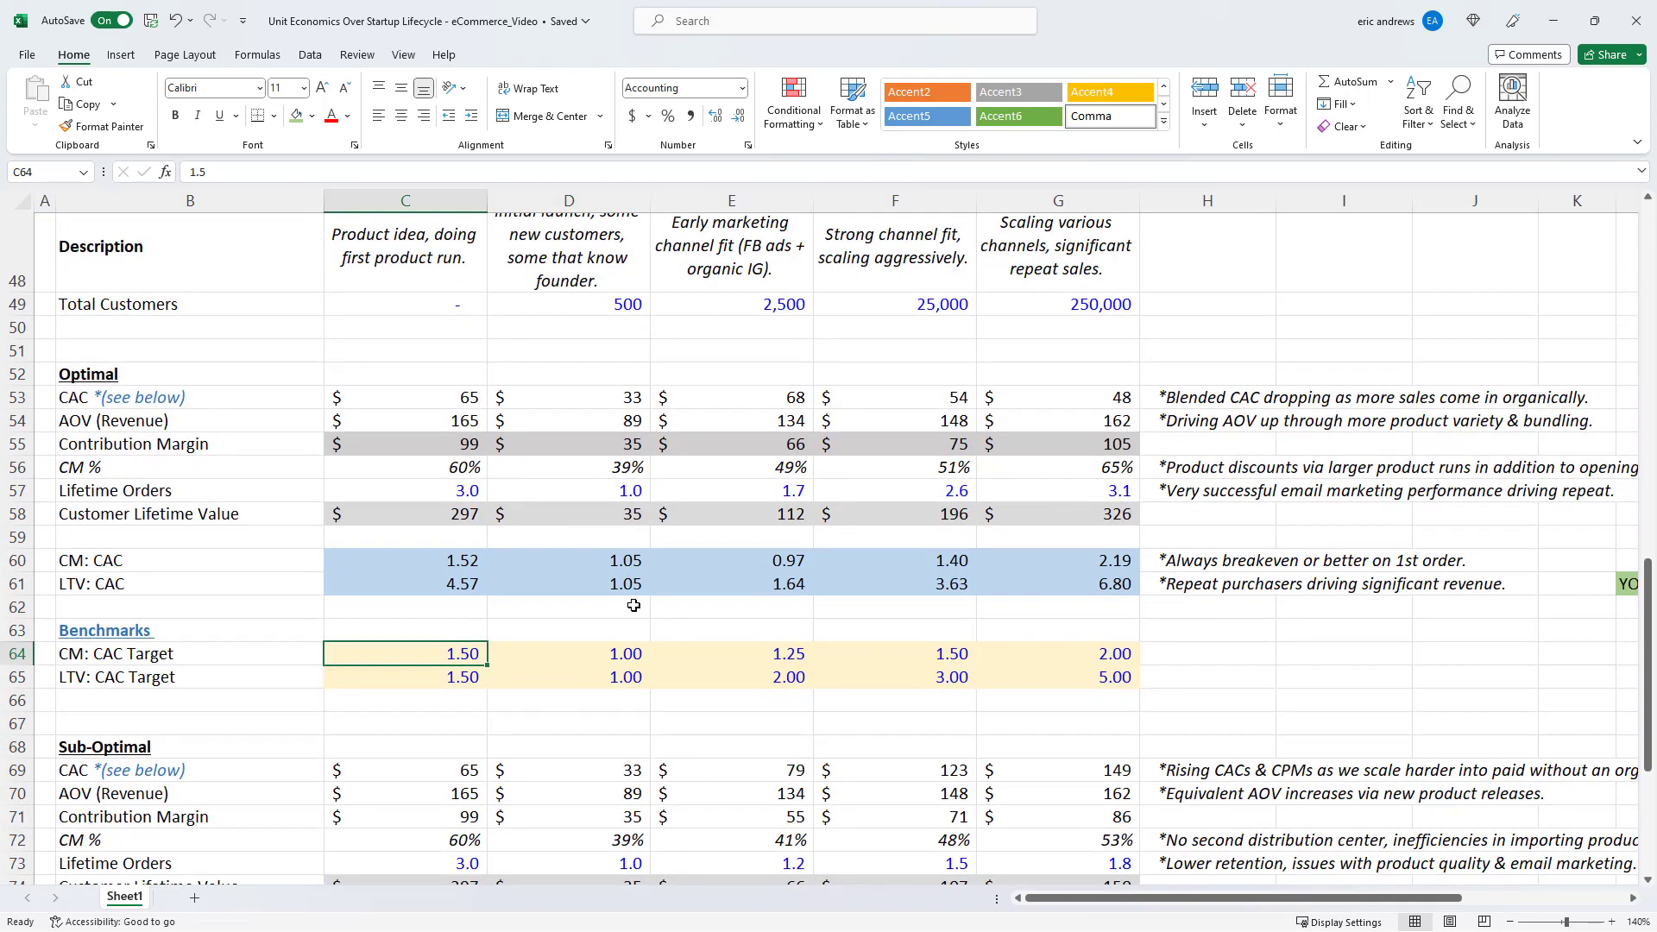
pyautogui.click(731, 654)
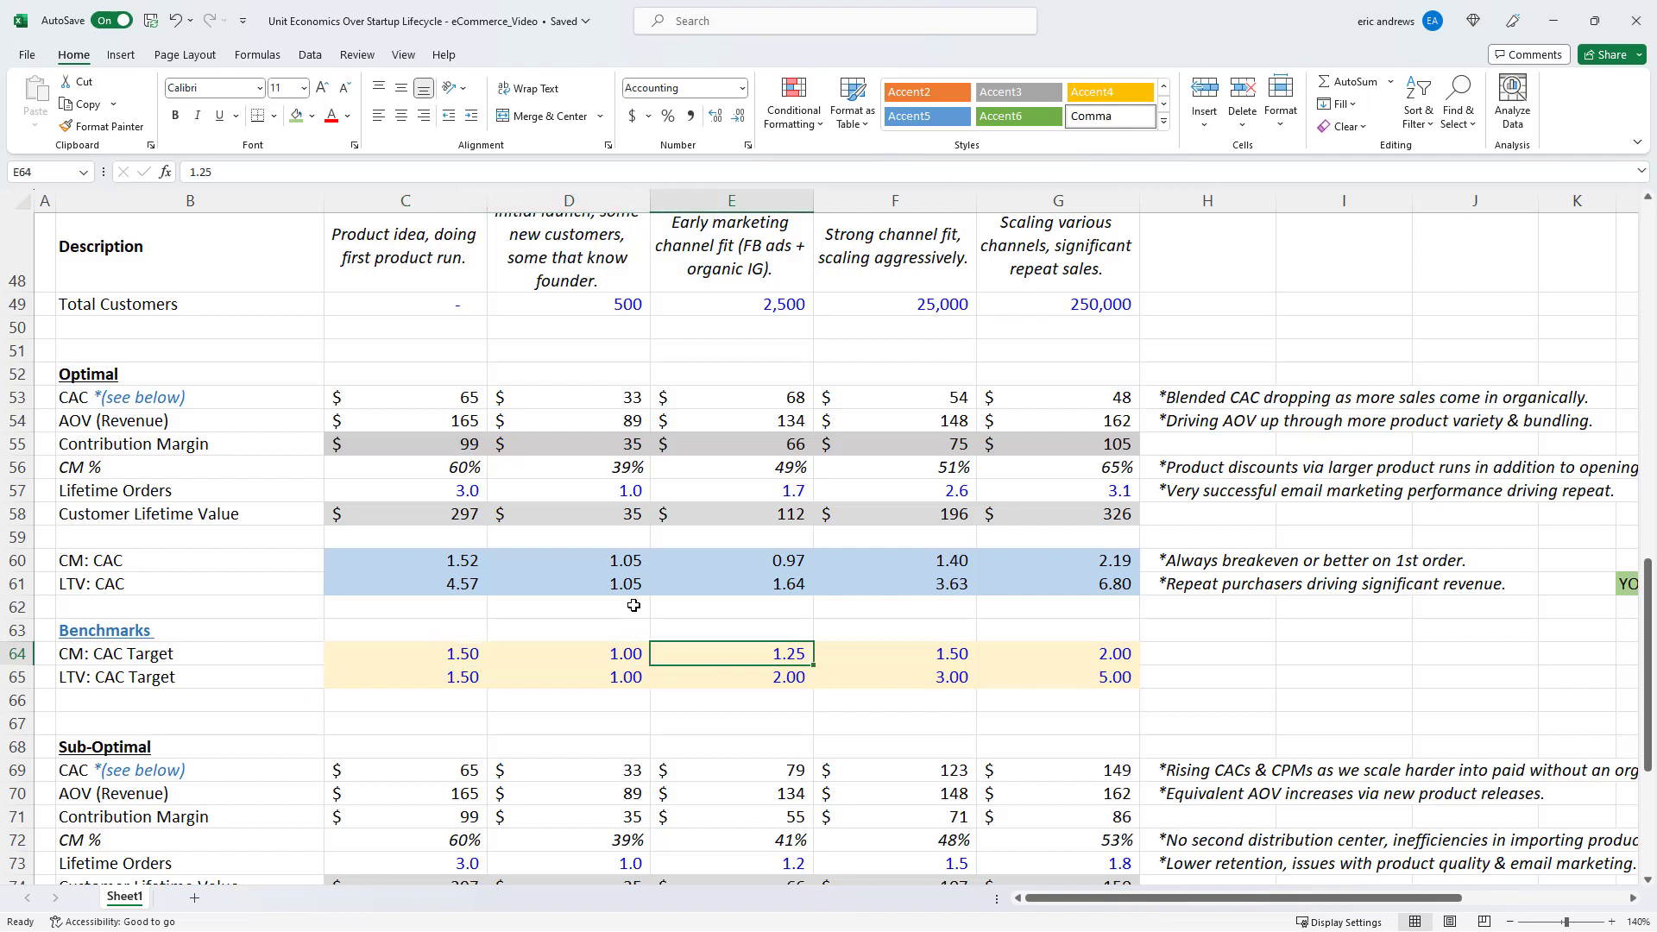
pyautogui.click(569, 654)
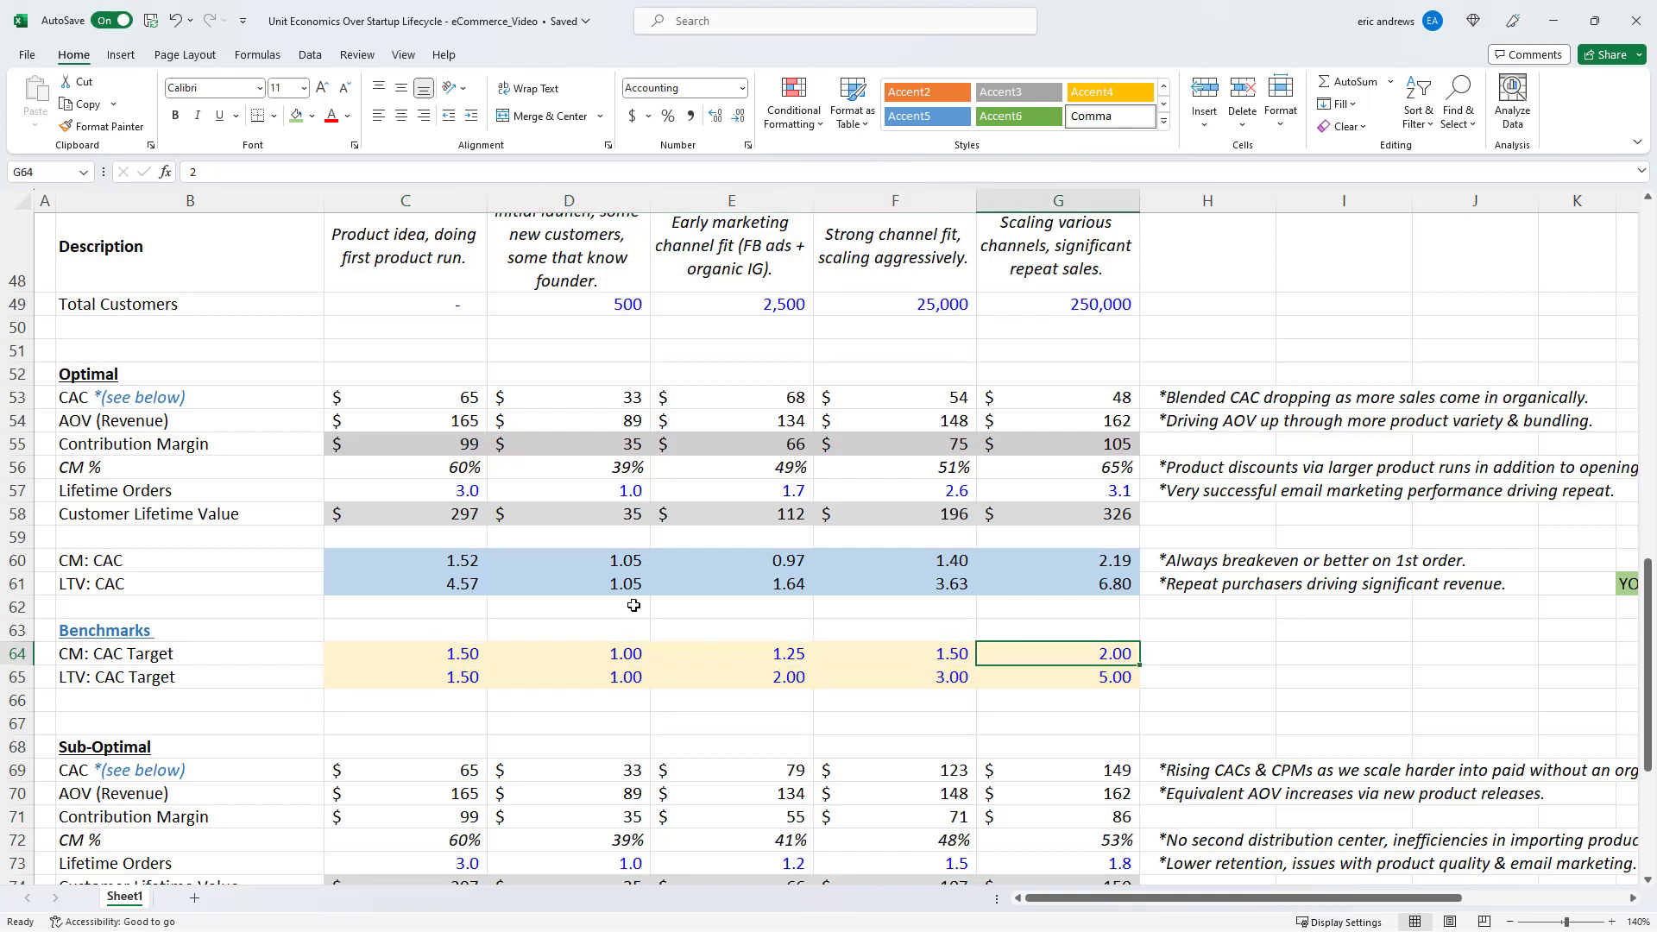
pyautogui.click(404, 677)
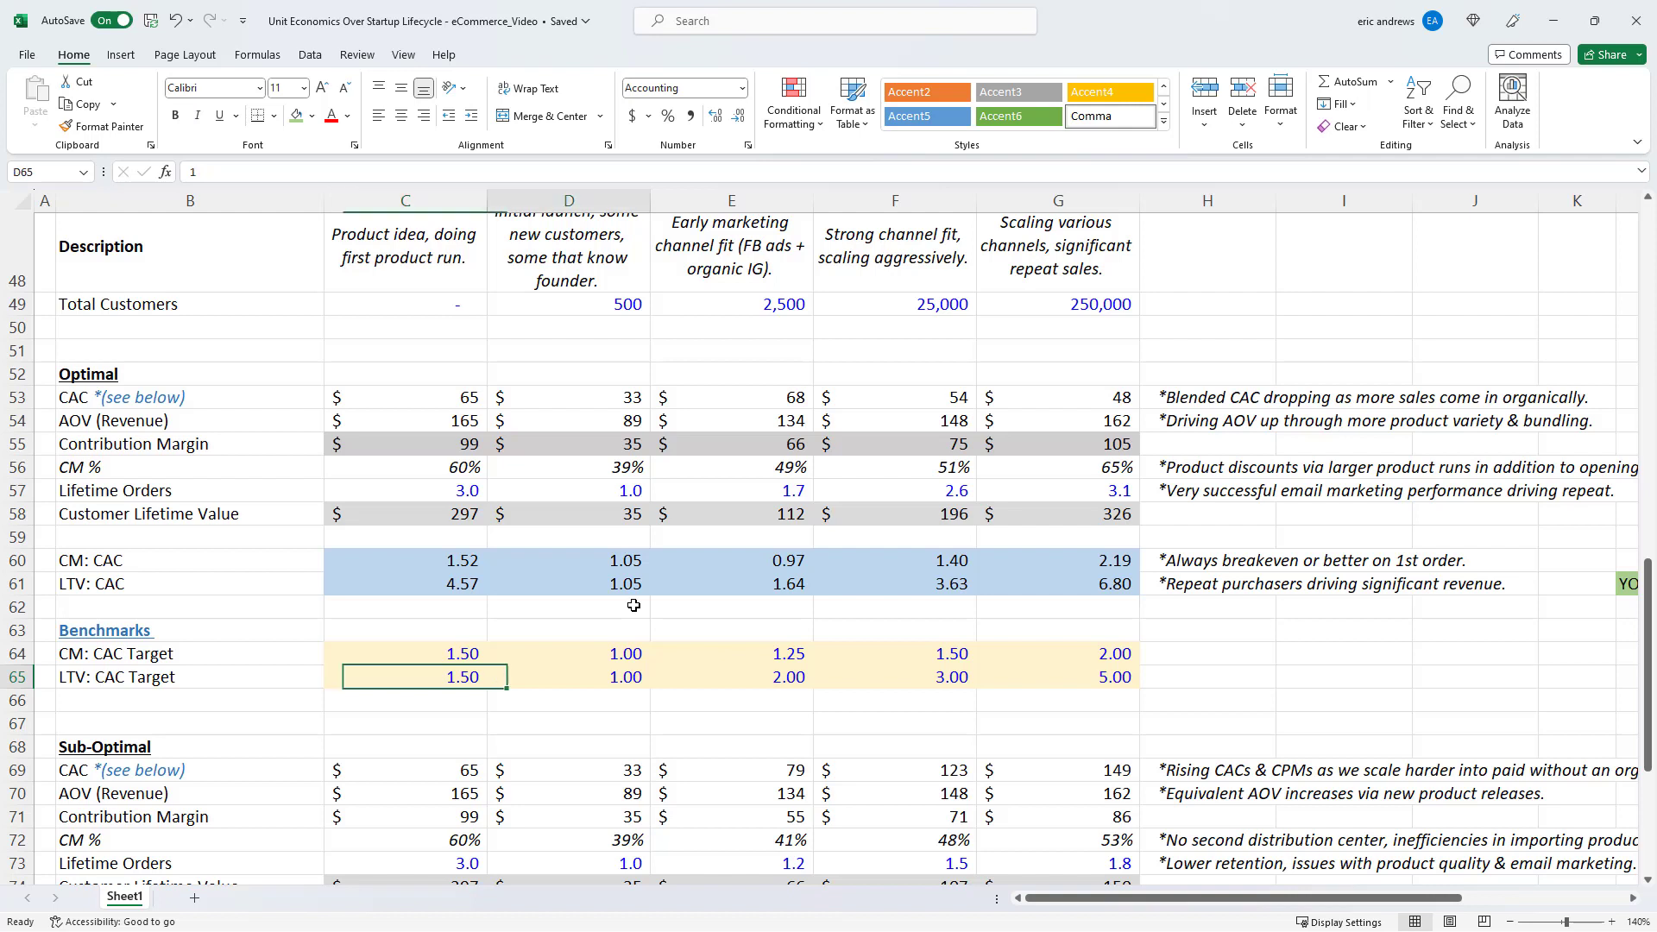
pyautogui.click(568, 677)
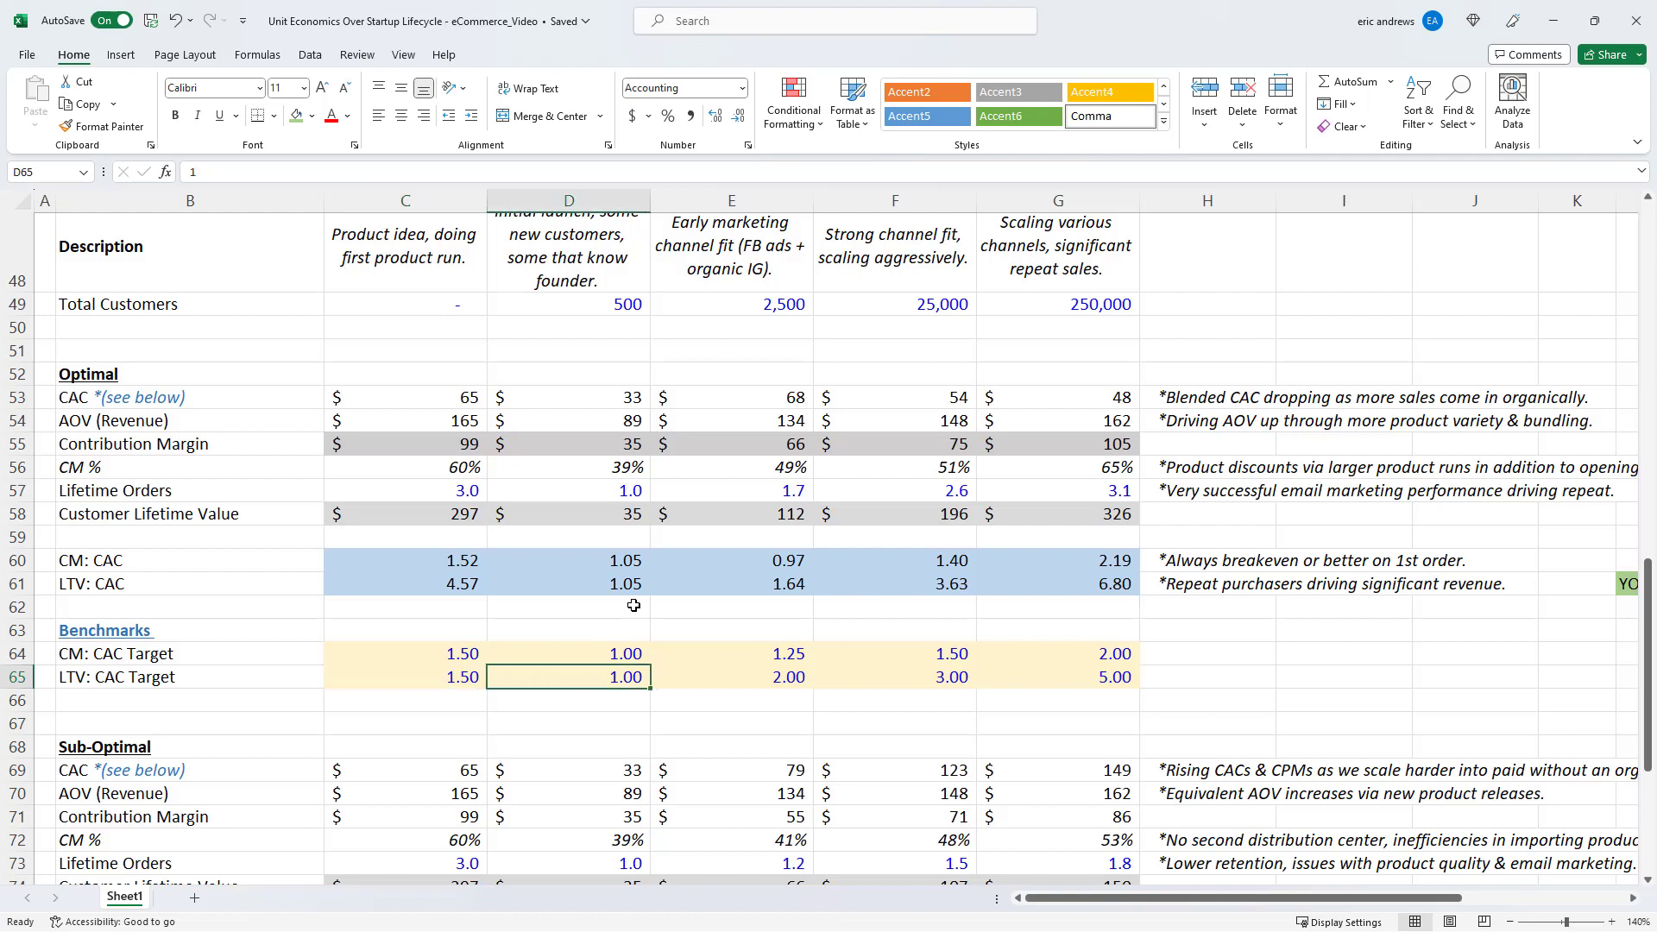
pyautogui.moveTo(642, 598)
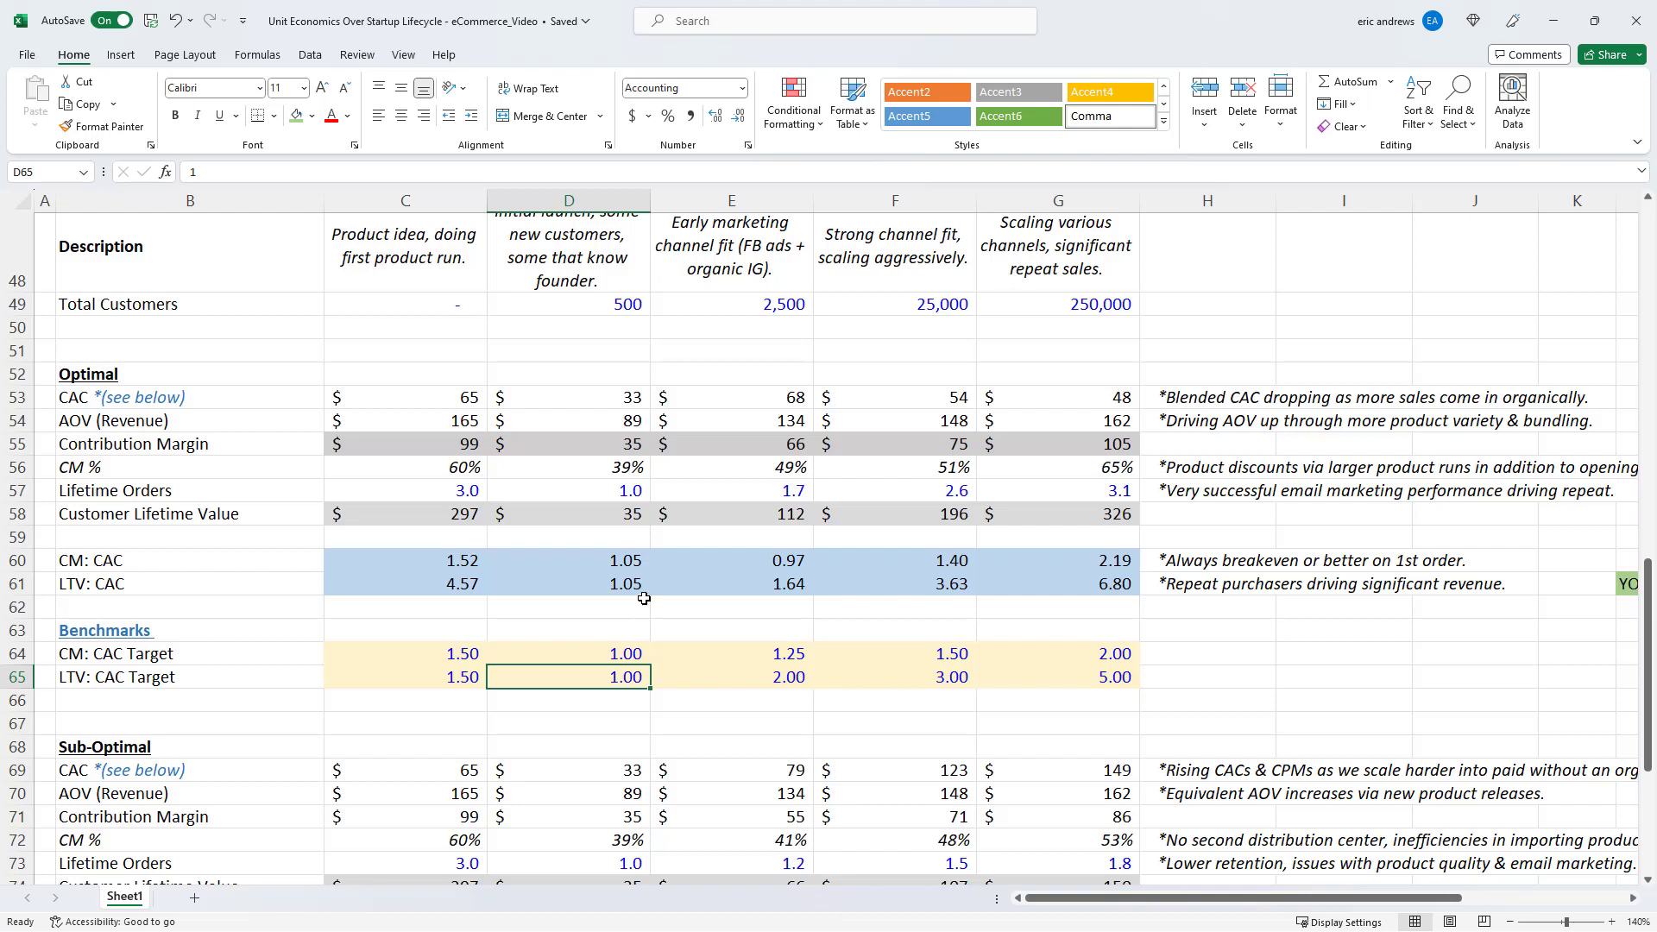
pyautogui.click(1057, 676)
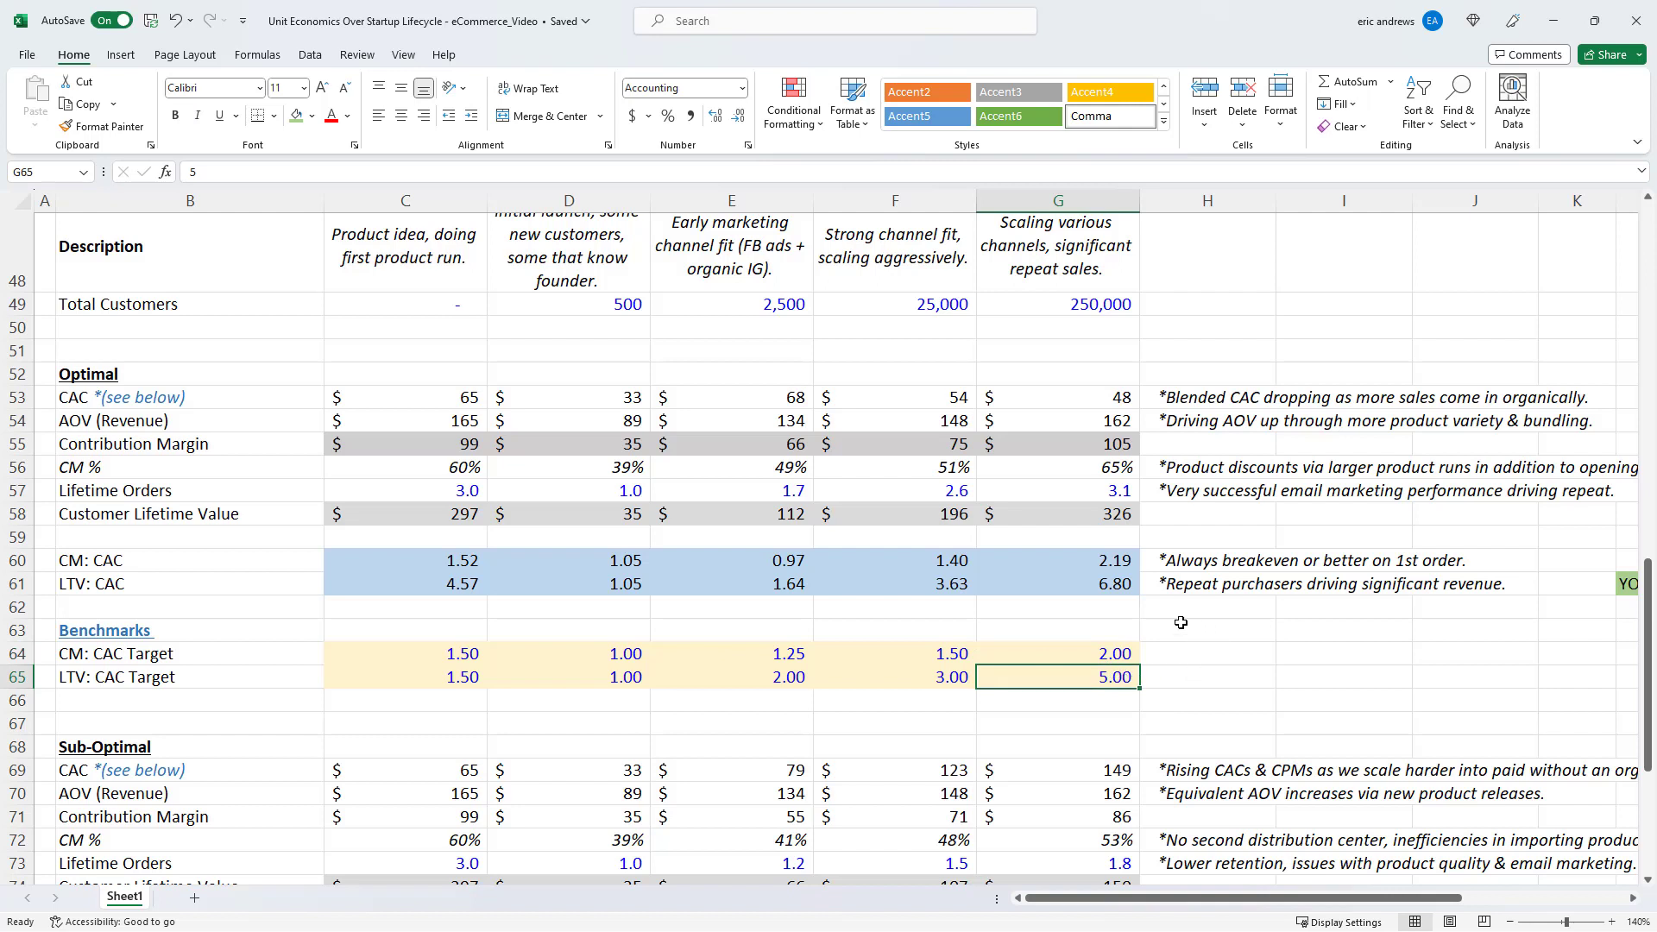
pyautogui.moveTo(1119, 637)
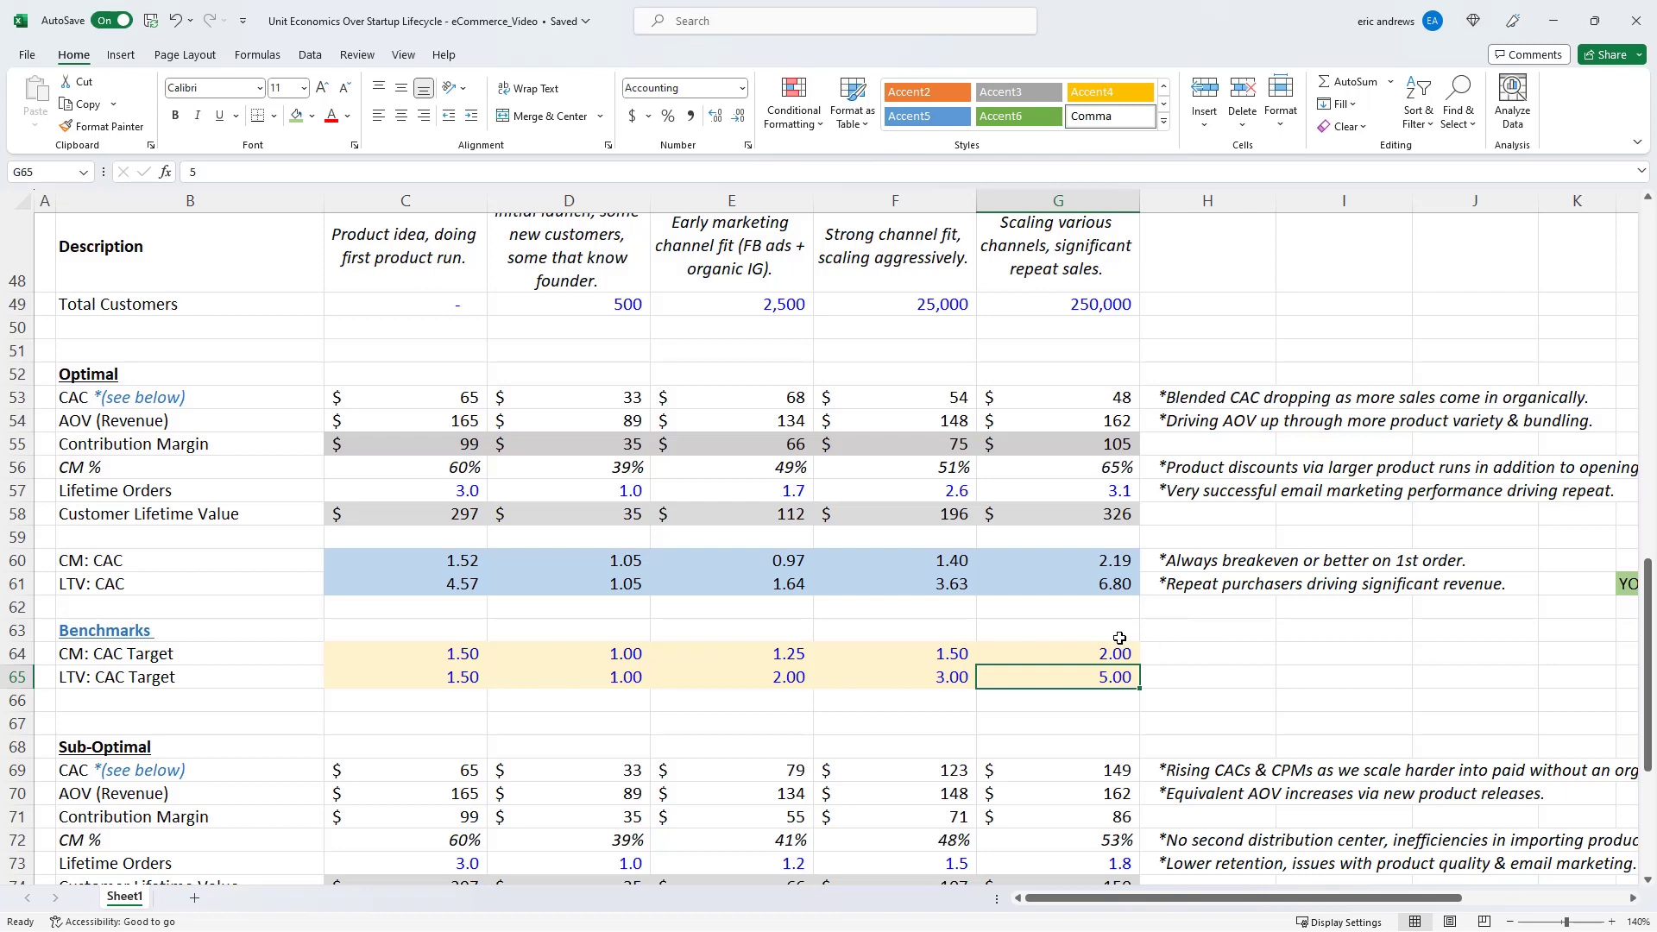
pyautogui.scroll(-3)
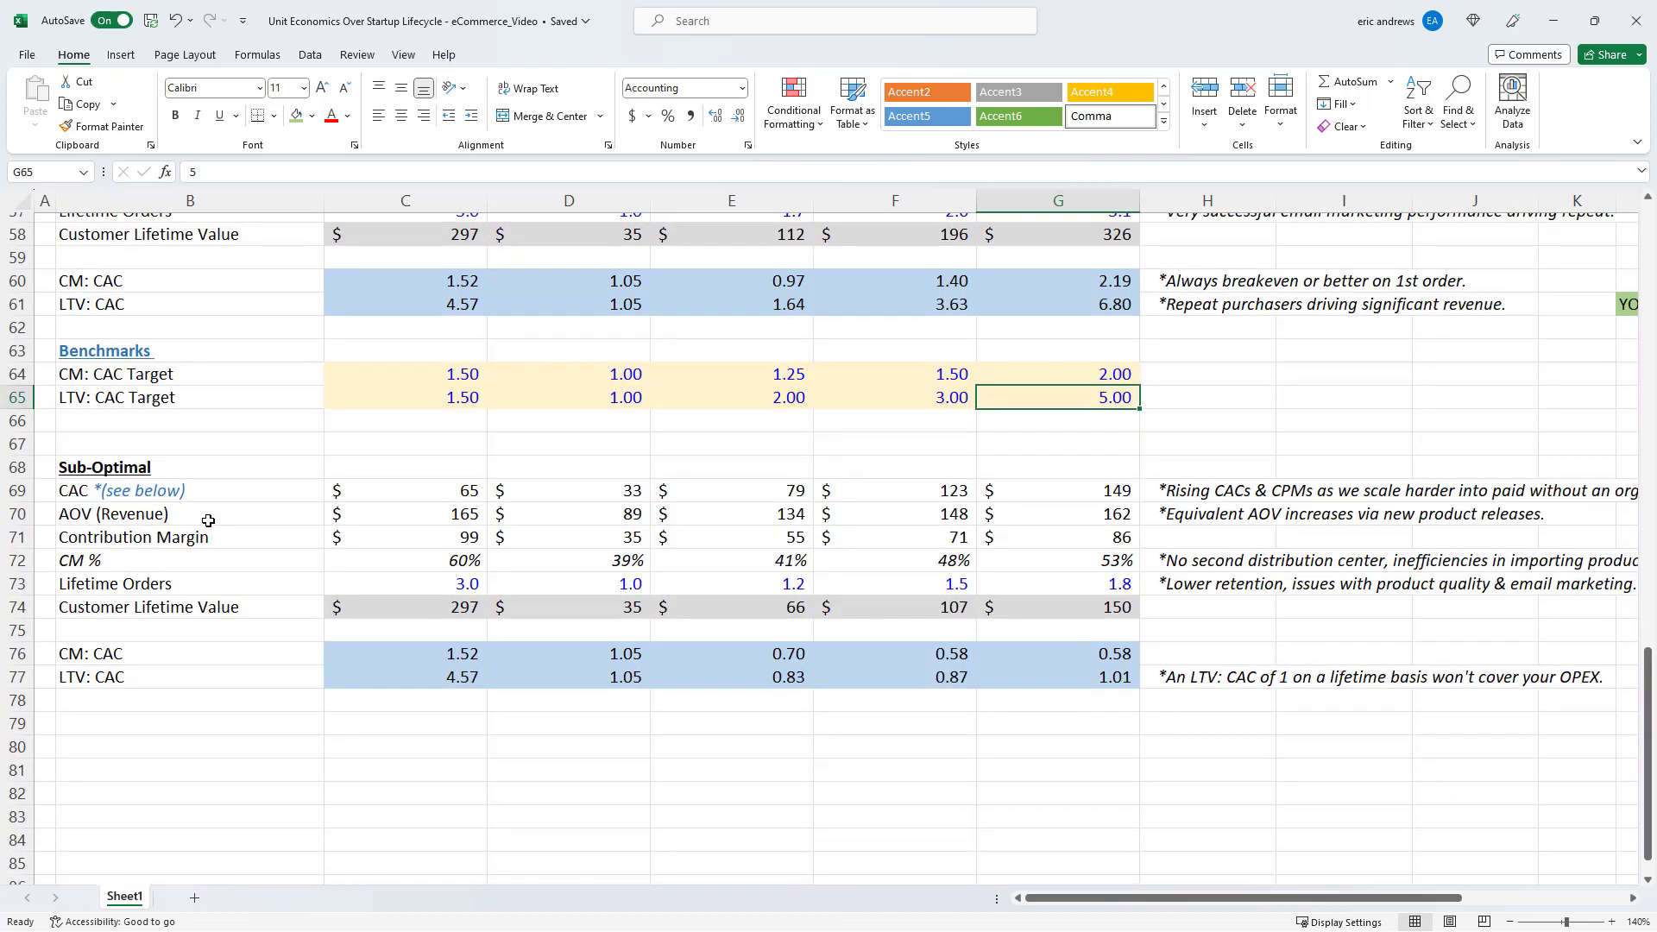
pyautogui.click(104, 466)
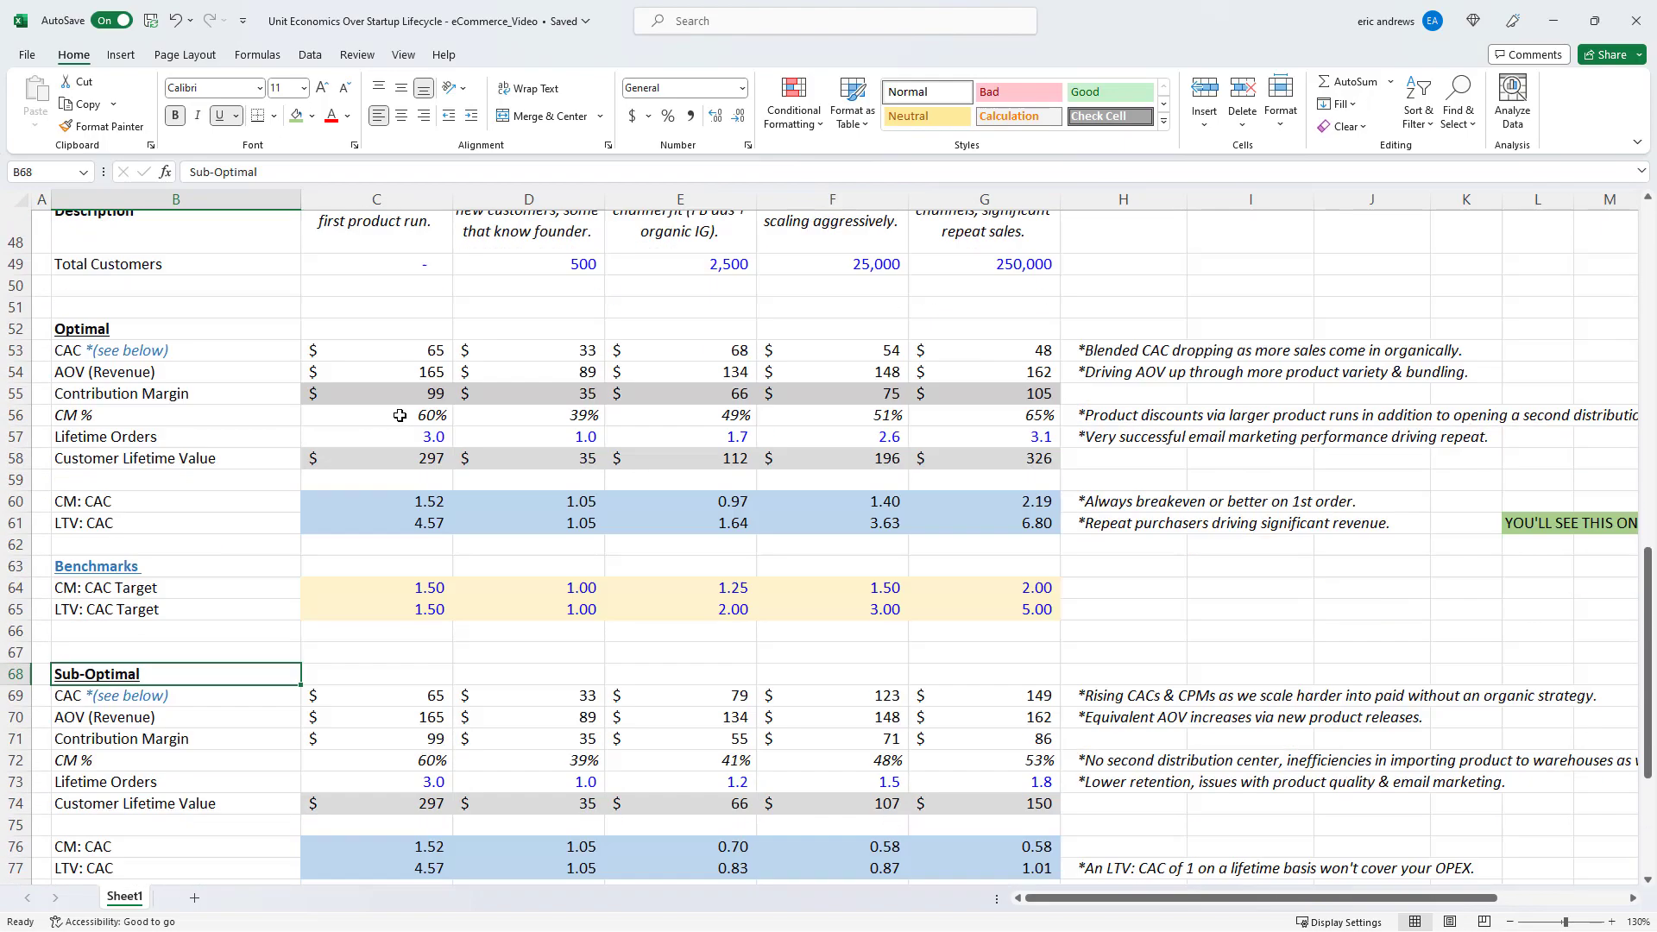
pyautogui.scroll(-3)
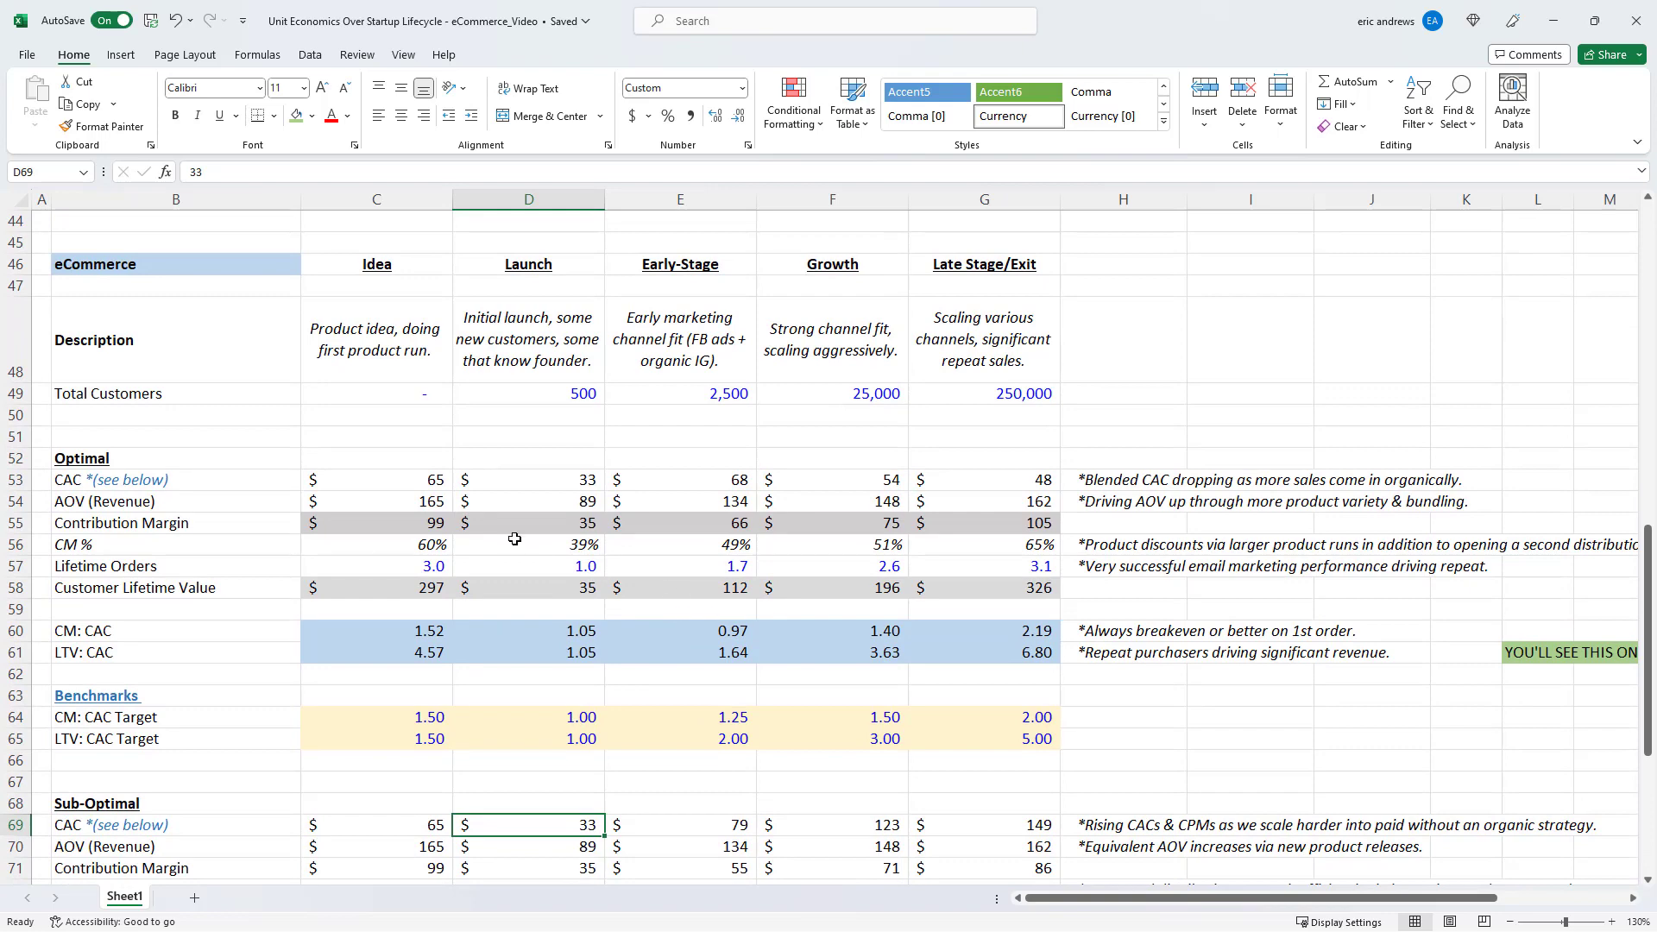
pyautogui.scroll(-3)
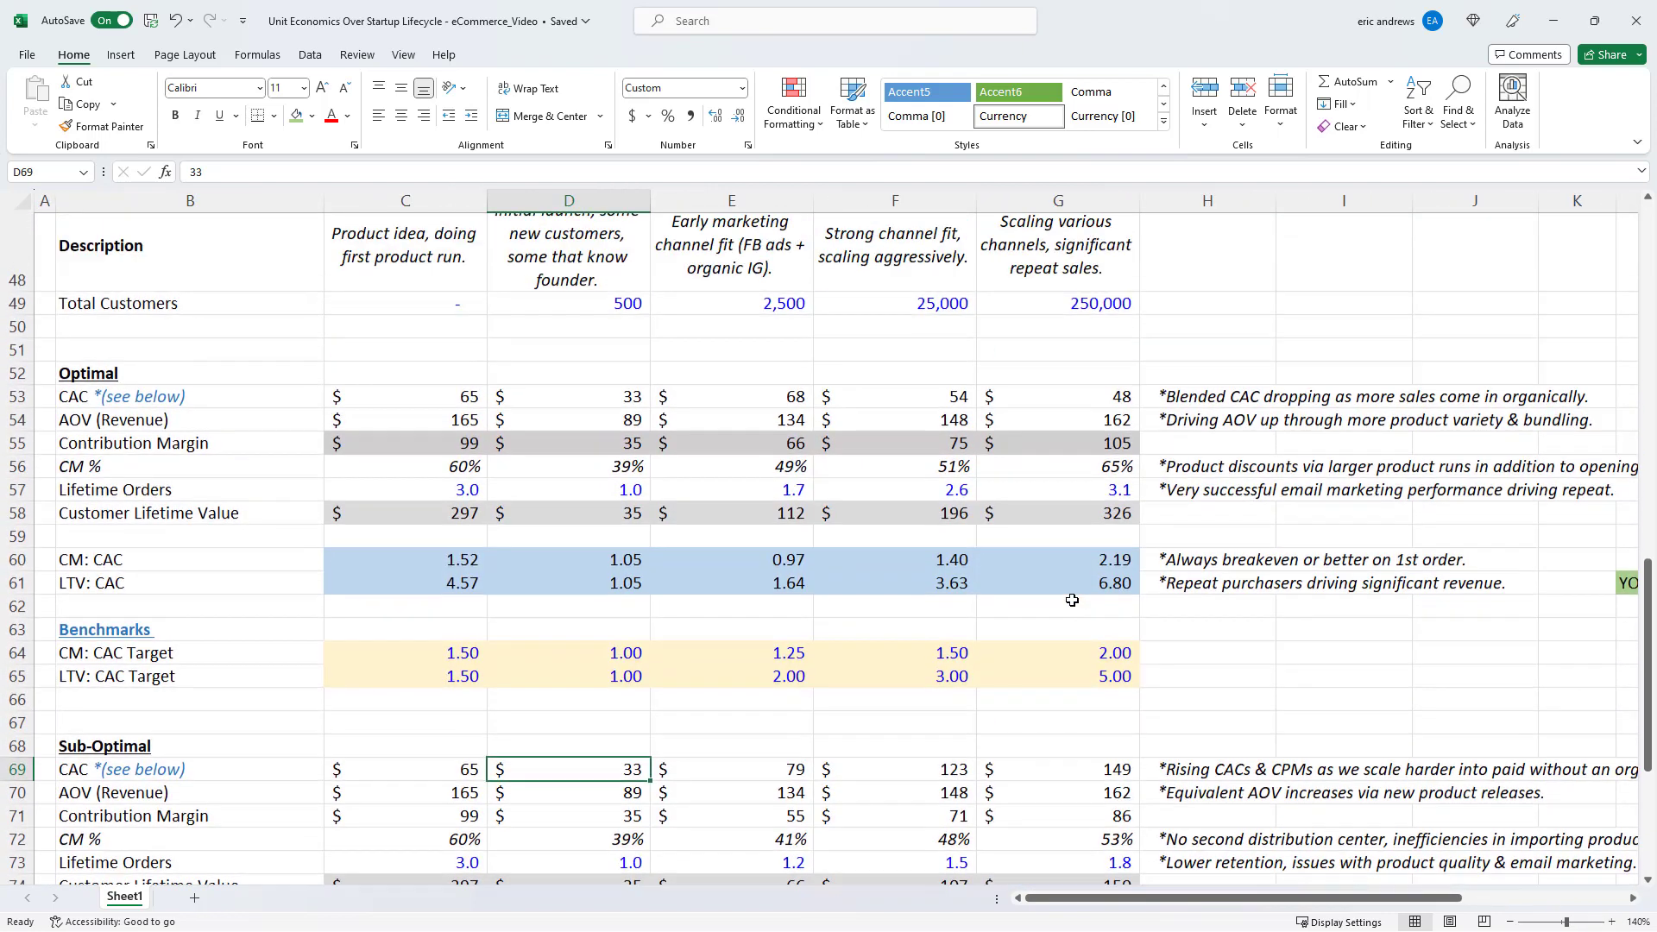
pyautogui.scroll(-3)
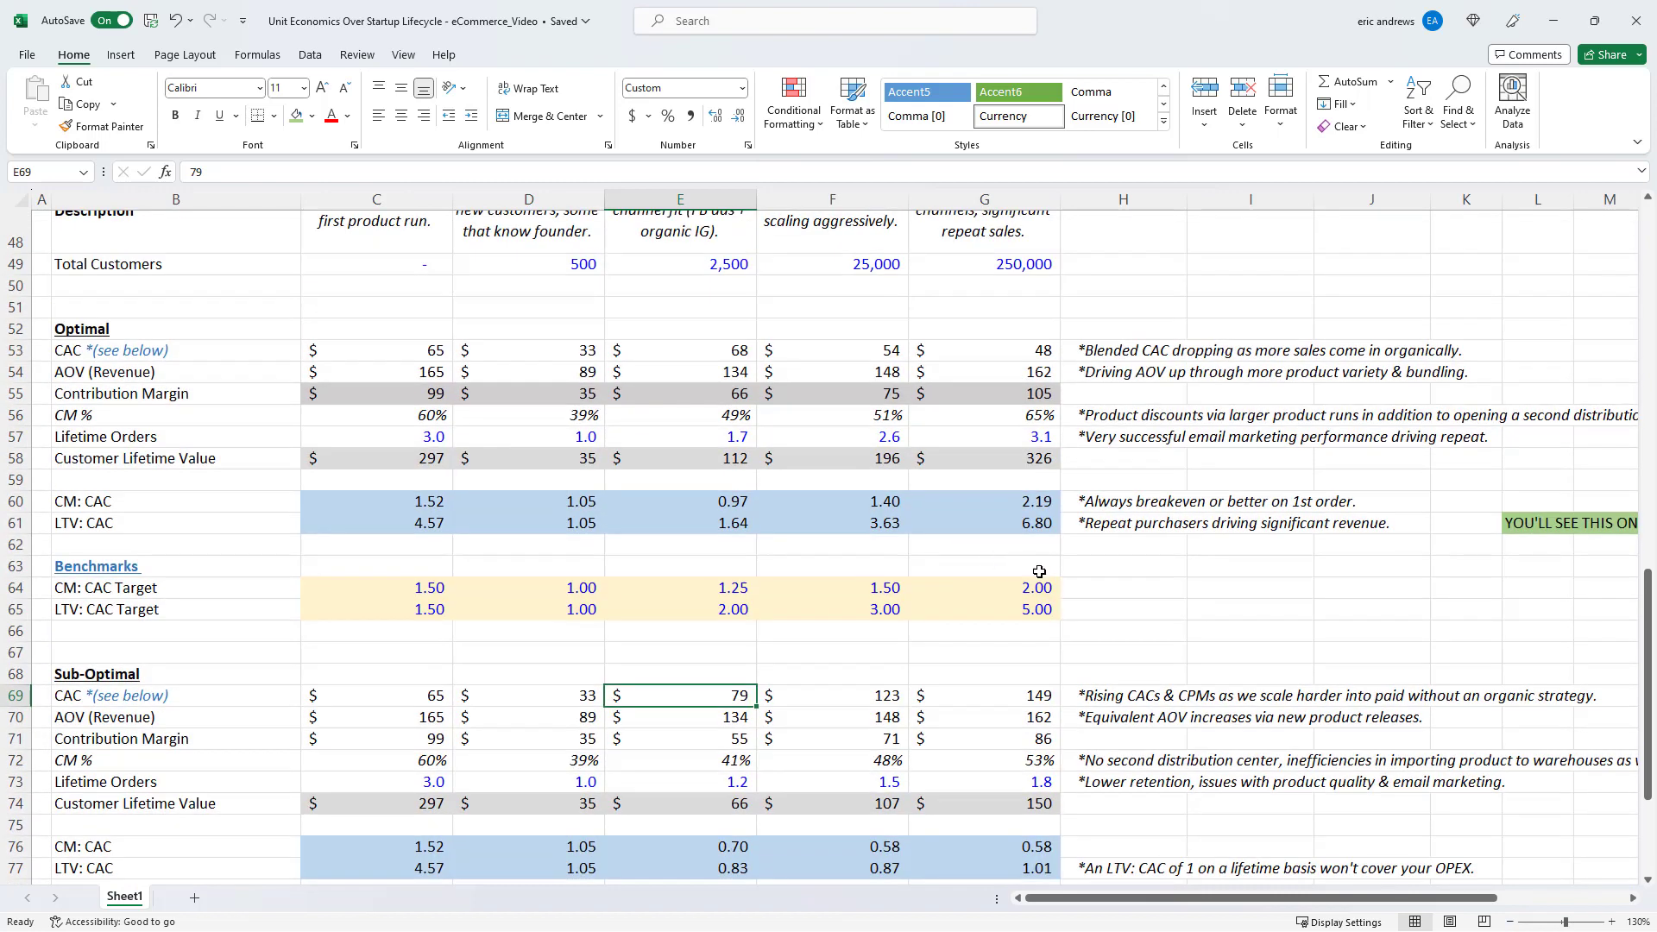
pyautogui.scroll(-3)
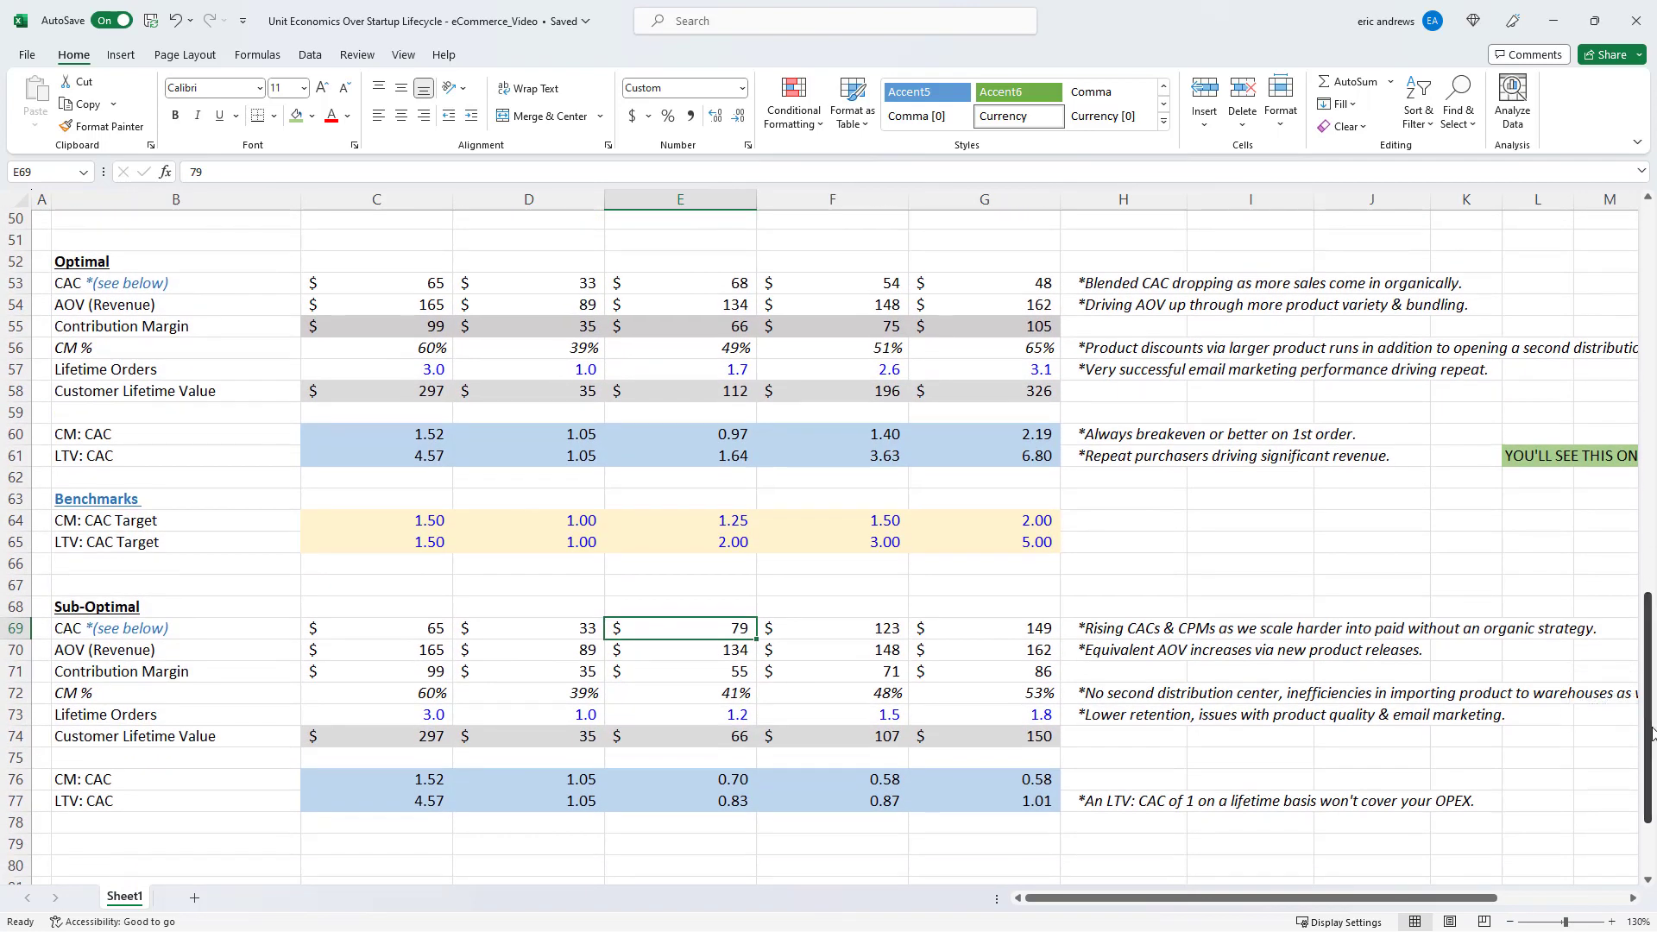
pyautogui.moveTo(690, 589)
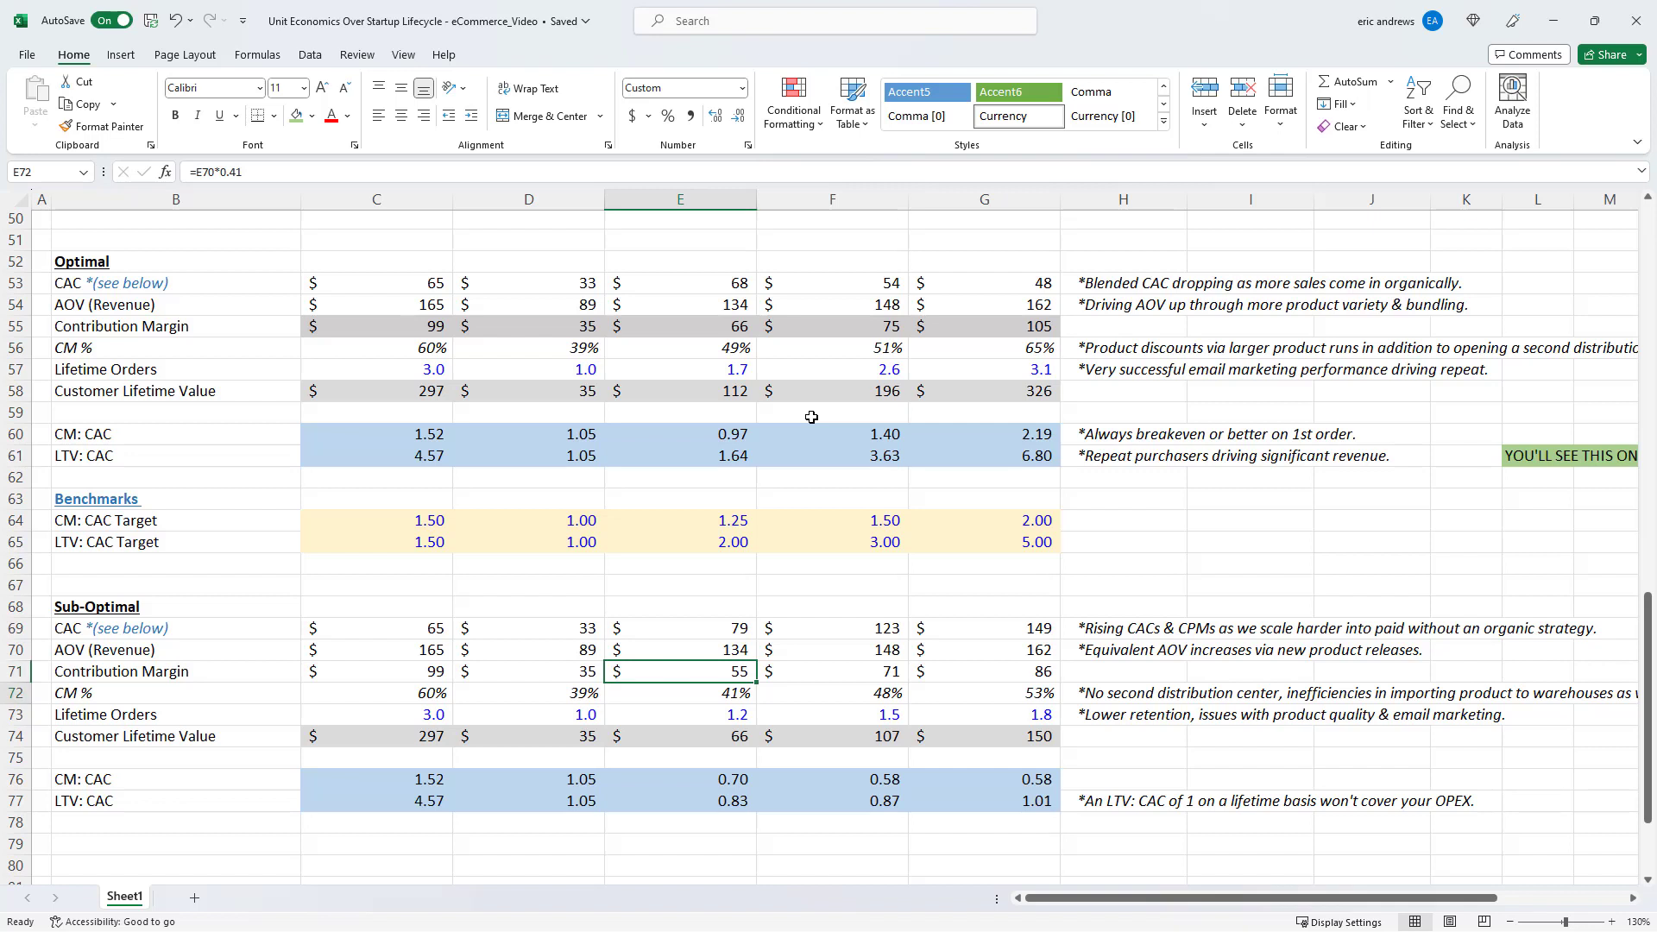
pyautogui.click(680, 715)
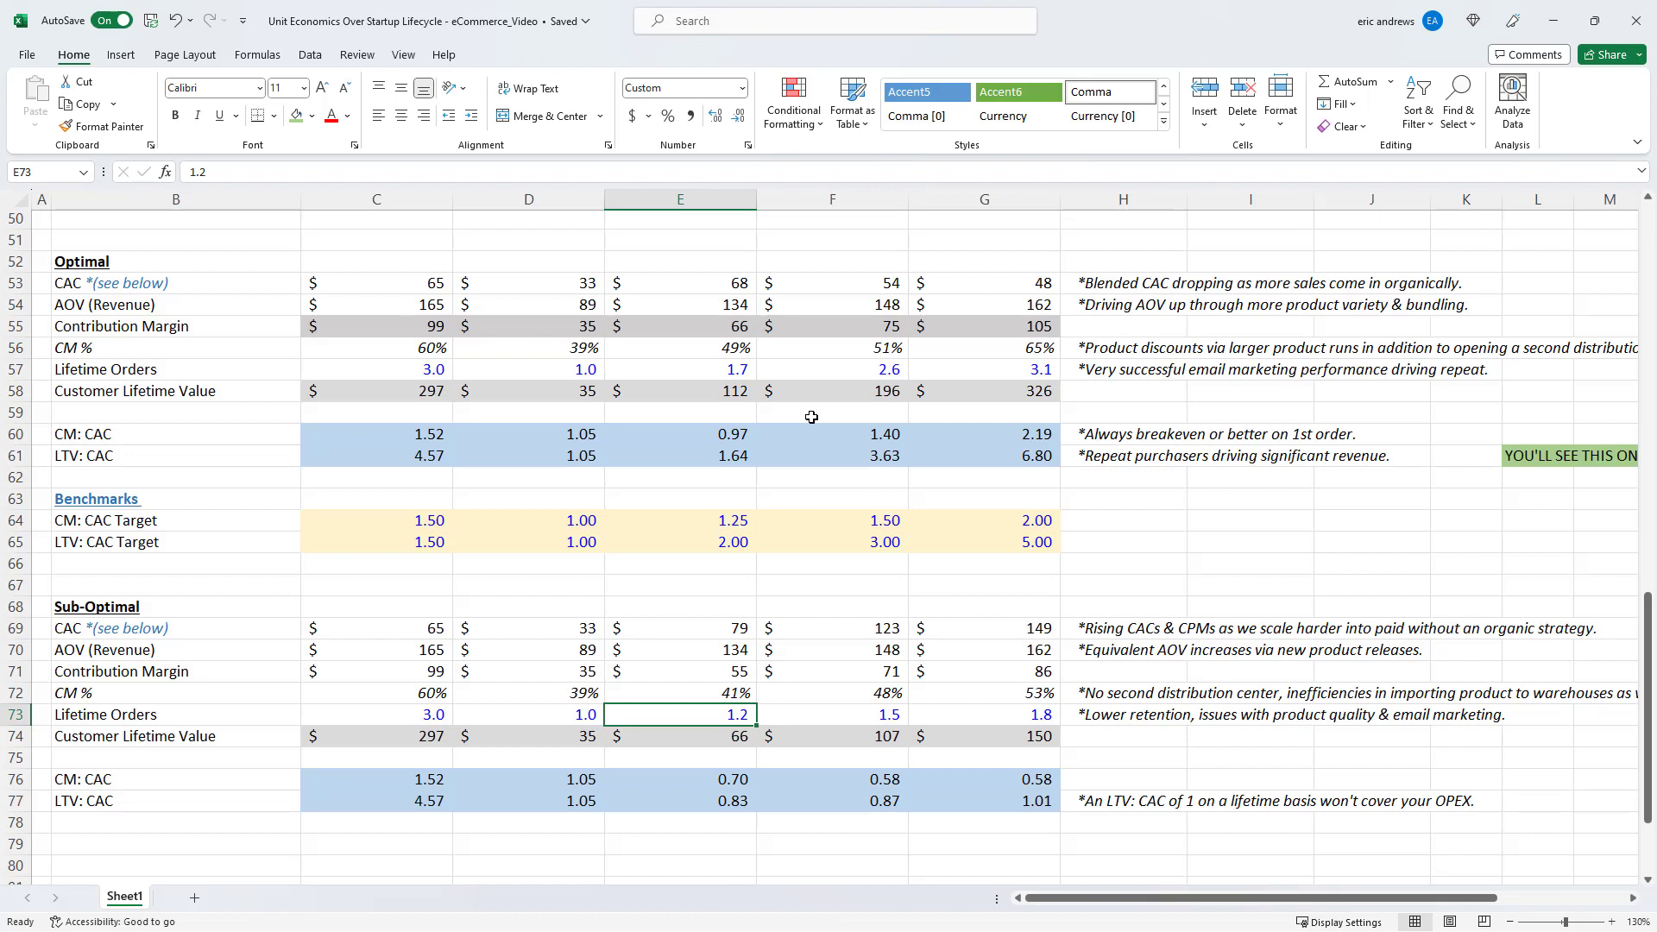
pyautogui.click(679, 369)
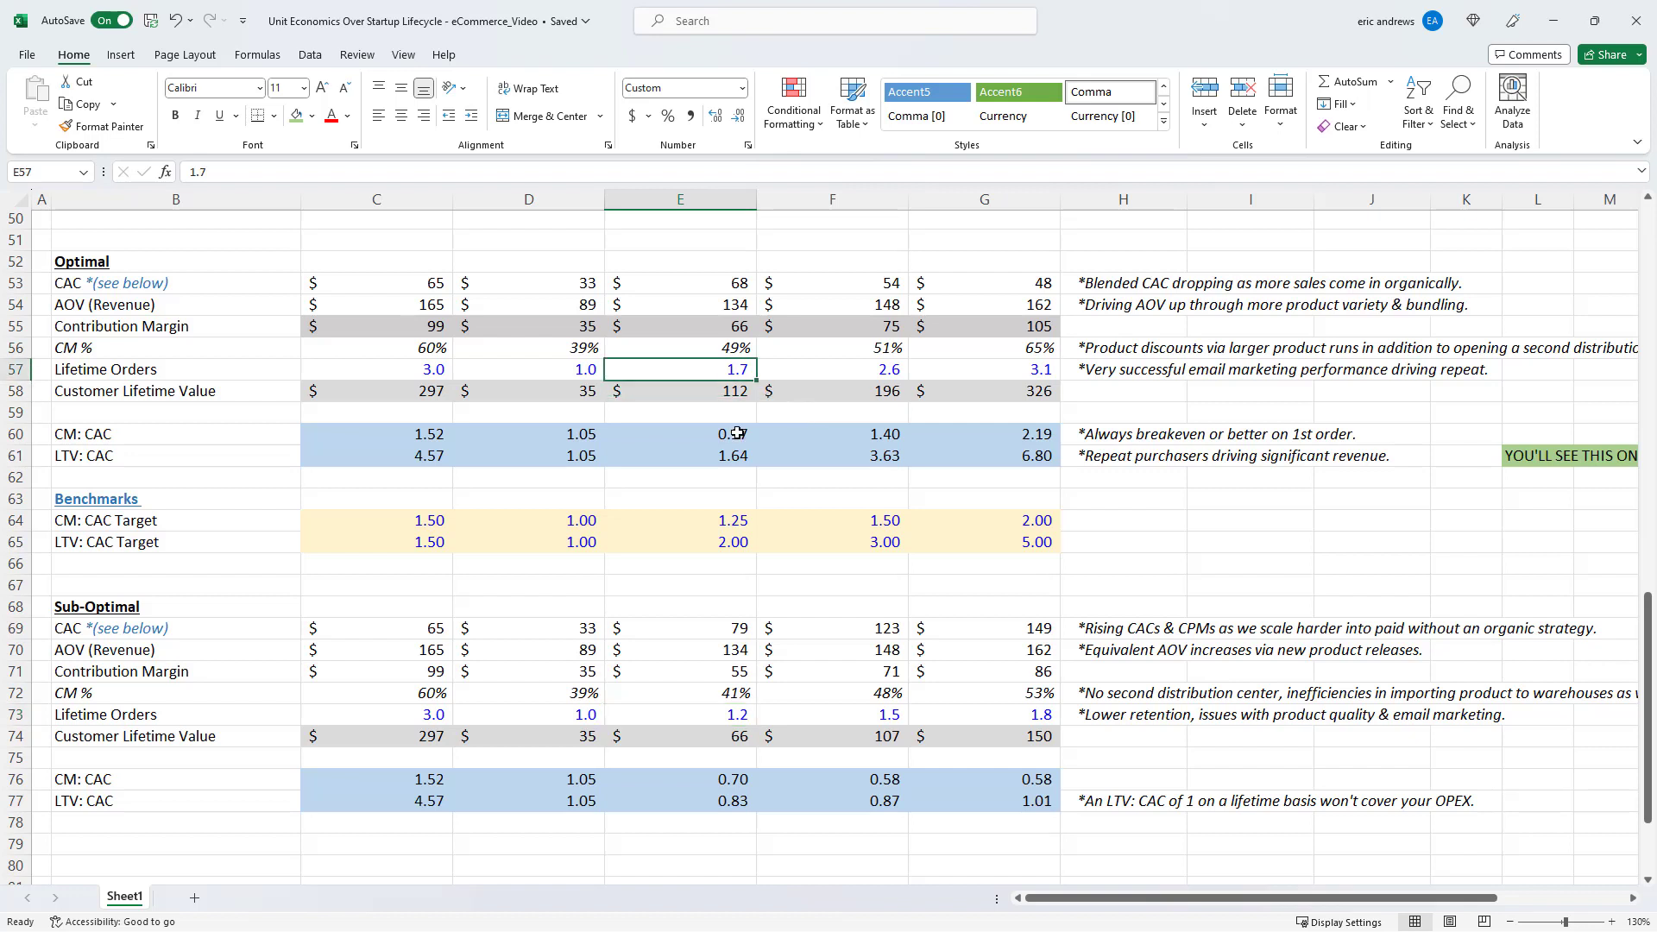
pyautogui.click(680, 736)
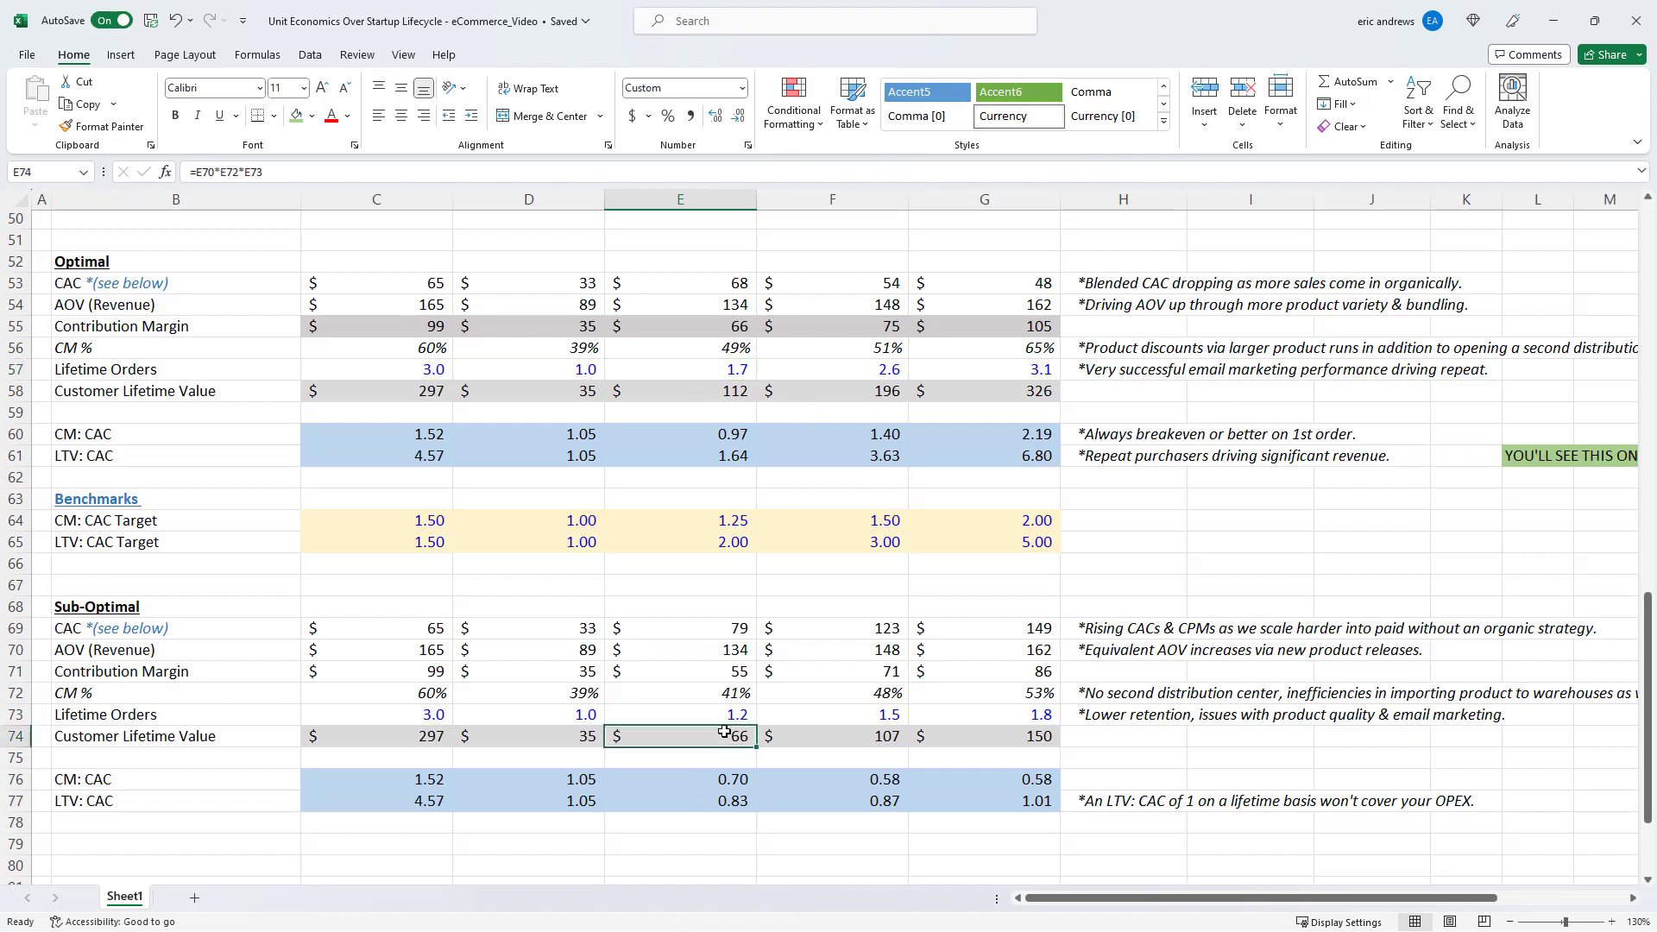
pyautogui.moveTo(720, 754)
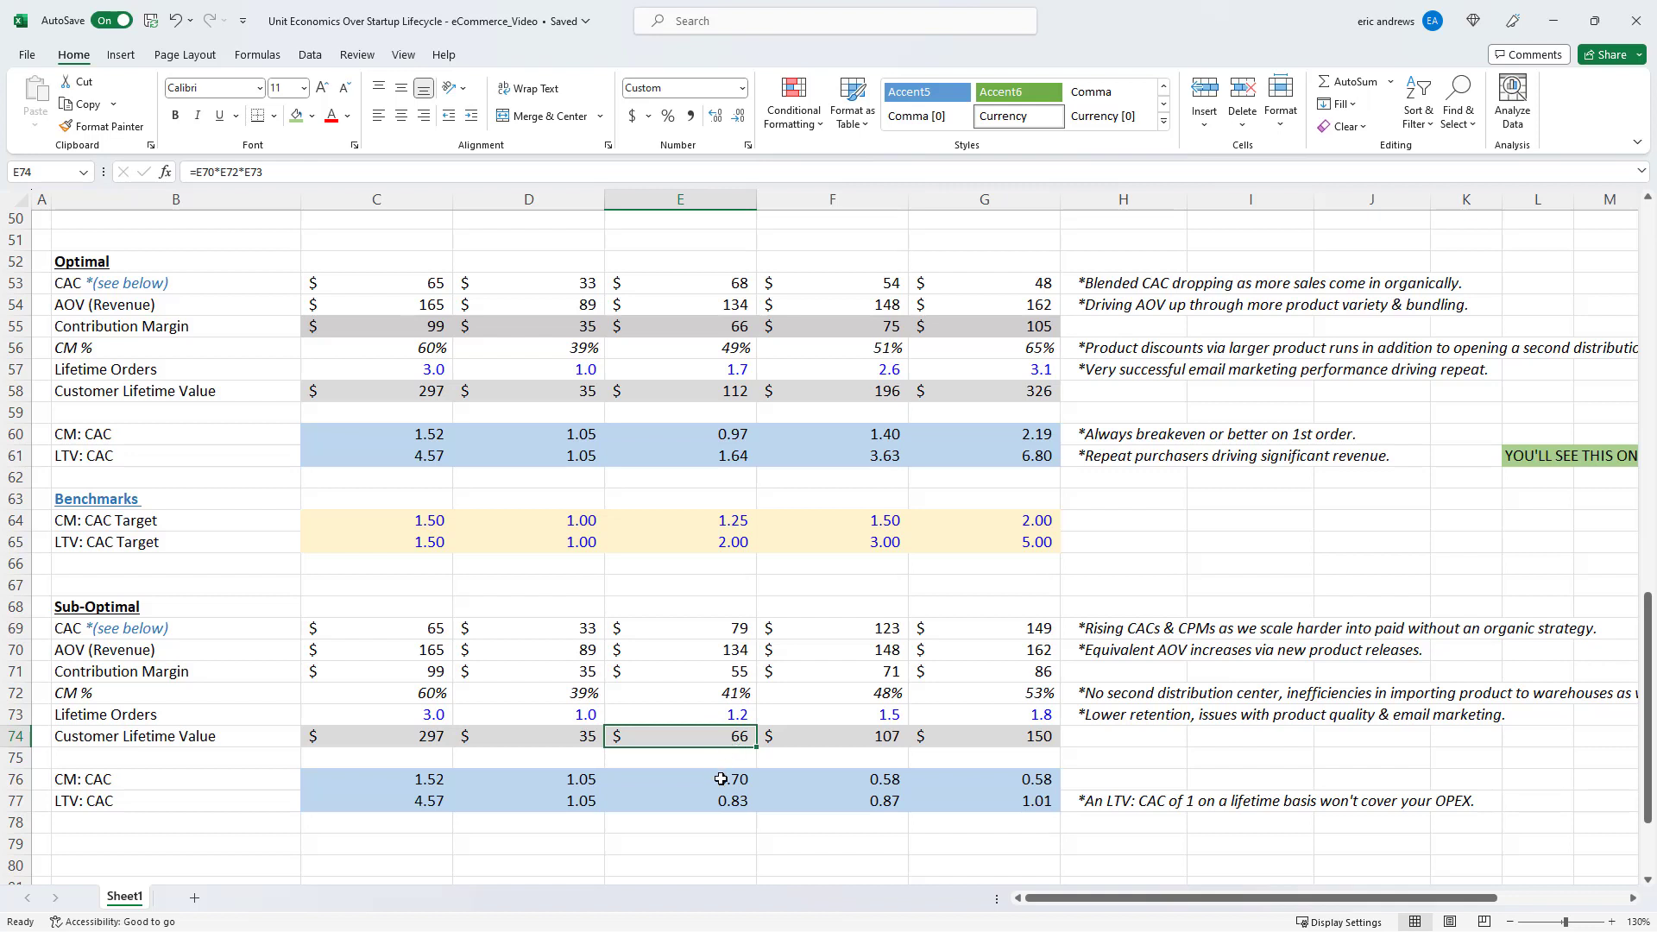
pyautogui.click(679, 779)
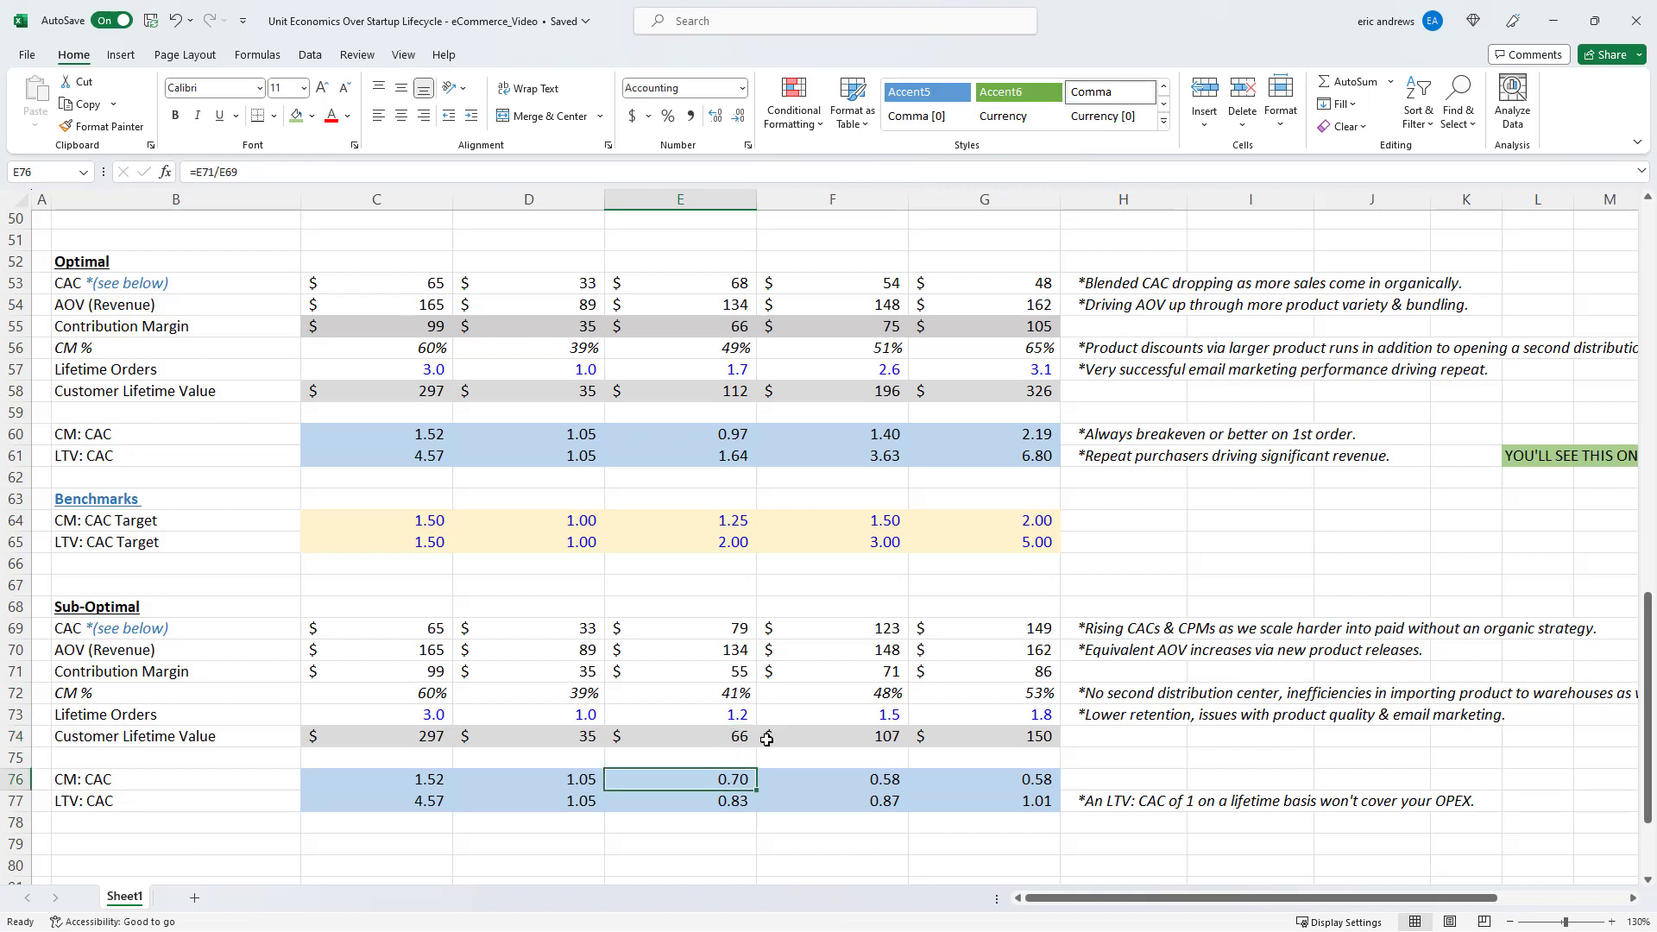
pyautogui.click(679, 801)
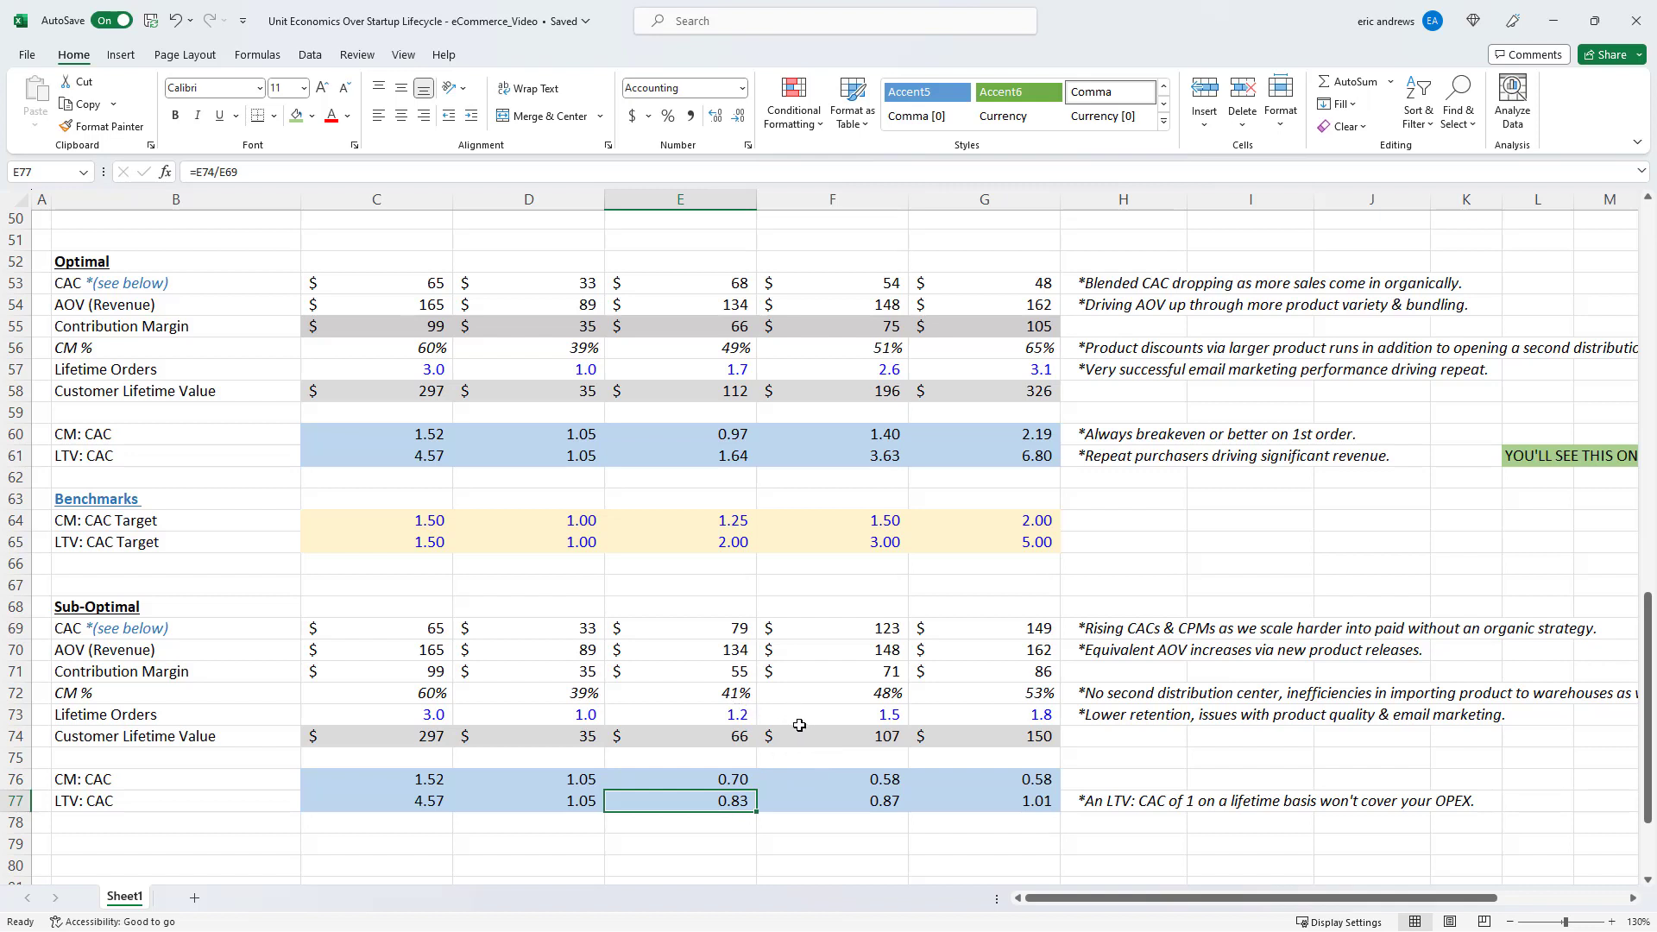
pyautogui.moveTo(819, 697)
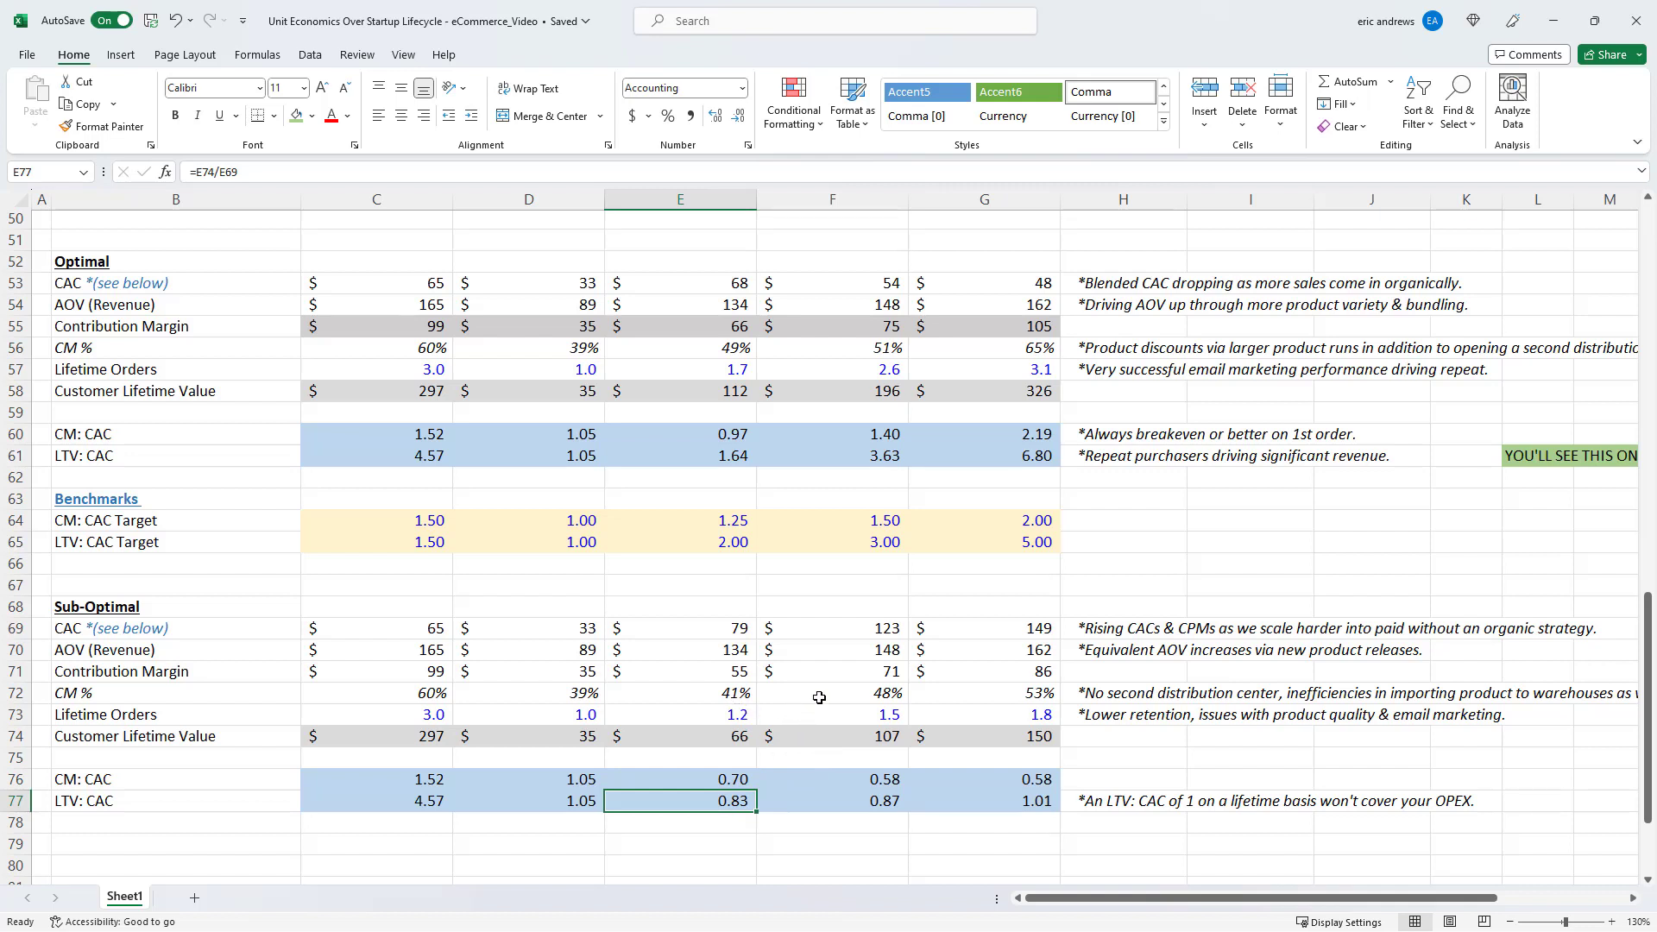
pyautogui.click(832, 627)
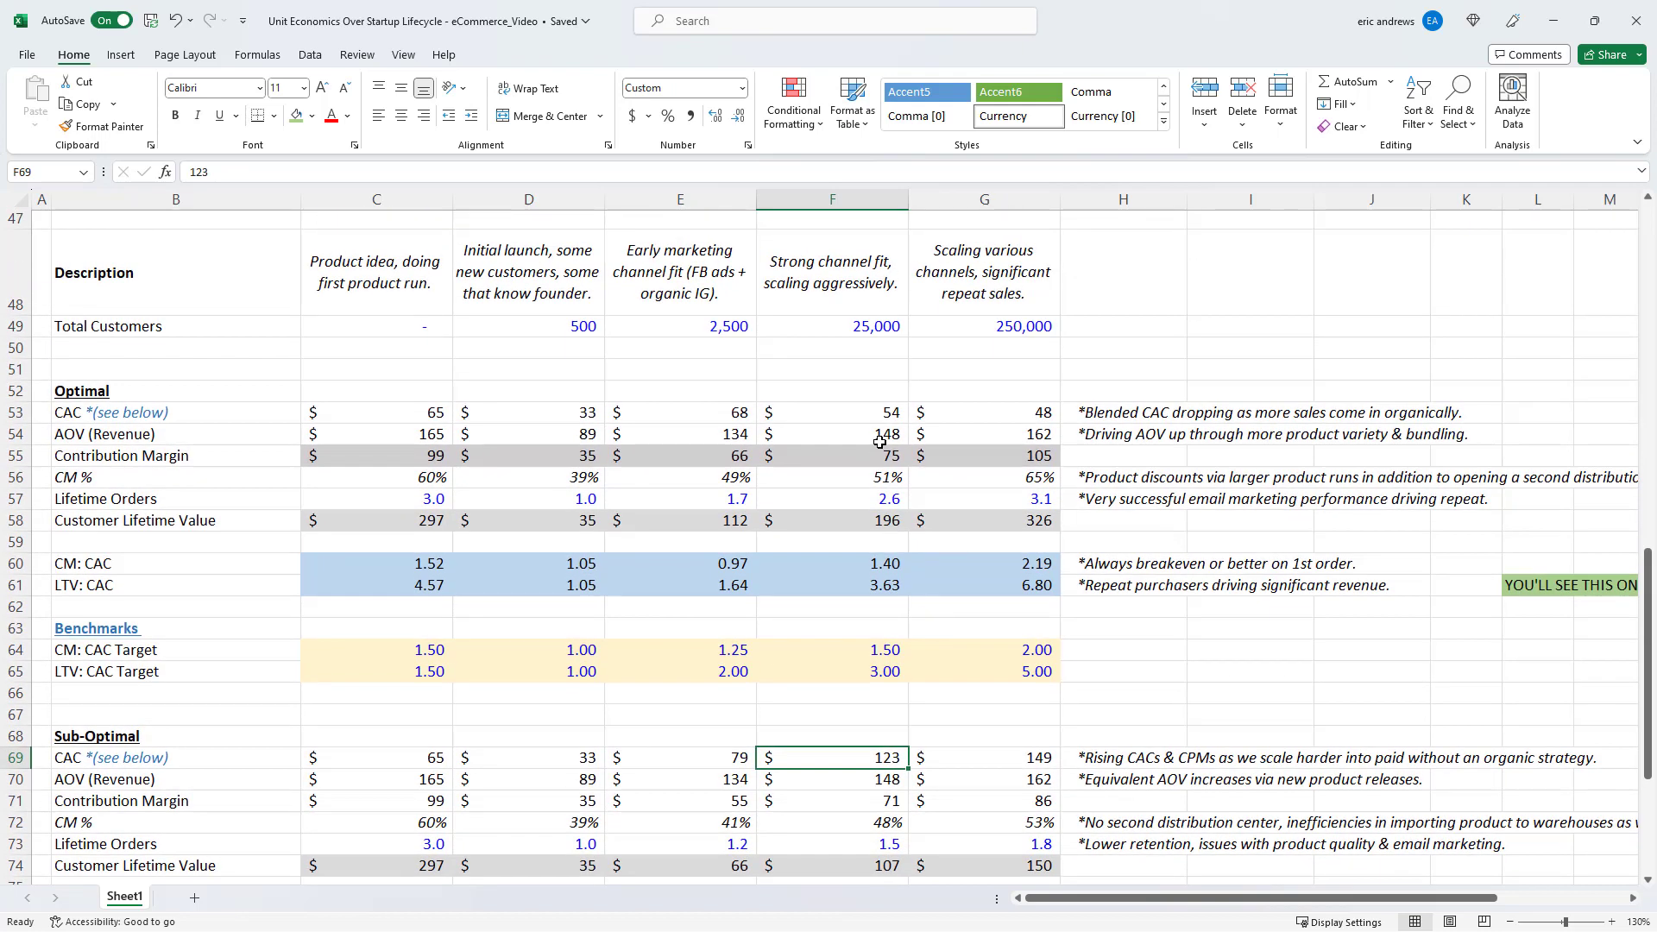
pyautogui.scroll(-3)
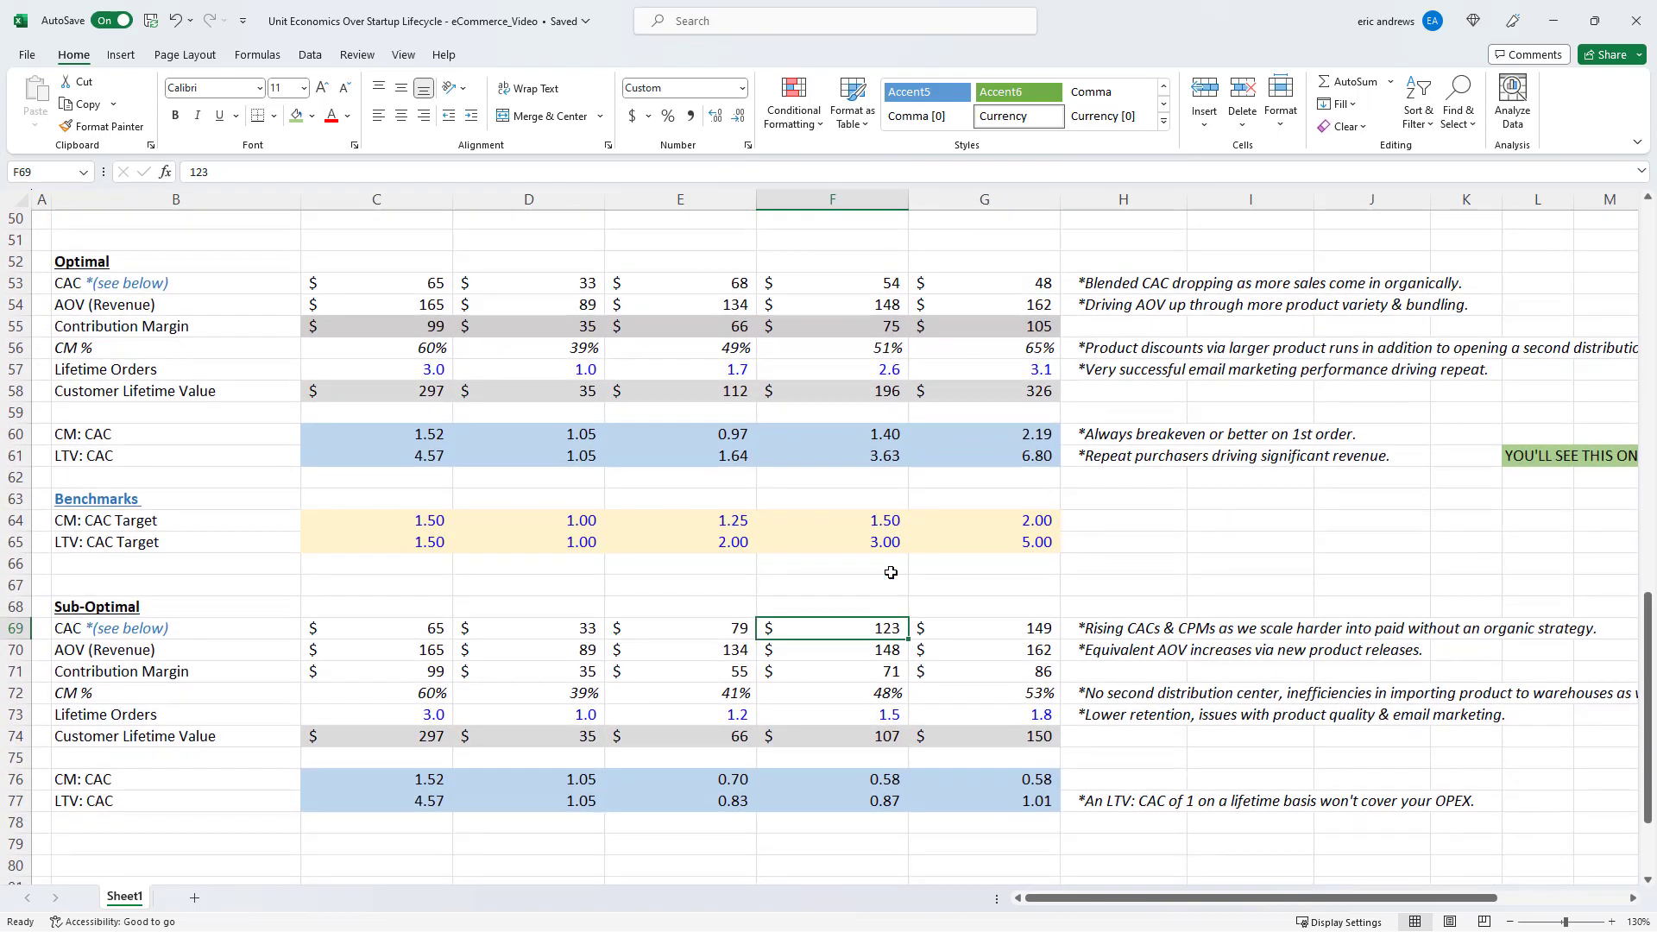
pyautogui.moveTo(878, 604)
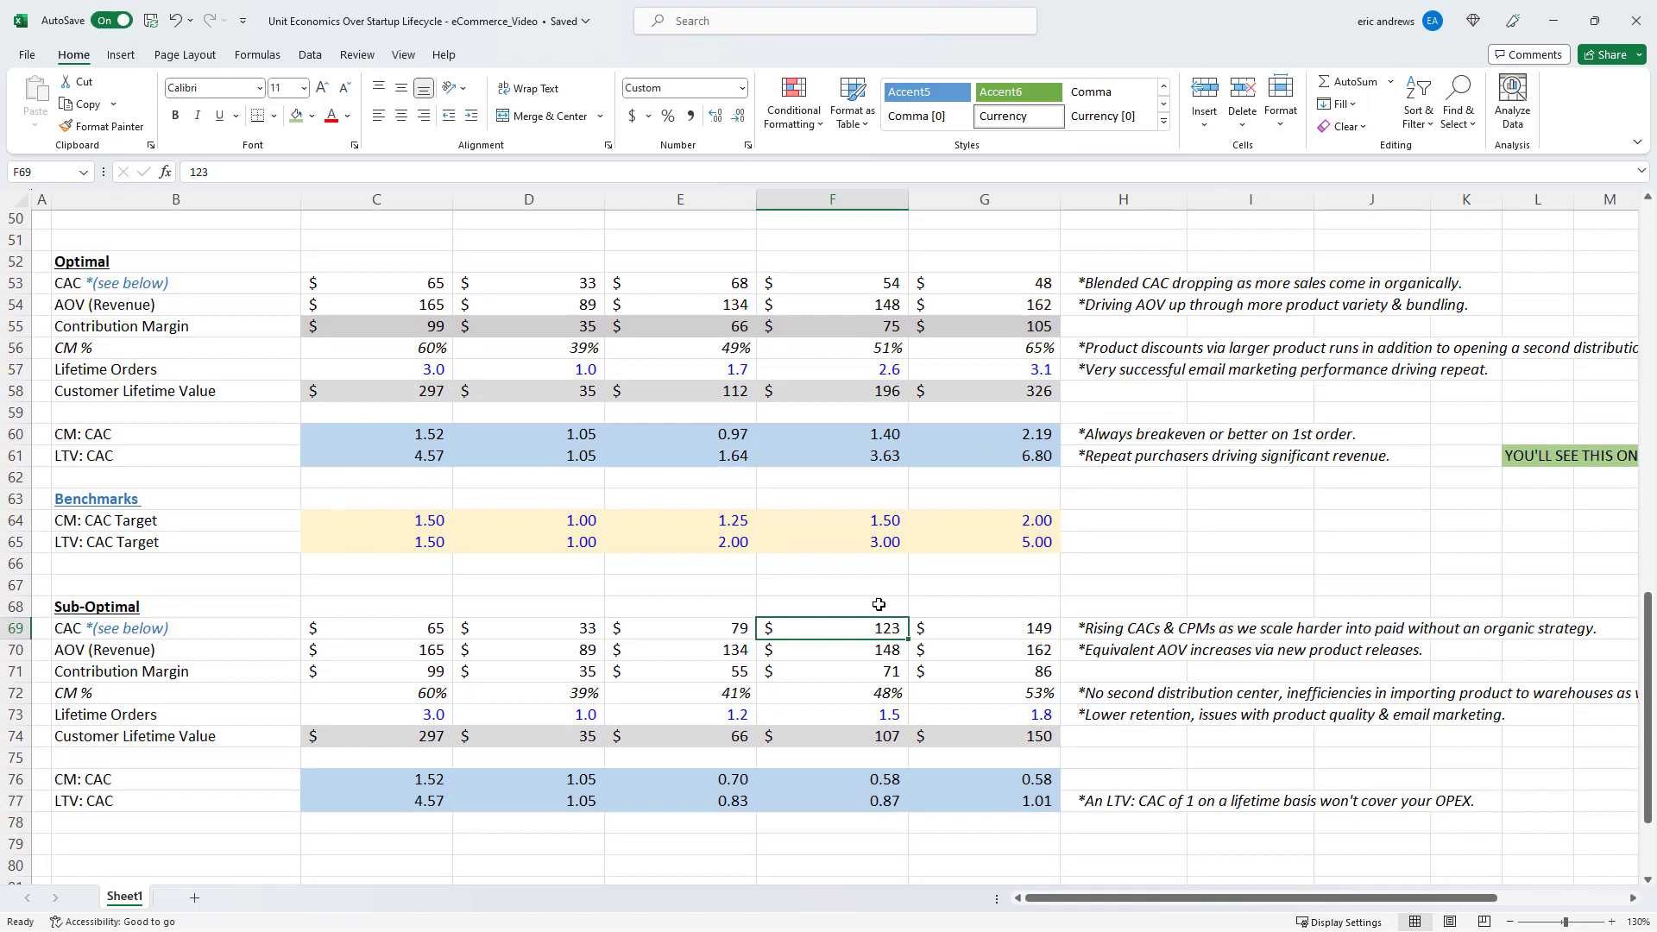
pyautogui.moveTo(880, 590)
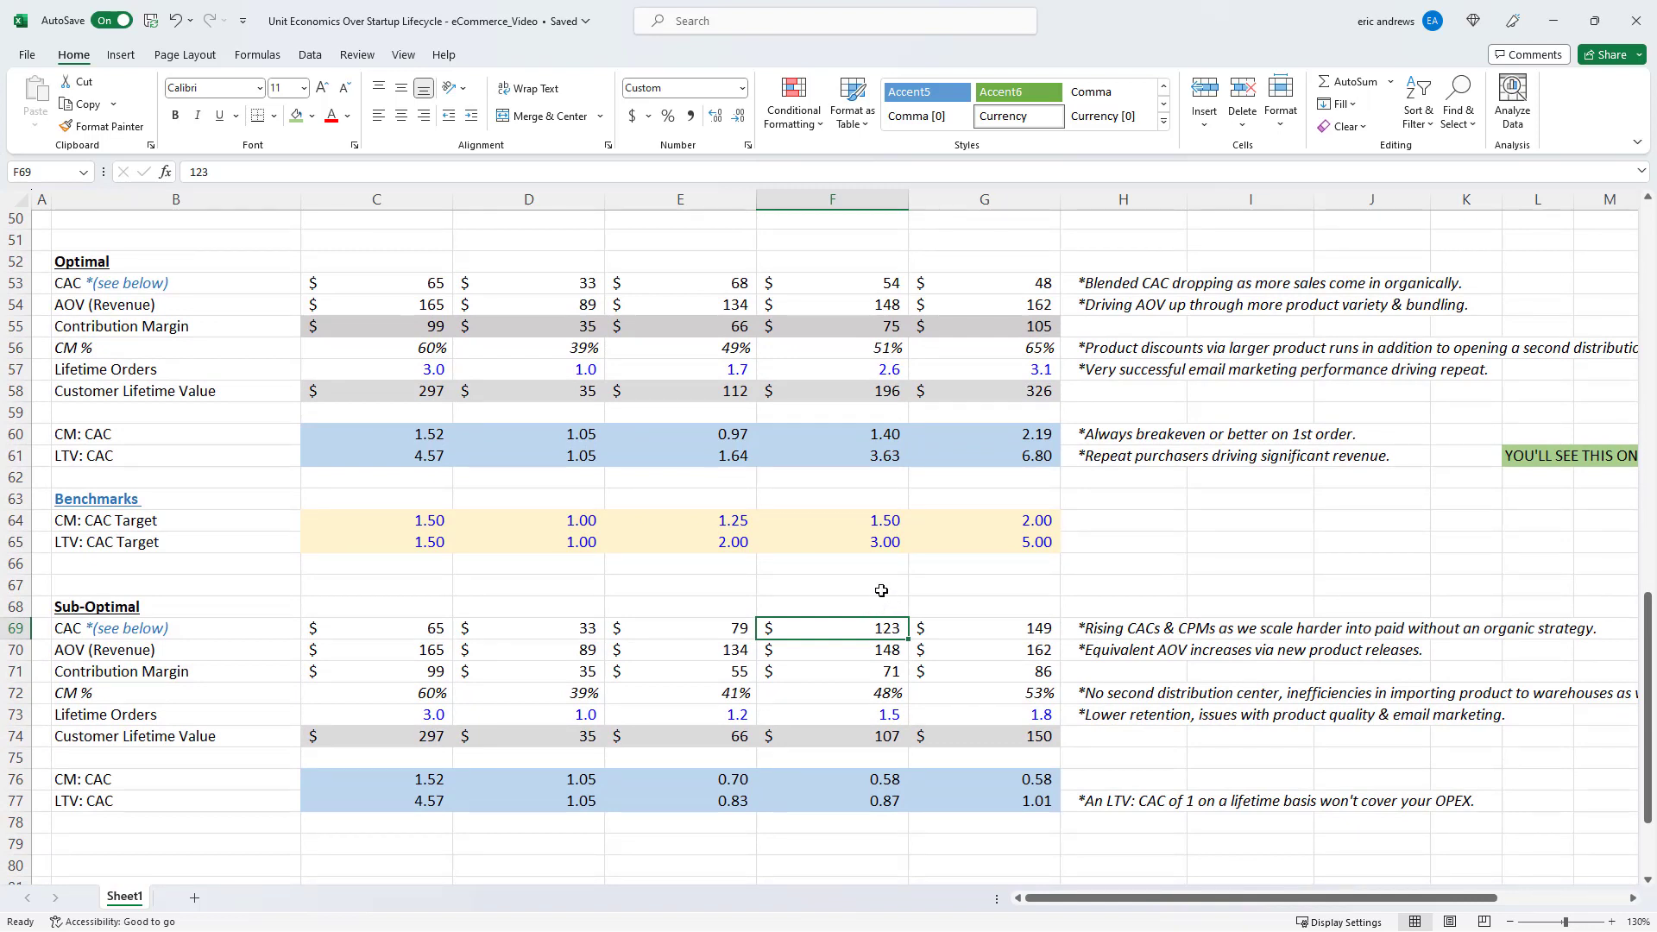
pyautogui.moveTo(850, 660)
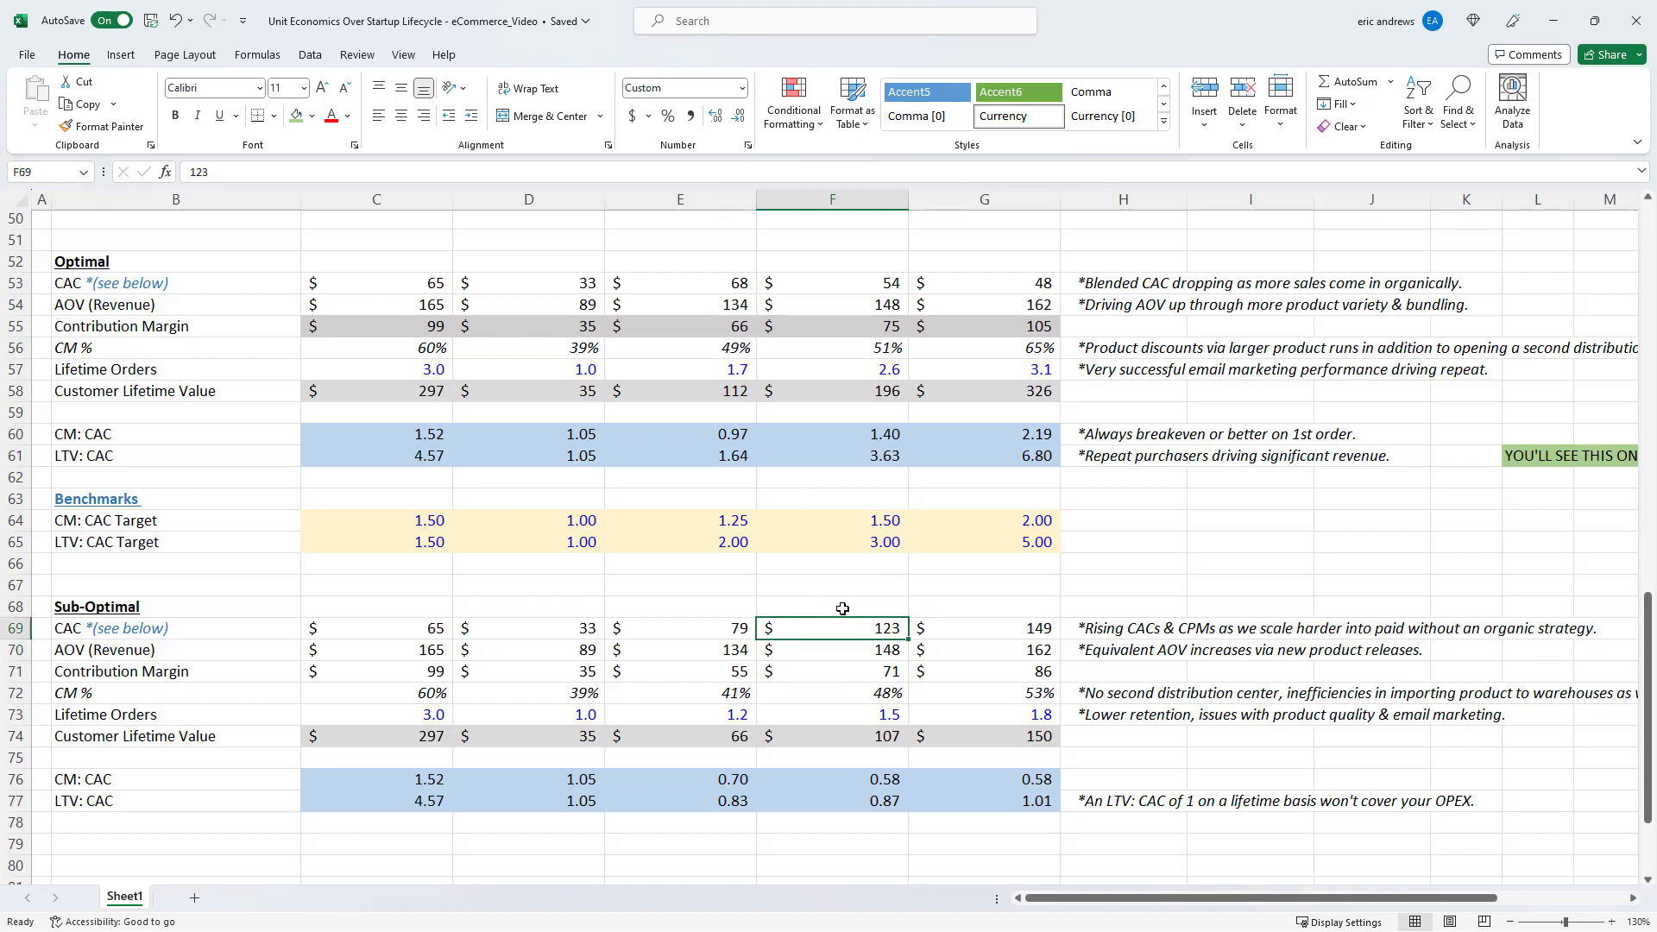
pyautogui.moveTo(872, 653)
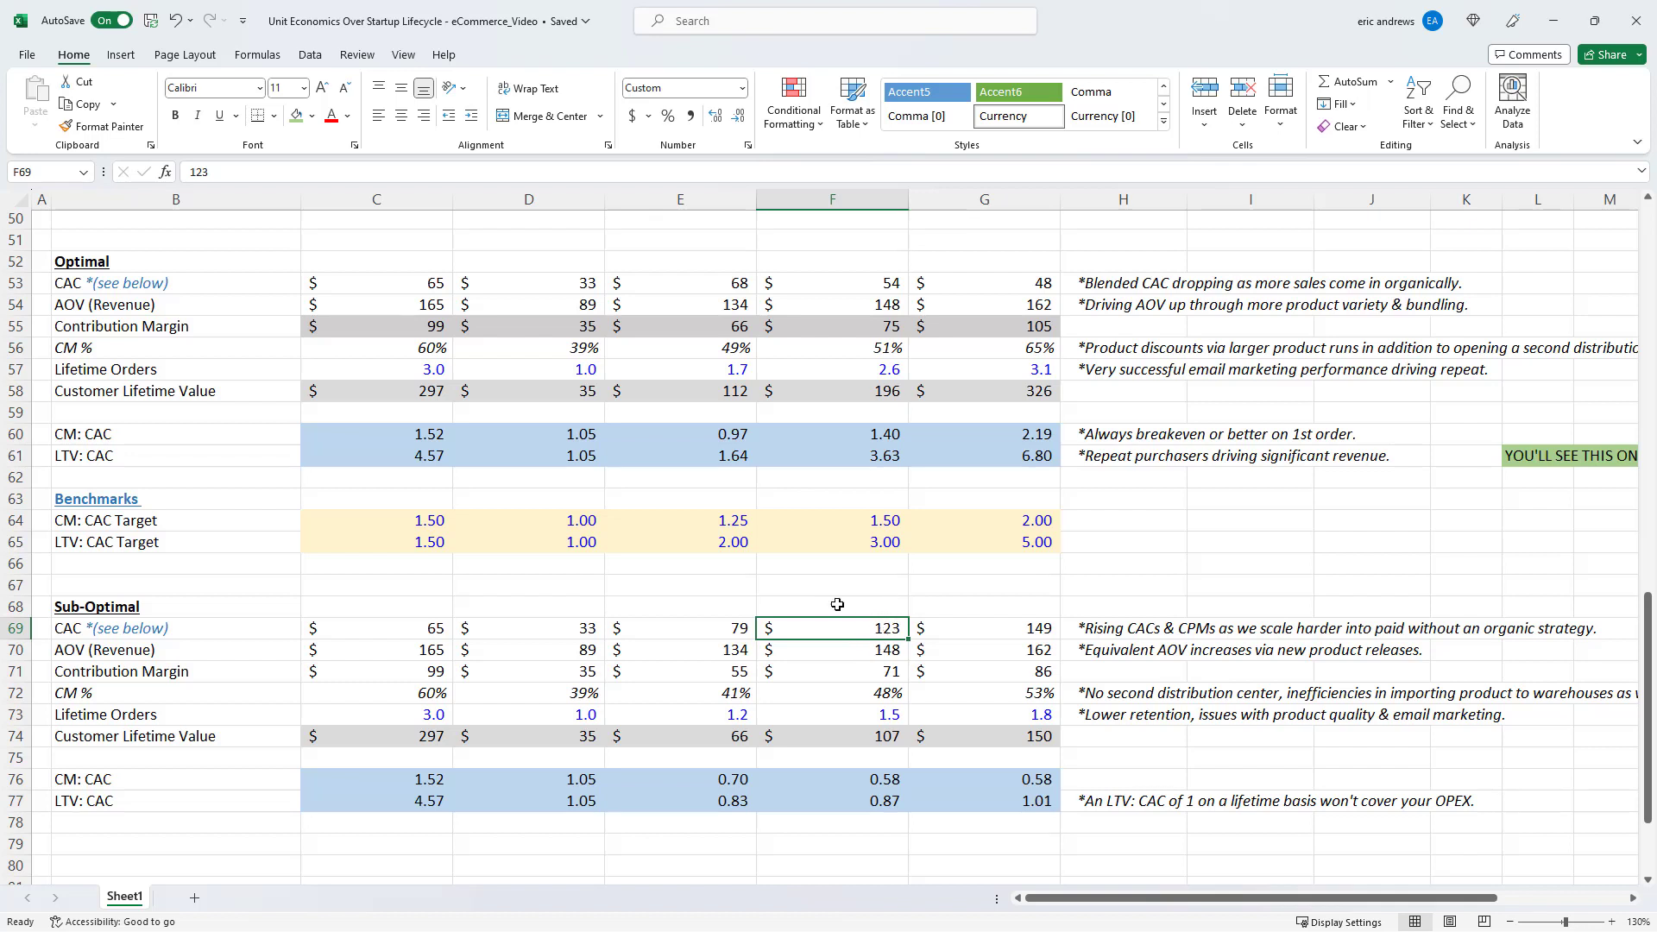
pyautogui.moveTo(857, 652)
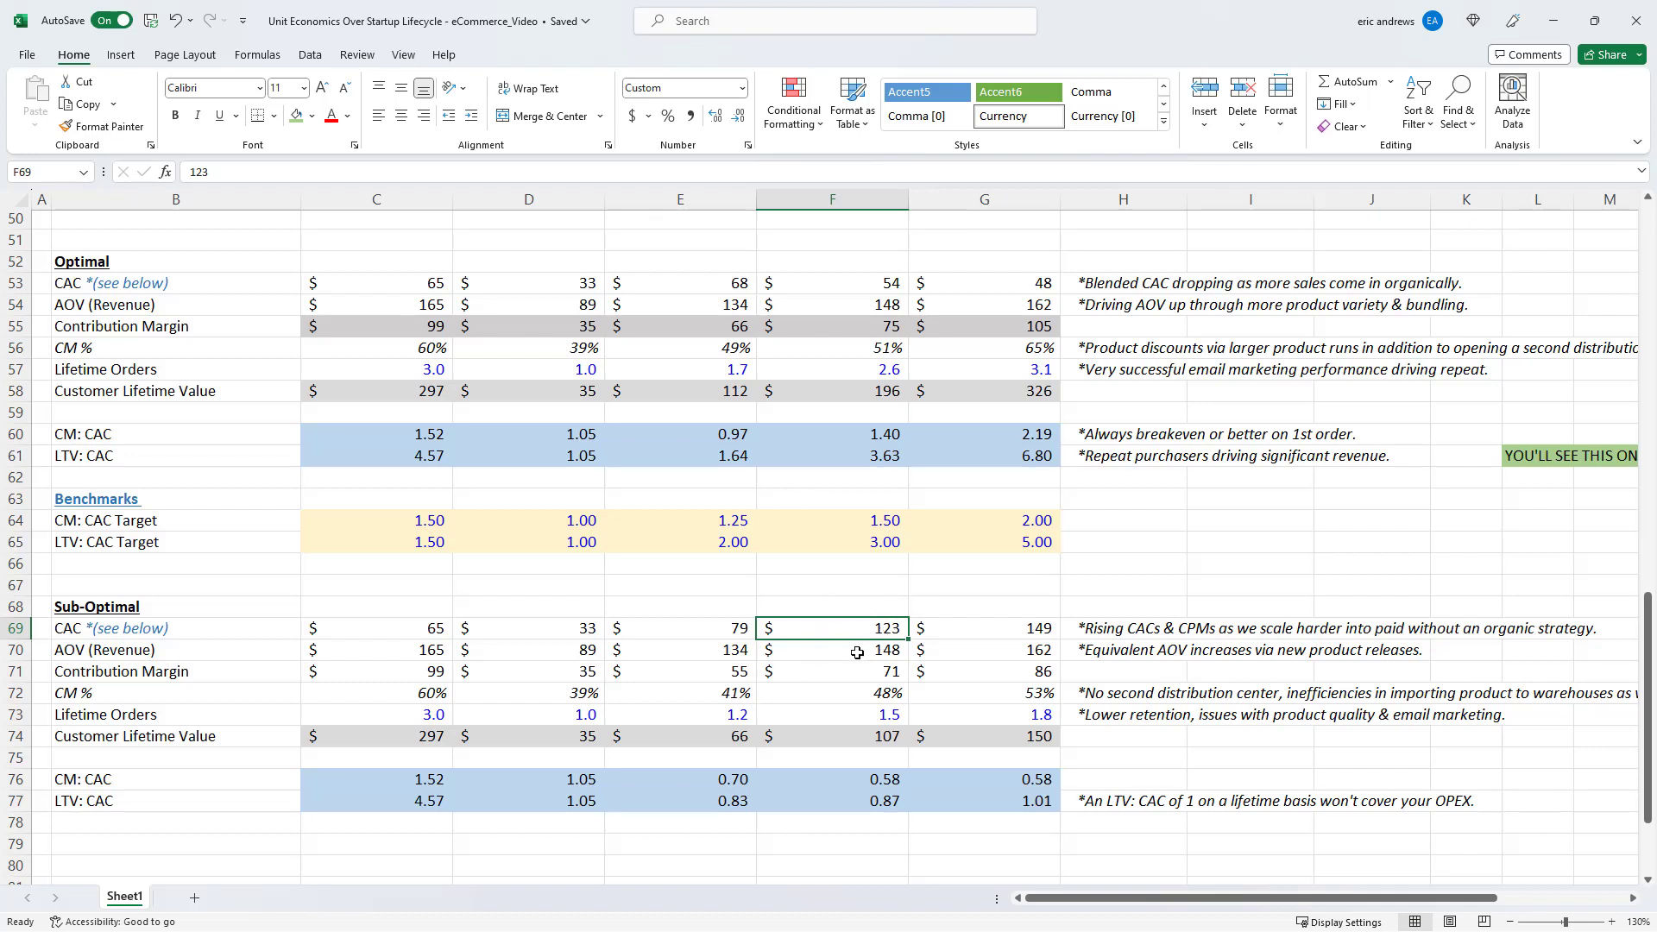
pyautogui.click(832, 649)
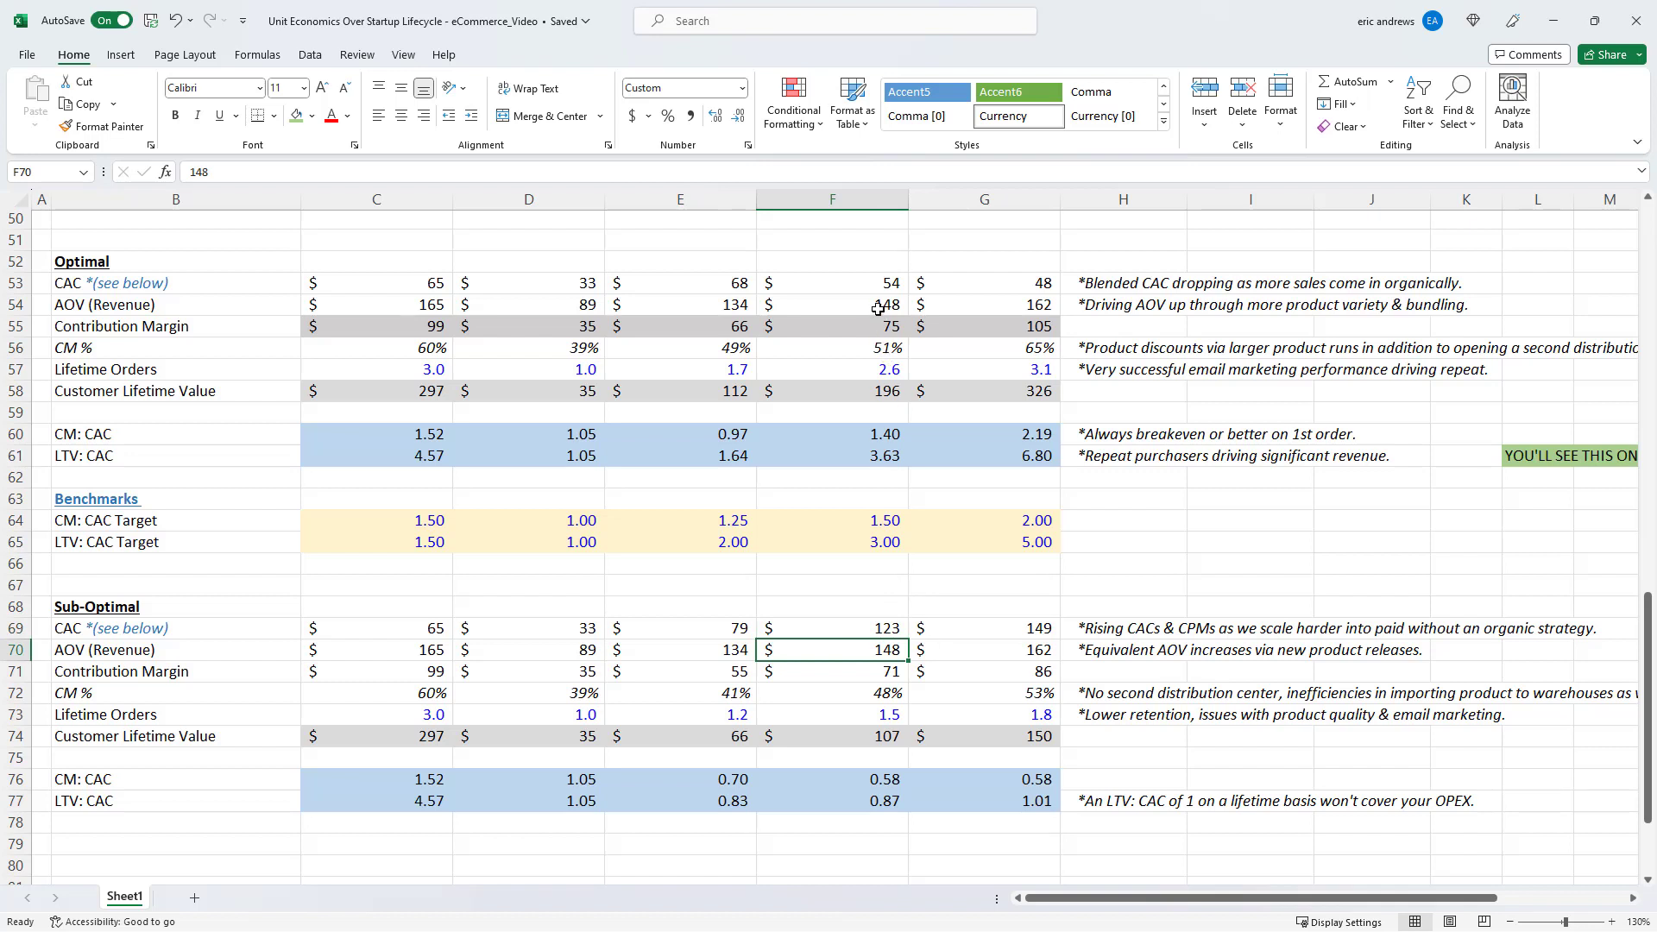
pyautogui.moveTo(867, 648)
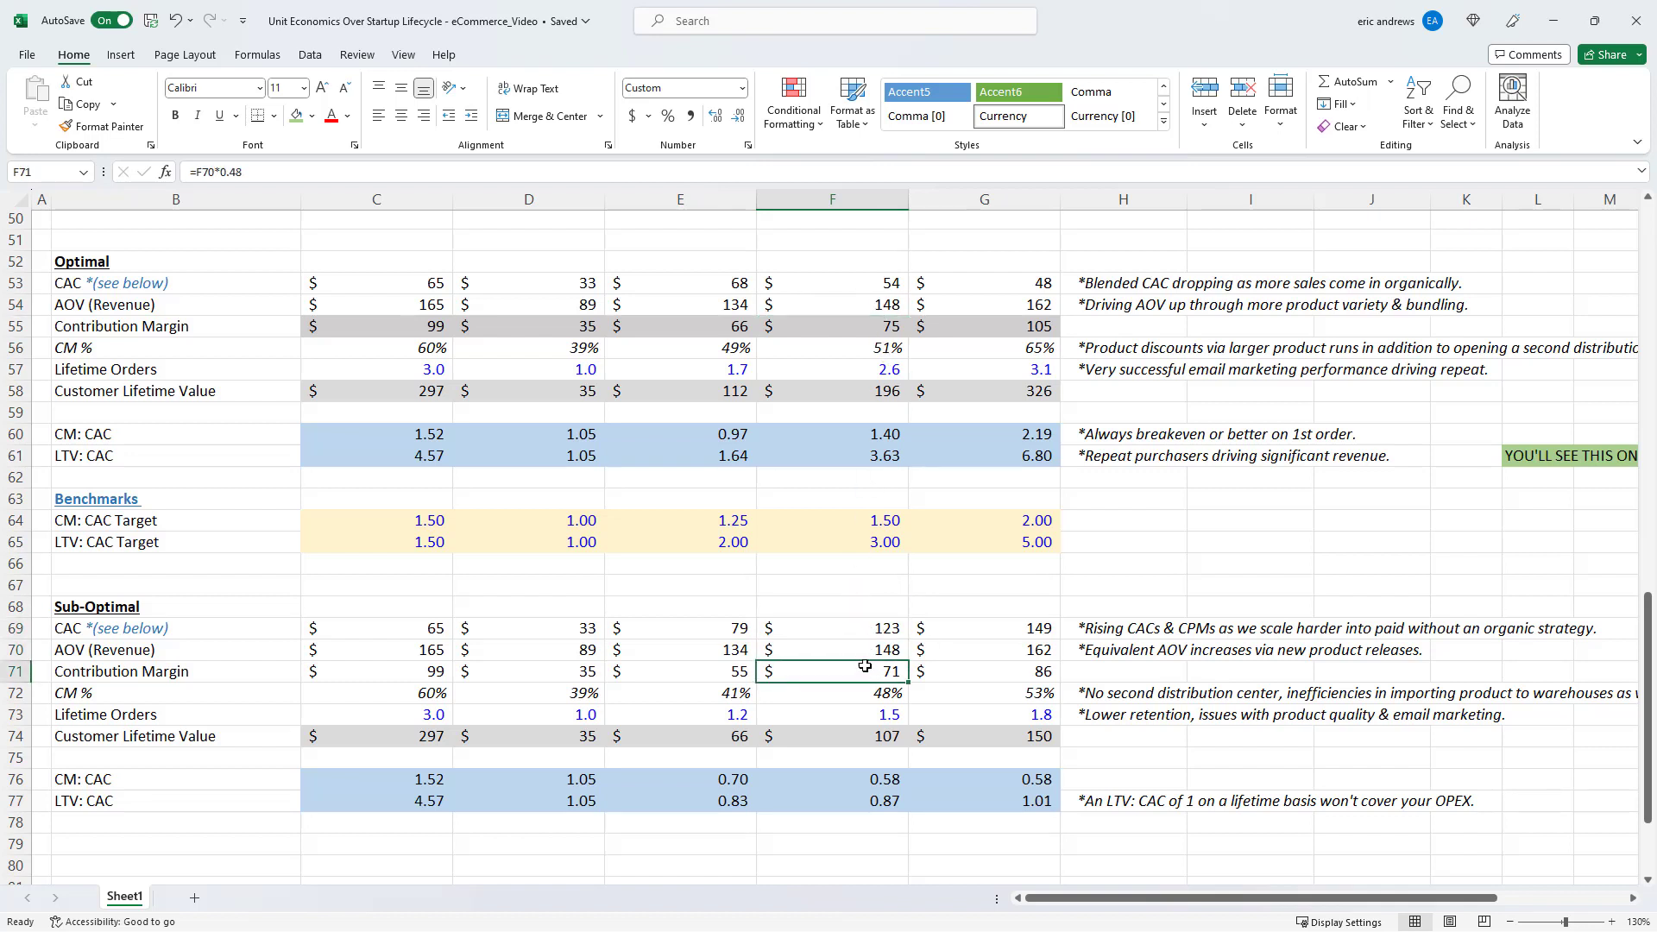
pyautogui.click(832, 693)
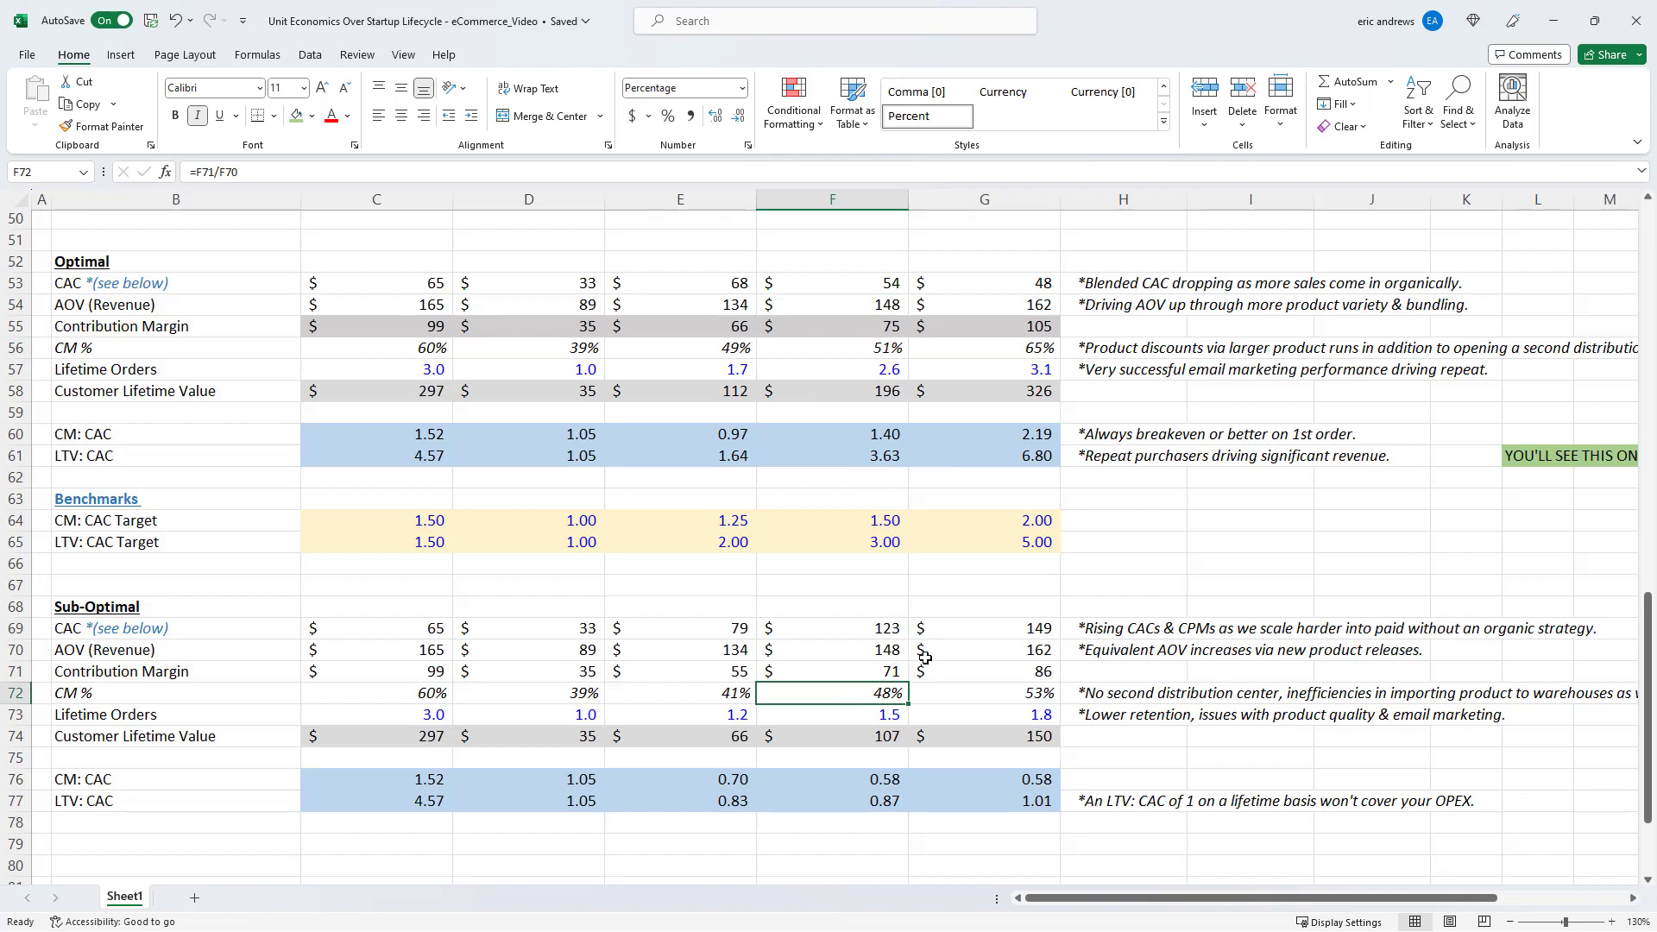
pyautogui.click(832, 715)
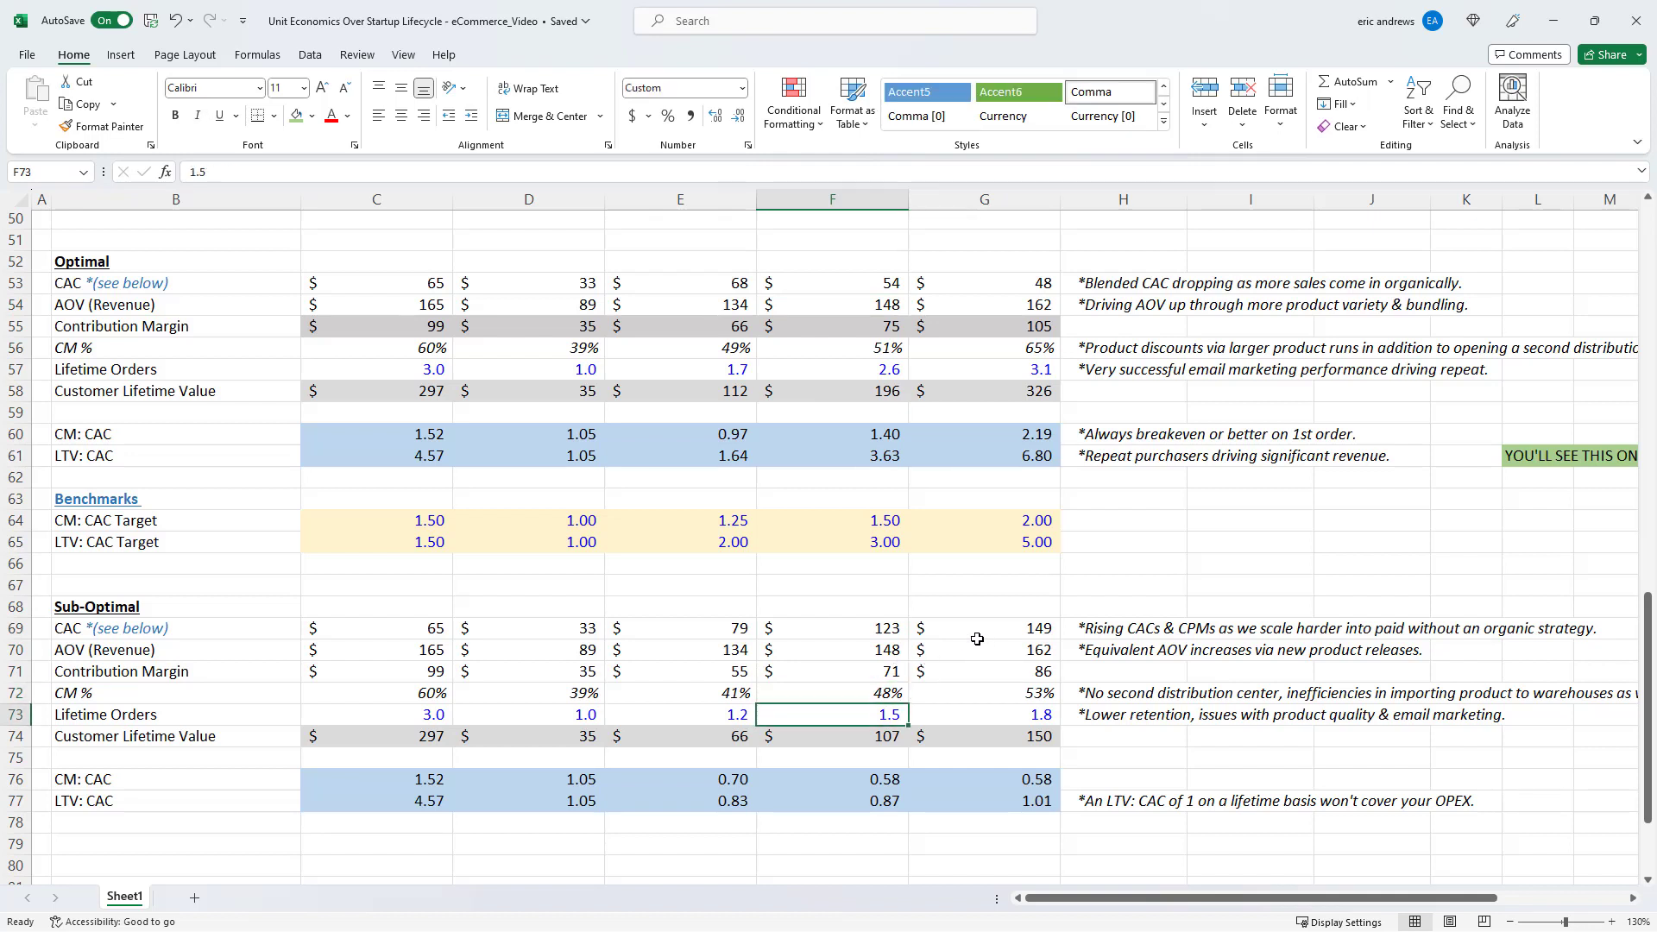
pyautogui.moveTo(860, 714)
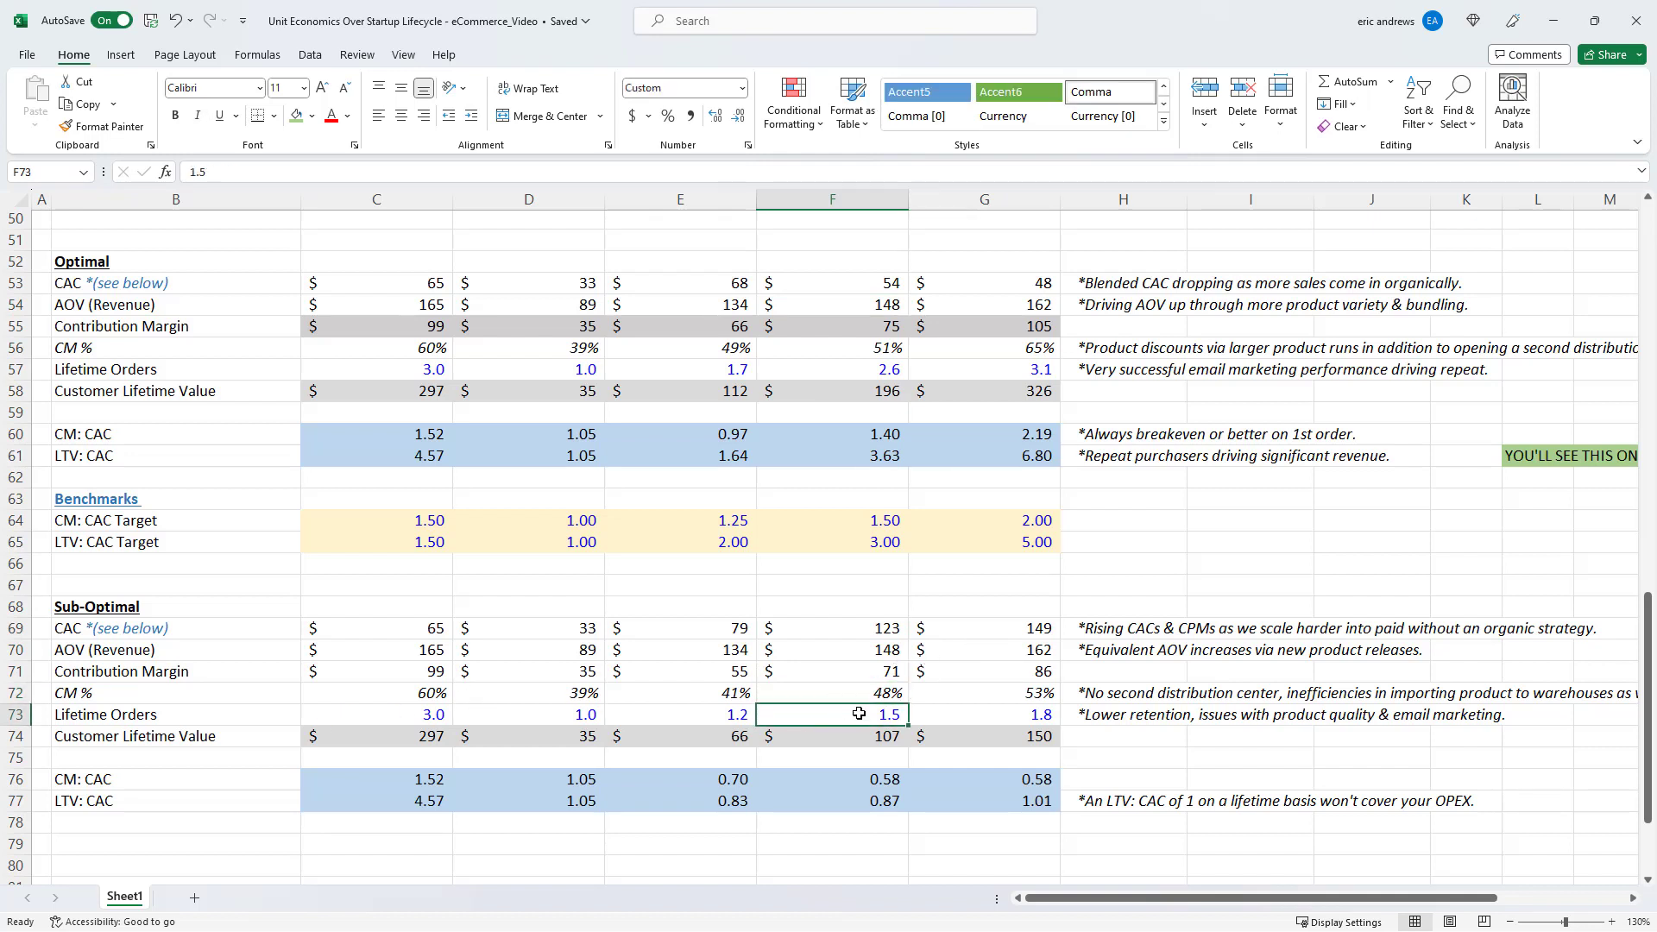
pyautogui.click(832, 368)
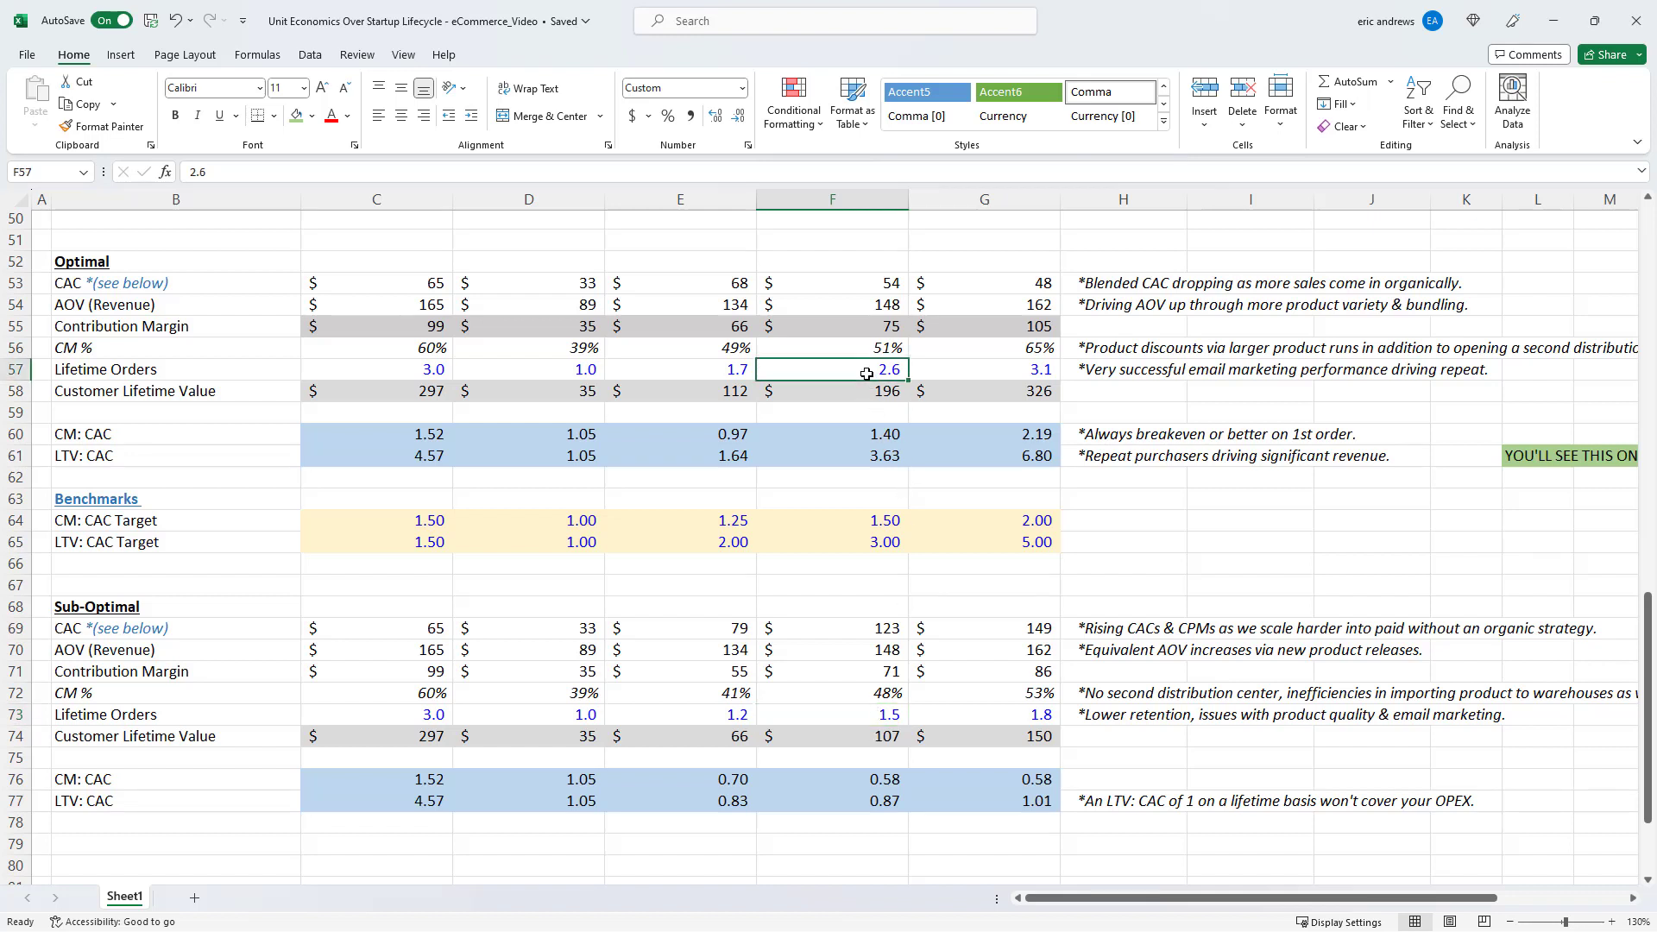
pyautogui.click(832, 736)
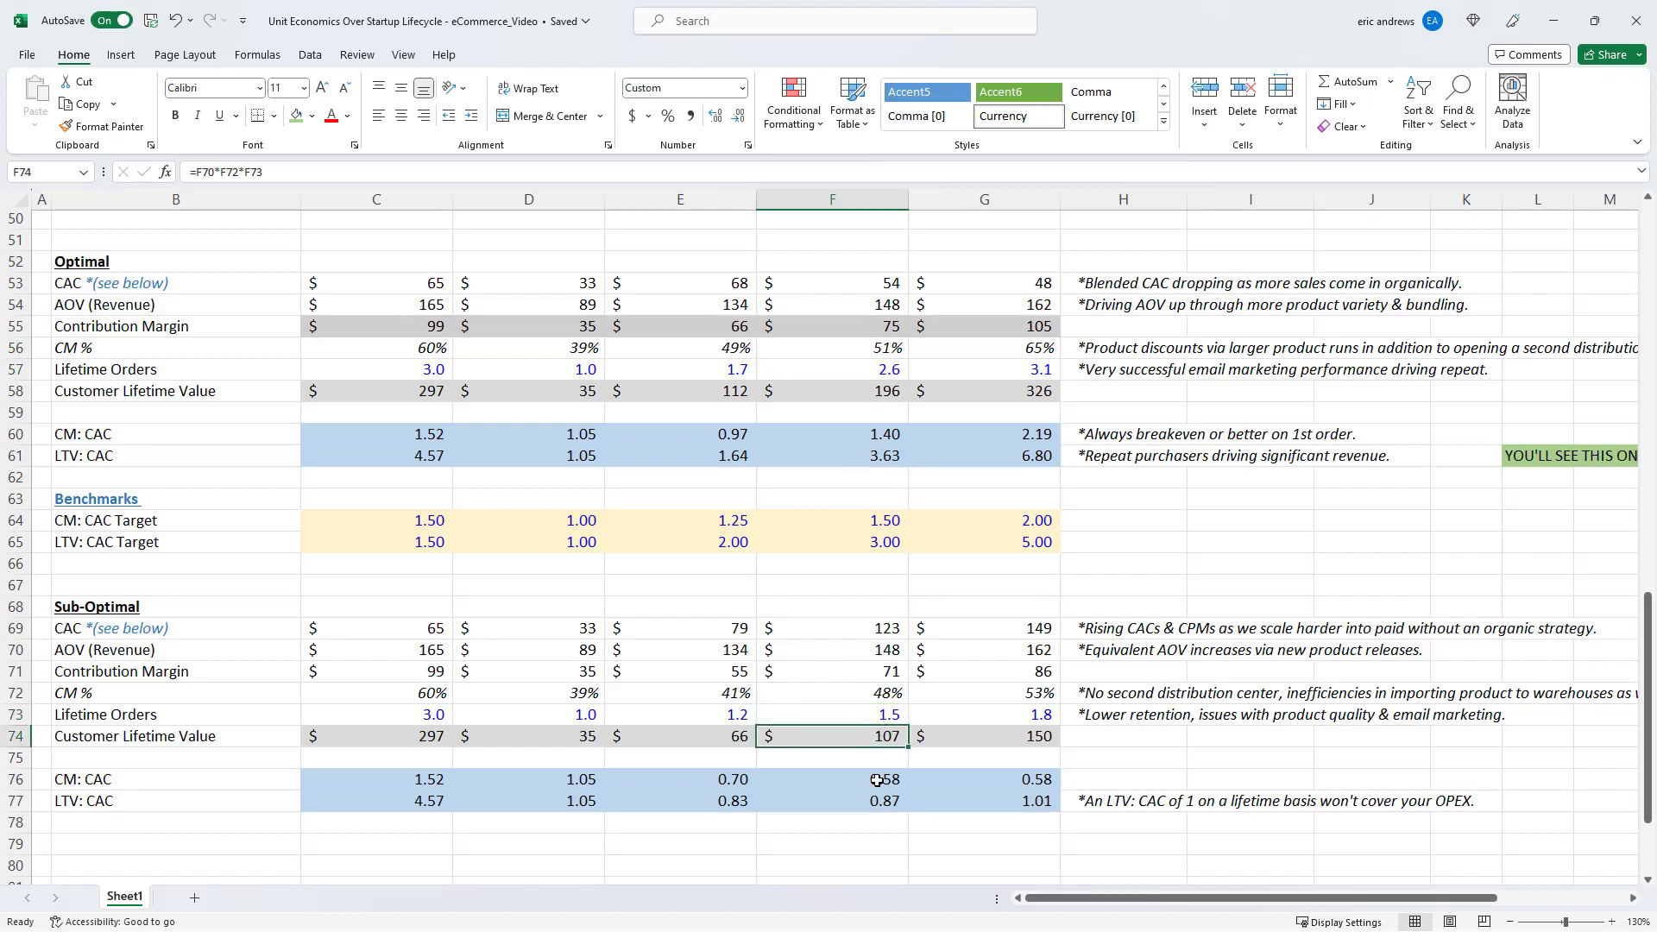
pyautogui.click(832, 778)
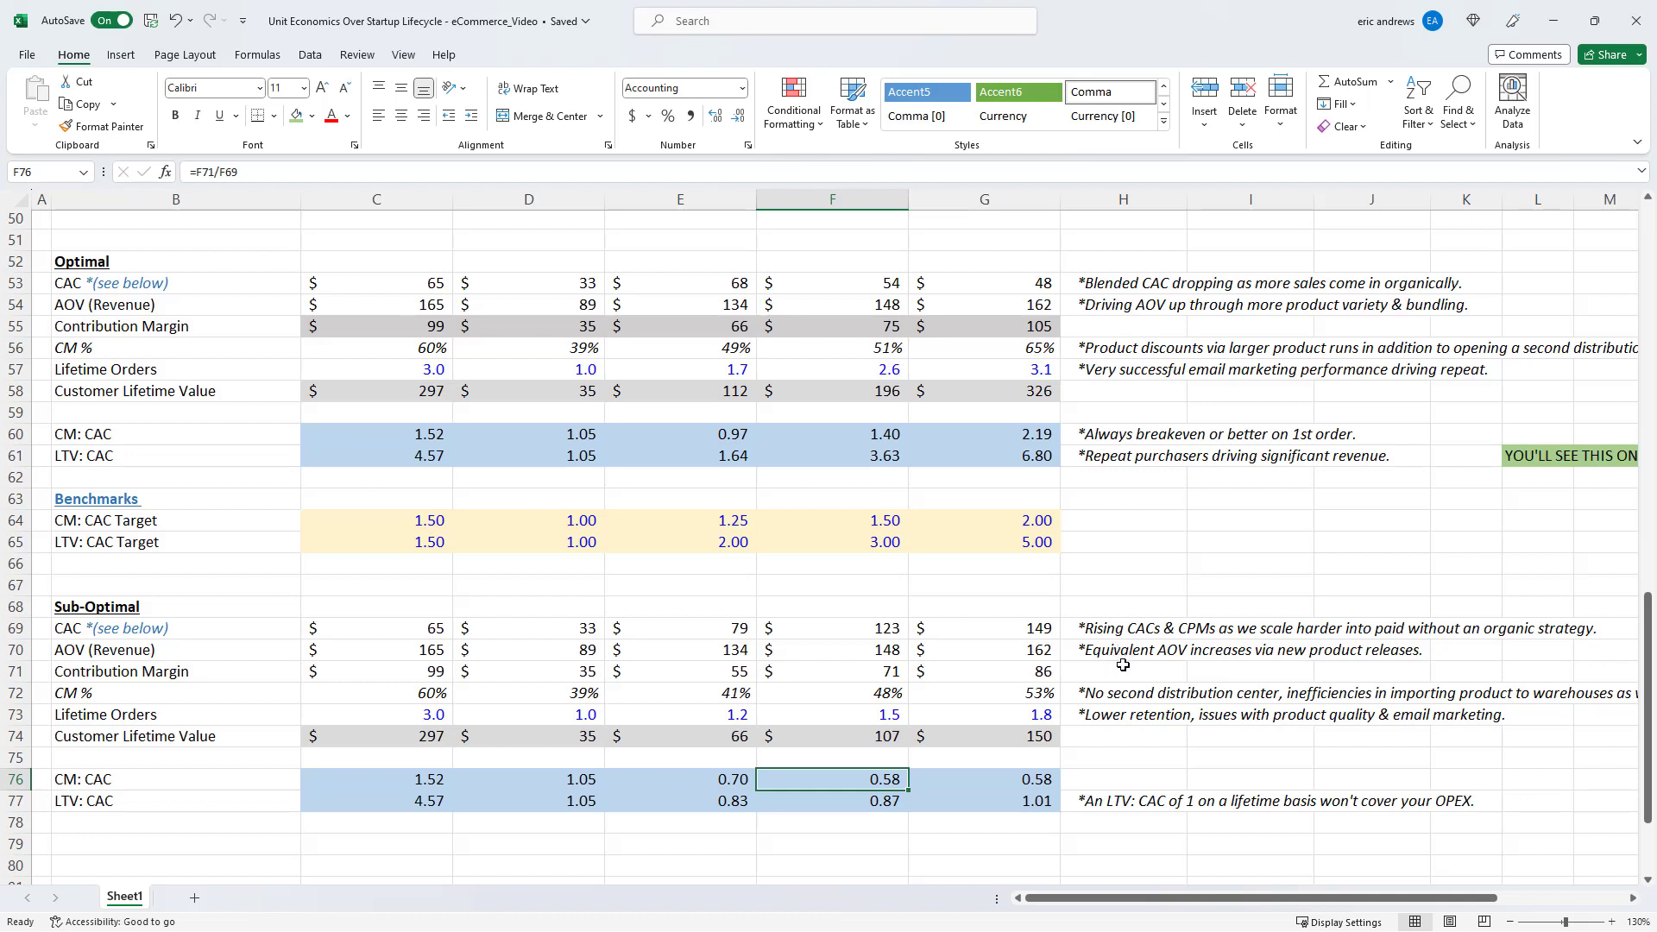
pyautogui.click(830, 800)
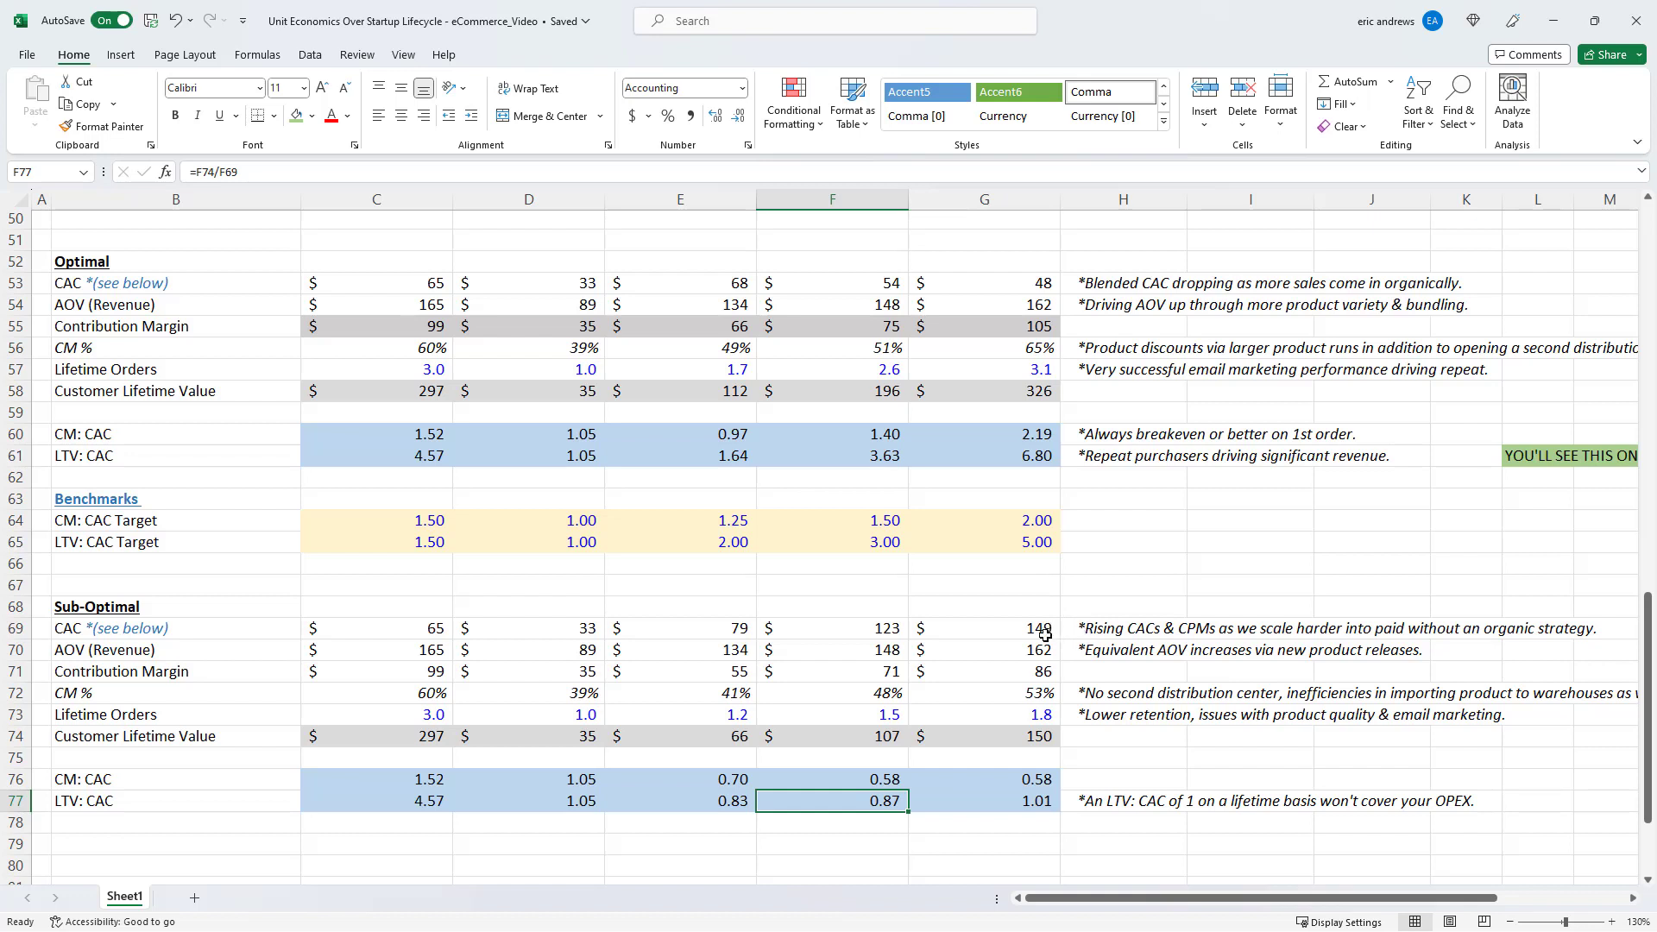
pyautogui.click(983, 628)
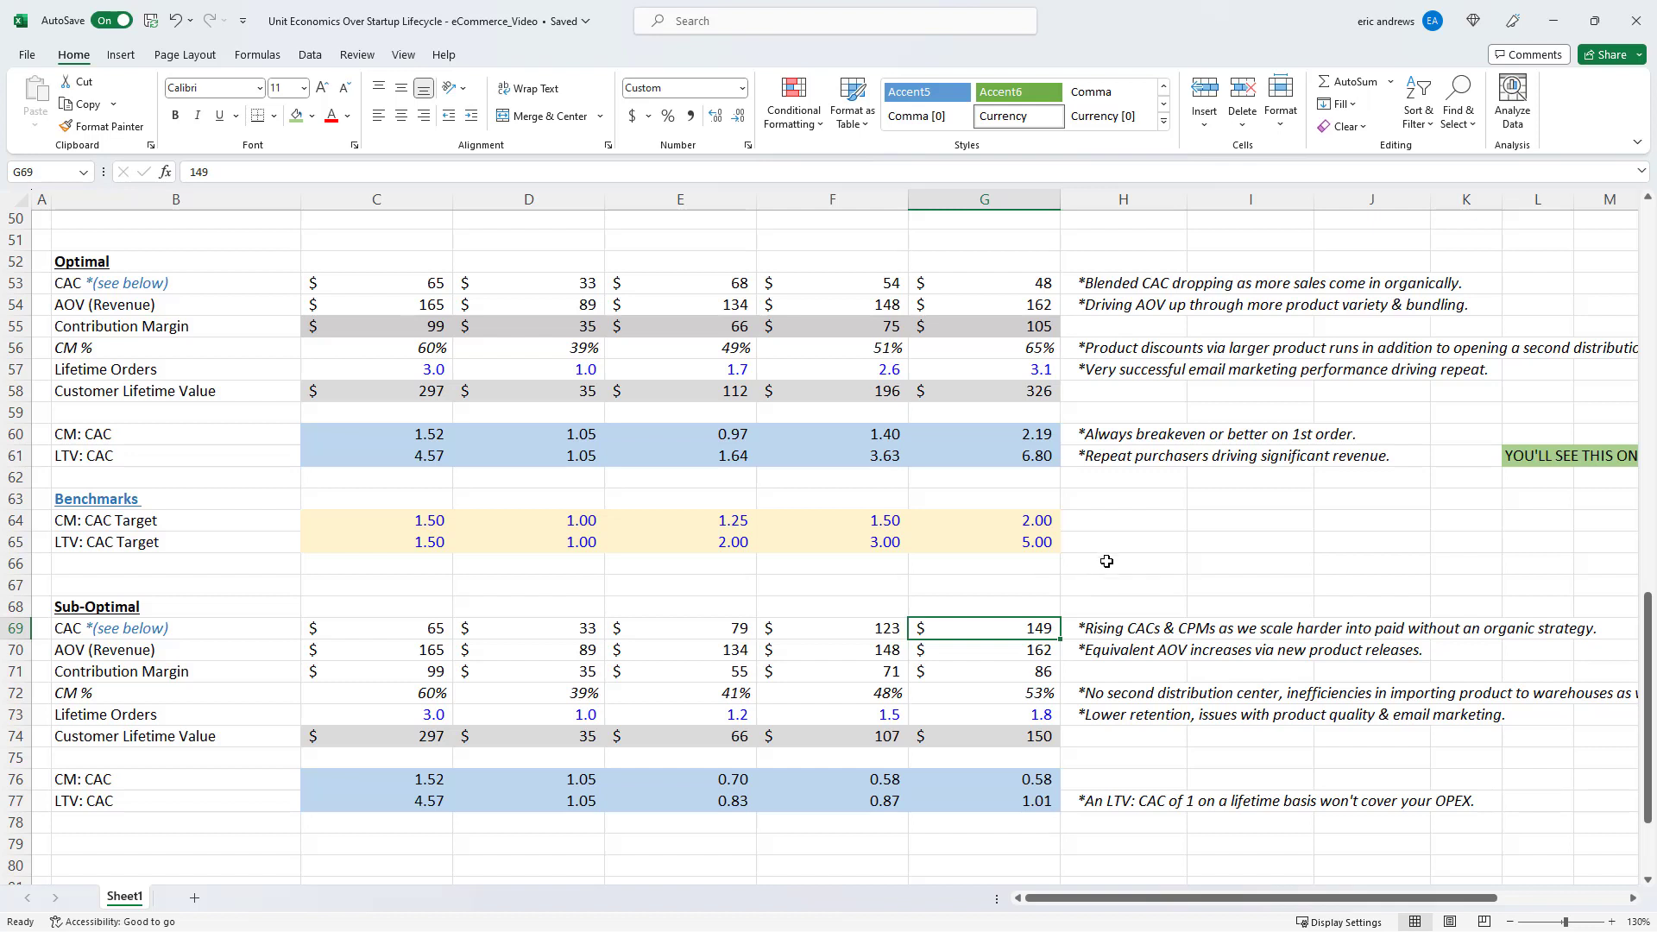
pyautogui.moveTo(1153, 547)
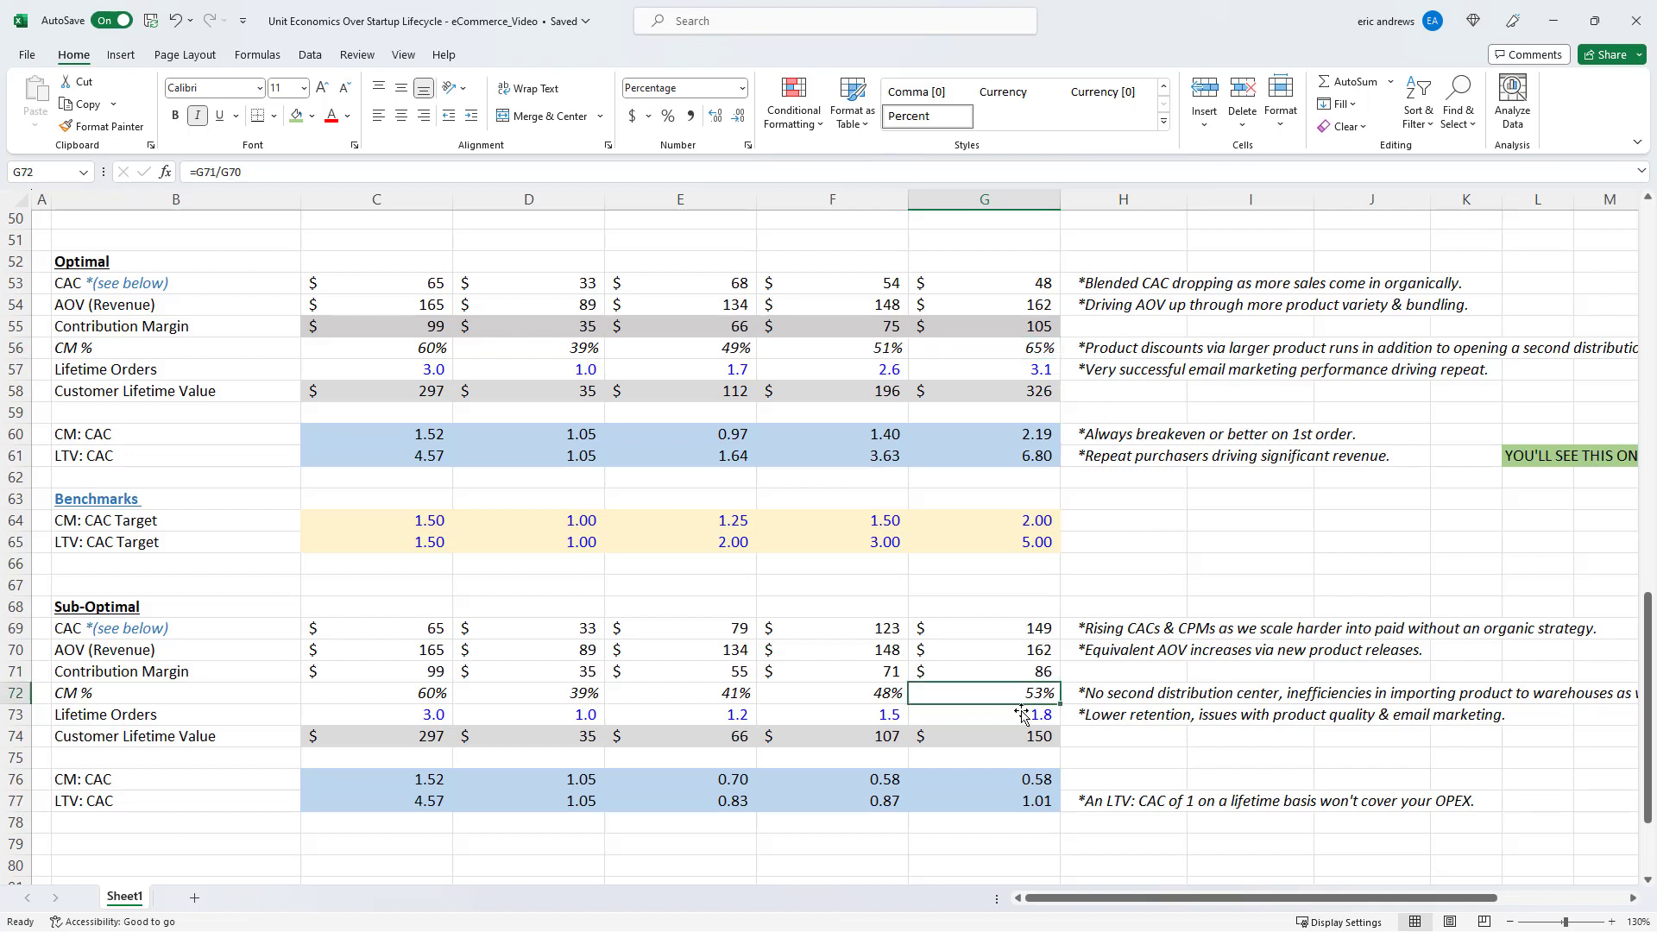
pyautogui.click(983, 715)
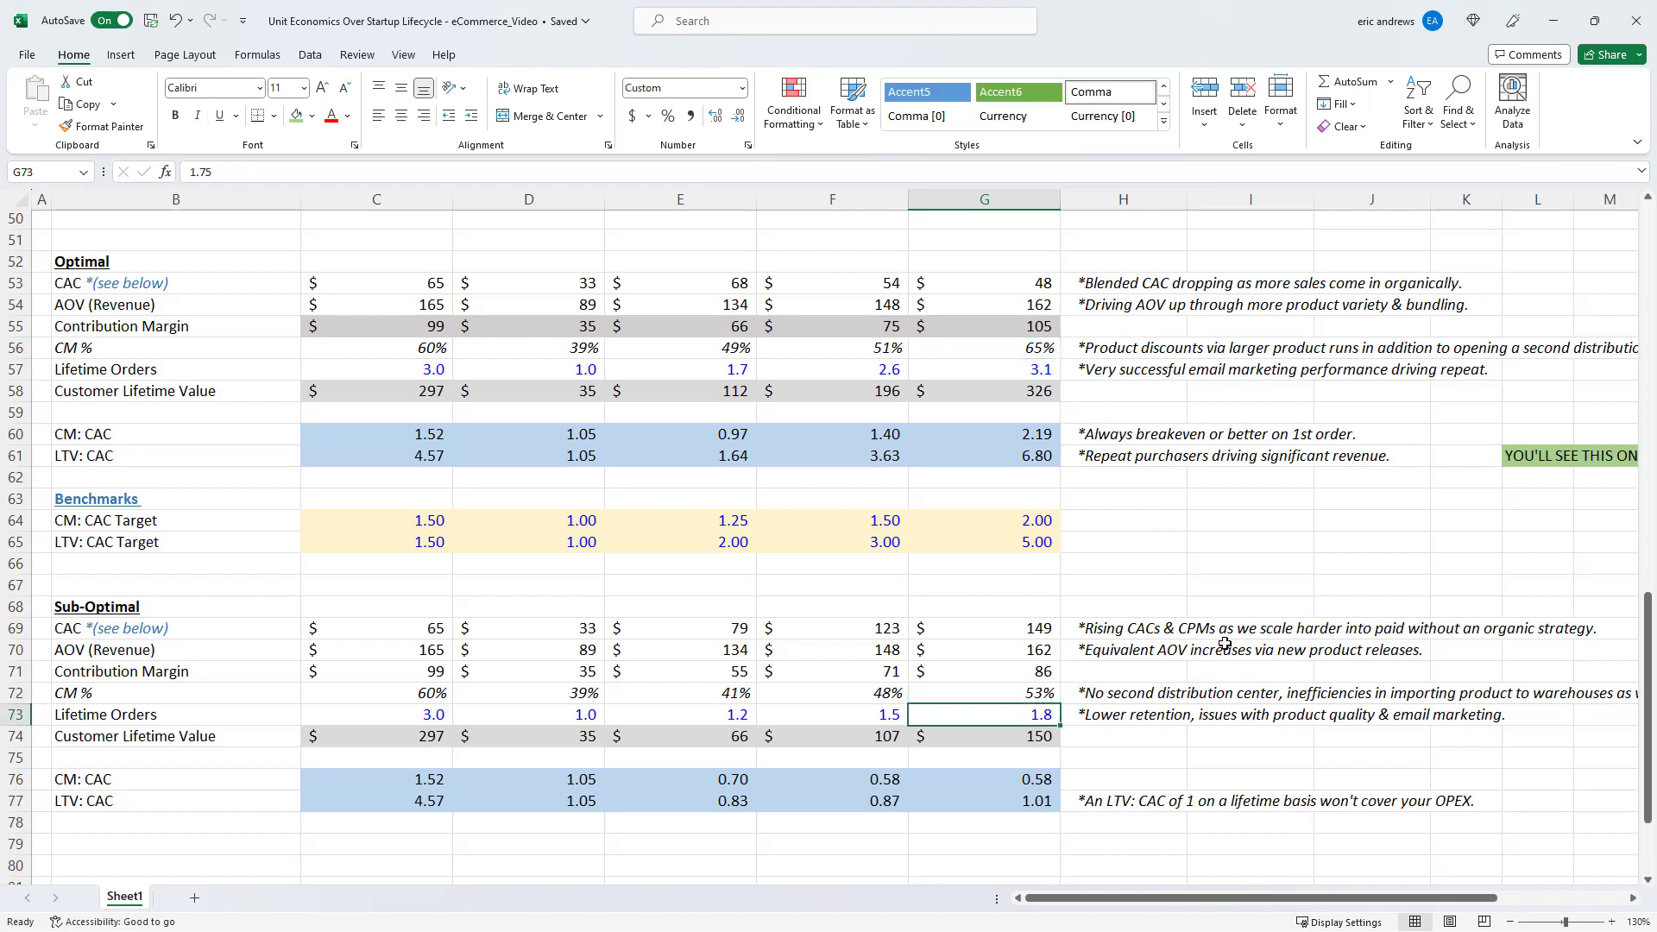
pyautogui.click(983, 779)
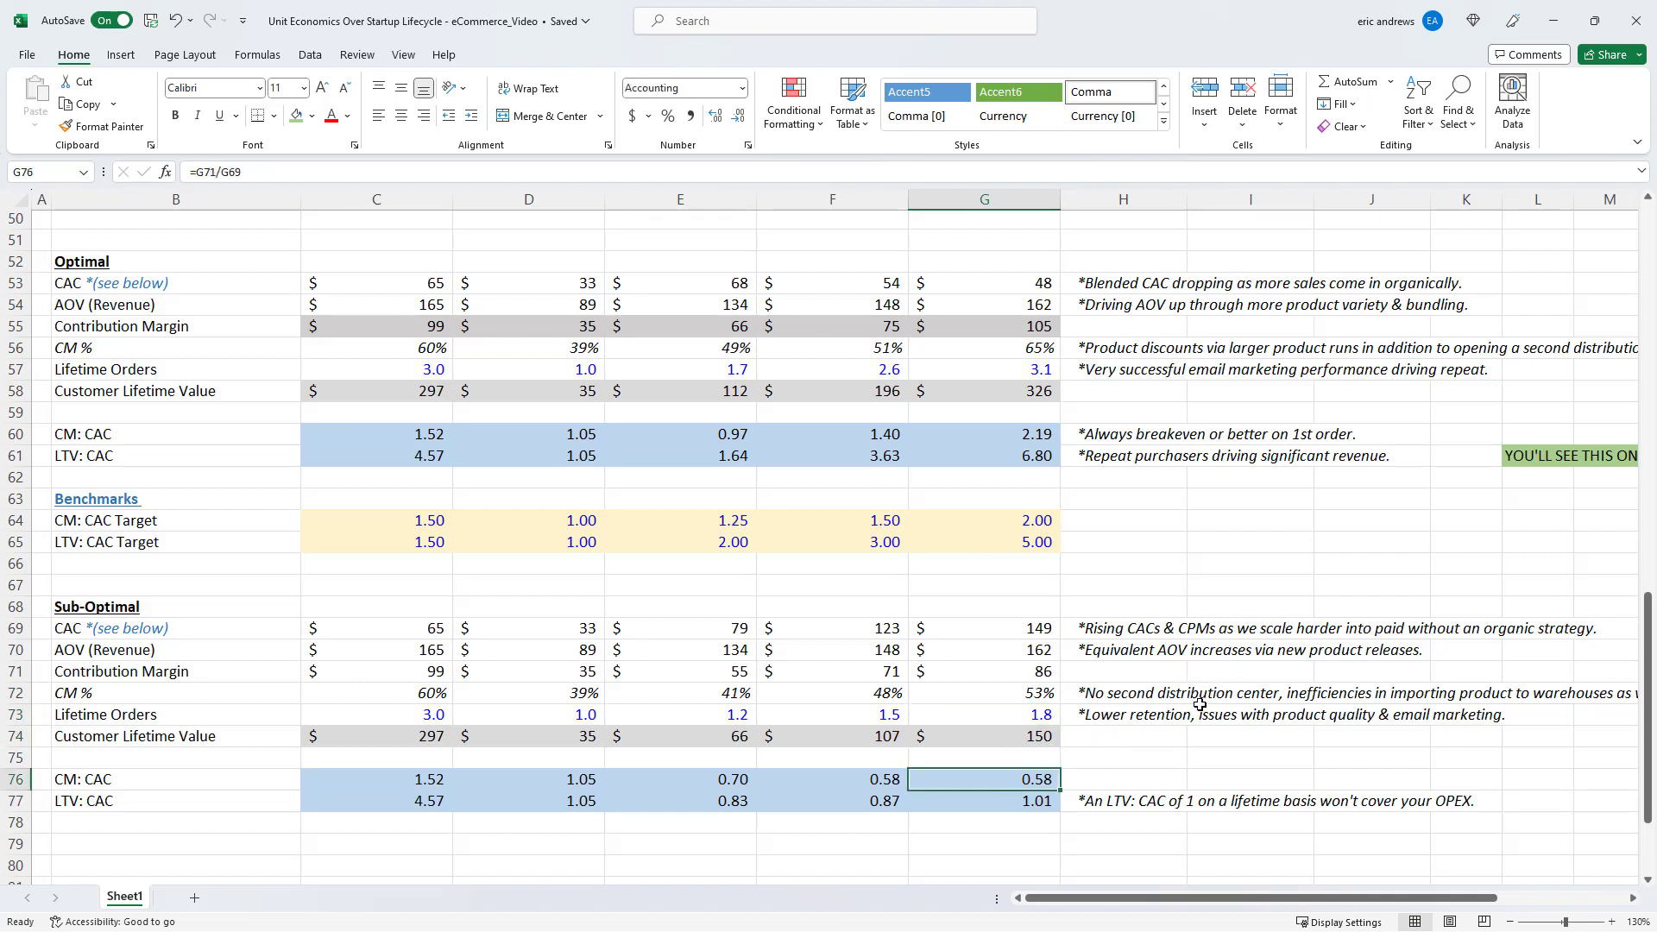
pyautogui.click(982, 801)
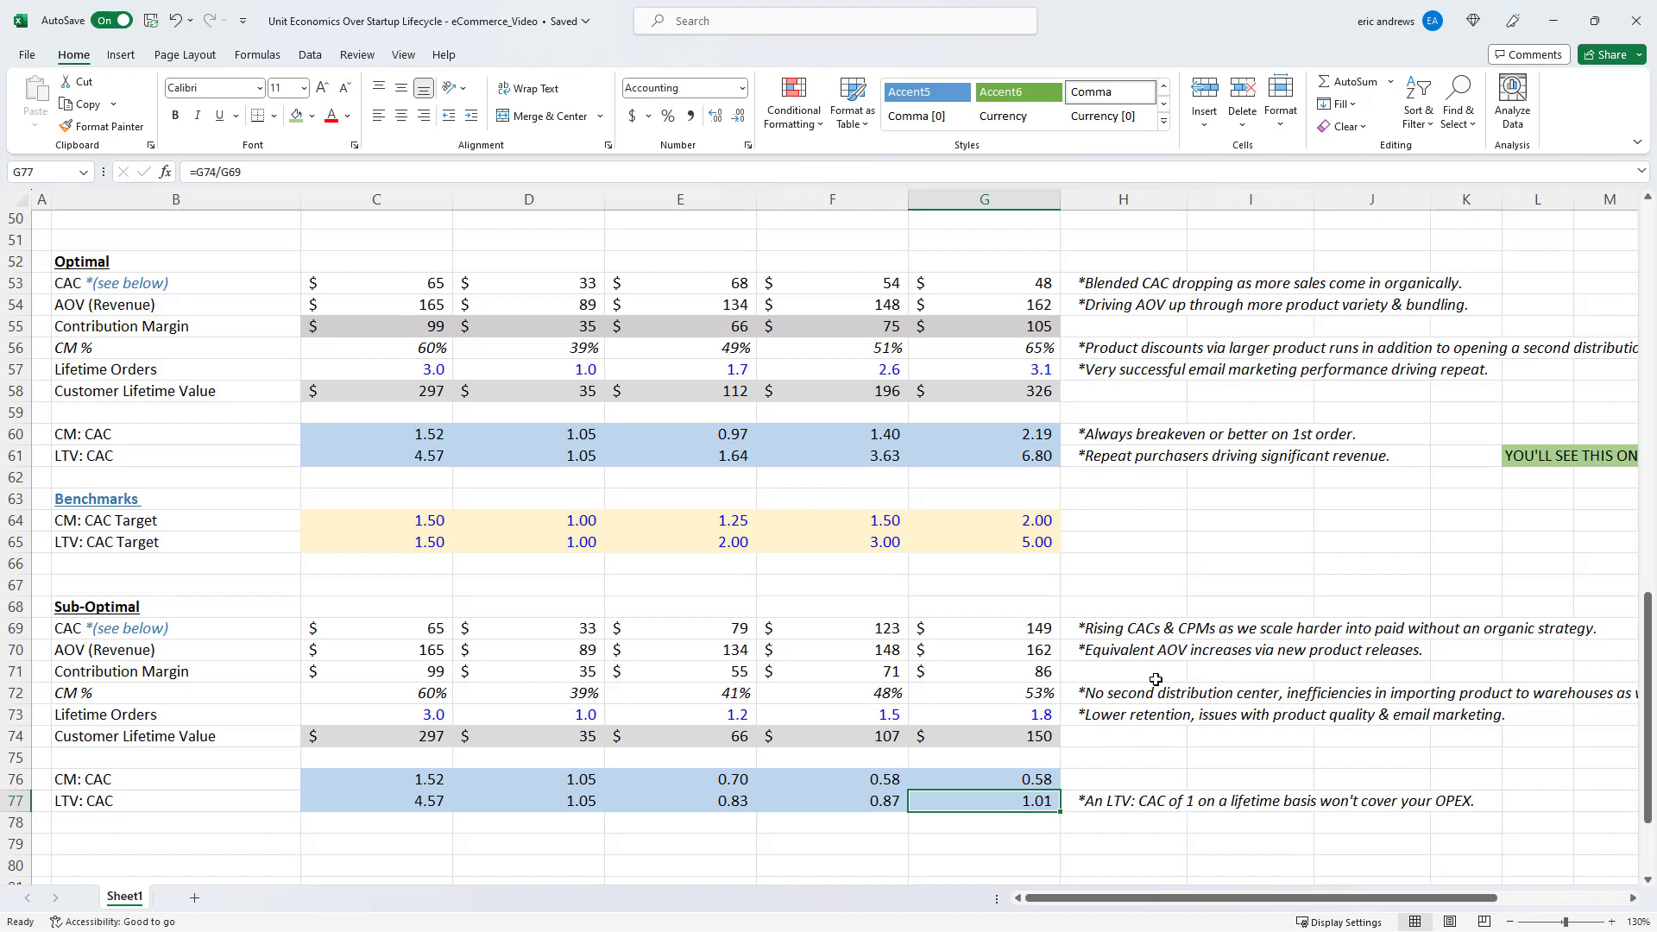
pyautogui.moveTo(1267, 703)
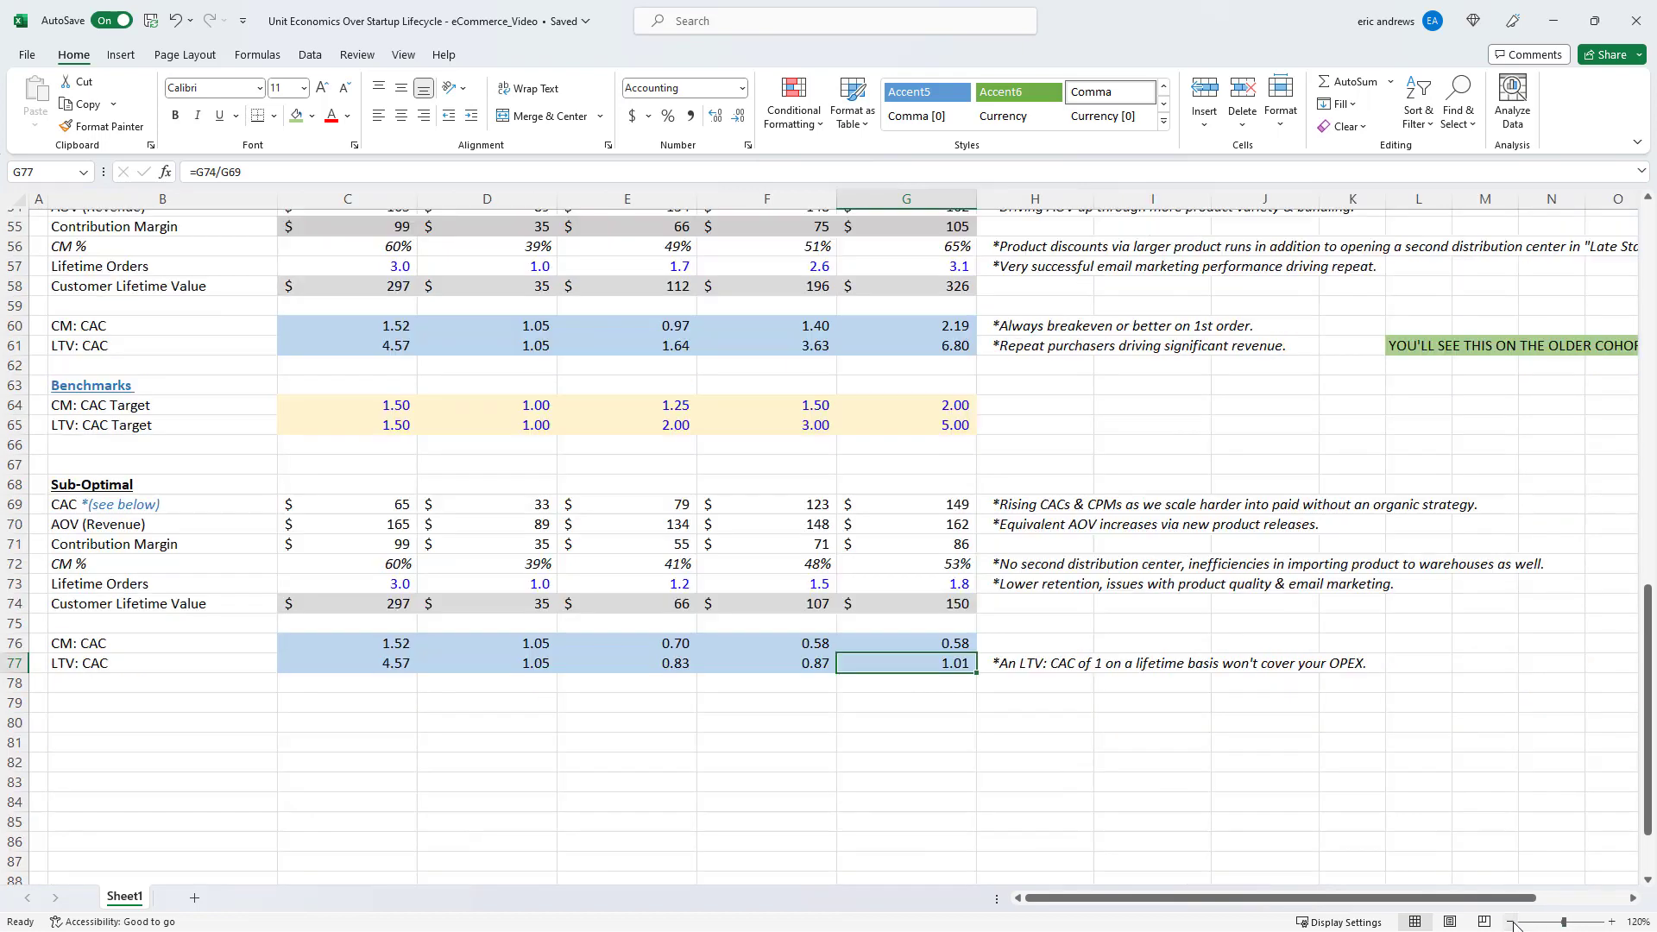
pyautogui.click(904, 524)
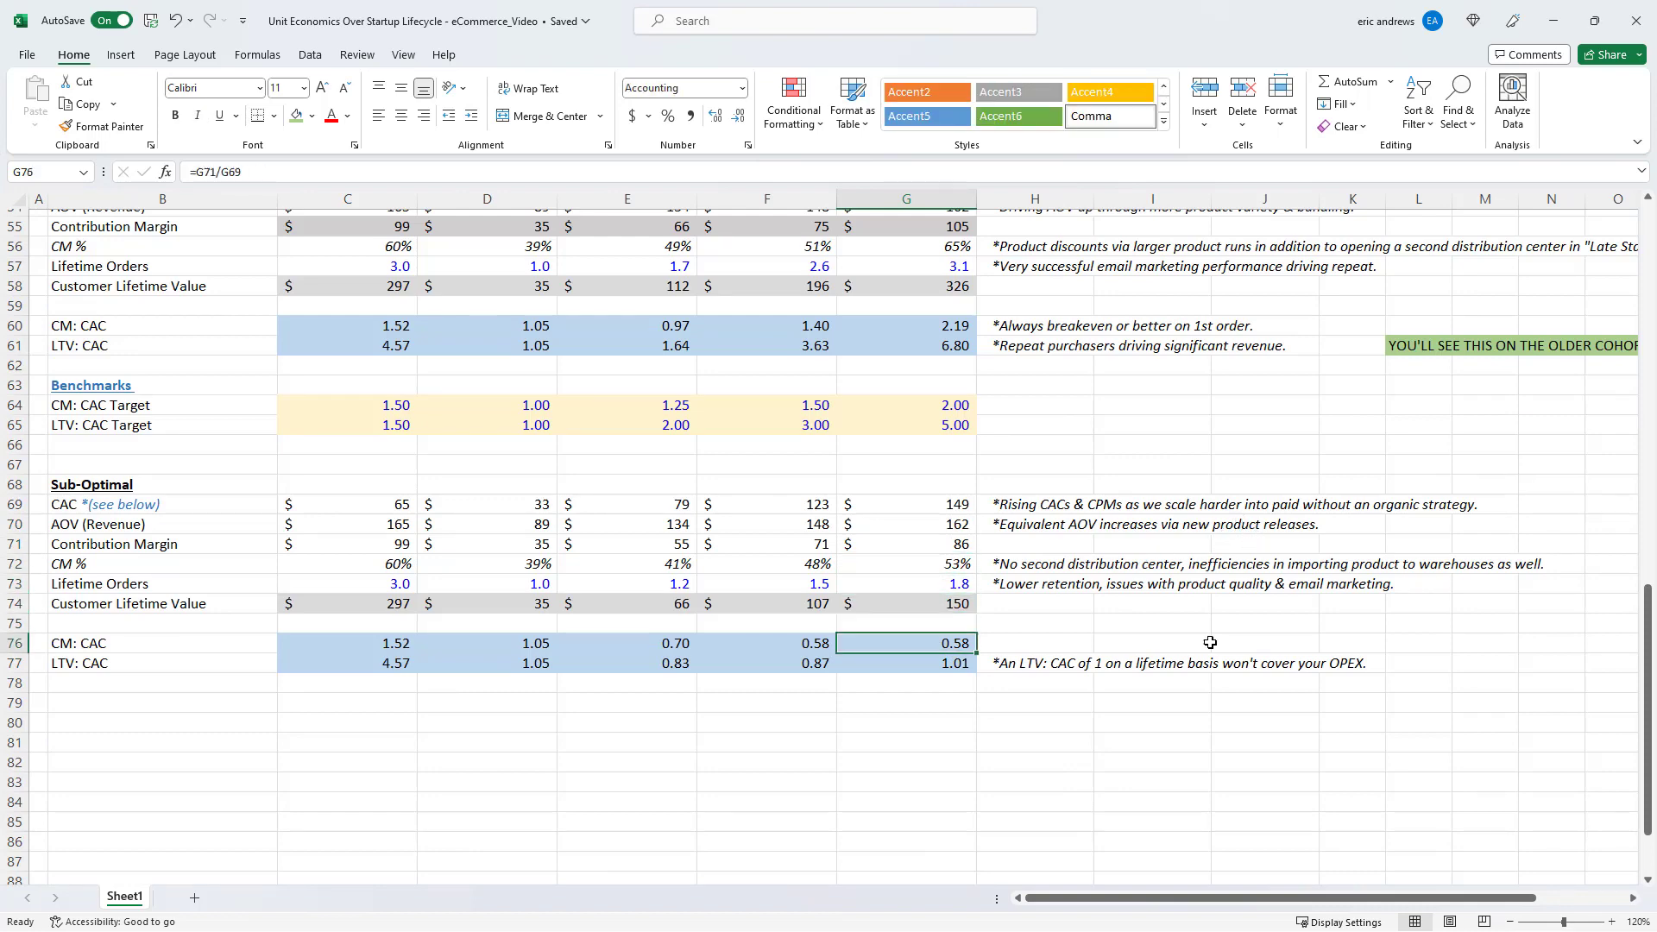
pyautogui.scroll(3)
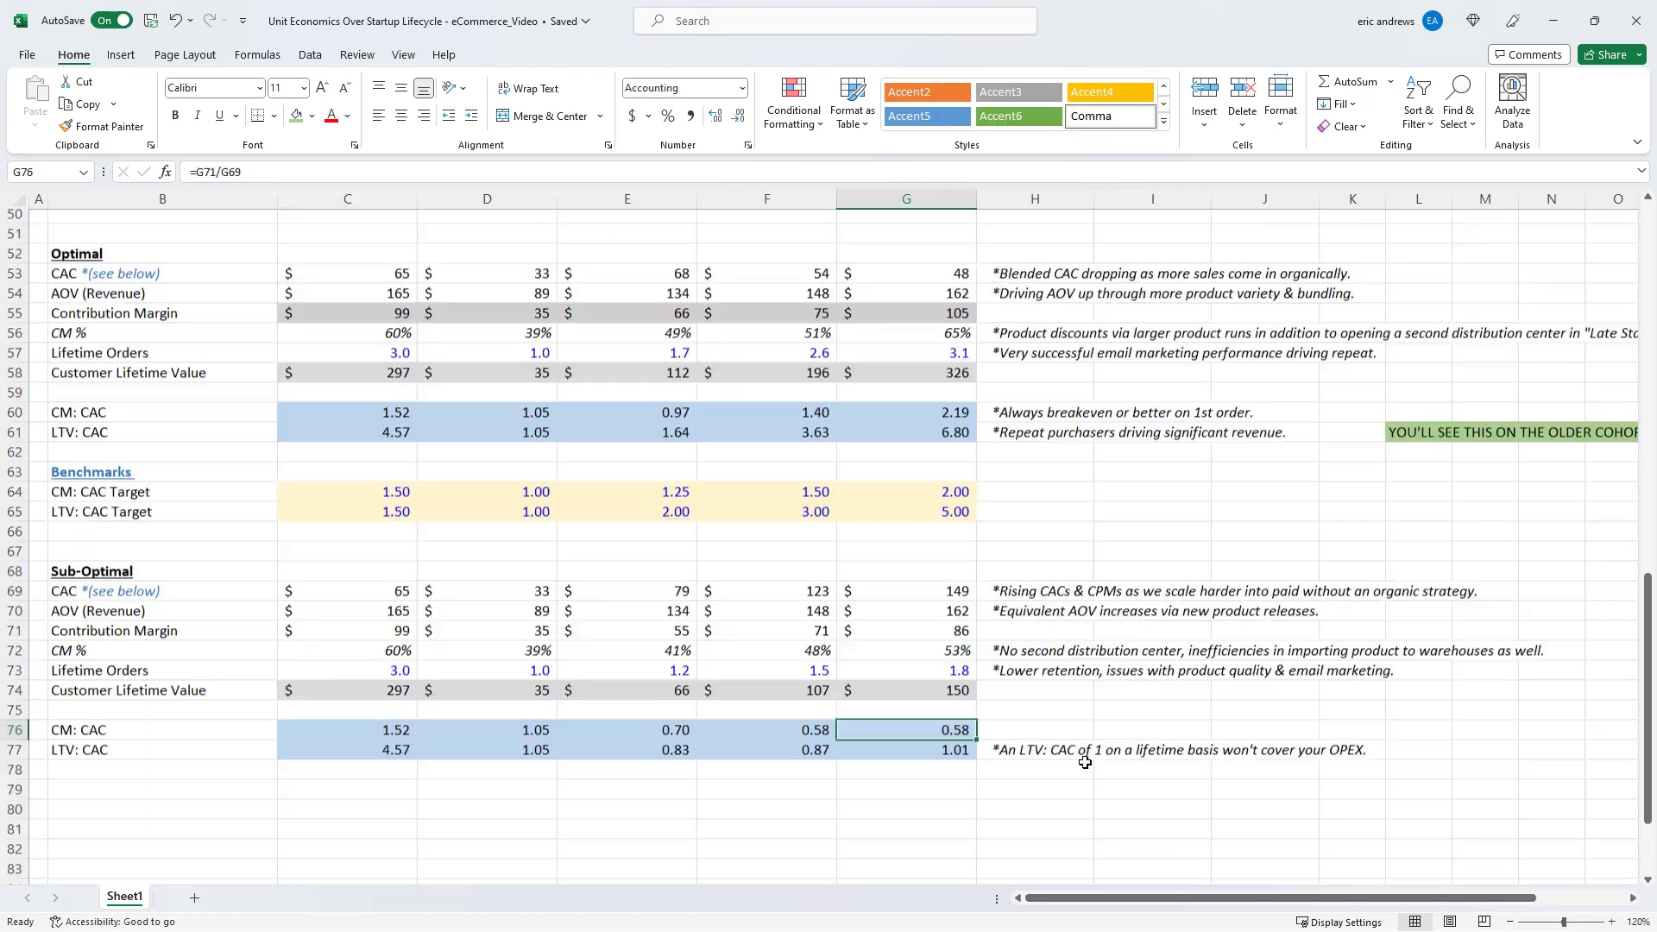